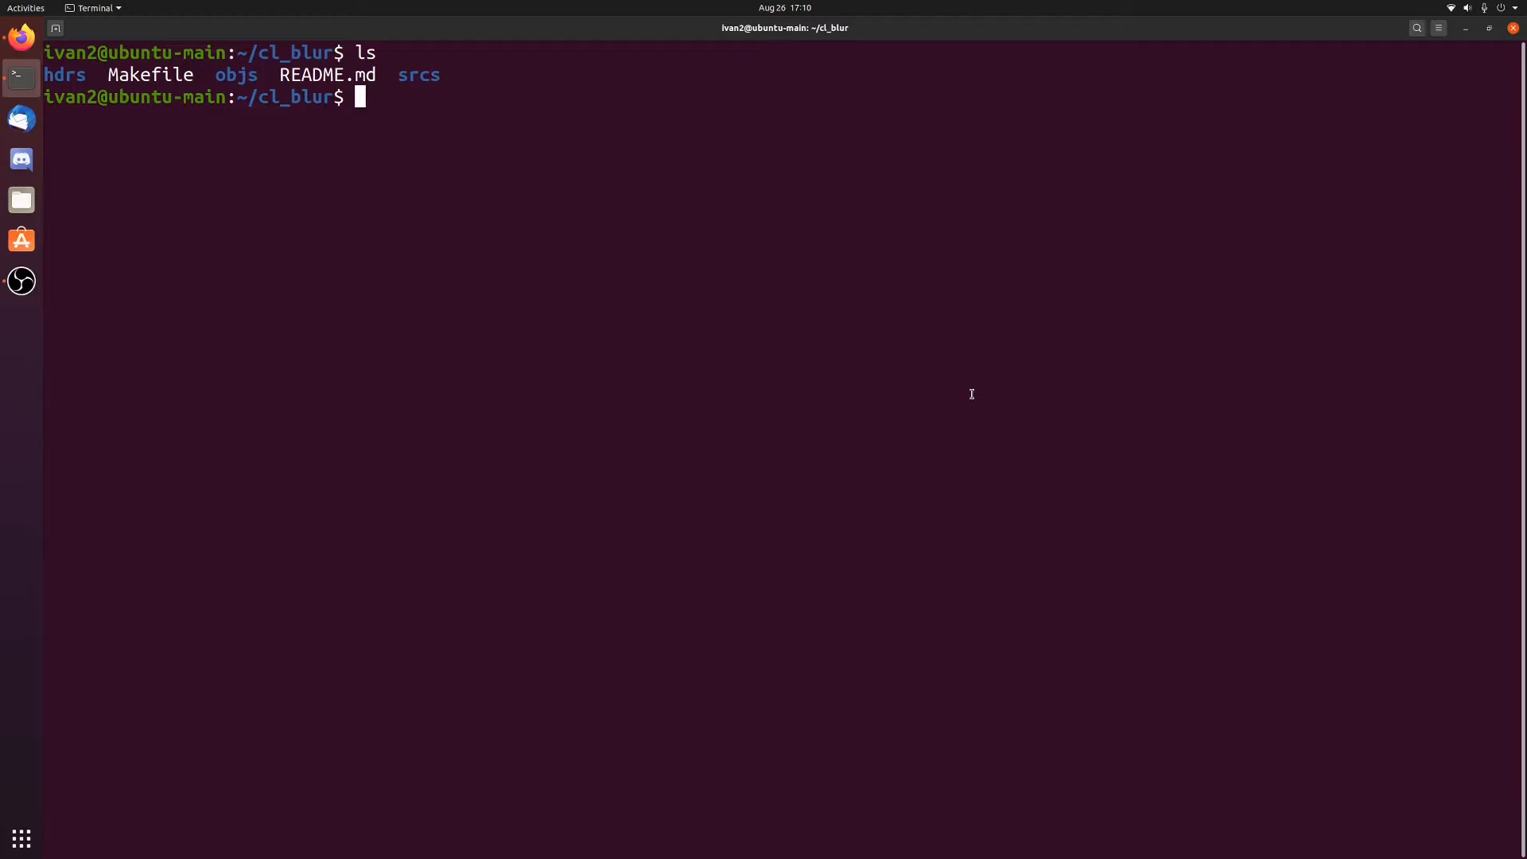
Type 'eog ../imgs/flower2.png' in the cl_blur directory to view the rose image.
type("eog ../i")
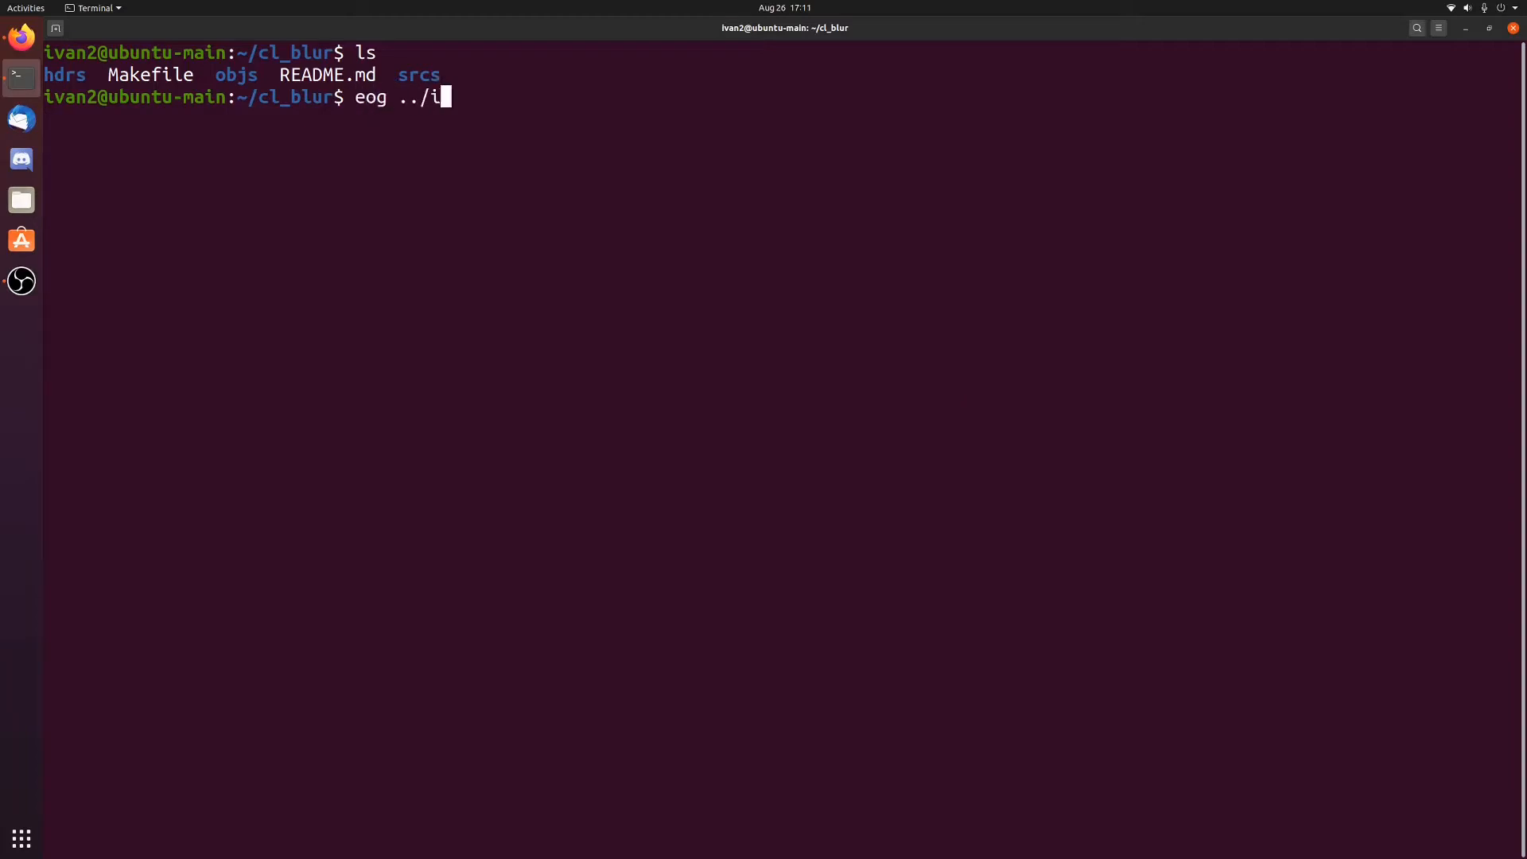
type("mgs/flower2.png")
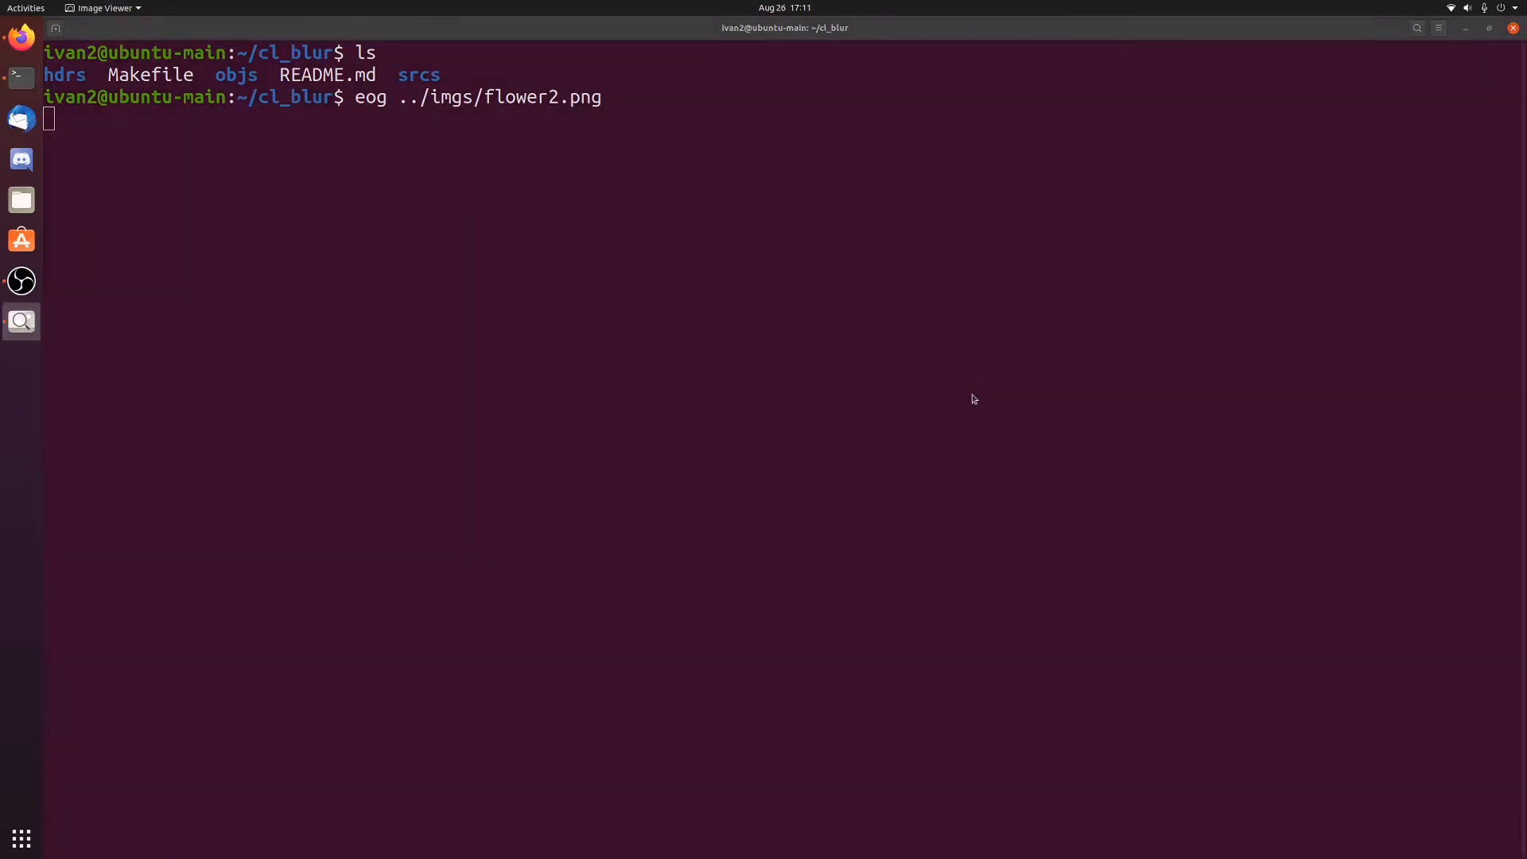
Launch eog on flower2.png, look at the rose photo, then close the viewer.
key("Return")
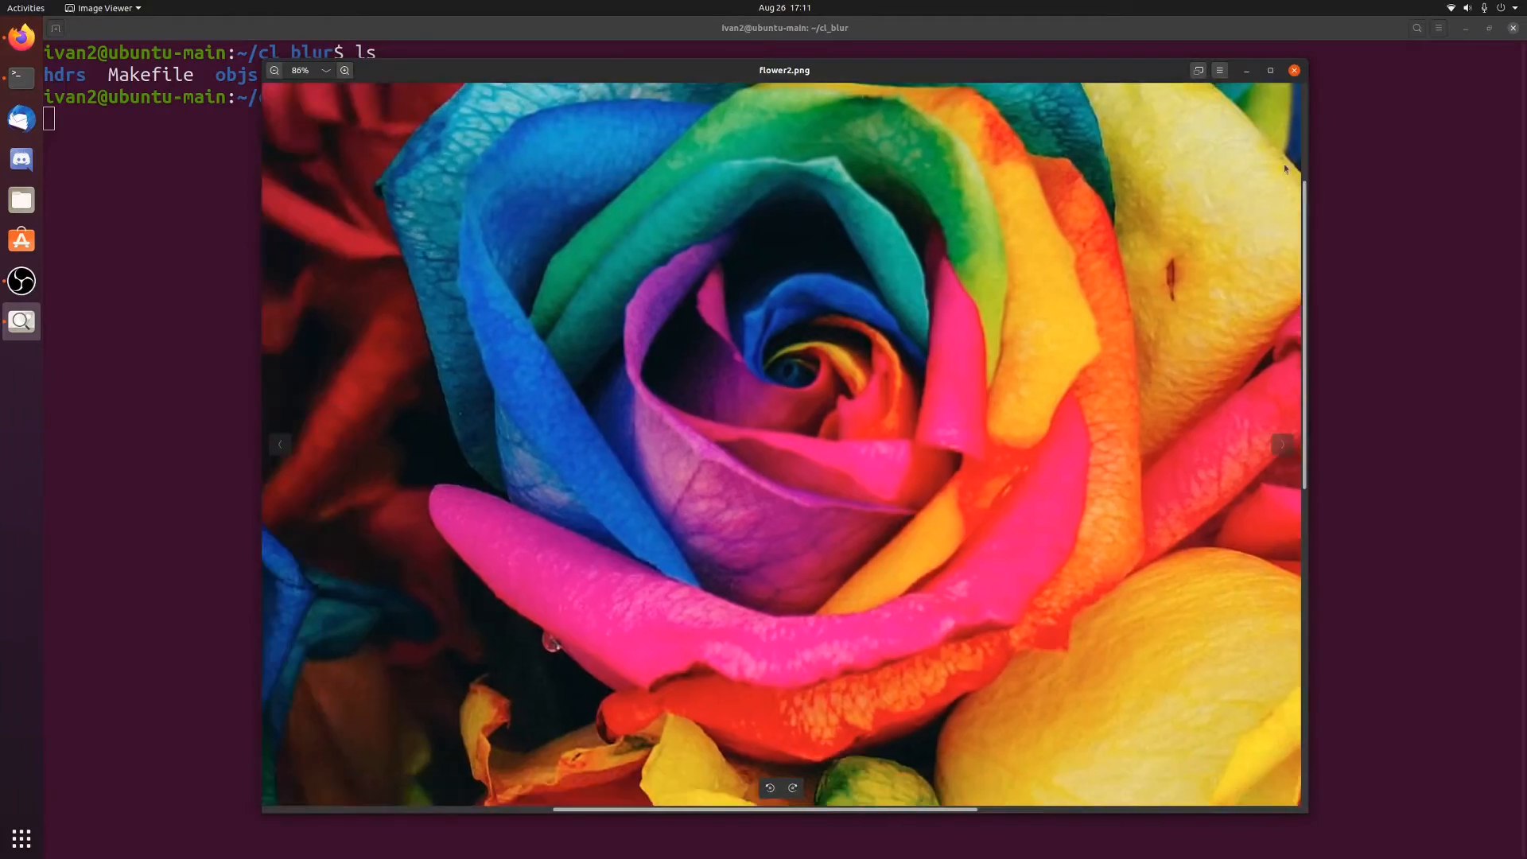
left_click(1294, 70)
type("make")
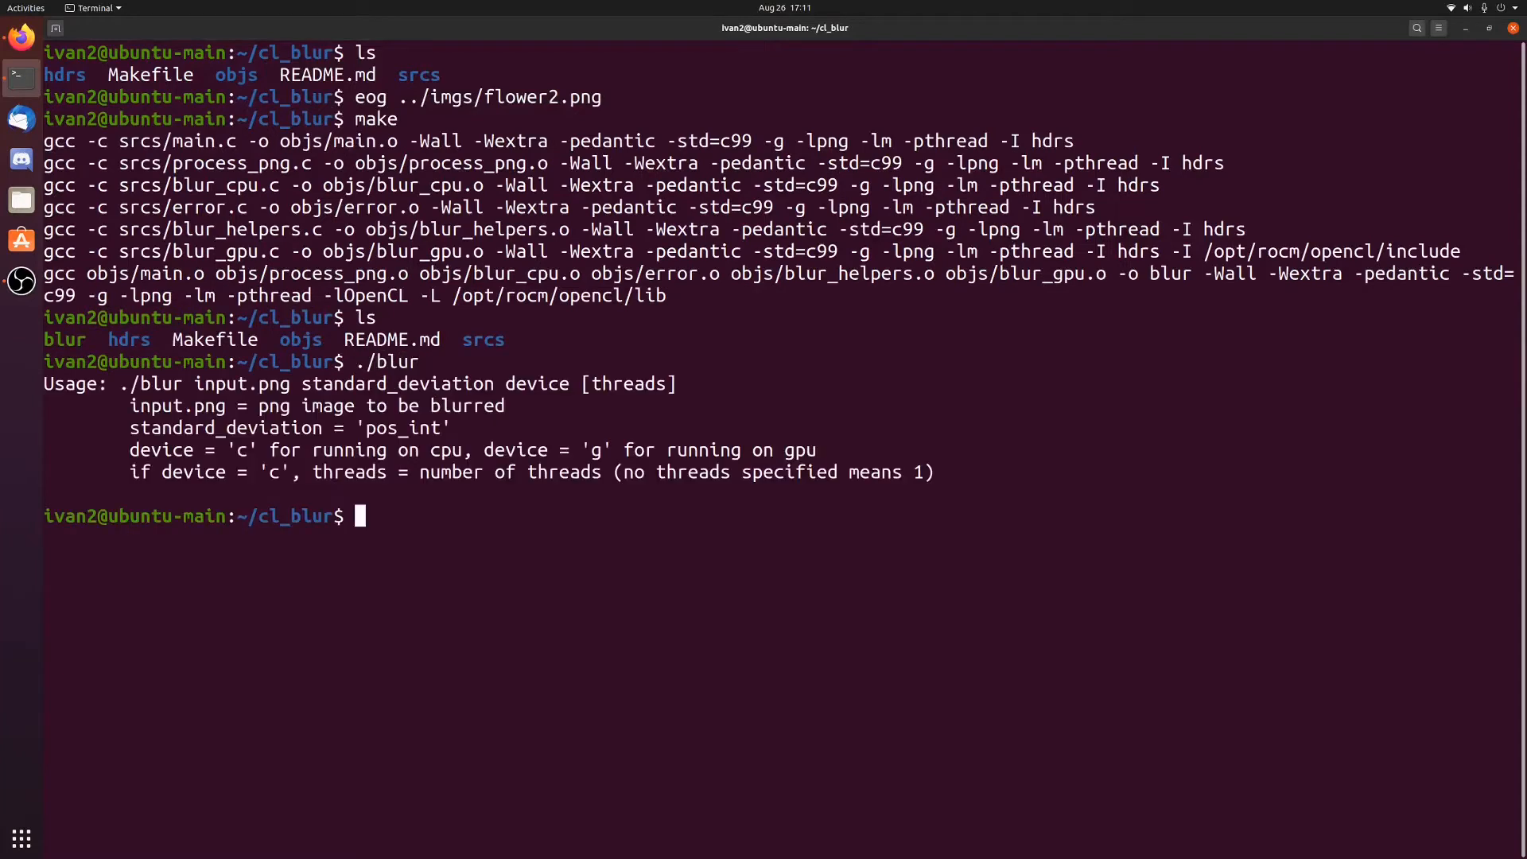
Enter './blur ../imgs/flower2.png 20 c 1' for a one-thread CPU blur at deviation 20.
type("./blur")
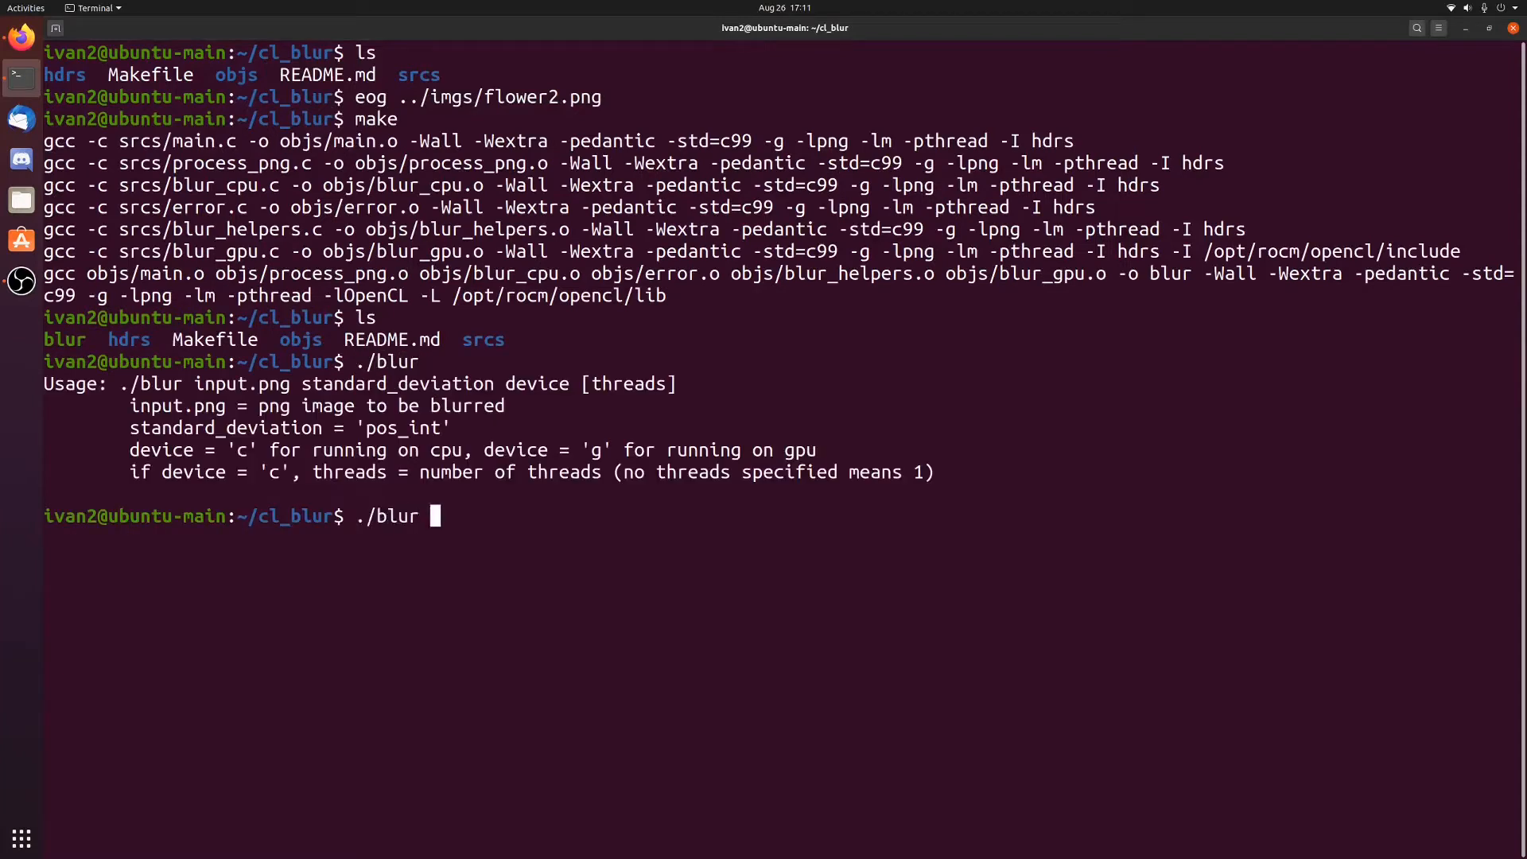
type("../imgs/")
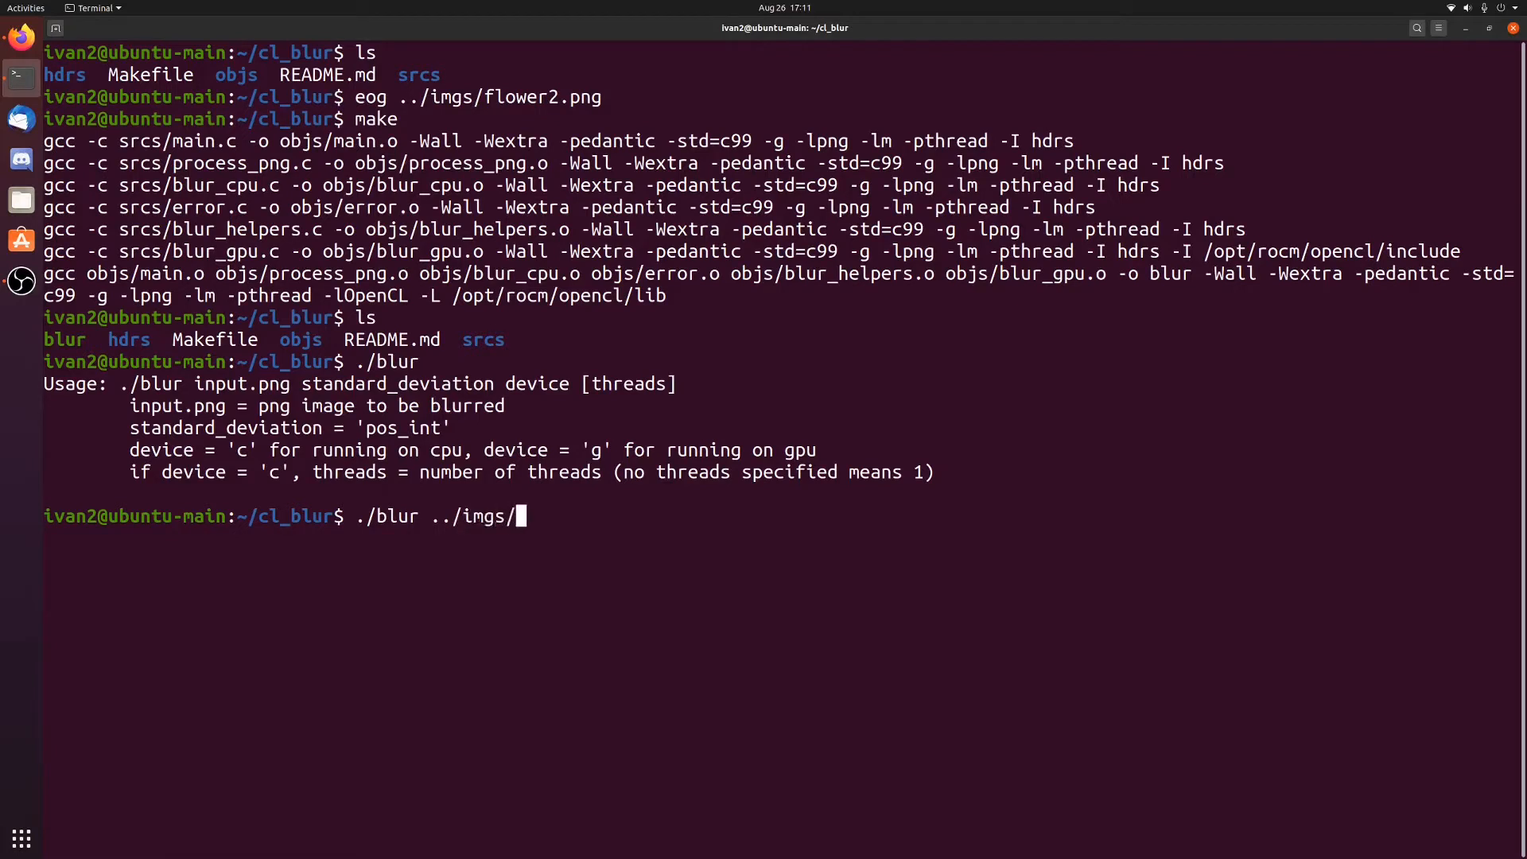
type("flower2.png")
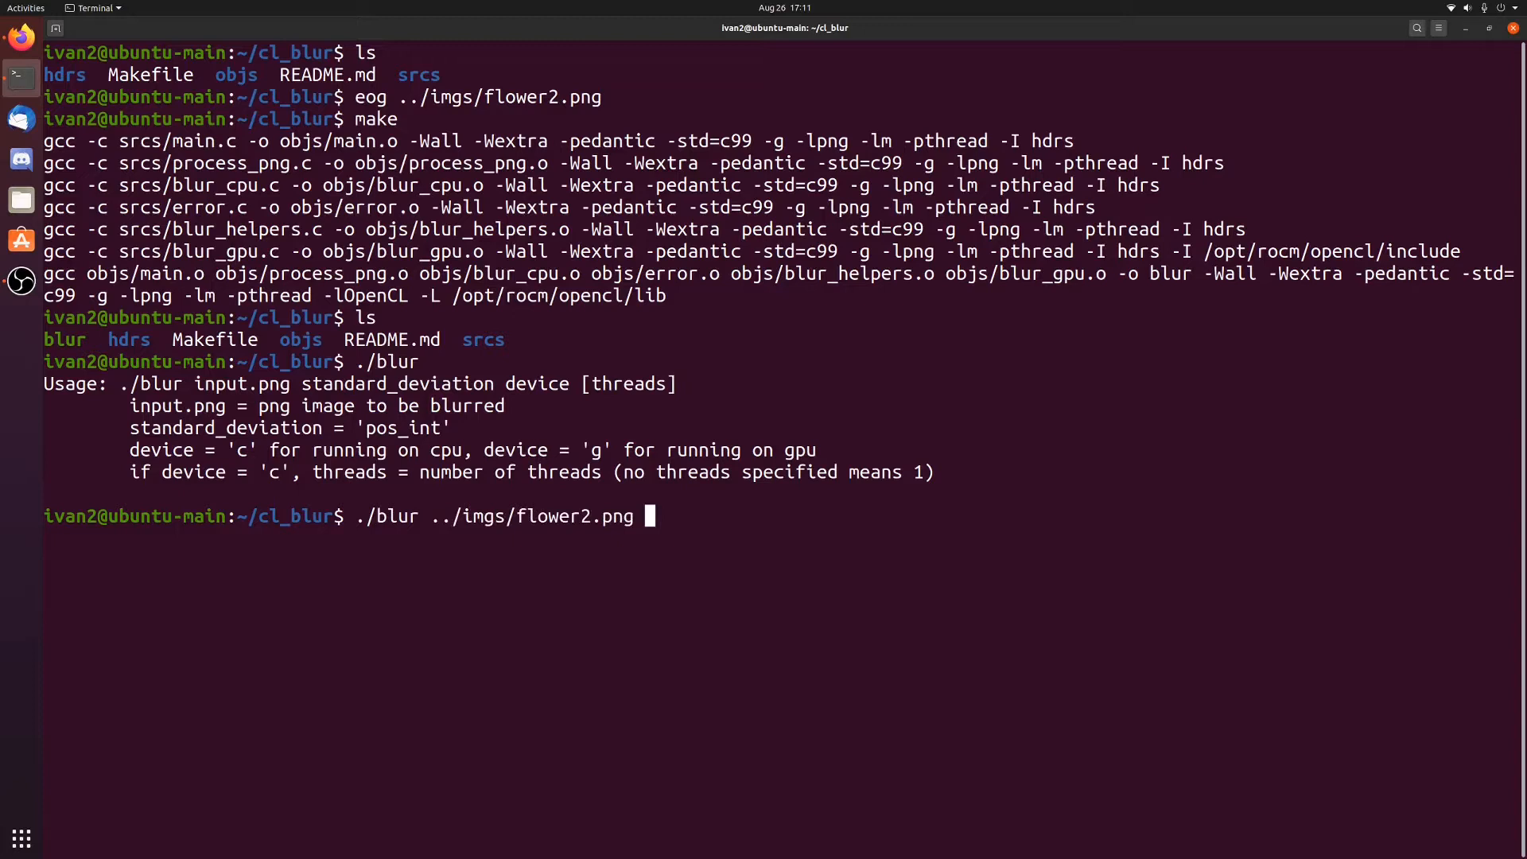
type("20")
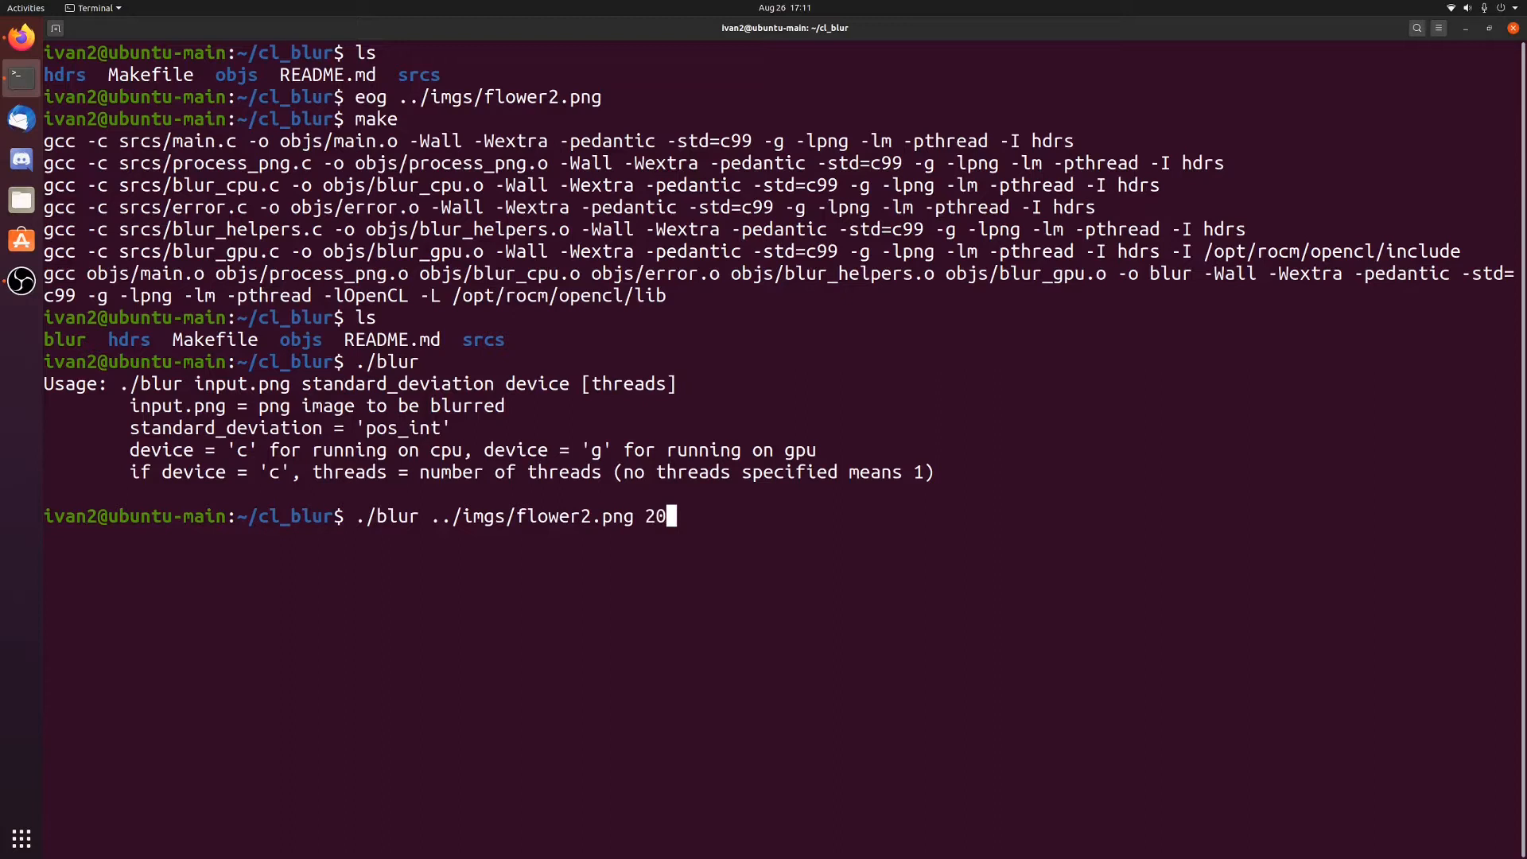
type("c")
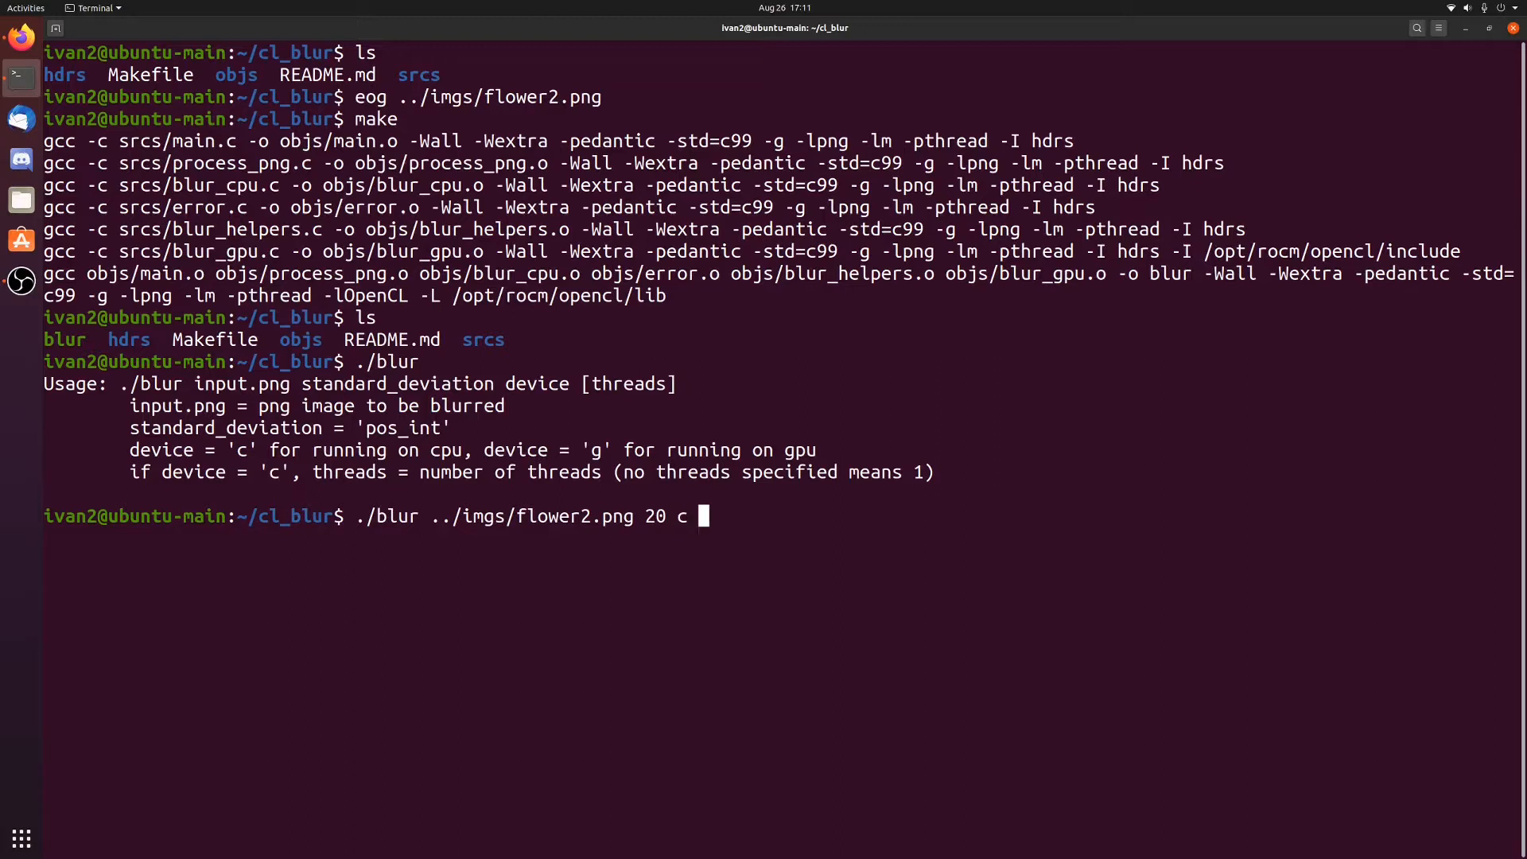
type("1")
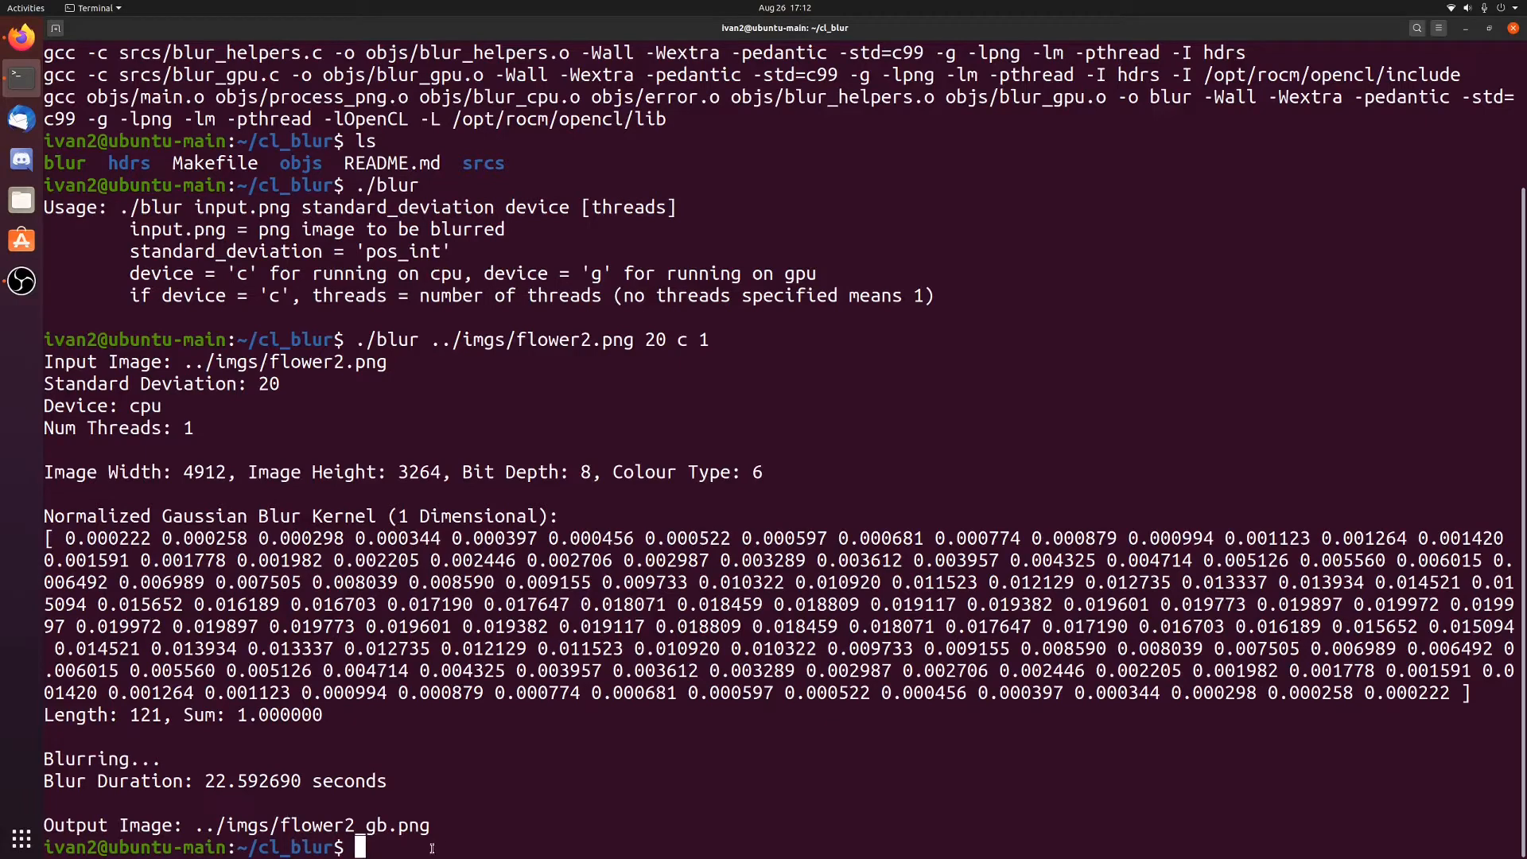
Try running flower2_gb.png directly, then give it 660 permissions with chmod.
type("../imgs/flower2_gb.png")
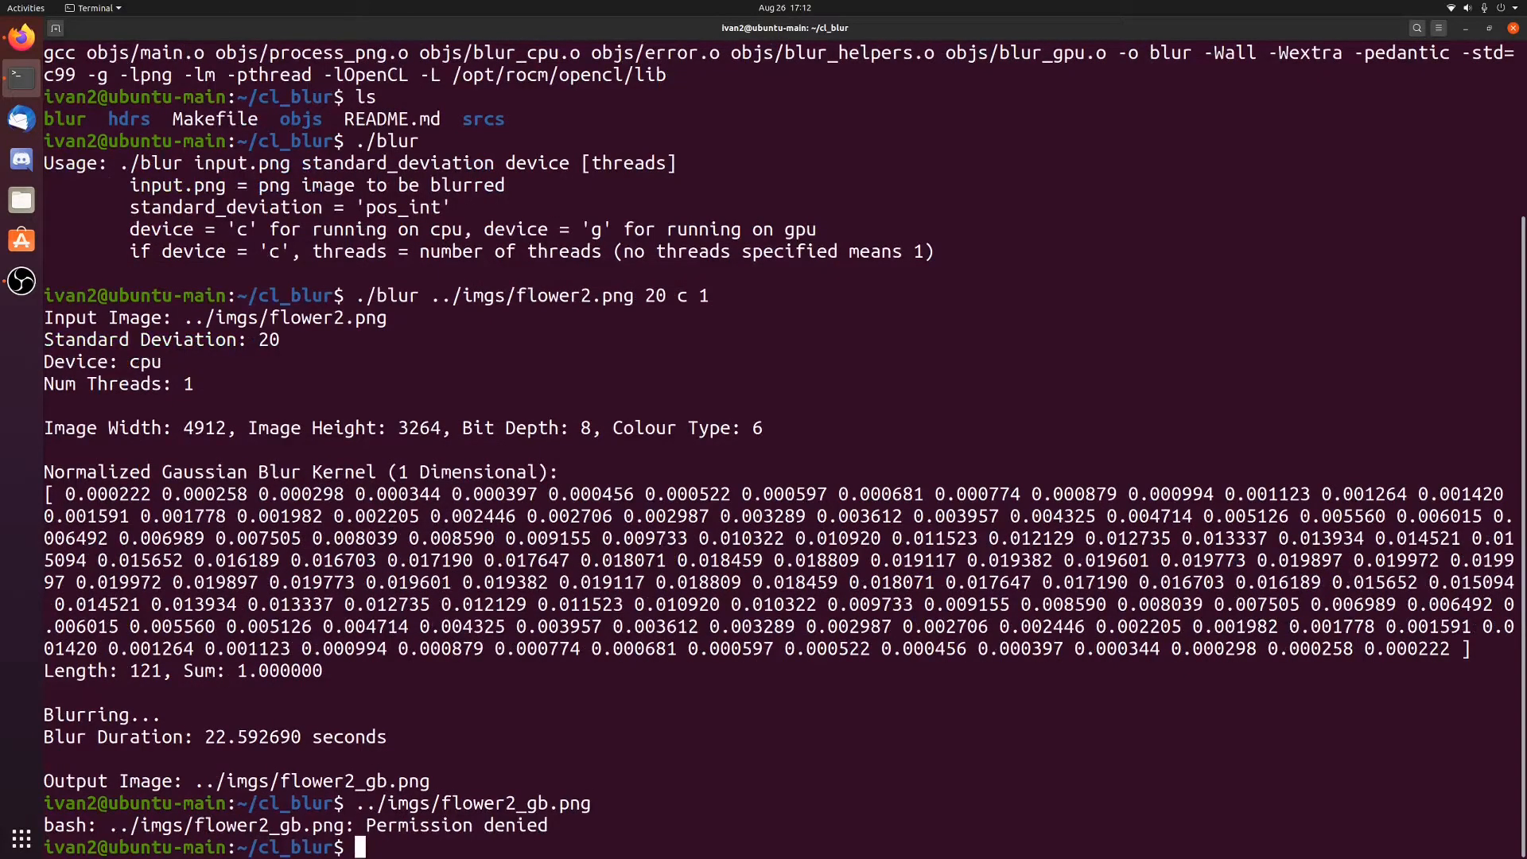
type("chmod")
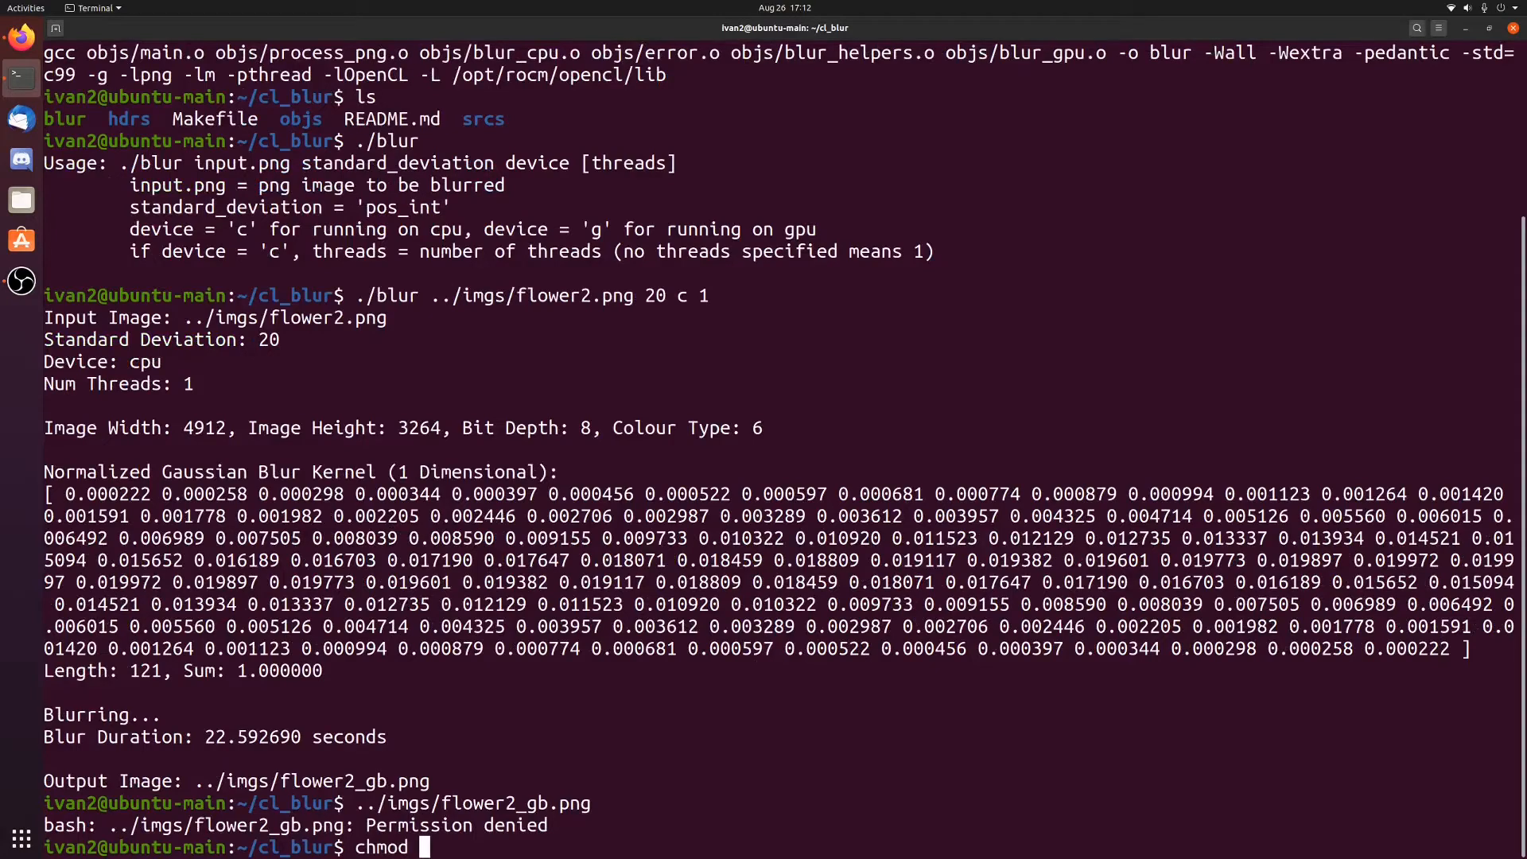
type("660 ../imgs")
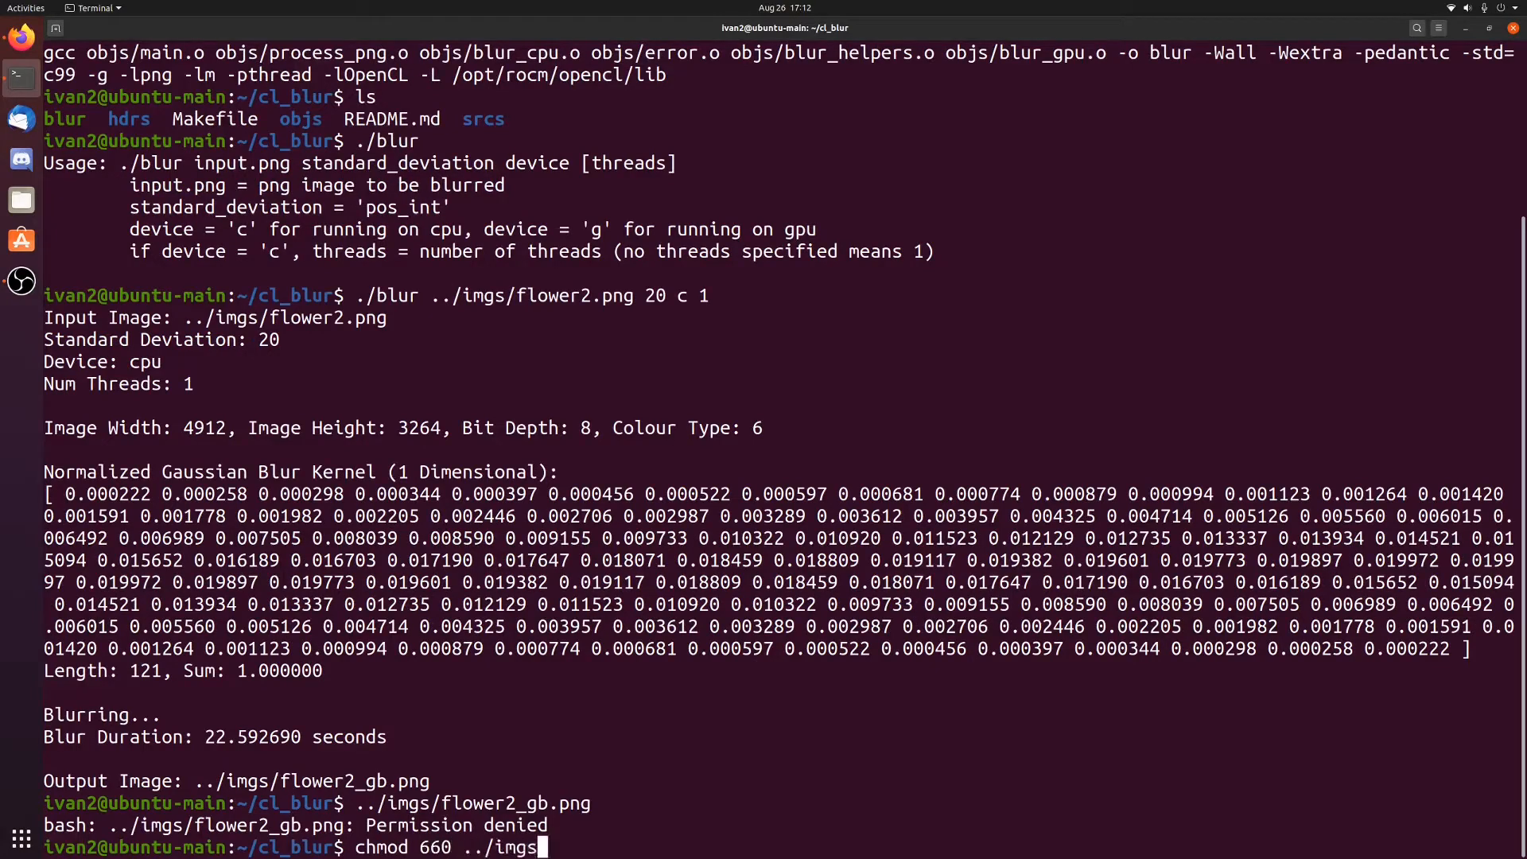
type("/flower2_gb.png")
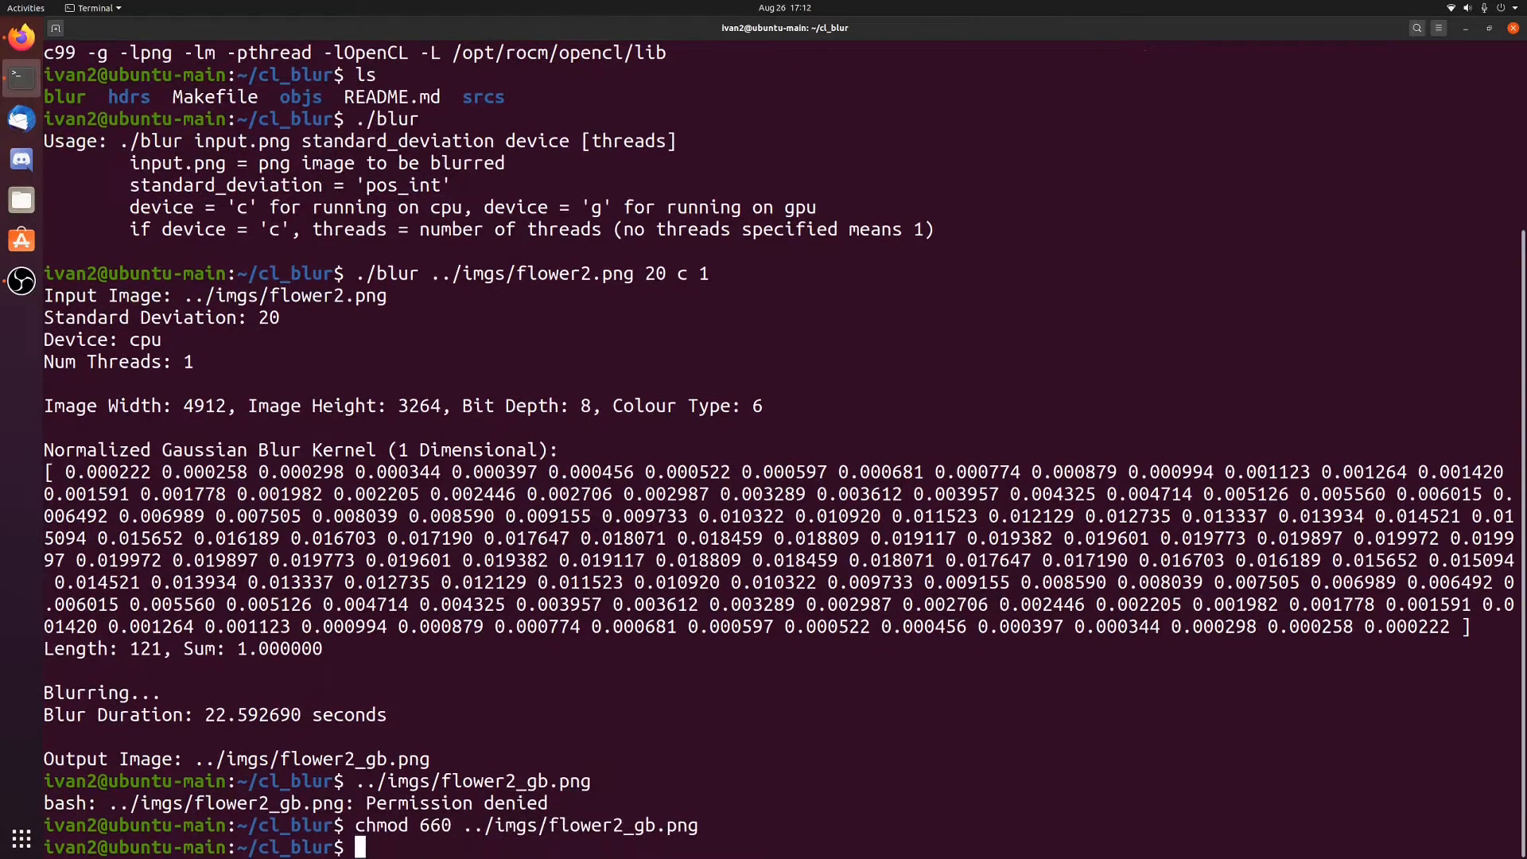
type("e")
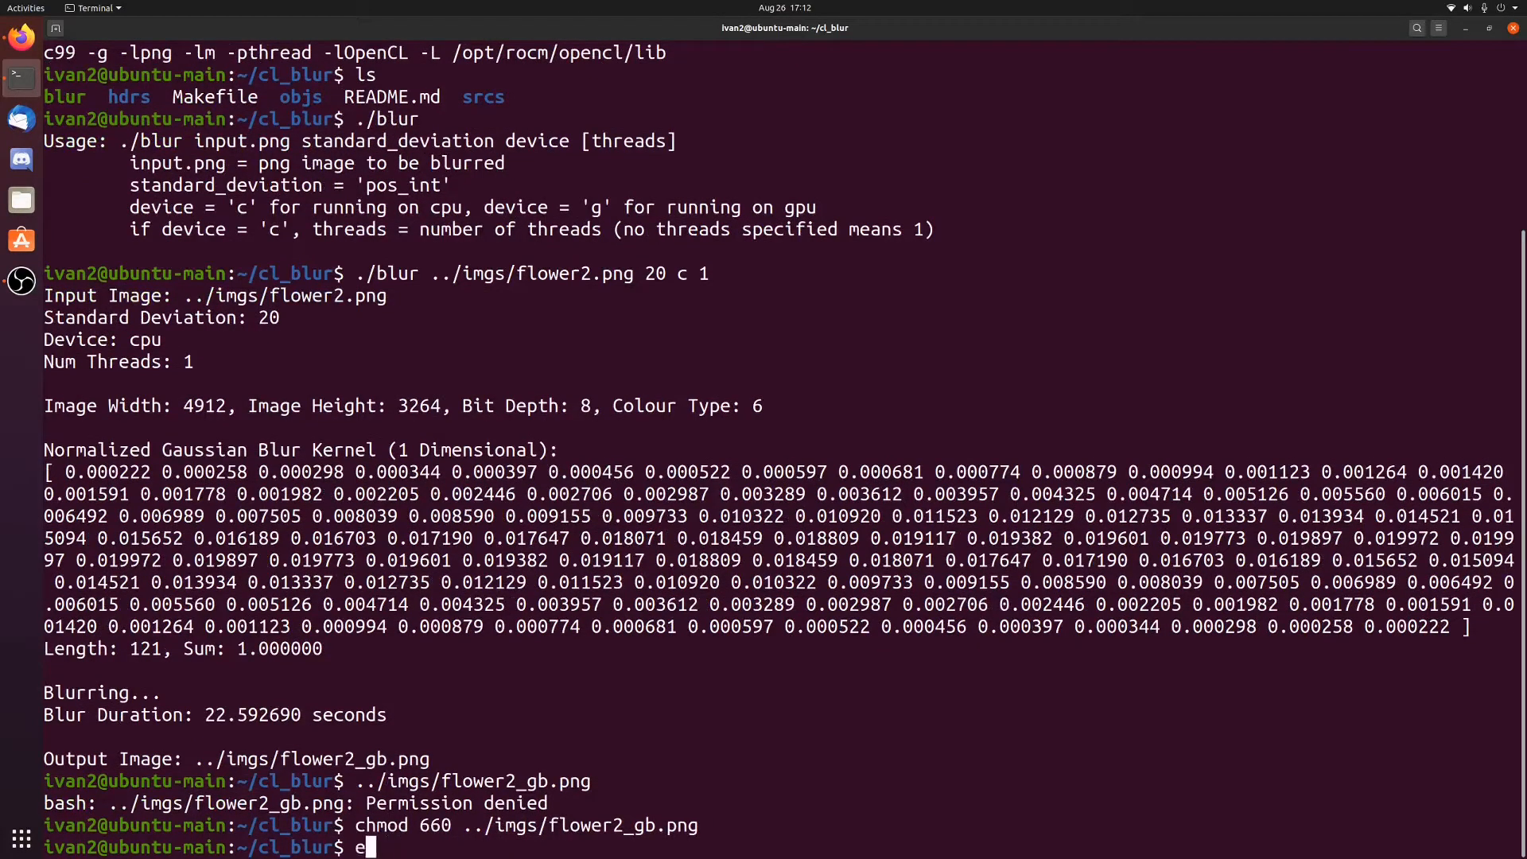
View blurred flower2_gb.png, then the original flower2.png in eog, and close the viewer.
type("og ../imgs/flower2_gb.png")
type("eog ../imgs/flower2.png")
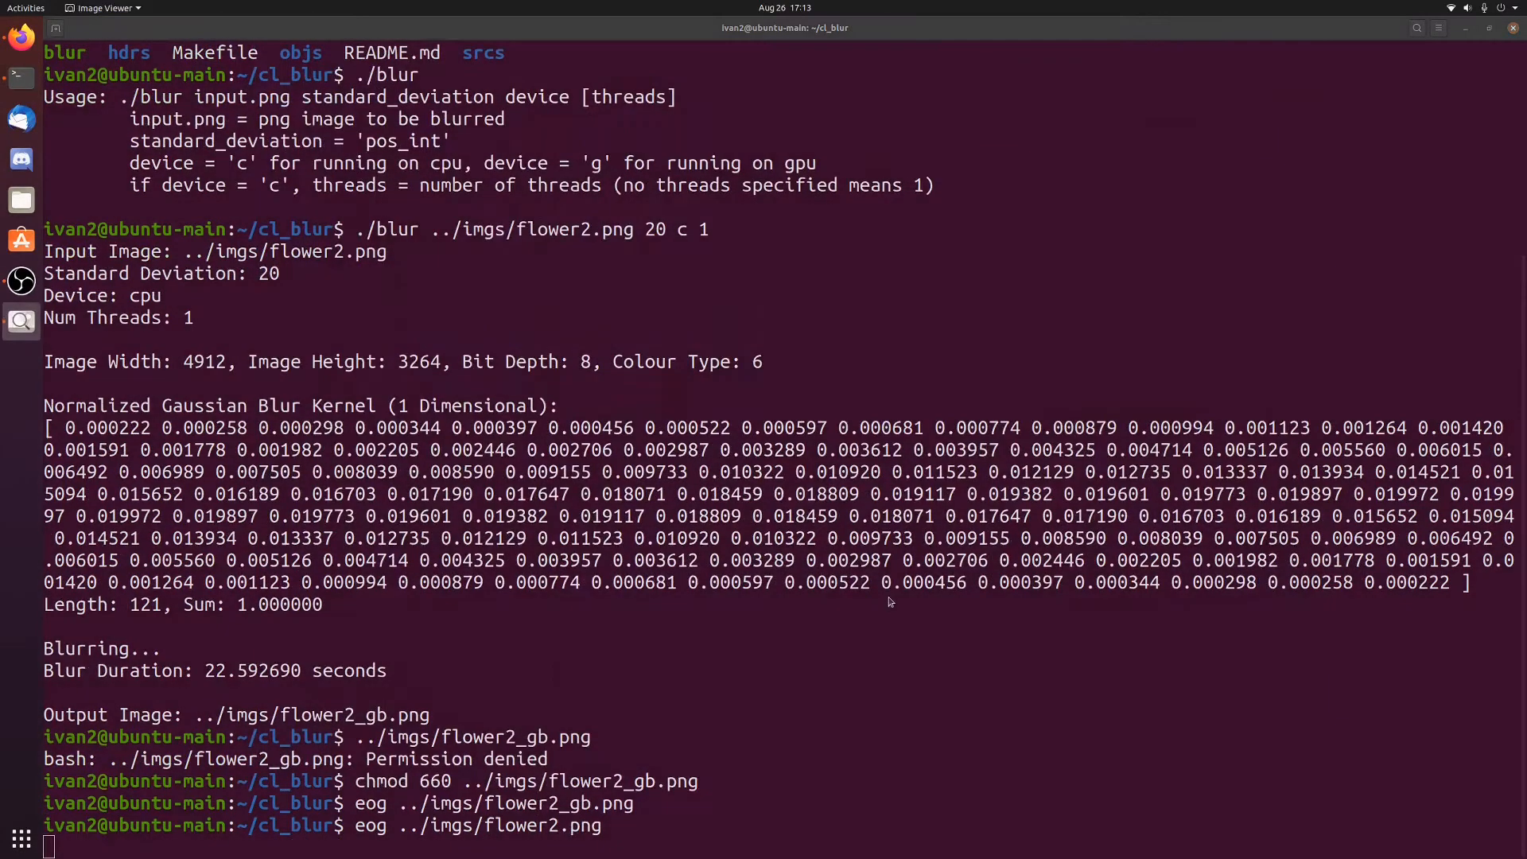
key("Return")
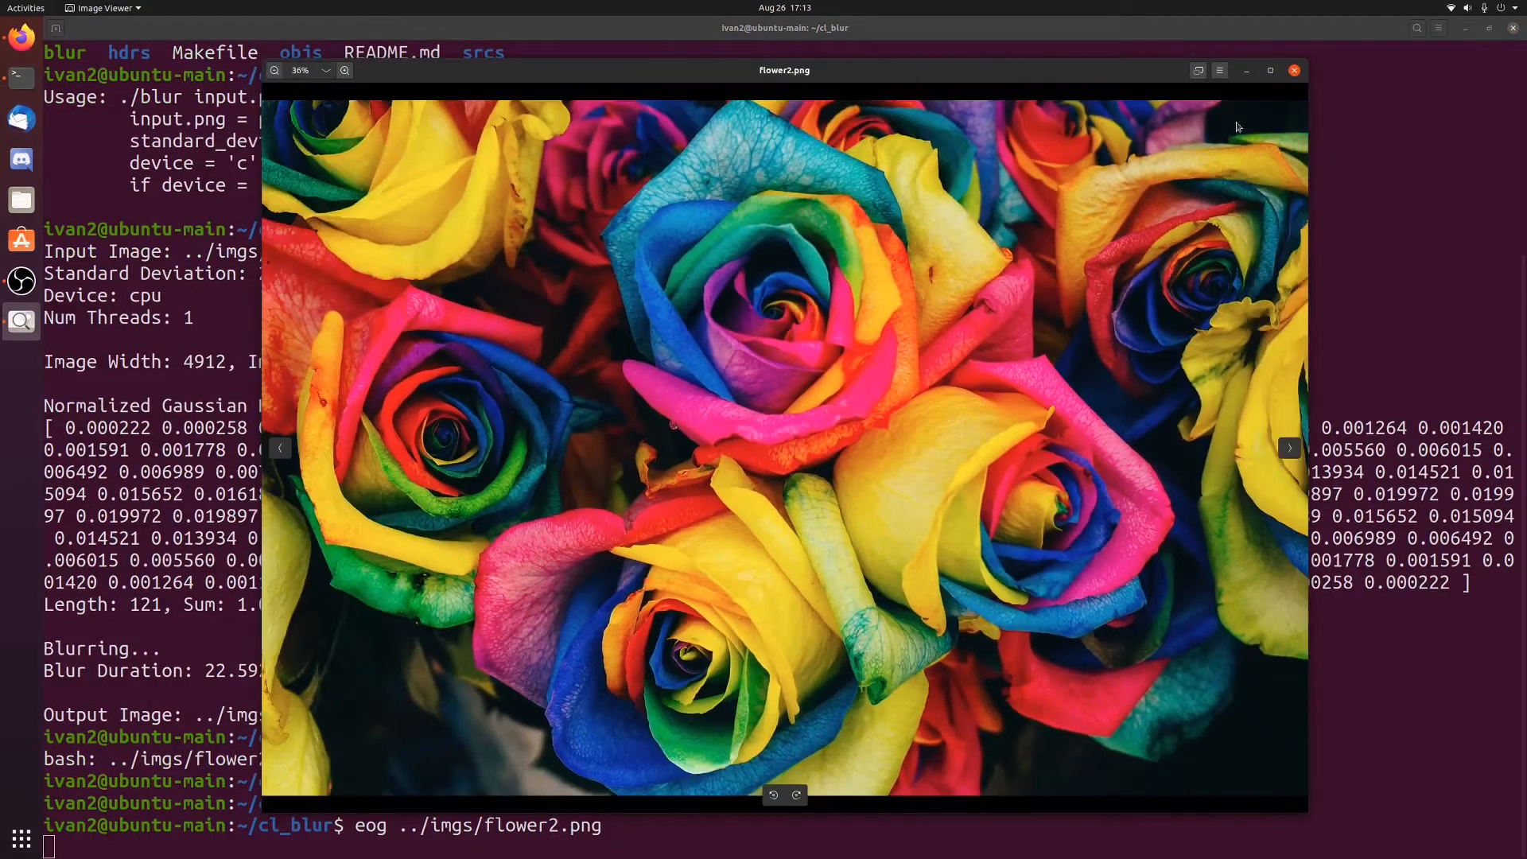
left_click(1294, 70)
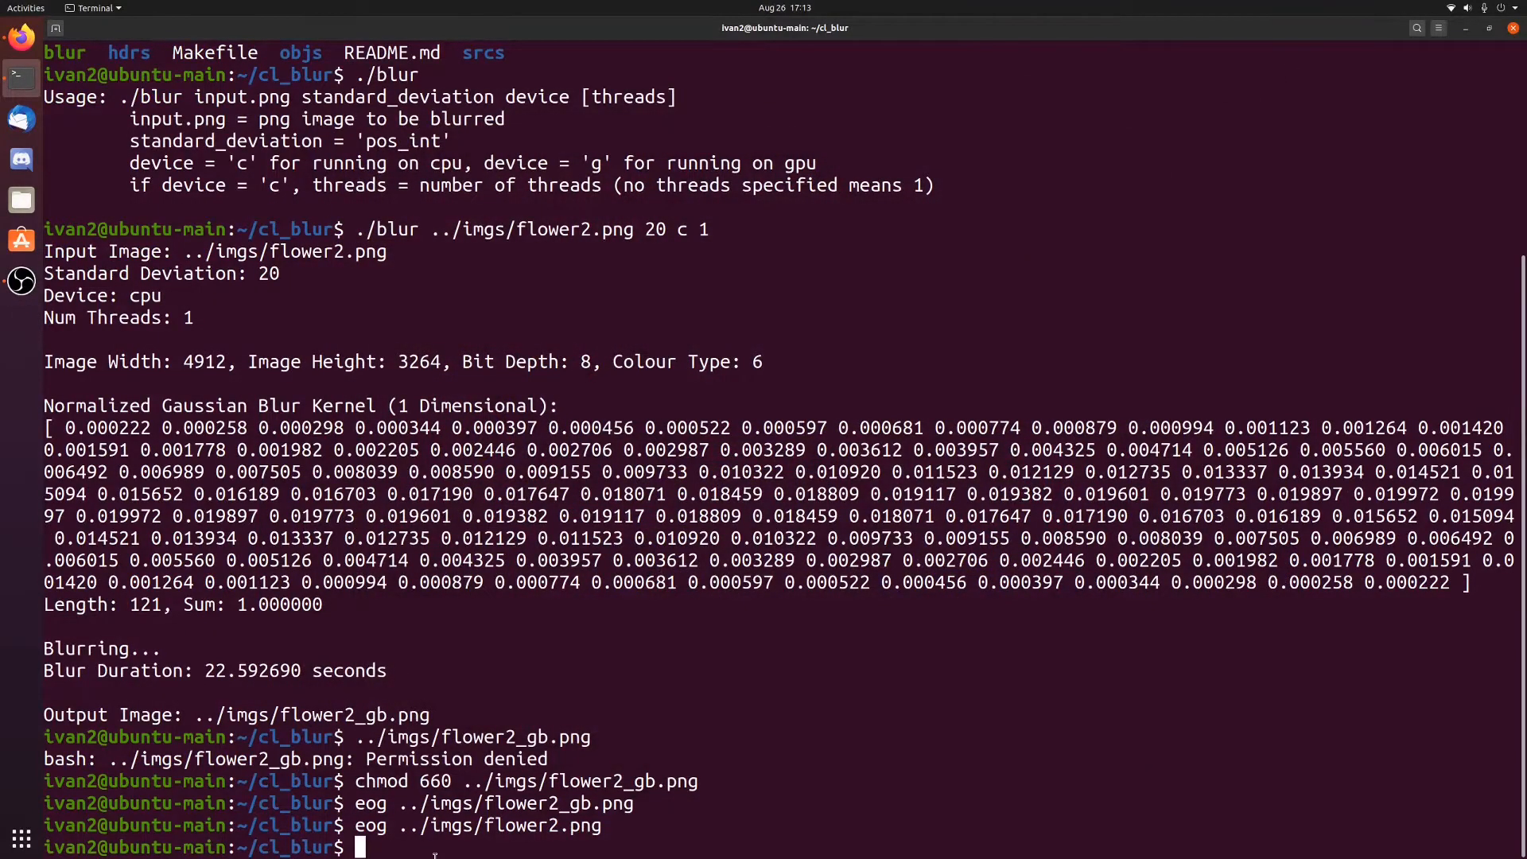
Rerun the flower2.png blur with 12 CPU threads, then type eog for flower2_gb.png.
type("../imgs/flower2_gb.png")
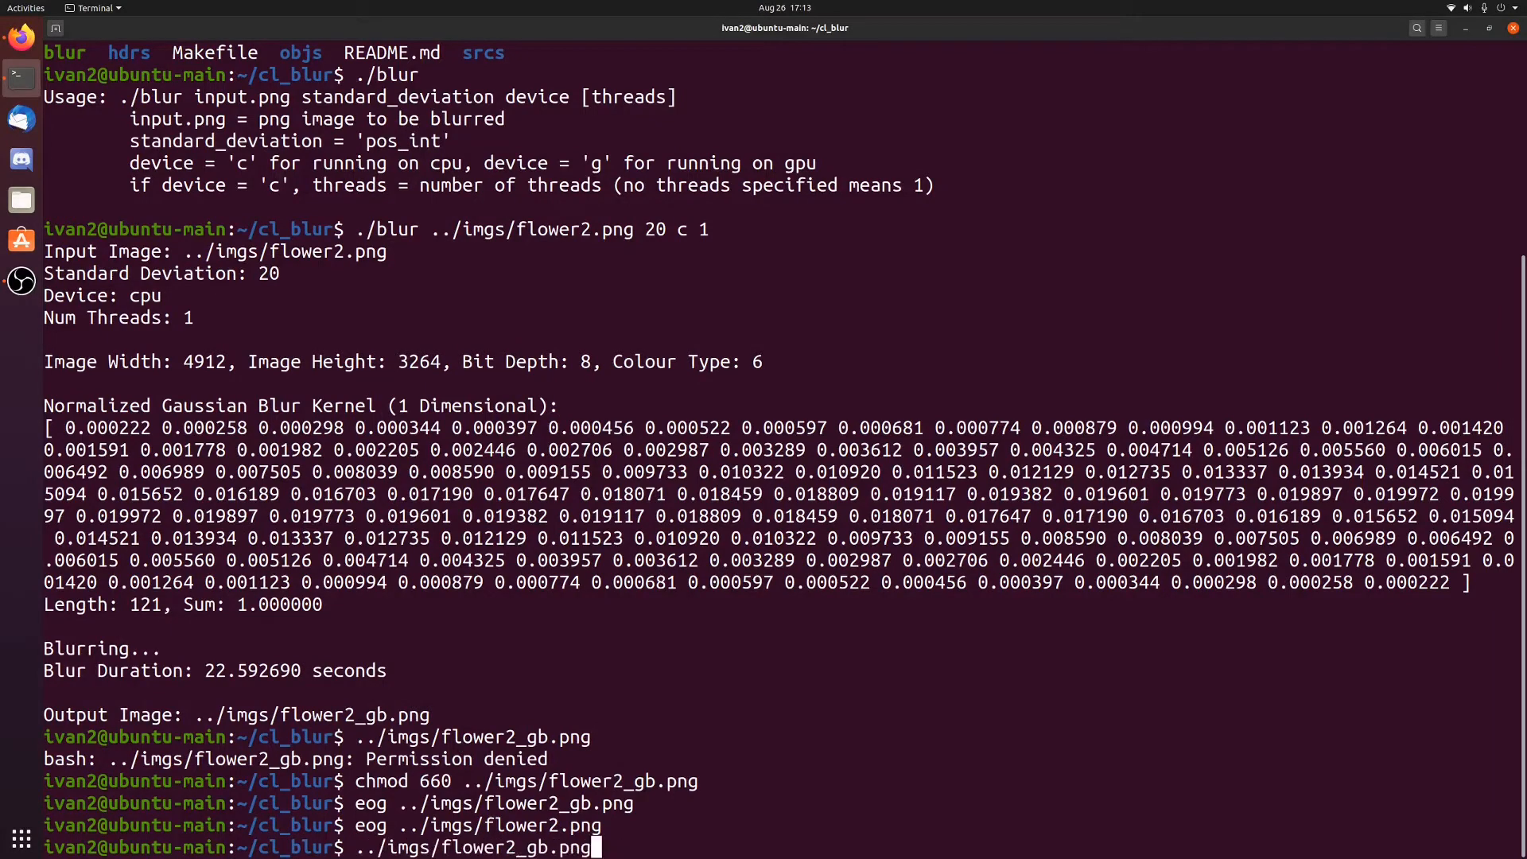
type("./blur ../imgs/flower2.png 20 c 1")
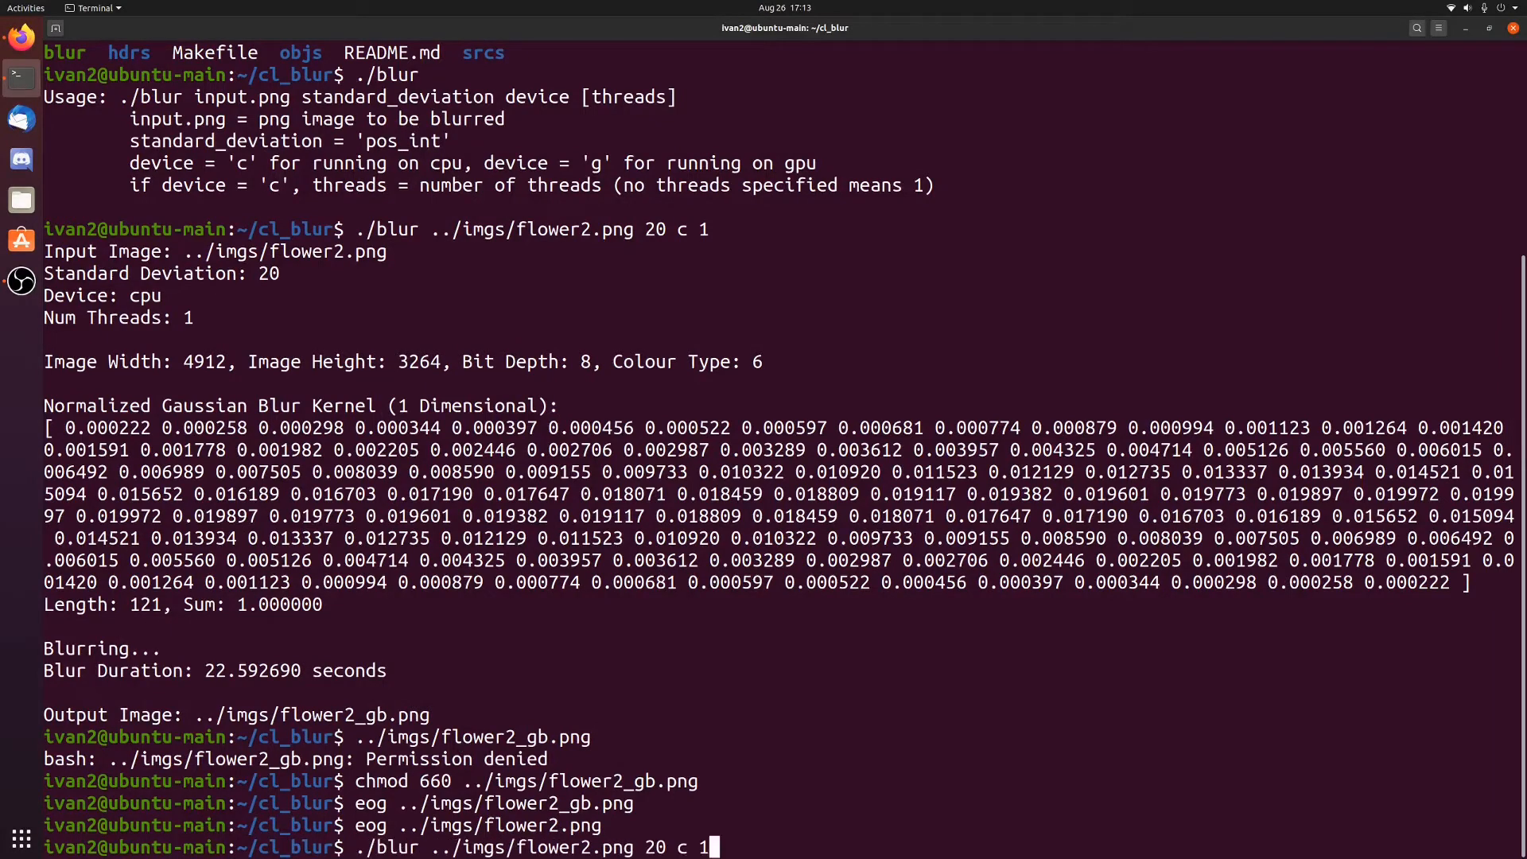
type("2")
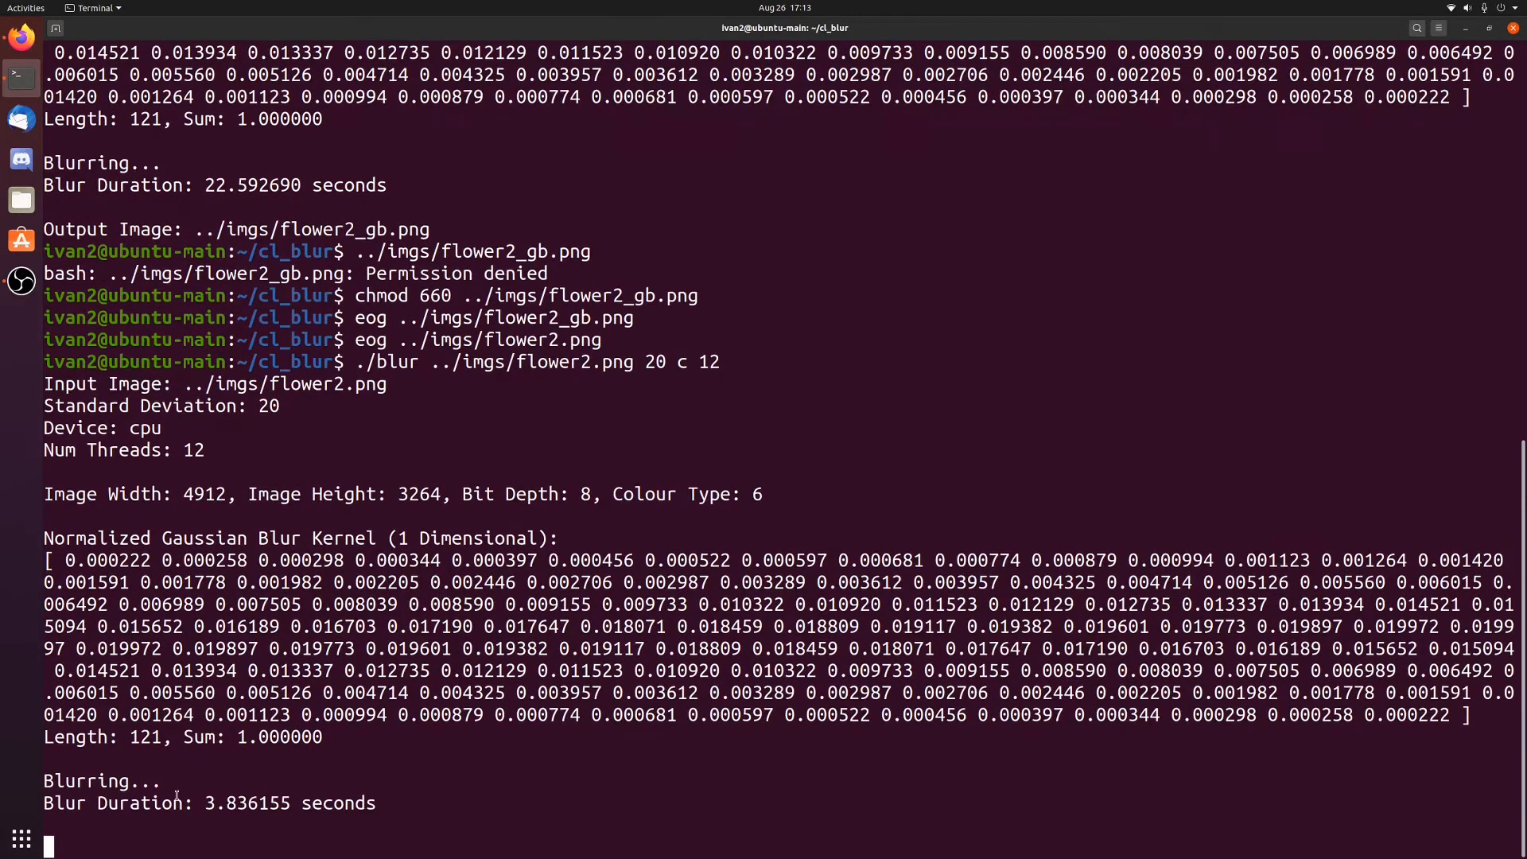
mouse_move(239, 821)
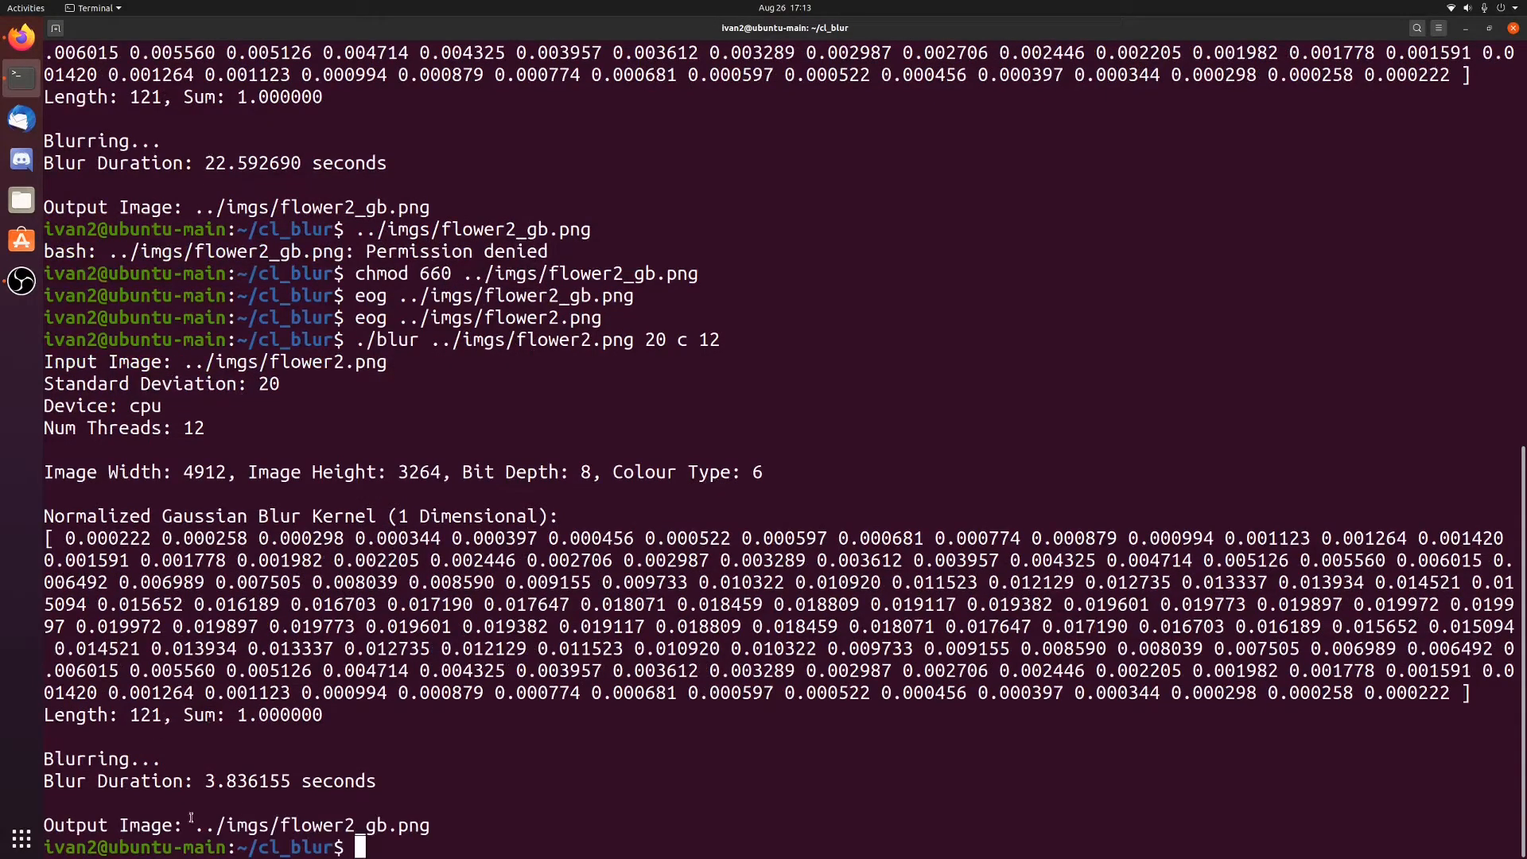
type("eog ../img")
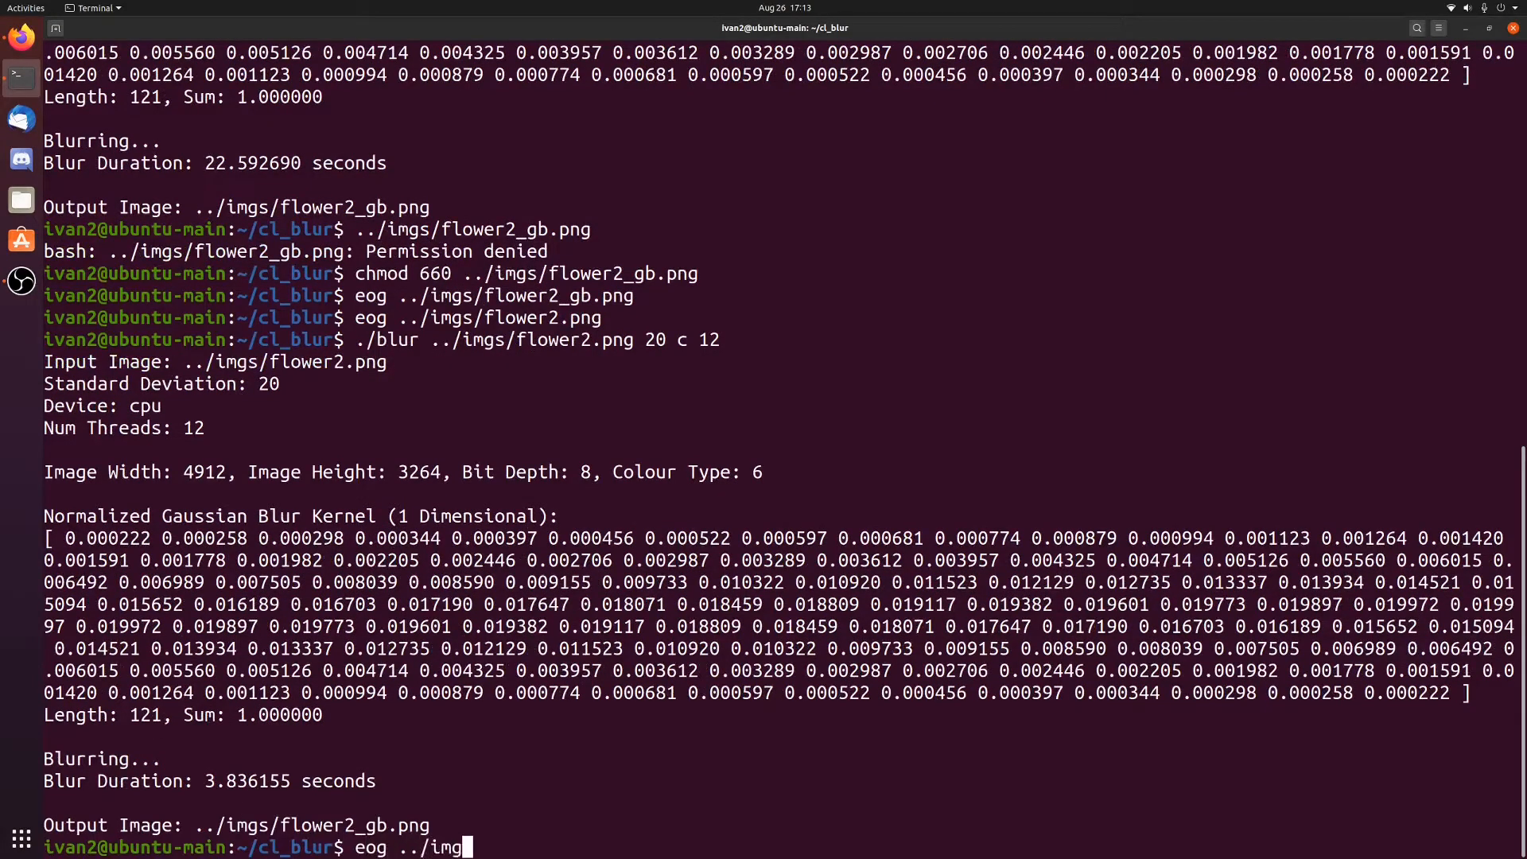
type("s/flower2_")
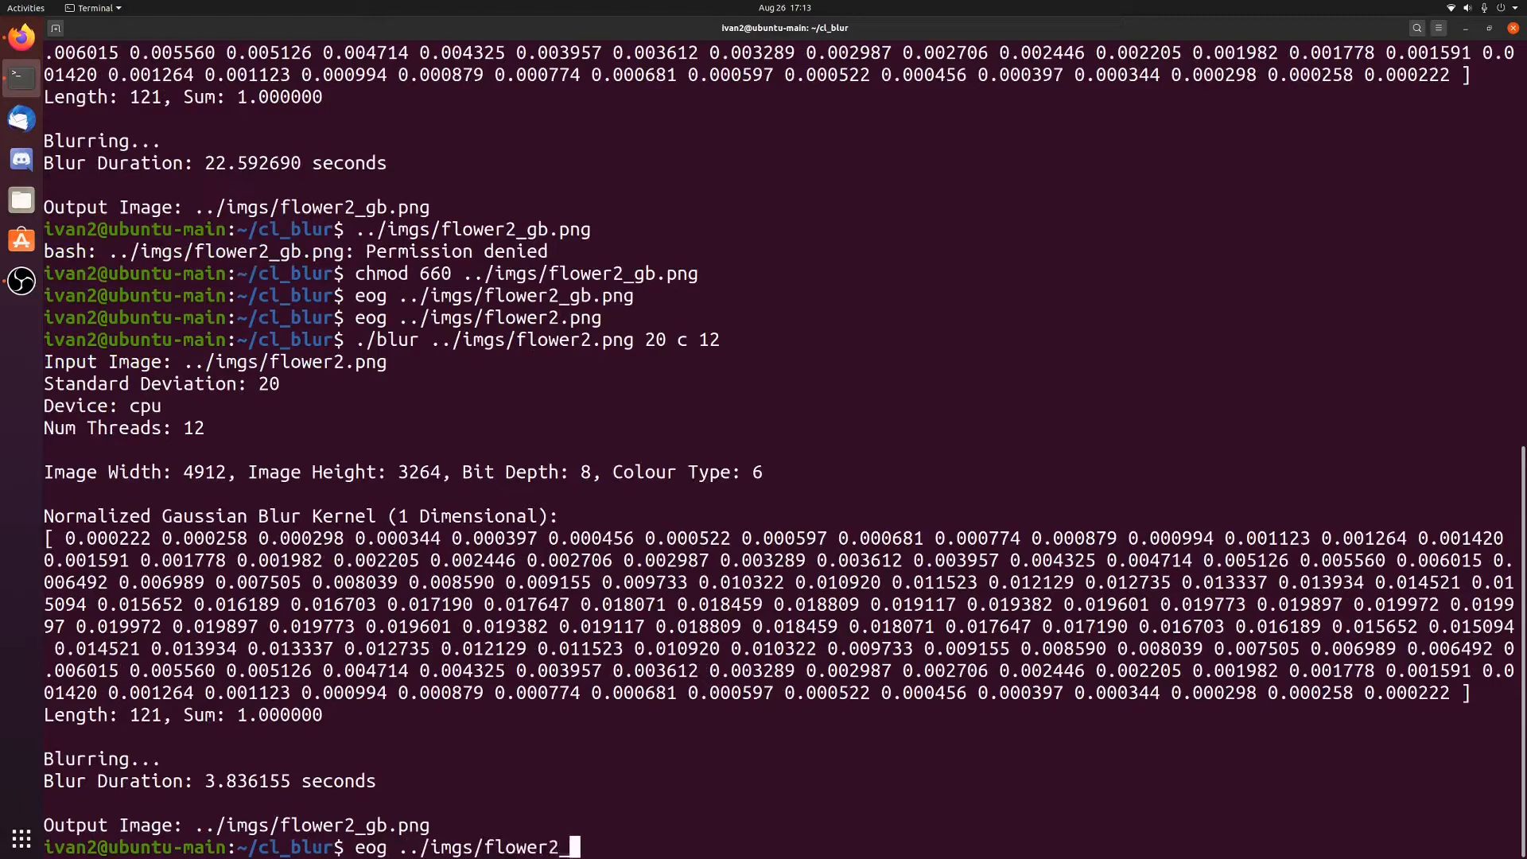
Open the 12-thread CPU-blurred flower2_gb.png in eog and close it.
key("Return")
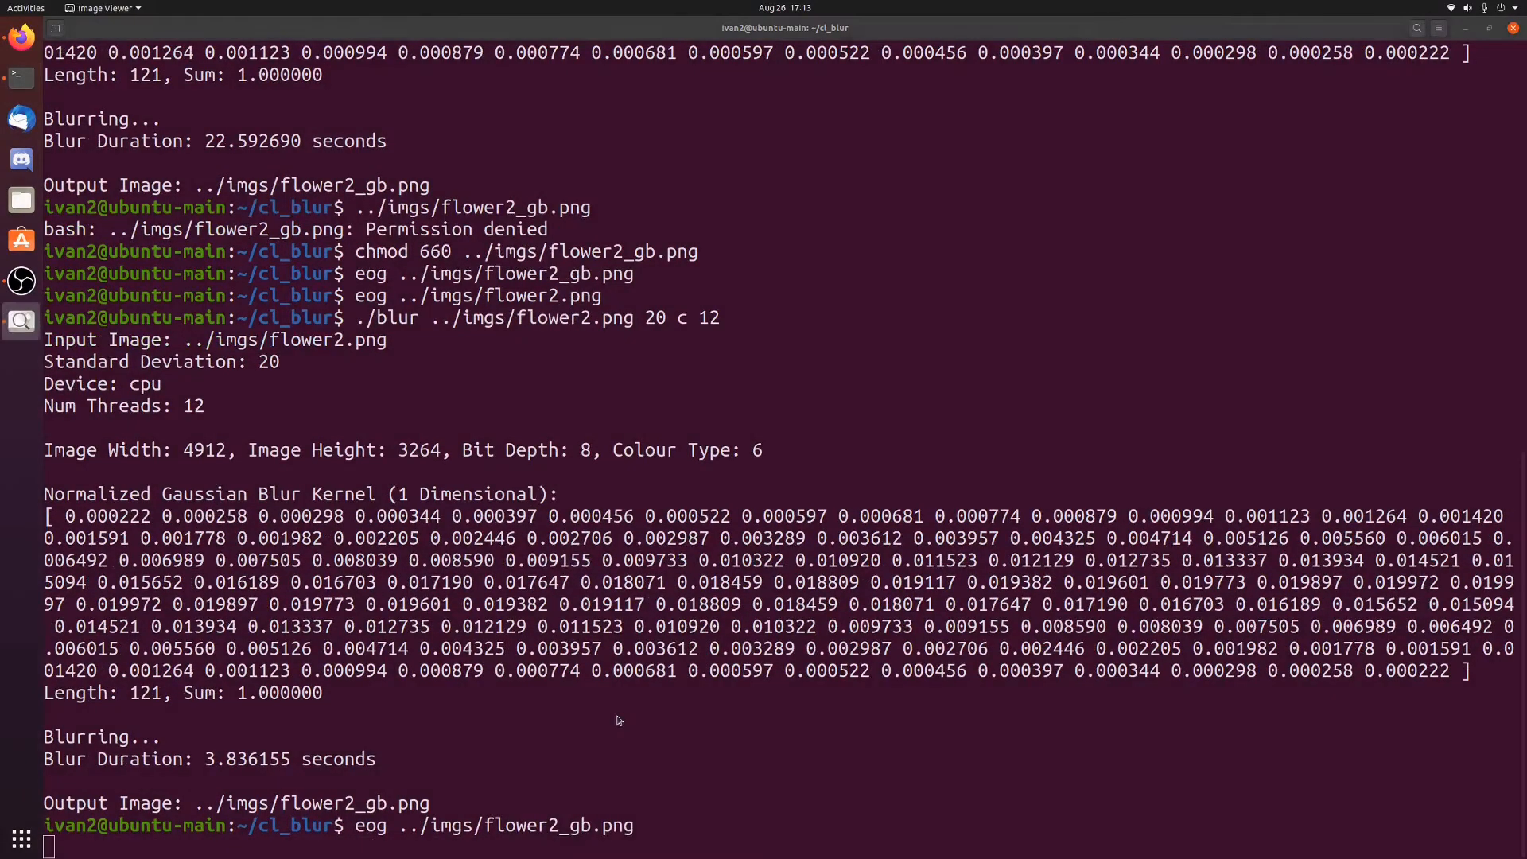
key("Return")
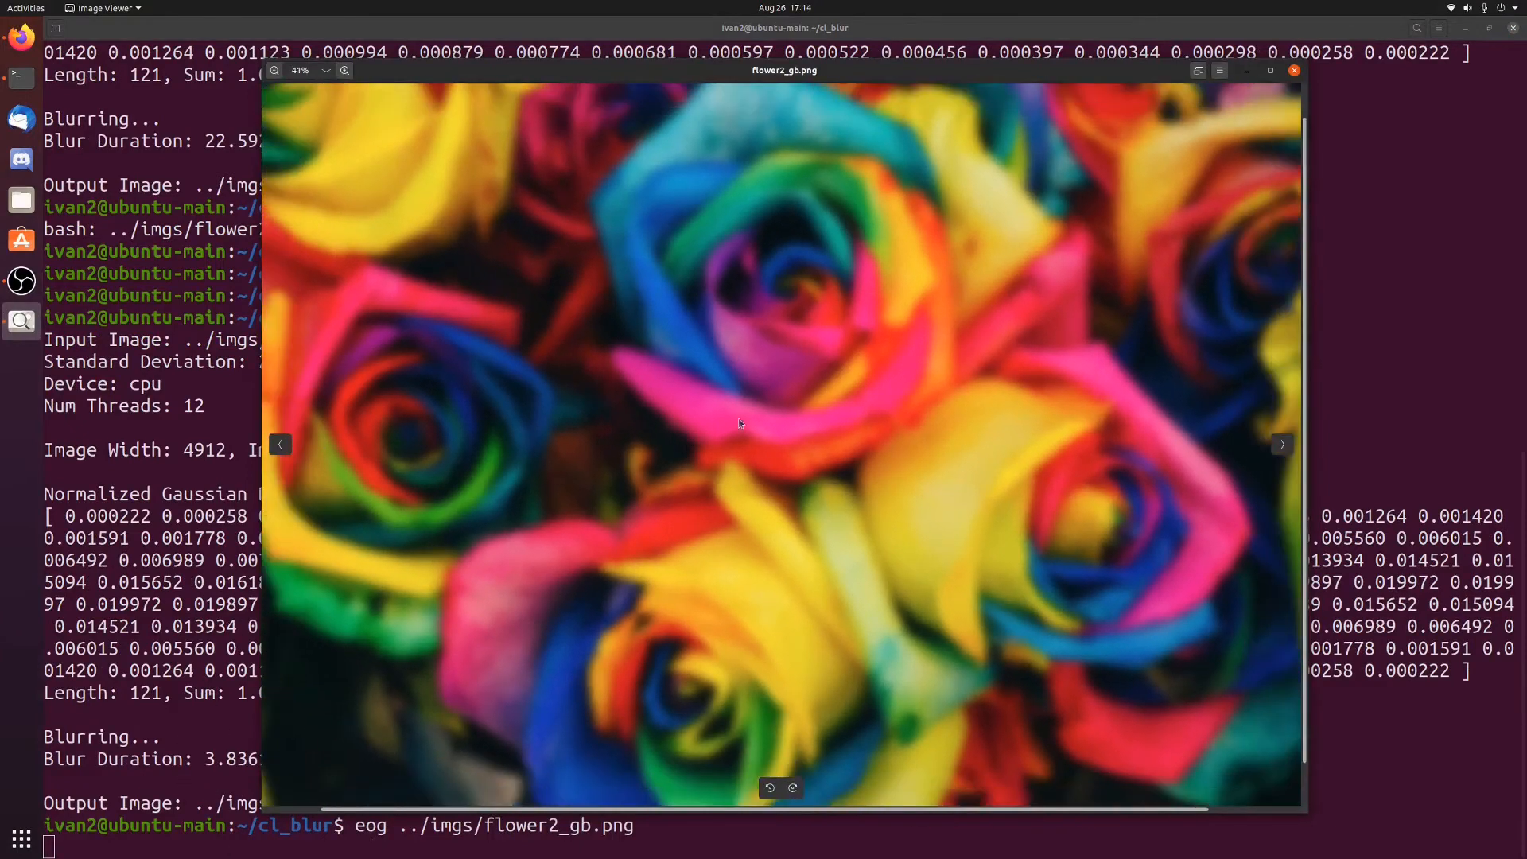
left_click(1294, 70)
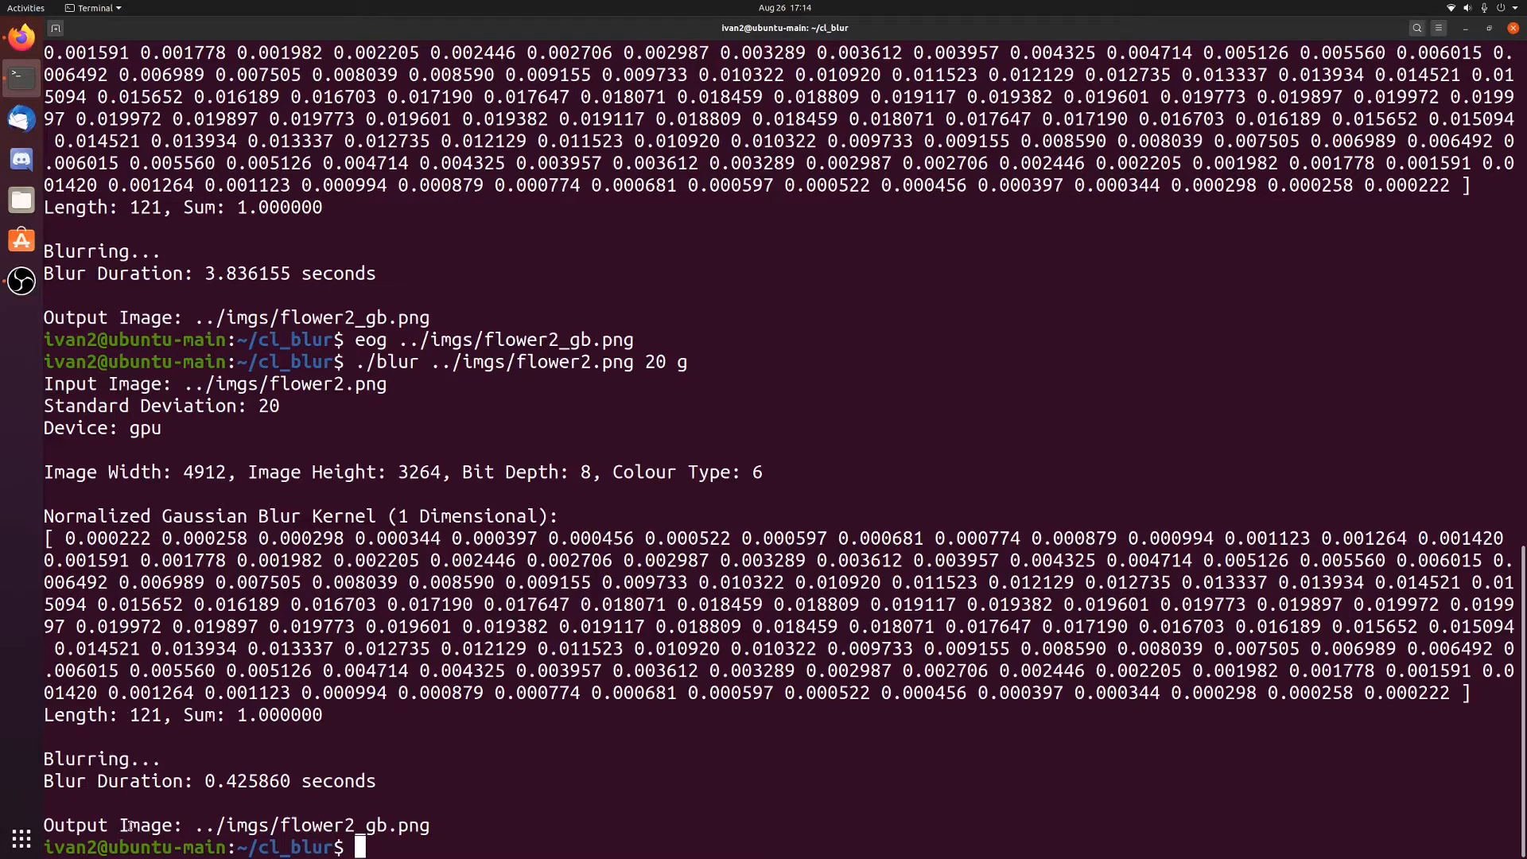
Run the GPU blur of flower2.png at deviation 20, then view and close flower2_gb.png.
type("..")
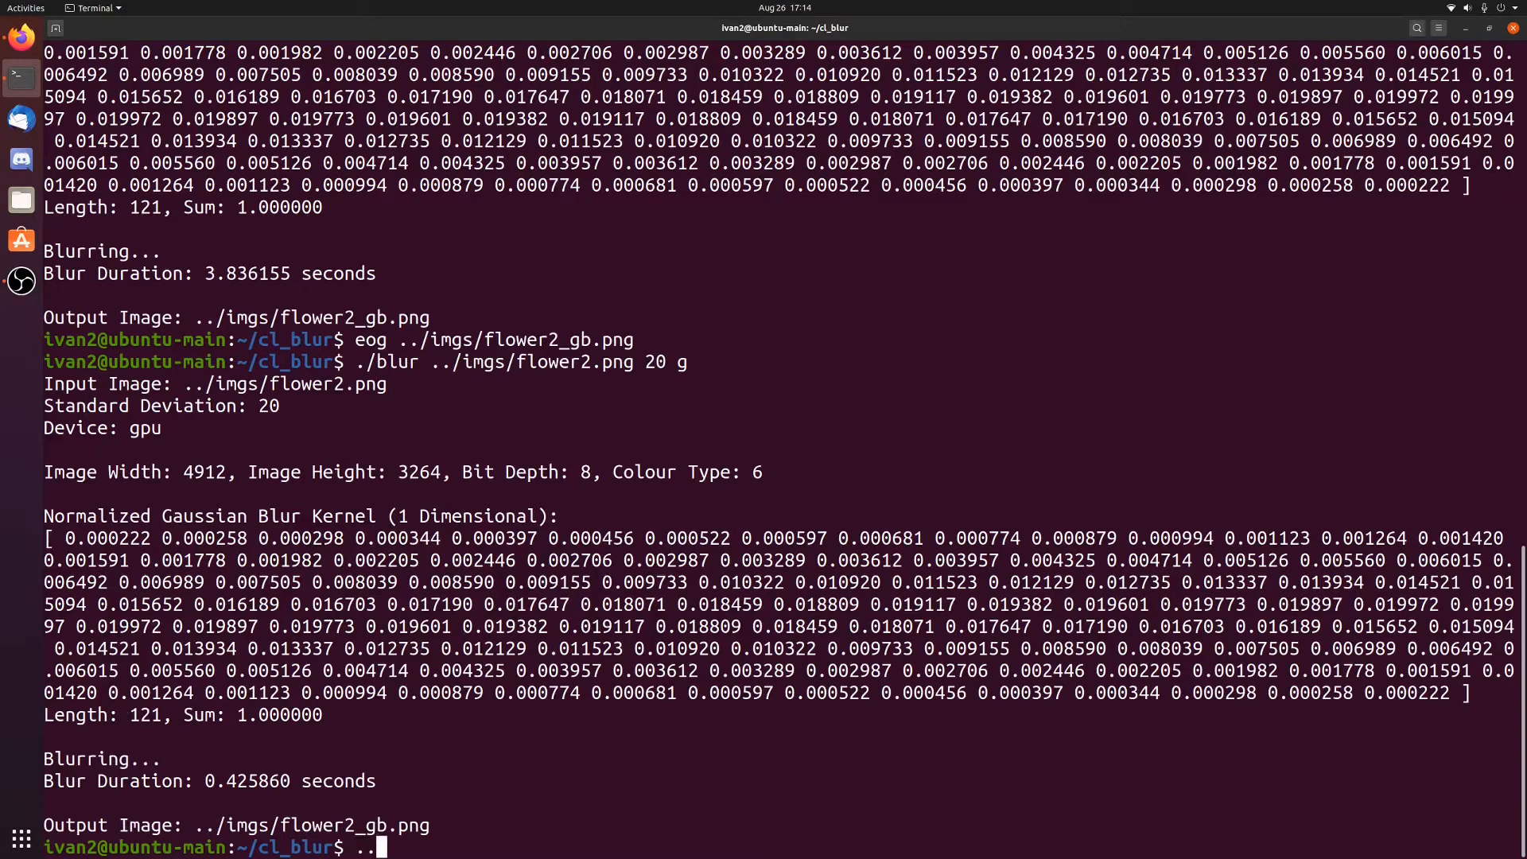
type("eog ../imgs/l")
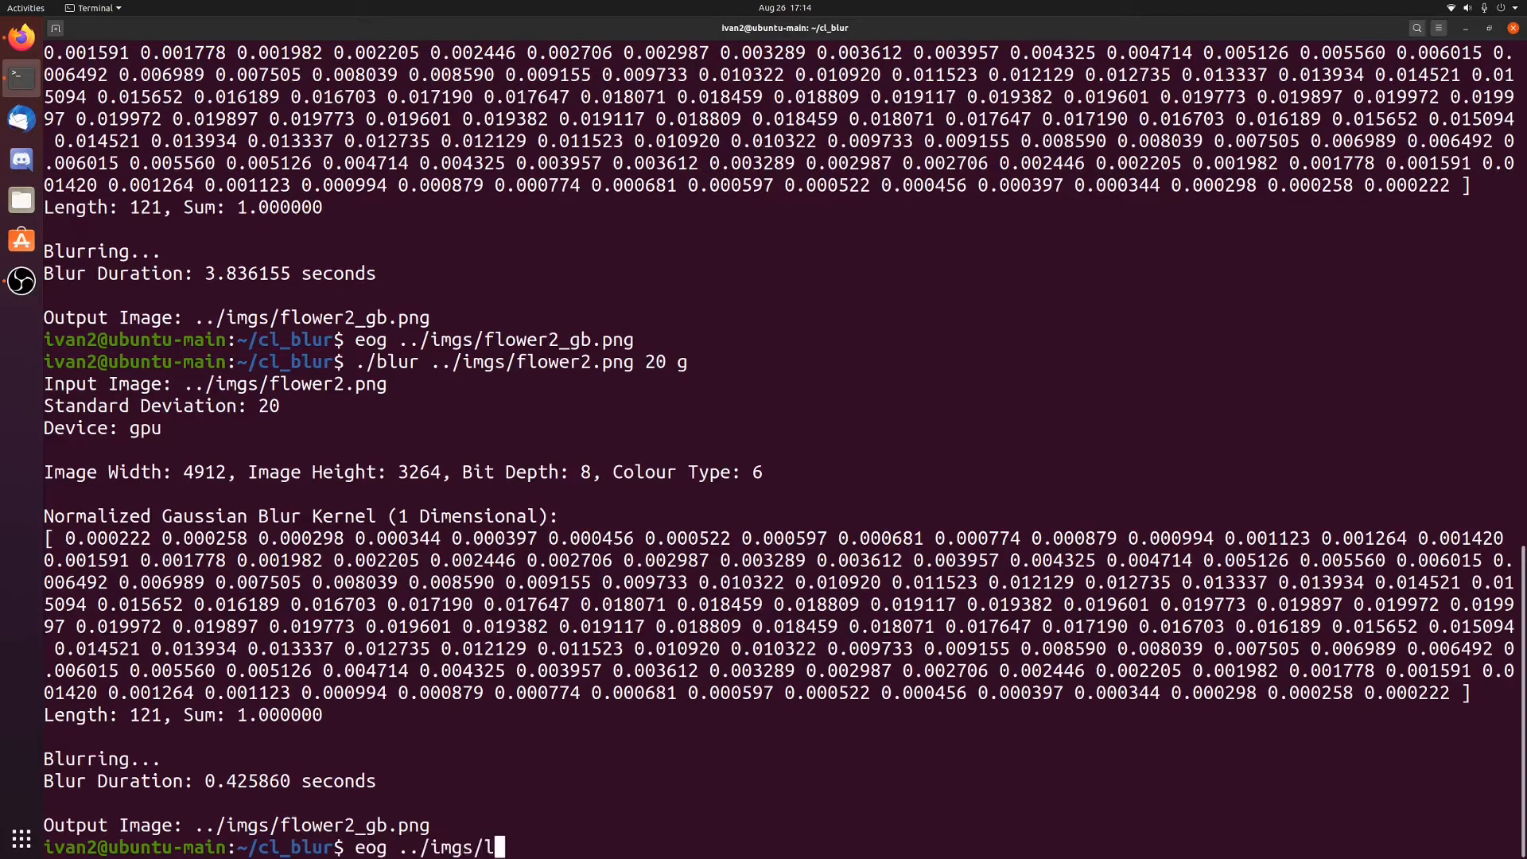
type("flower2_gb.png")
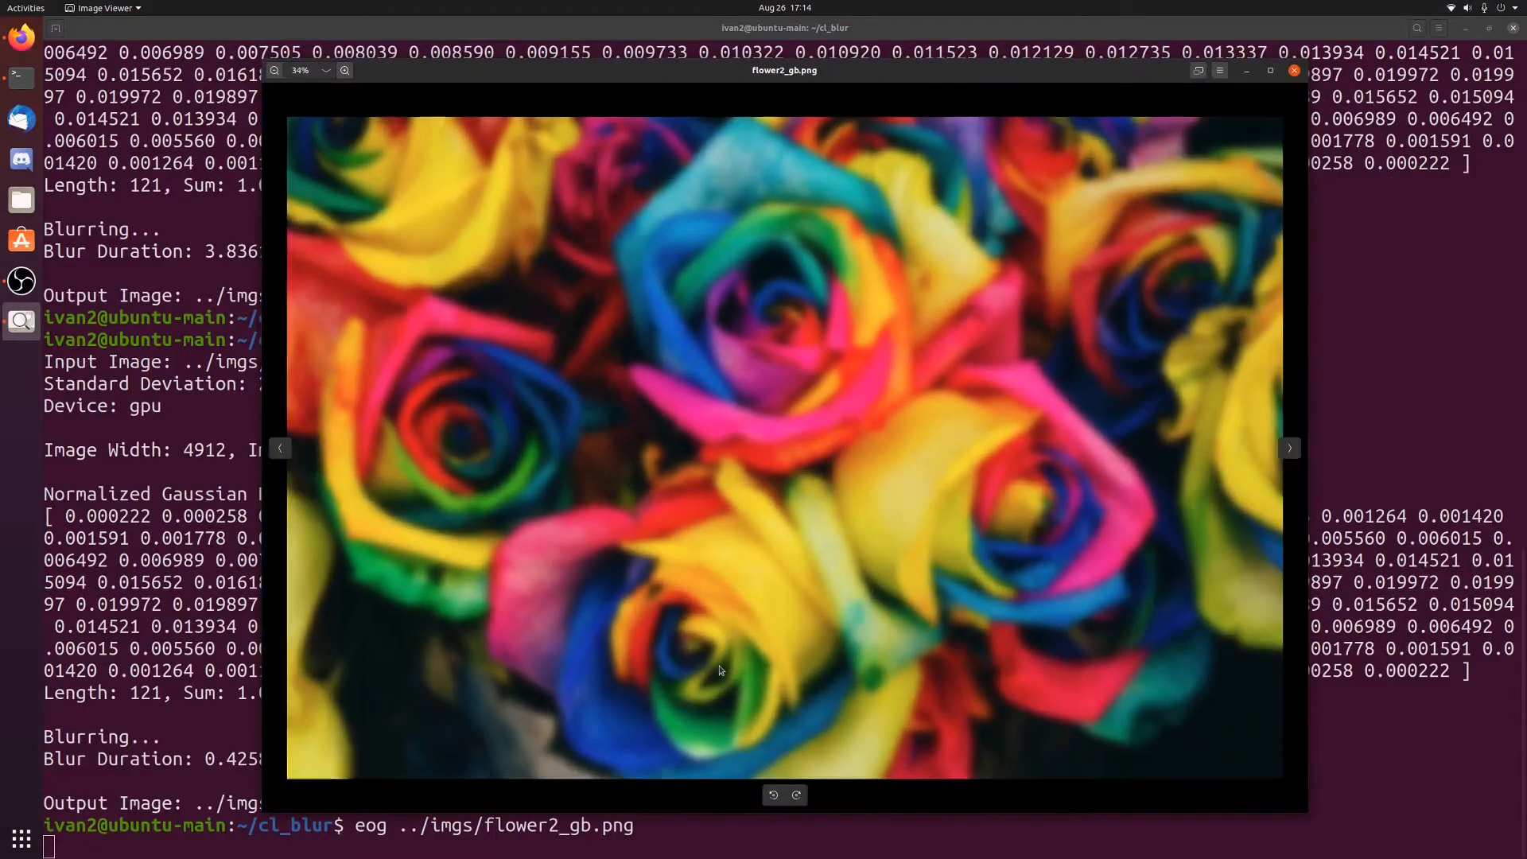
left_click(344, 70)
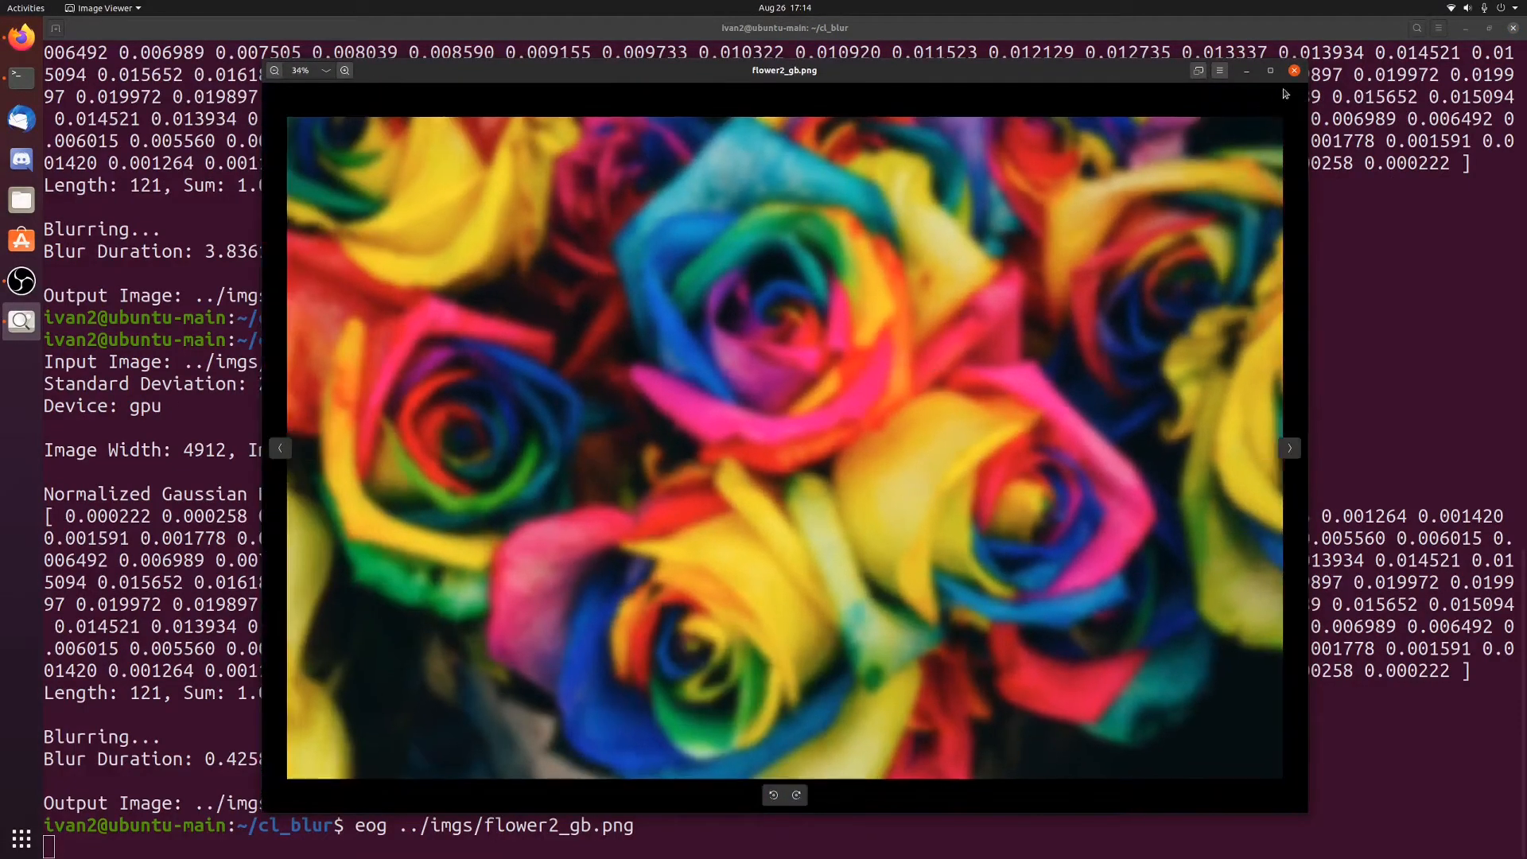
left_click(1294, 70)
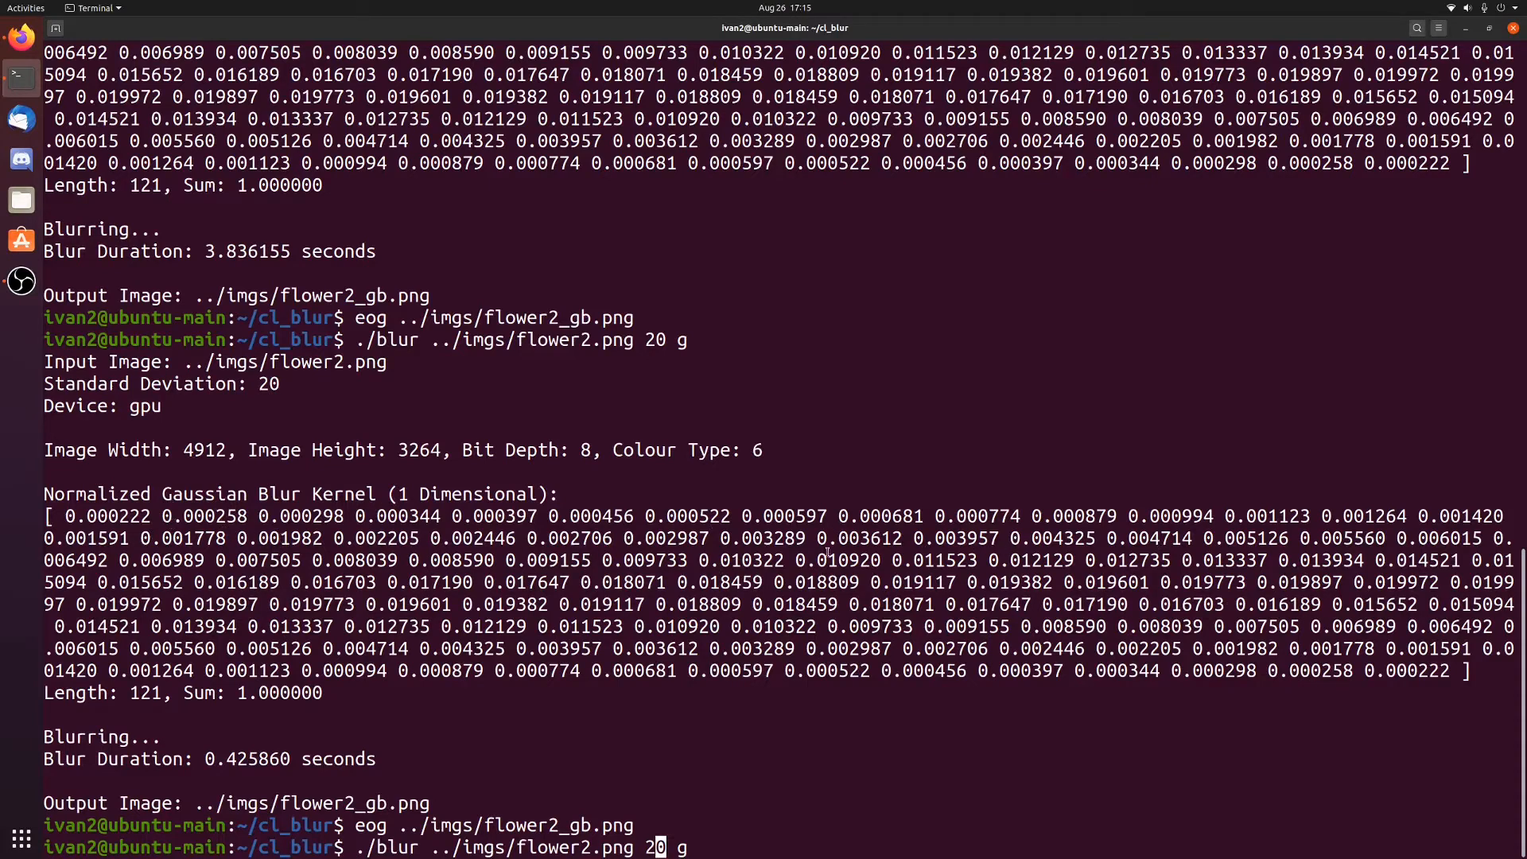
mouse_move(810, 699)
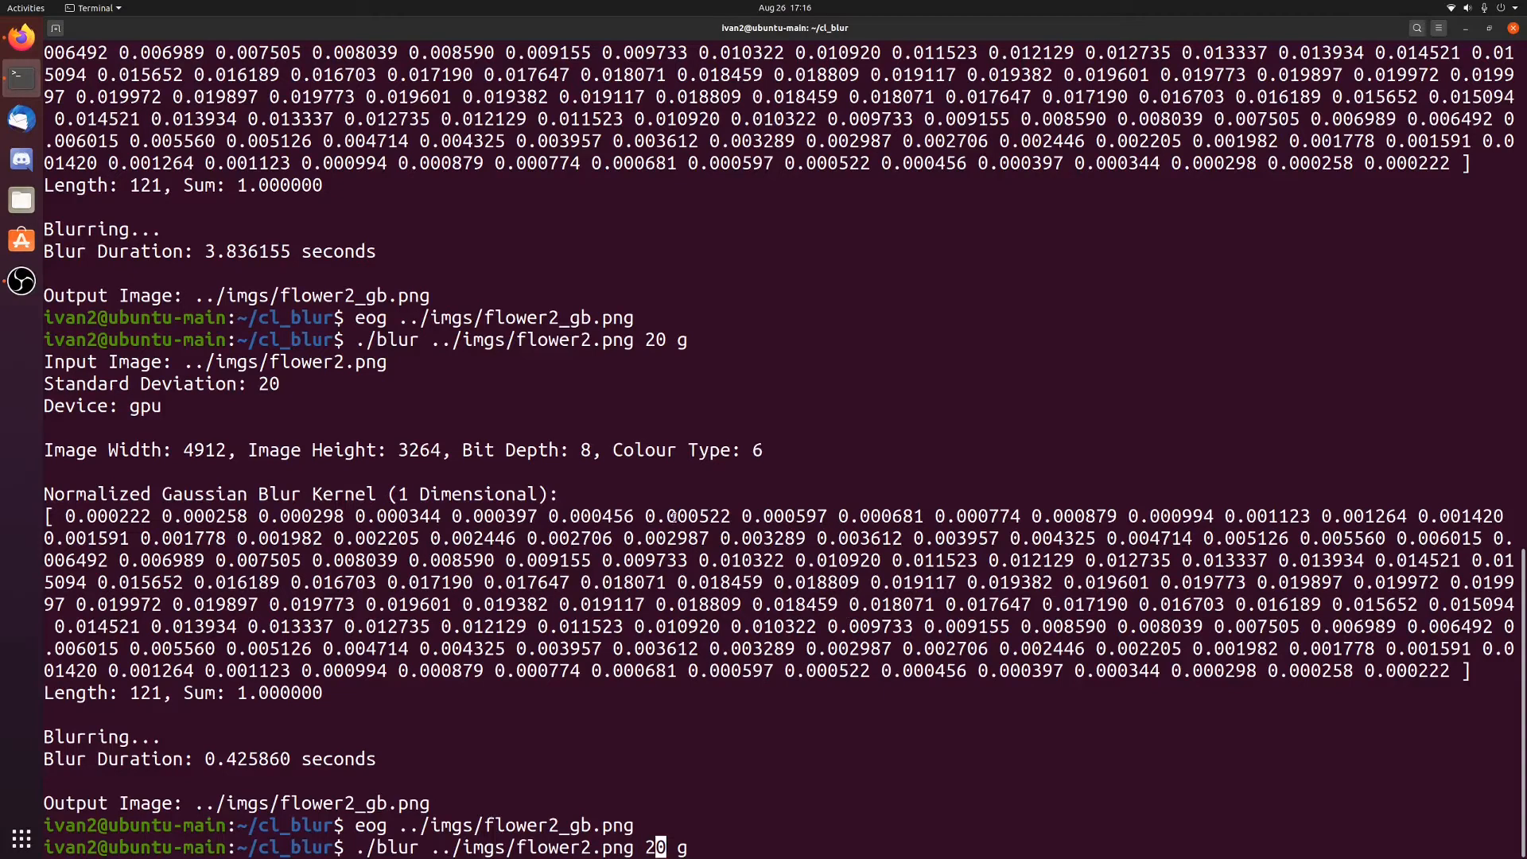
mouse_move(920, 609)
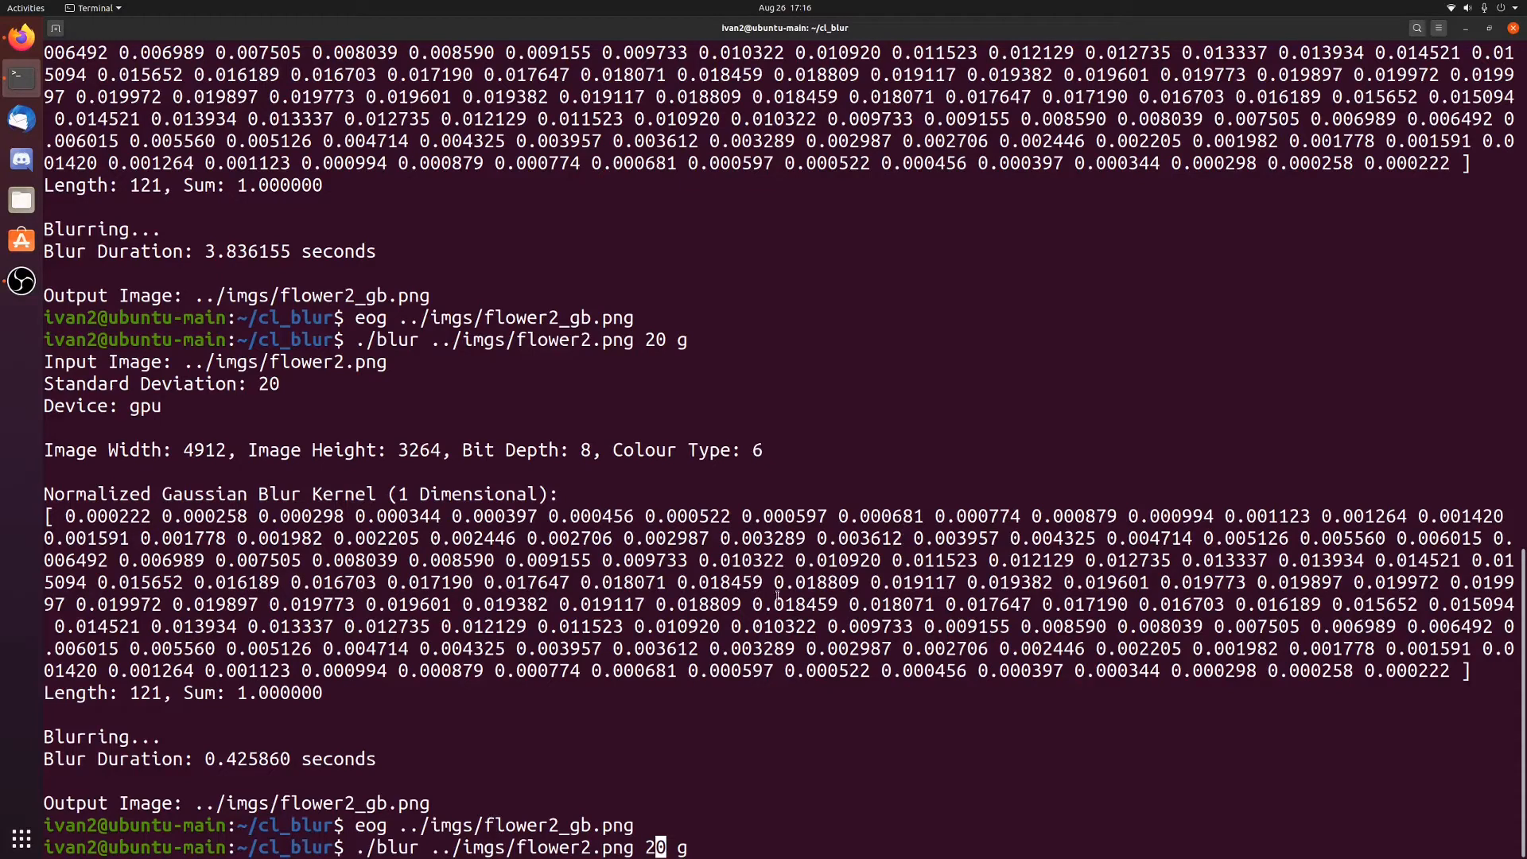
mouse_move(682, 847)
type("c")
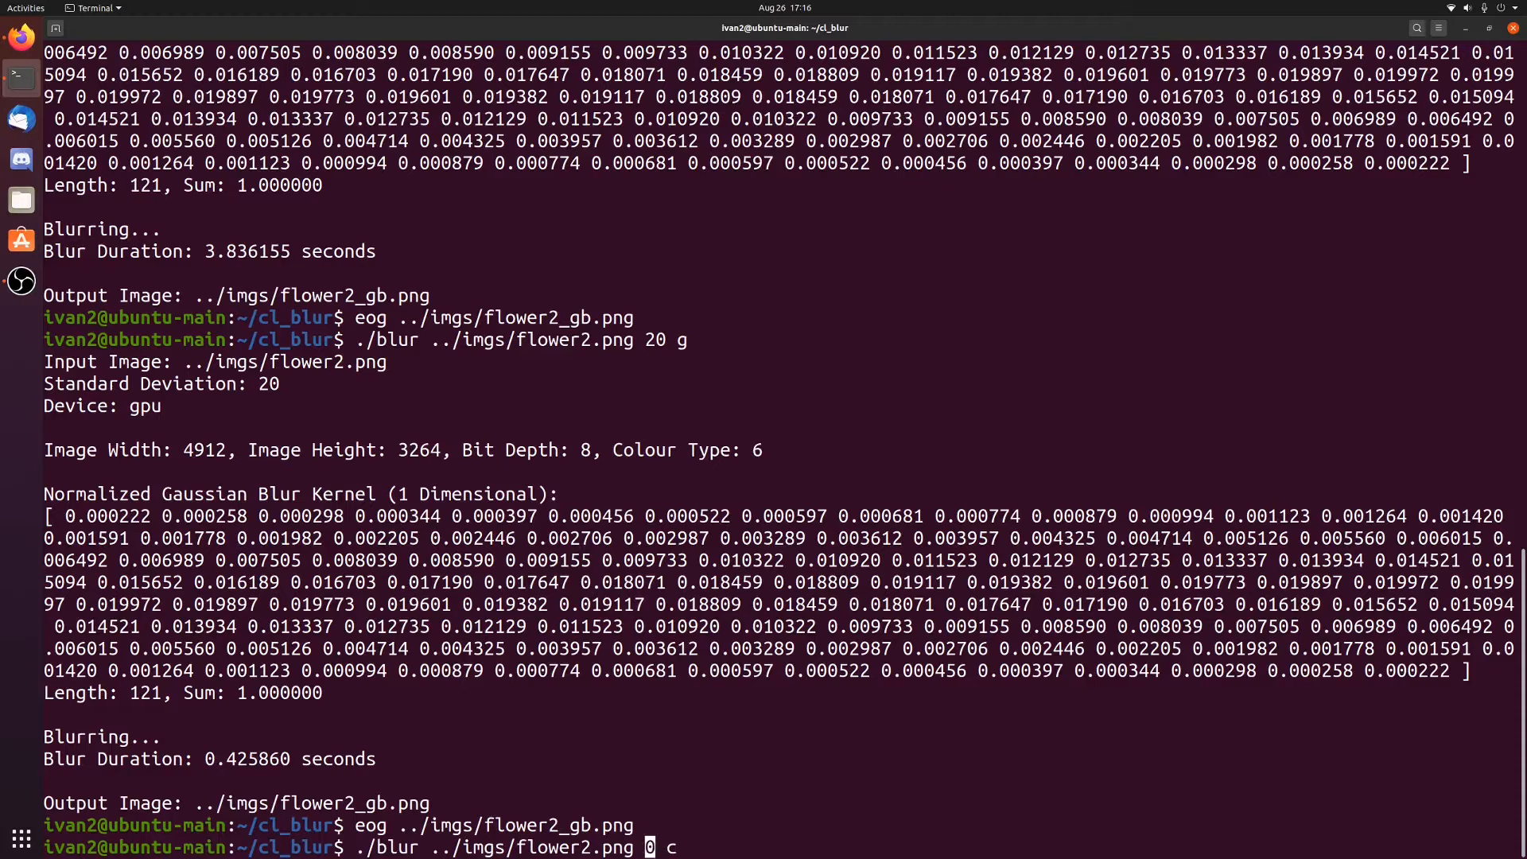
Edit the recalled blur command to deviation 40 on one CPU thread and run it.
type("4")
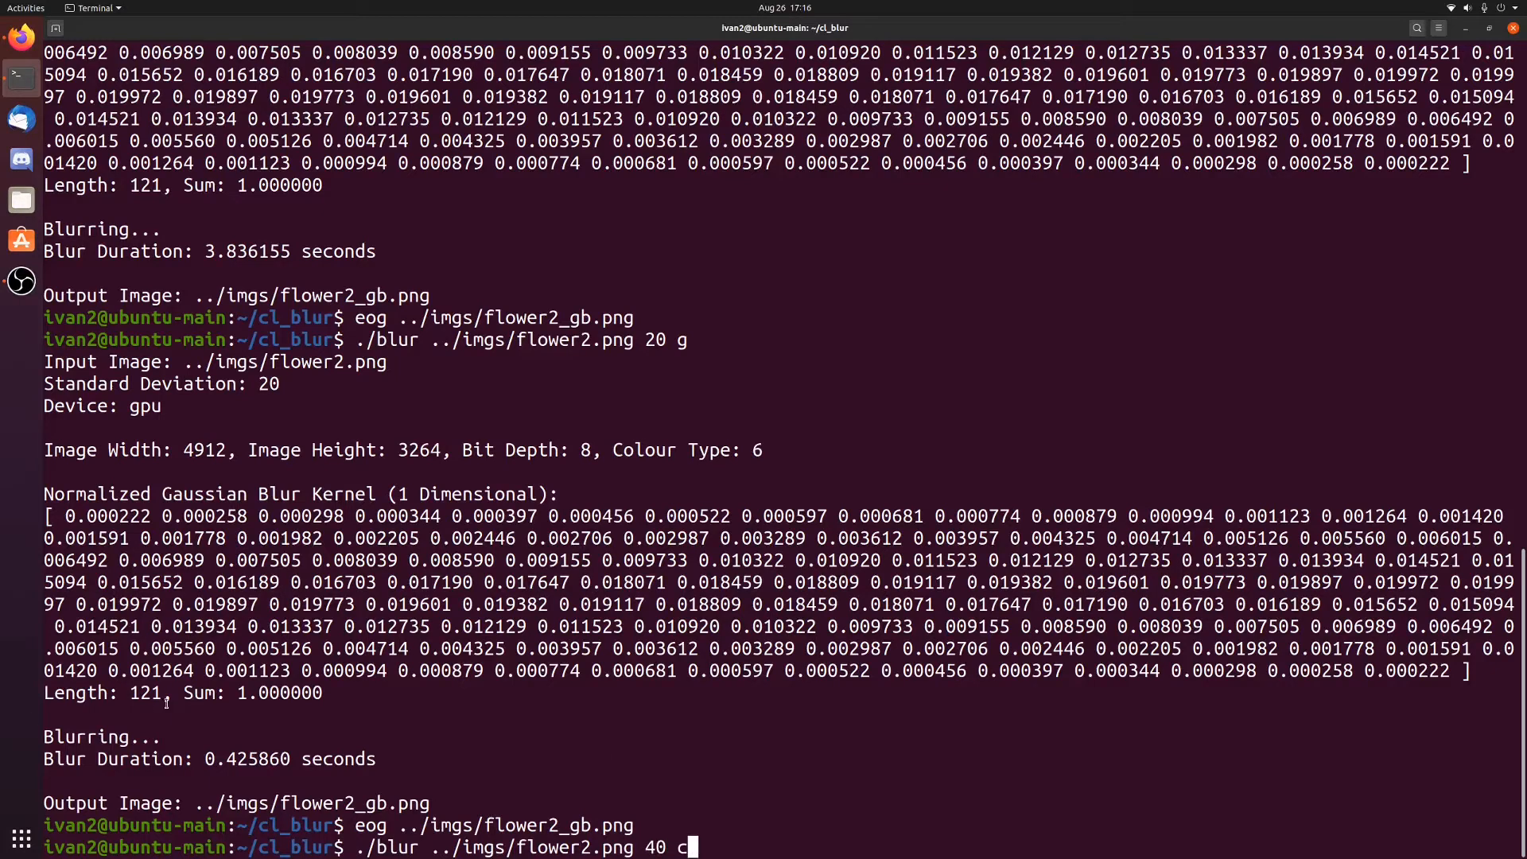
double_click(97, 692)
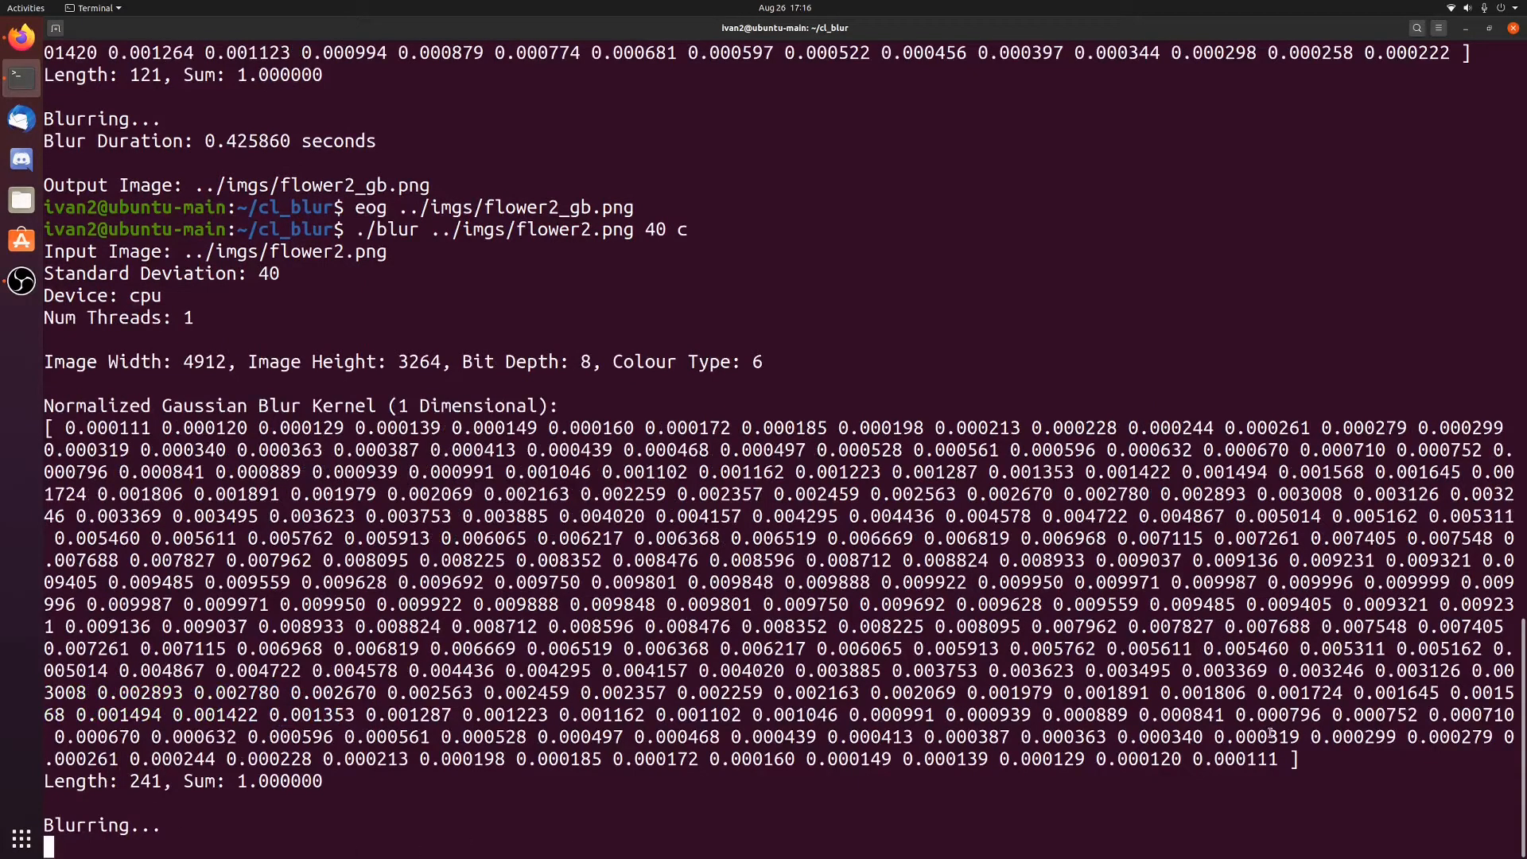
mouse_move(1276, 735)
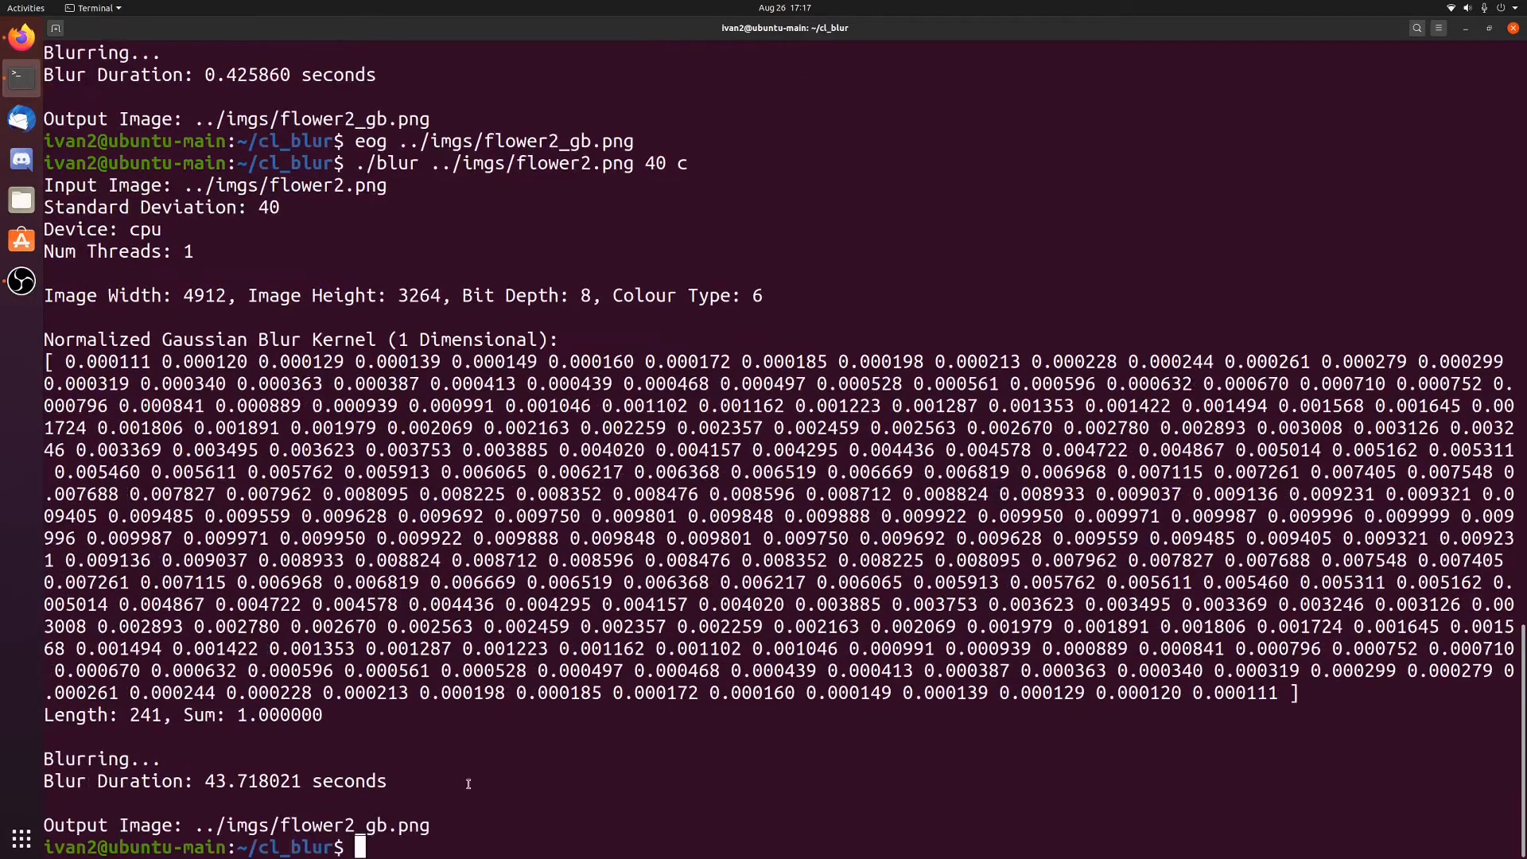
Rerun the deviation-40 CPU blur of flower2.png using 12 threads.
type("eog ../")
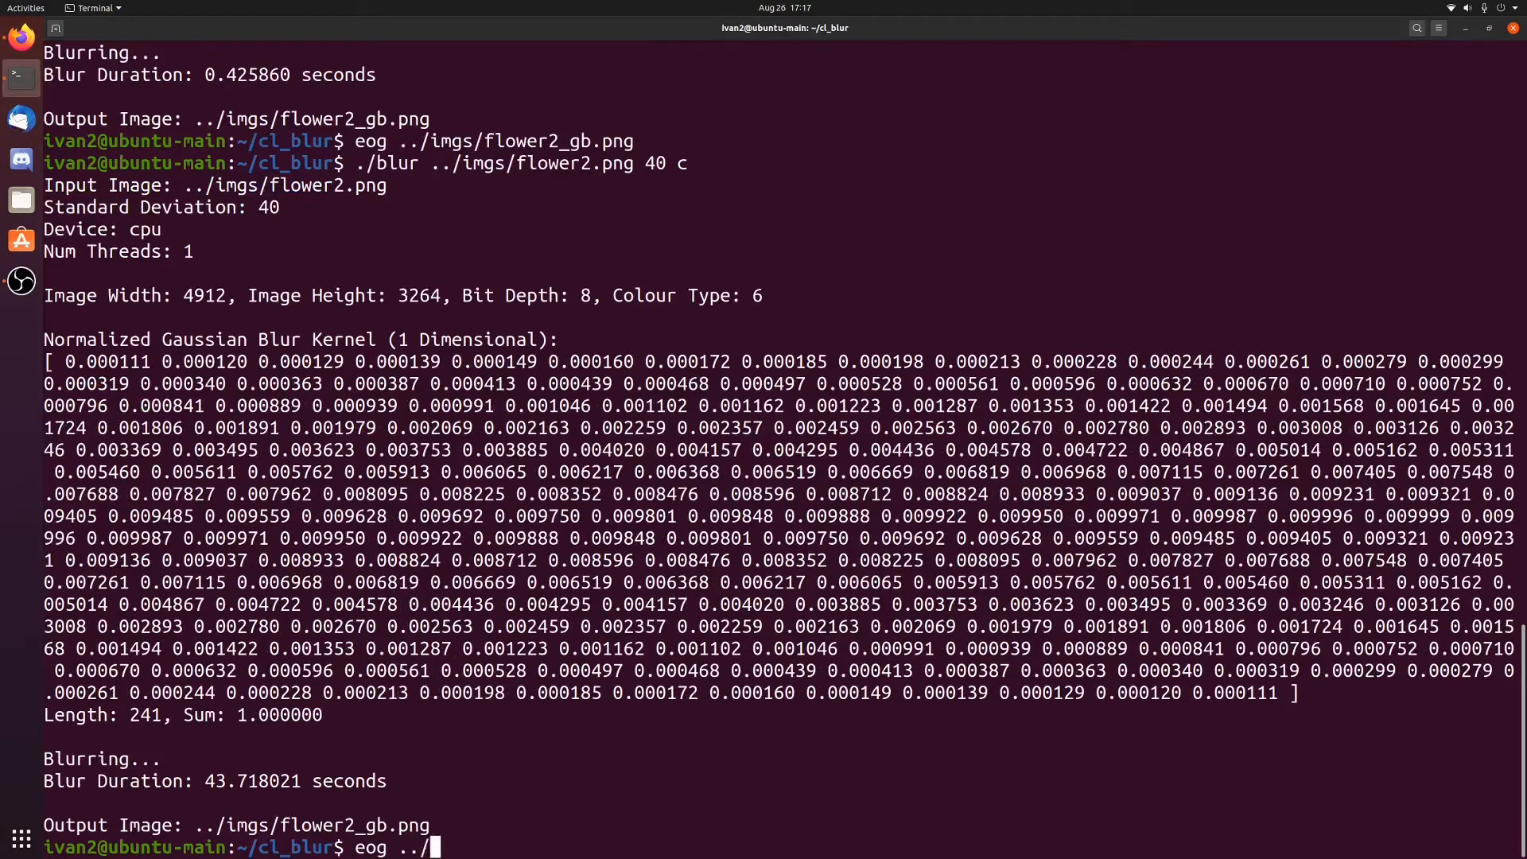
type("imgs/flower2_gb.png")
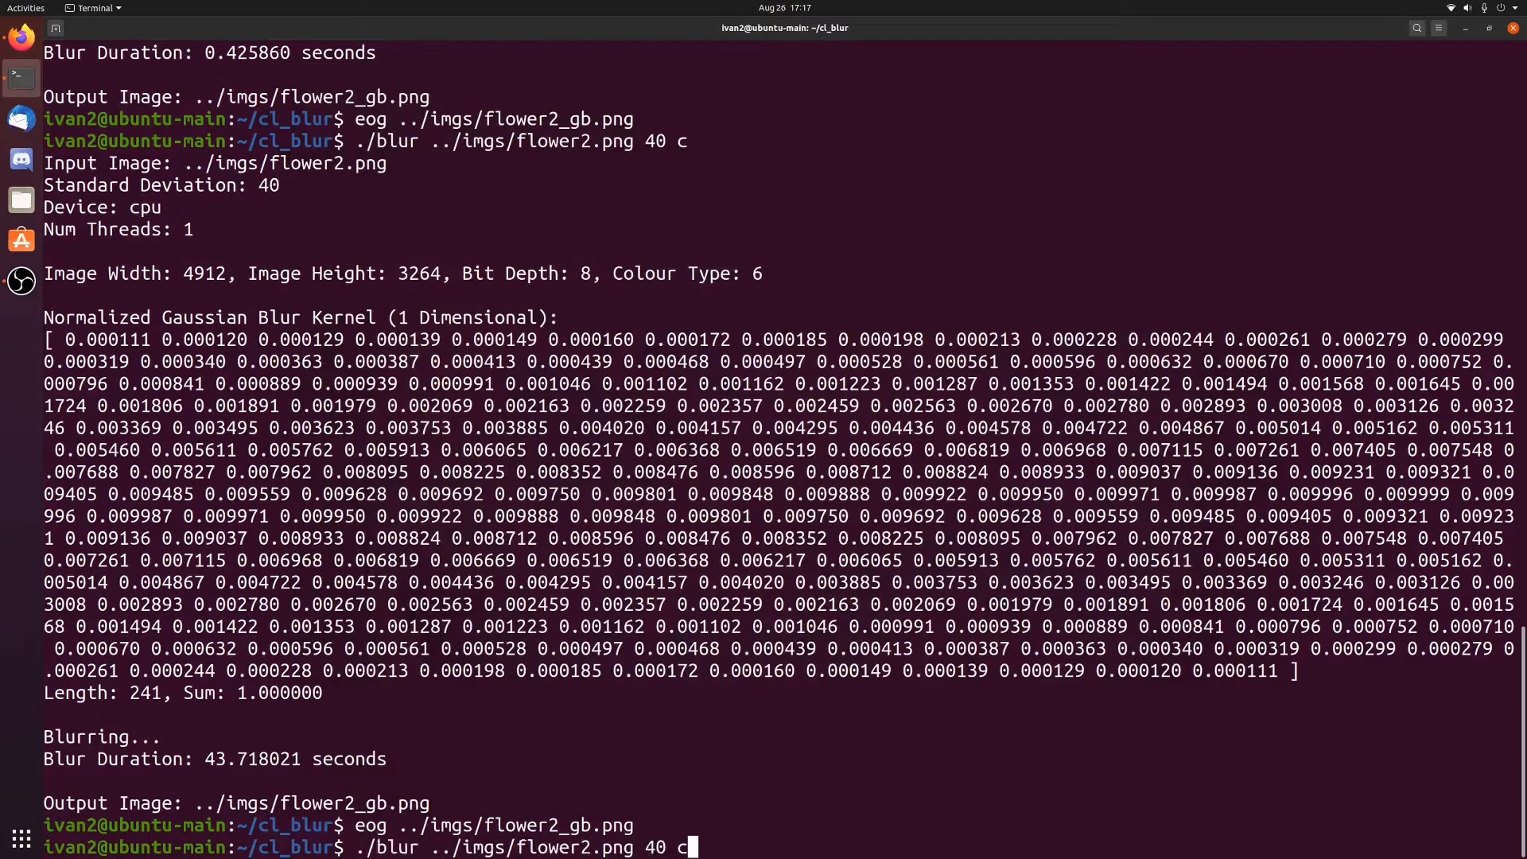
type("12")
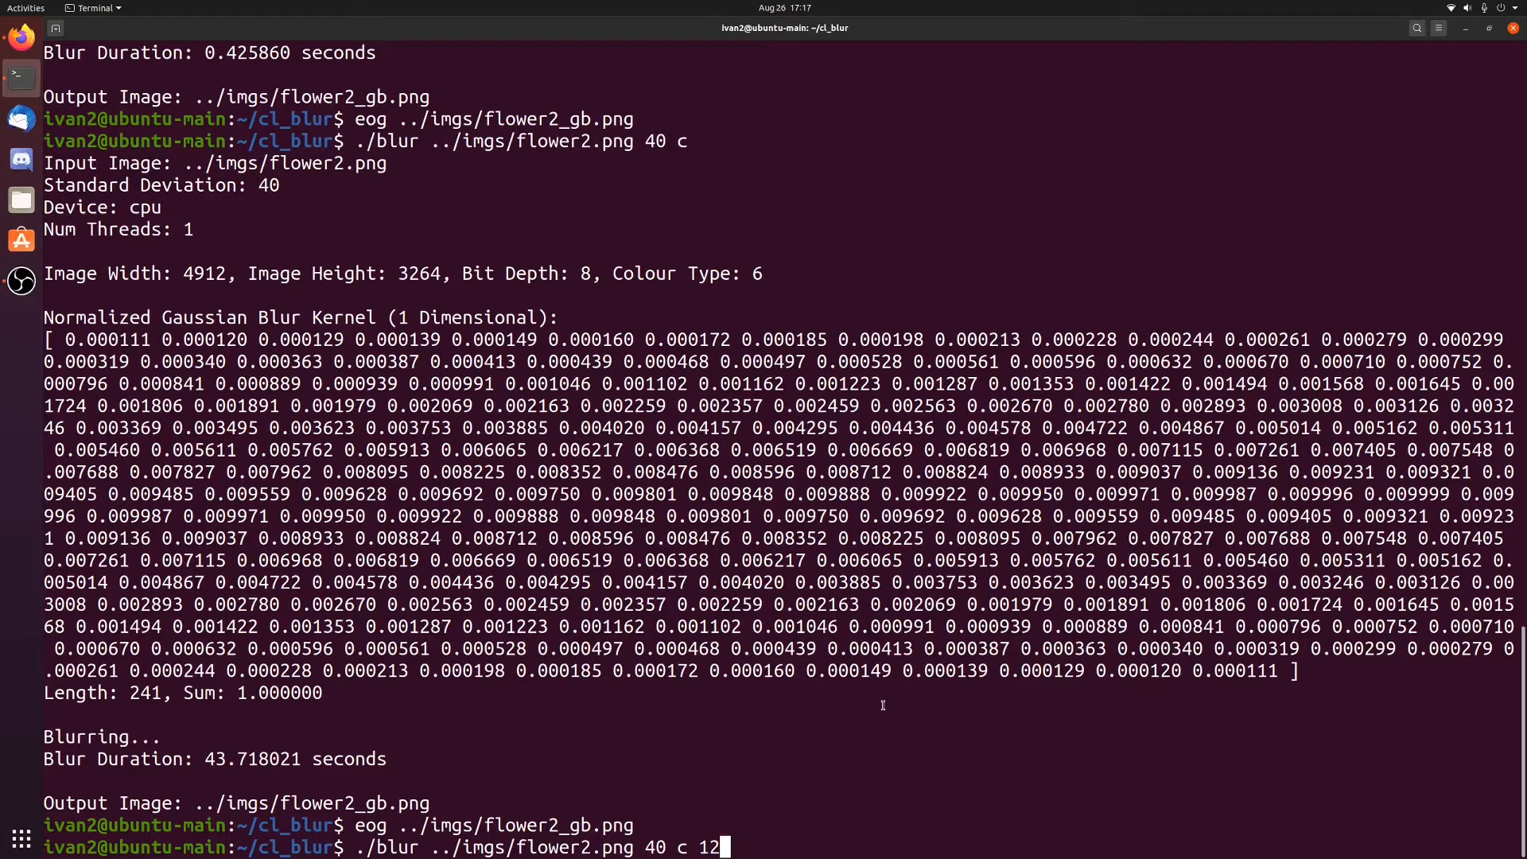
key("Return")
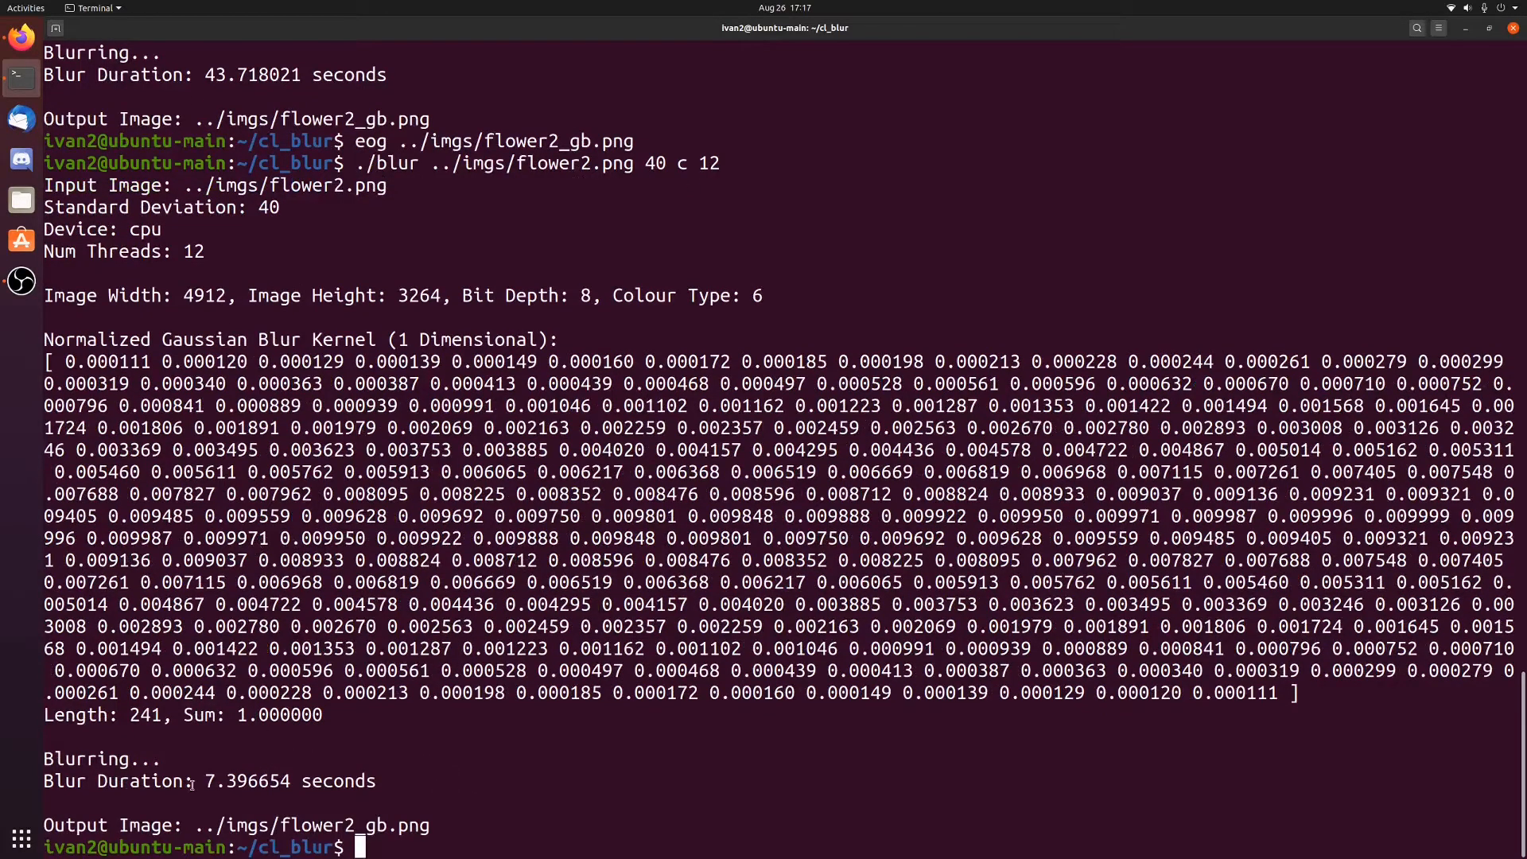
Open the resulting flower2_gb.png in eog, then close the viewer.
type("eog .")
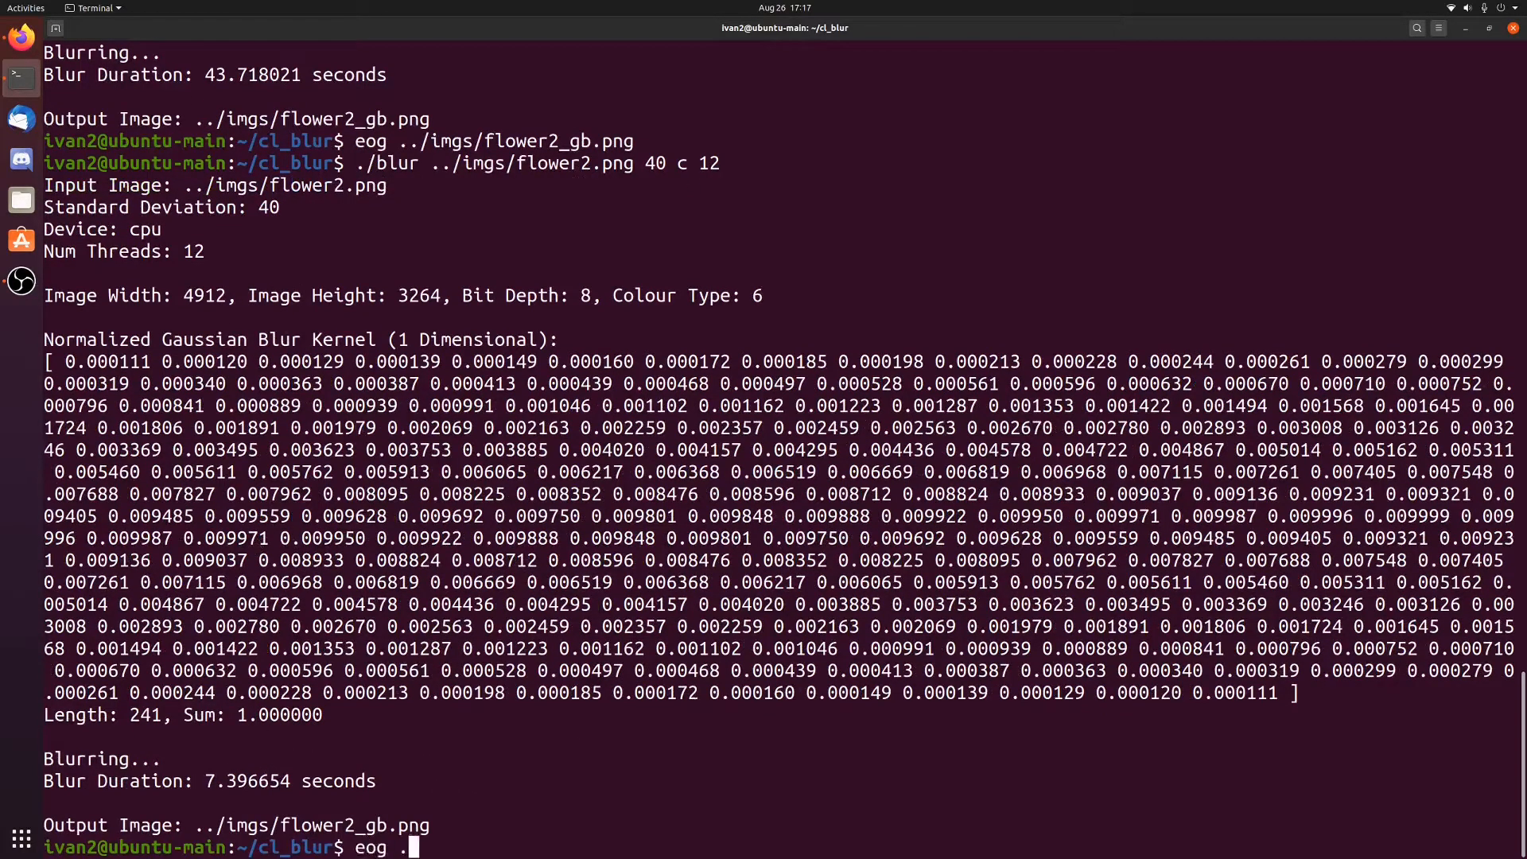
type("../imgs/flower2")
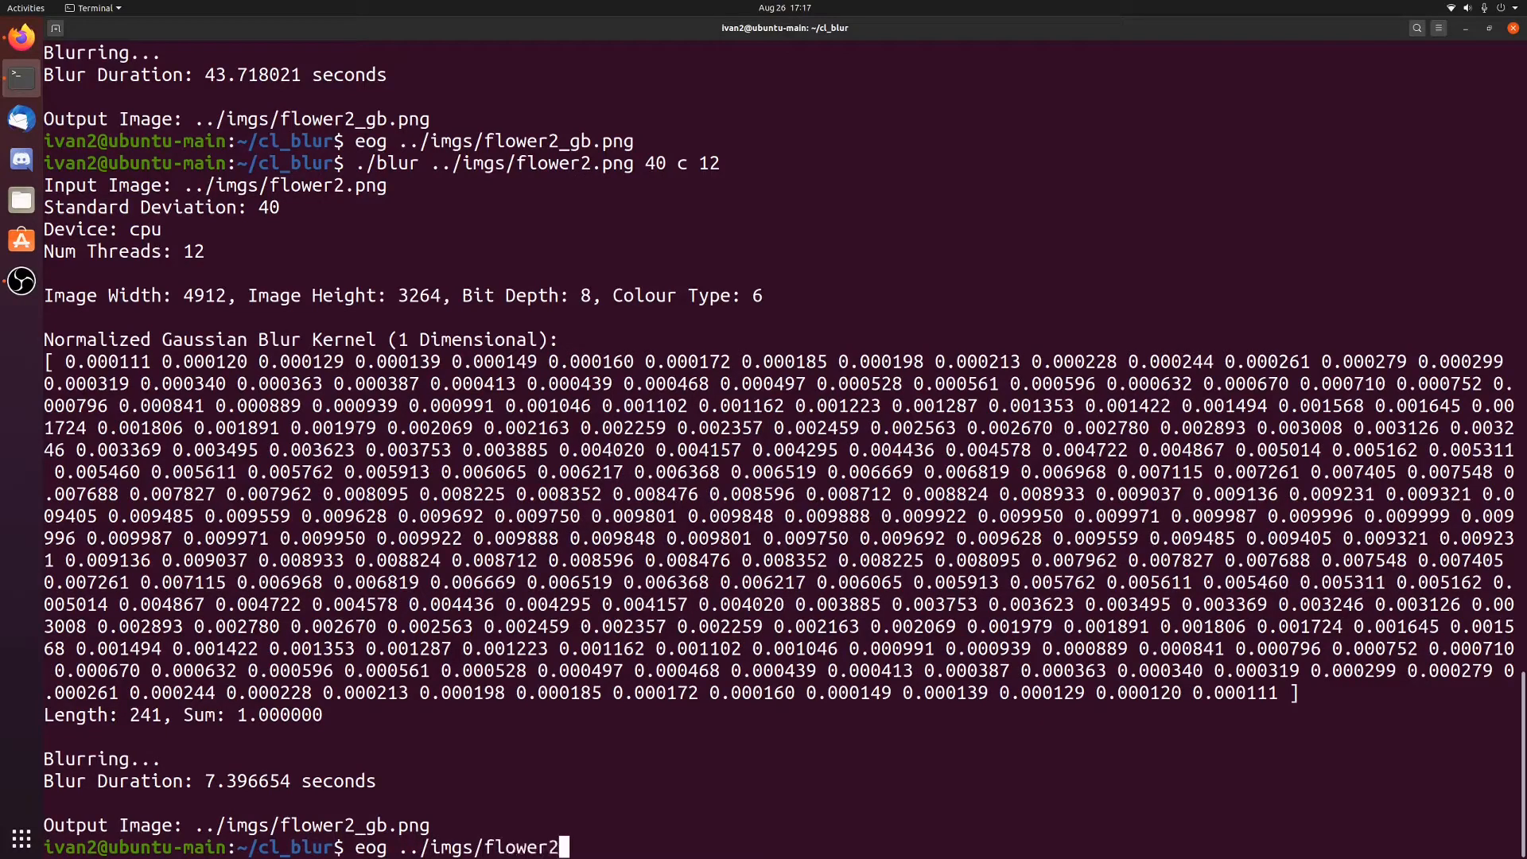
key("Return")
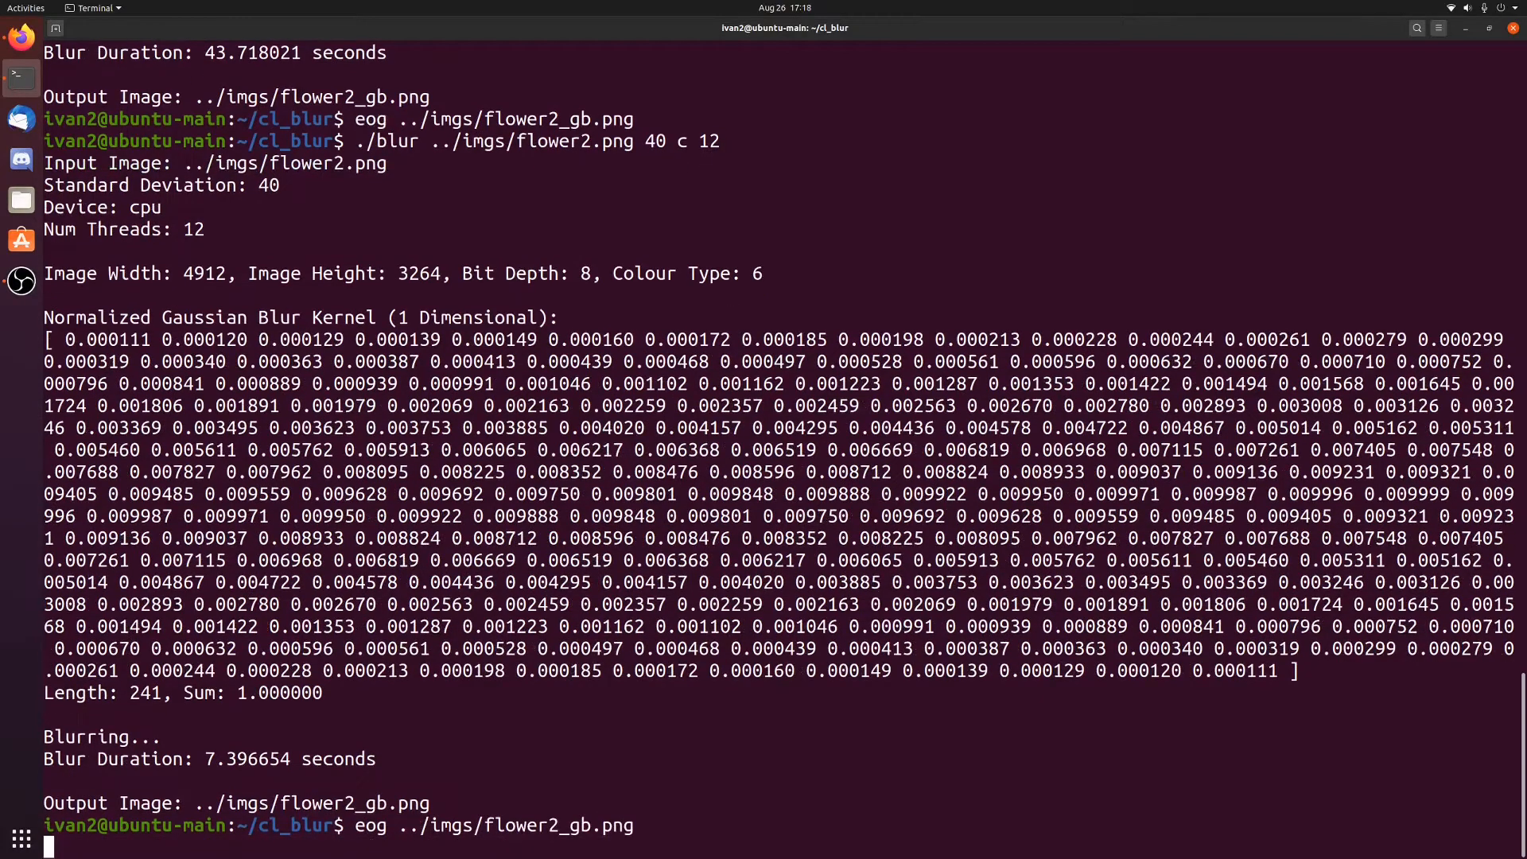
key("Return")
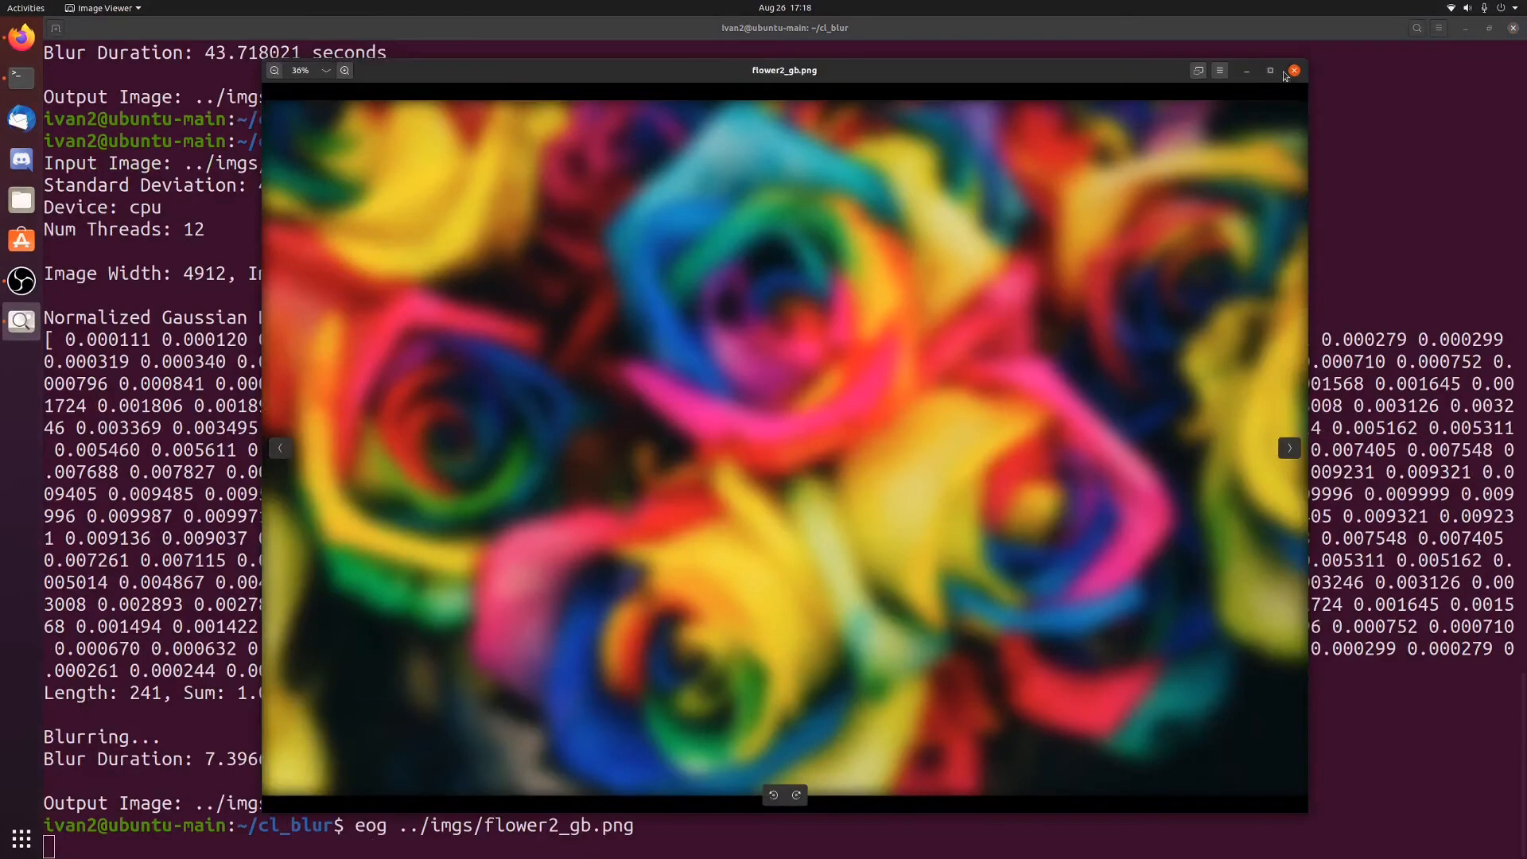
left_click(1295, 70)
type("./blur ../imgs/flower2.png 40 g")
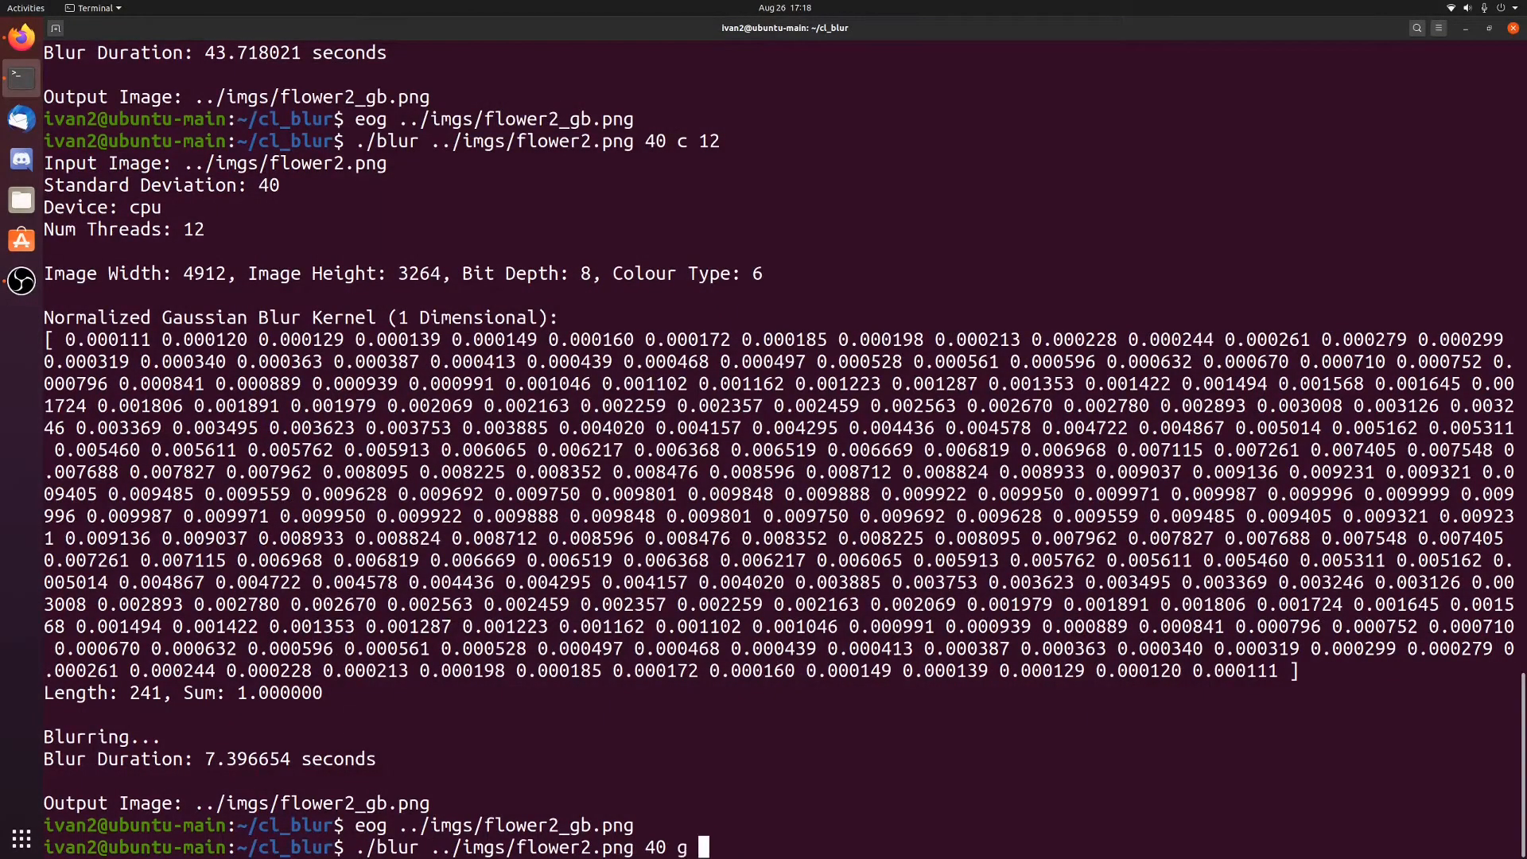
Run the deviation-40 GPU blur (0.44 s) and view flower2_gb.png in eog.
key("Return")
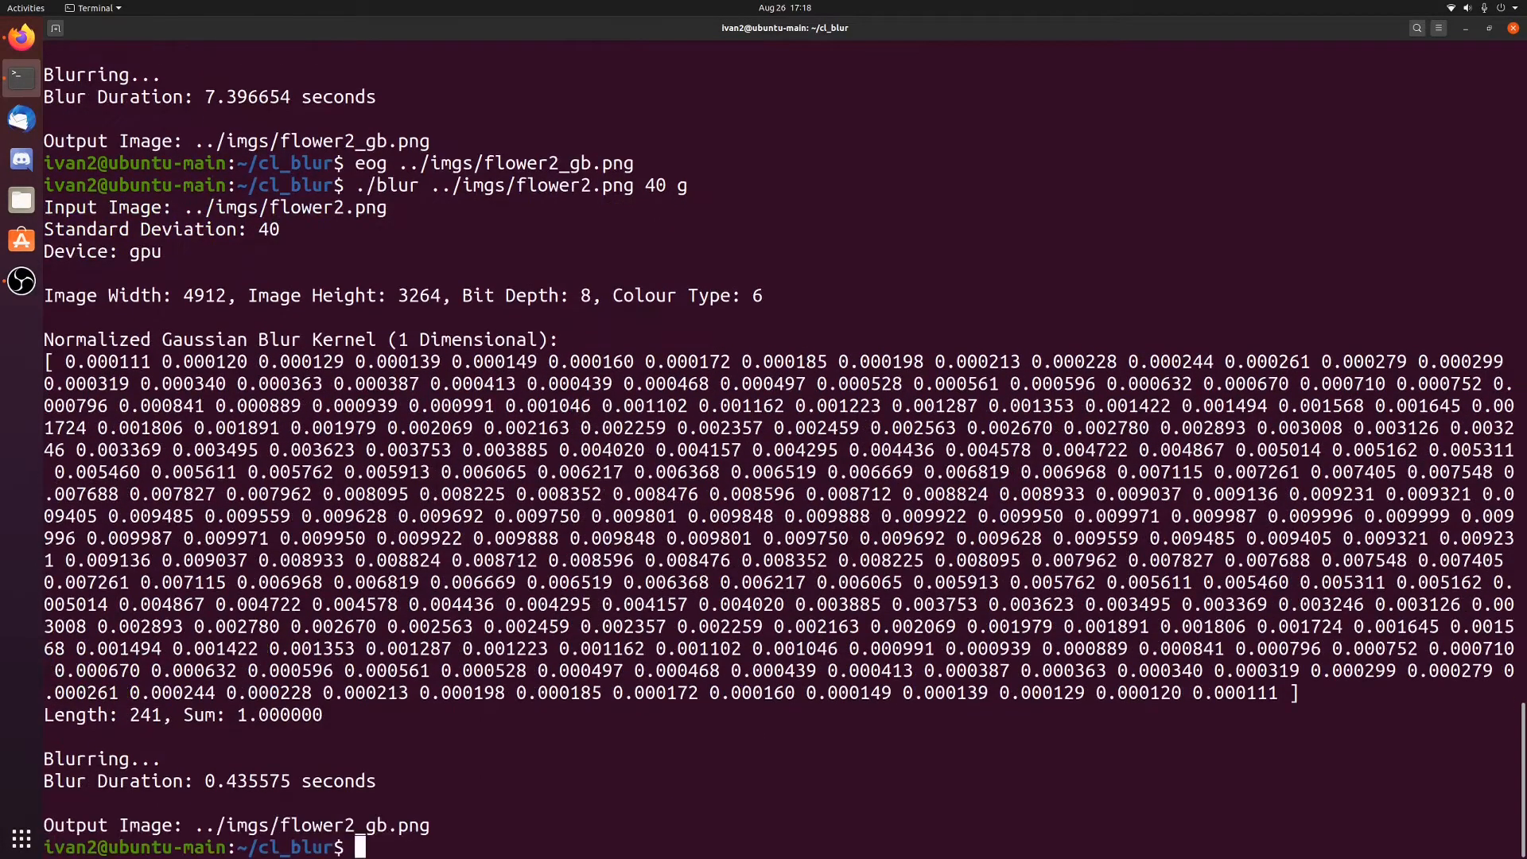
type("eog")
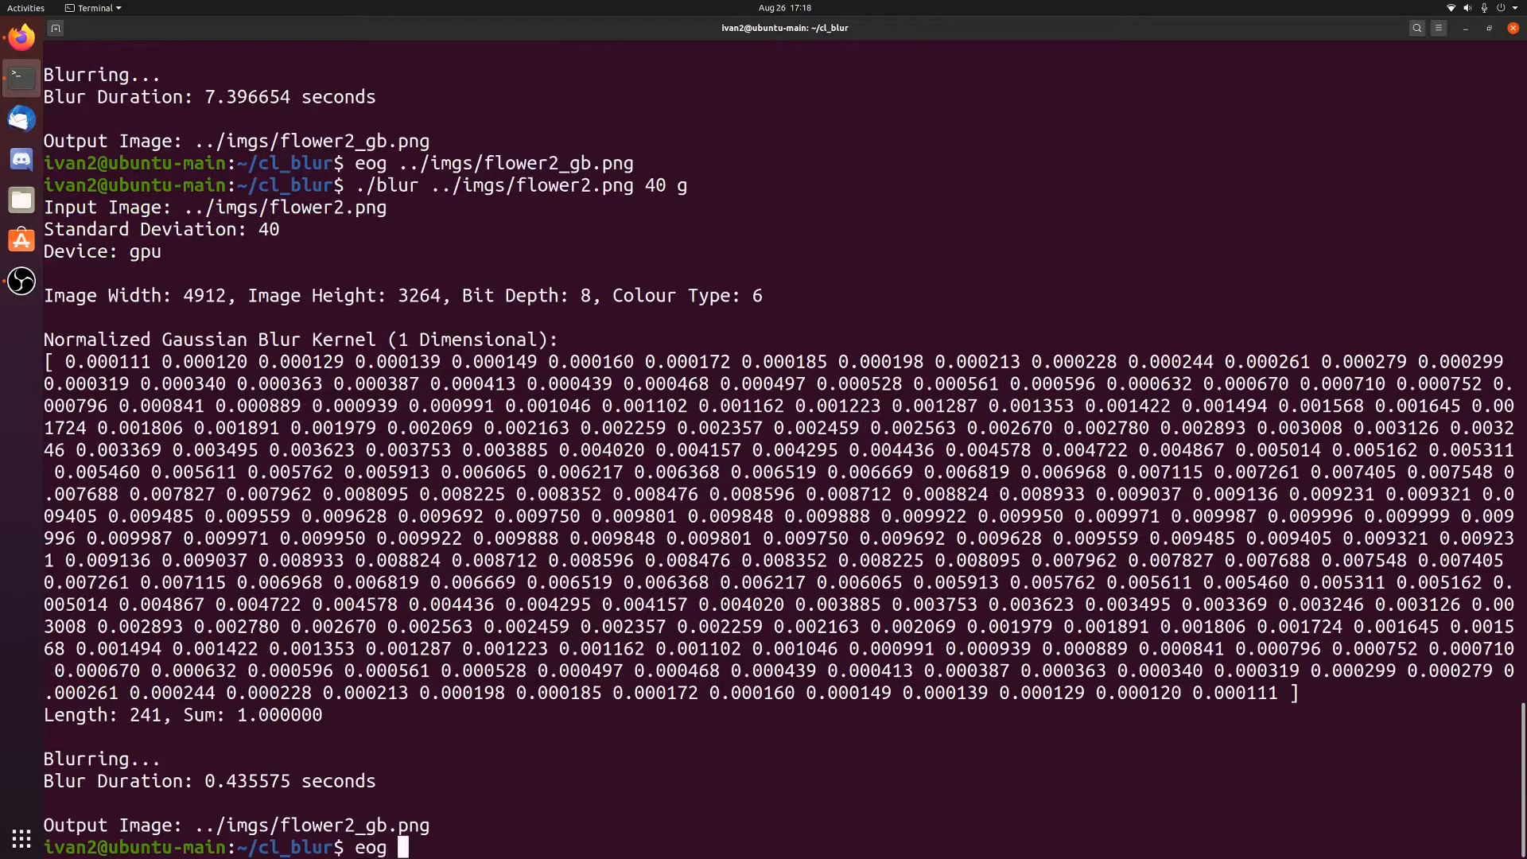
type("../imgs/flower2_gb.png")
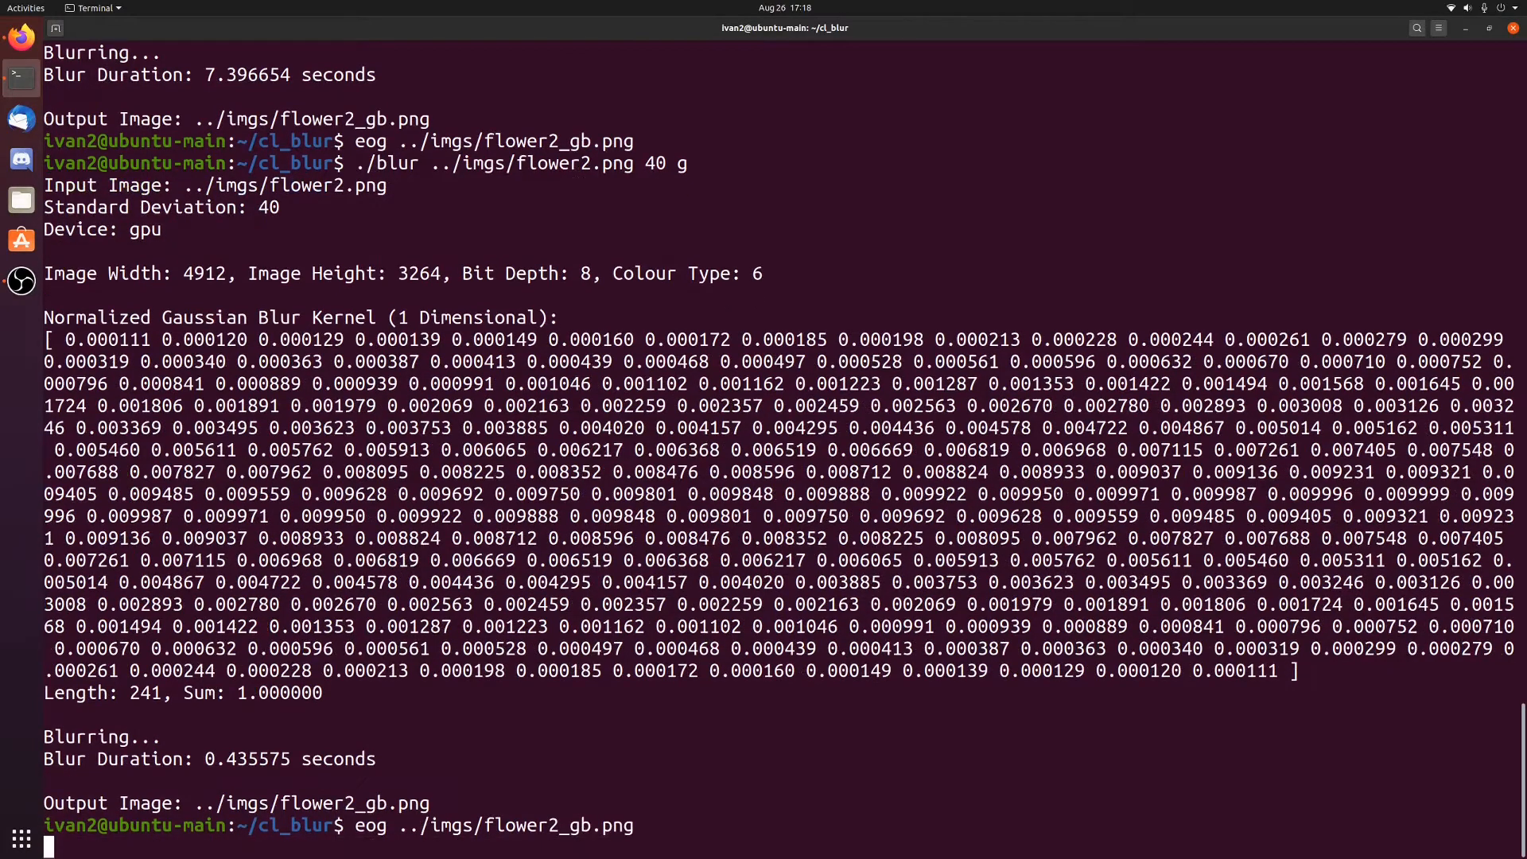
key("Return")
type("./blur ../imgs/flower2.png 100 g")
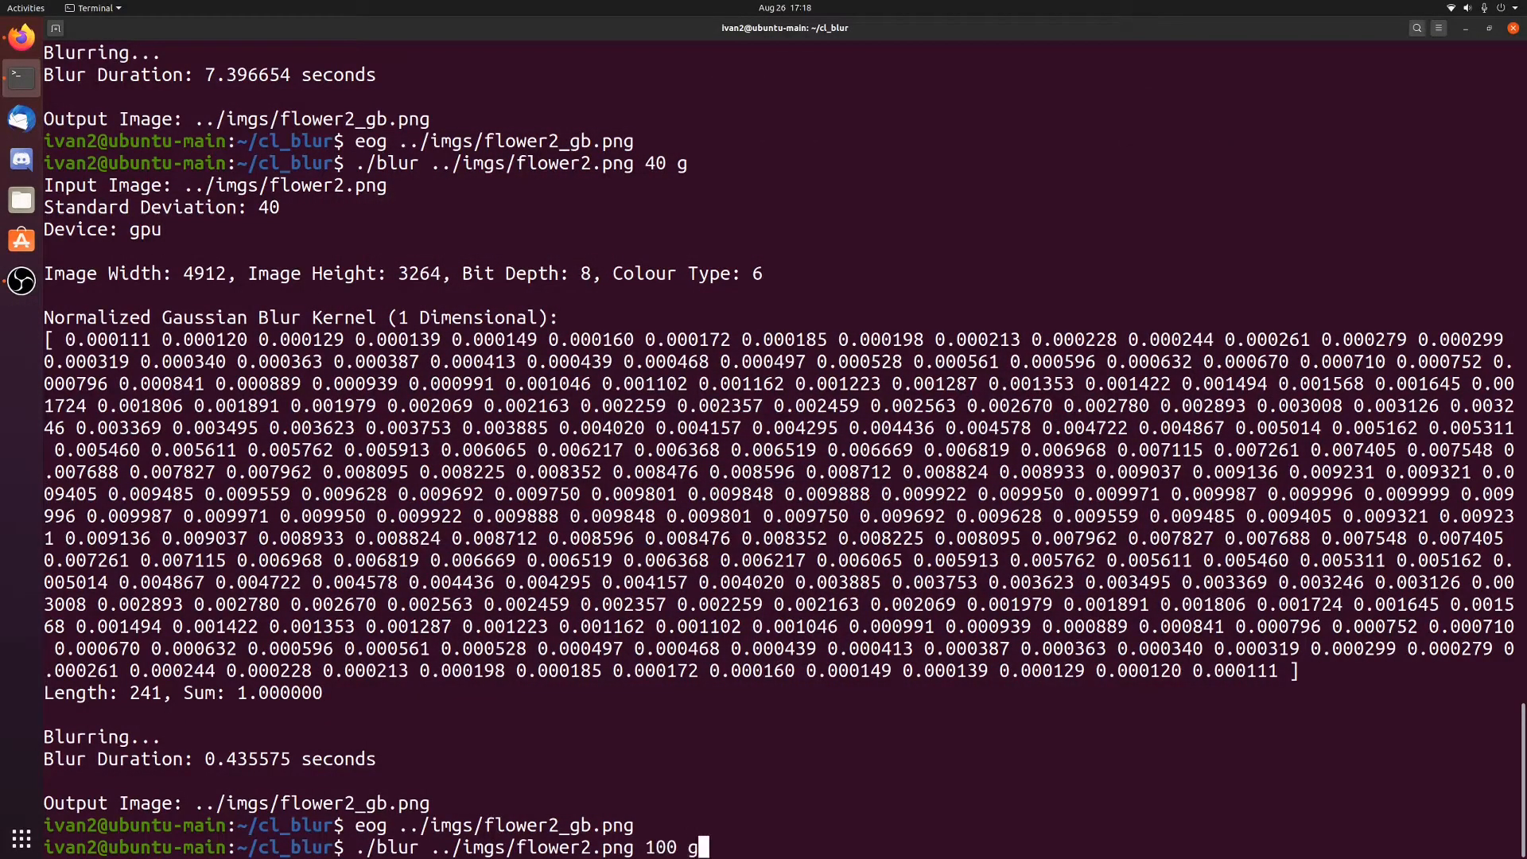
Run the deviation-100 blur on 12 threads (18.84 s) and open flower2_gb.png in eog.
type("c 12")
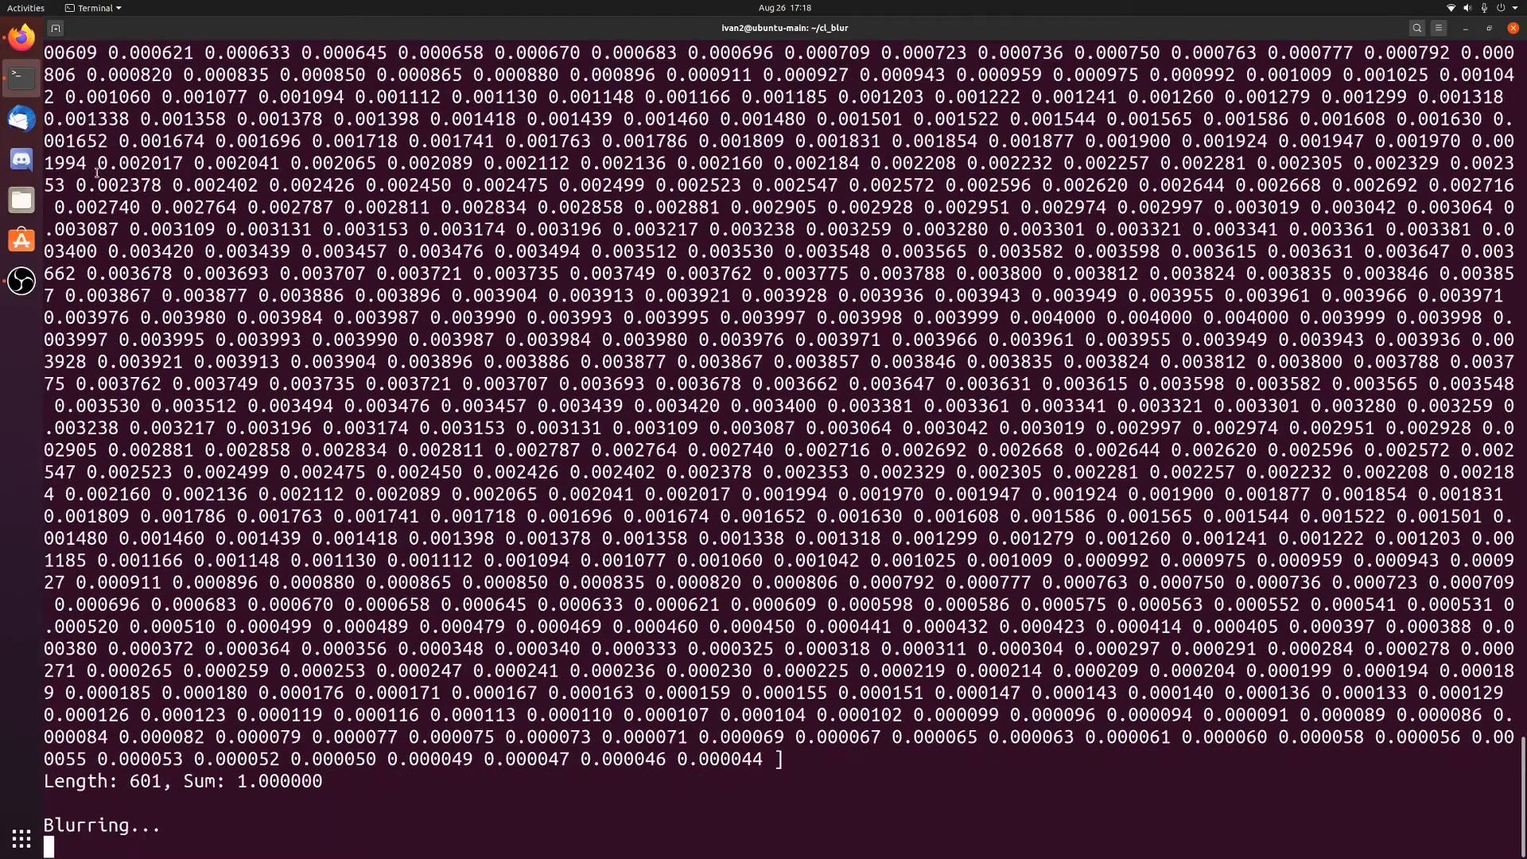
scroll("down", 3)
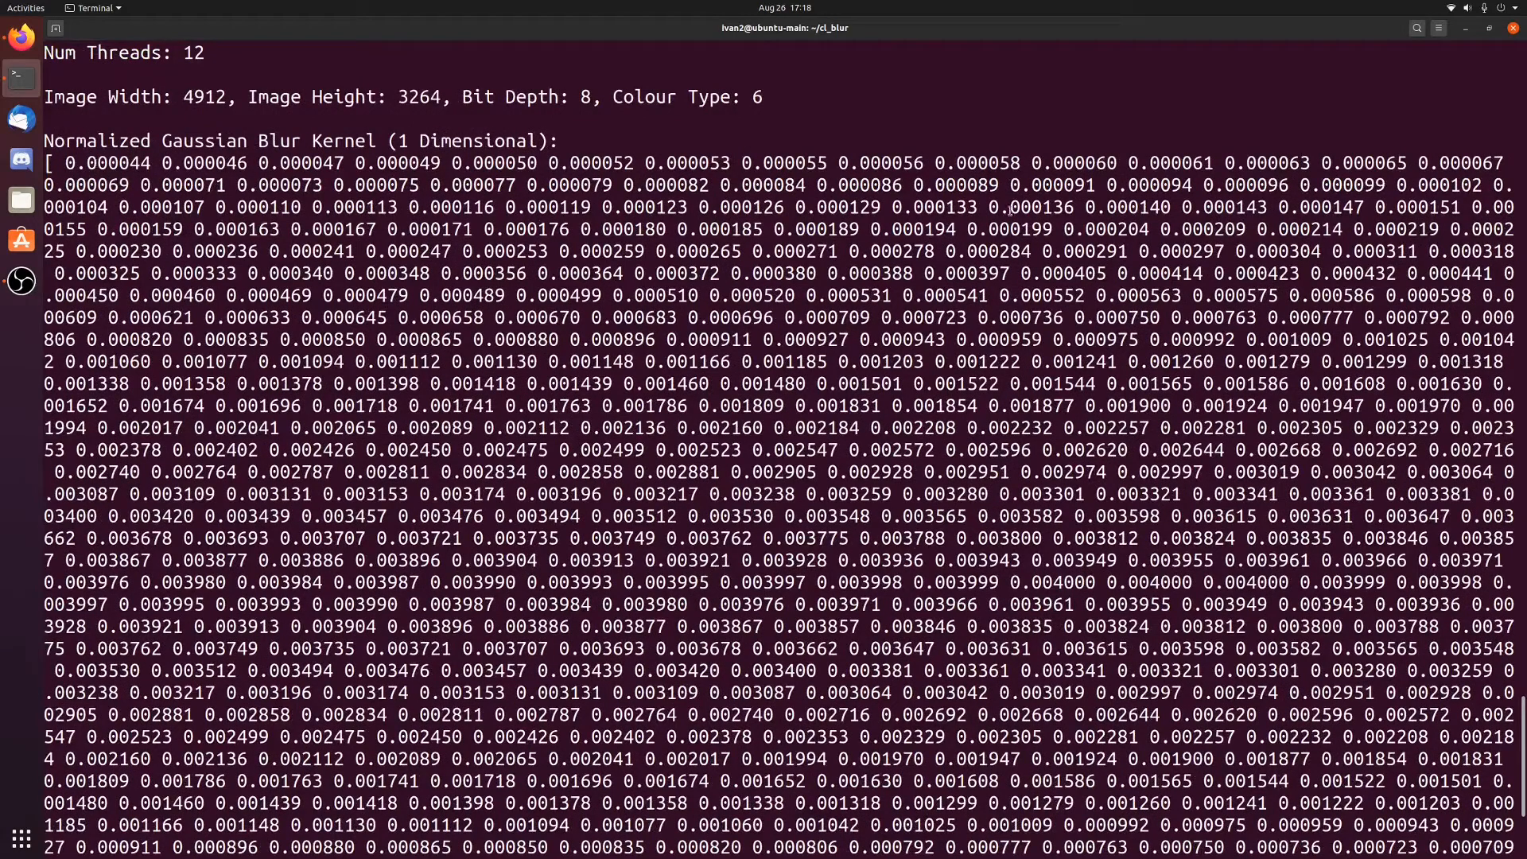
scroll("down", 3)
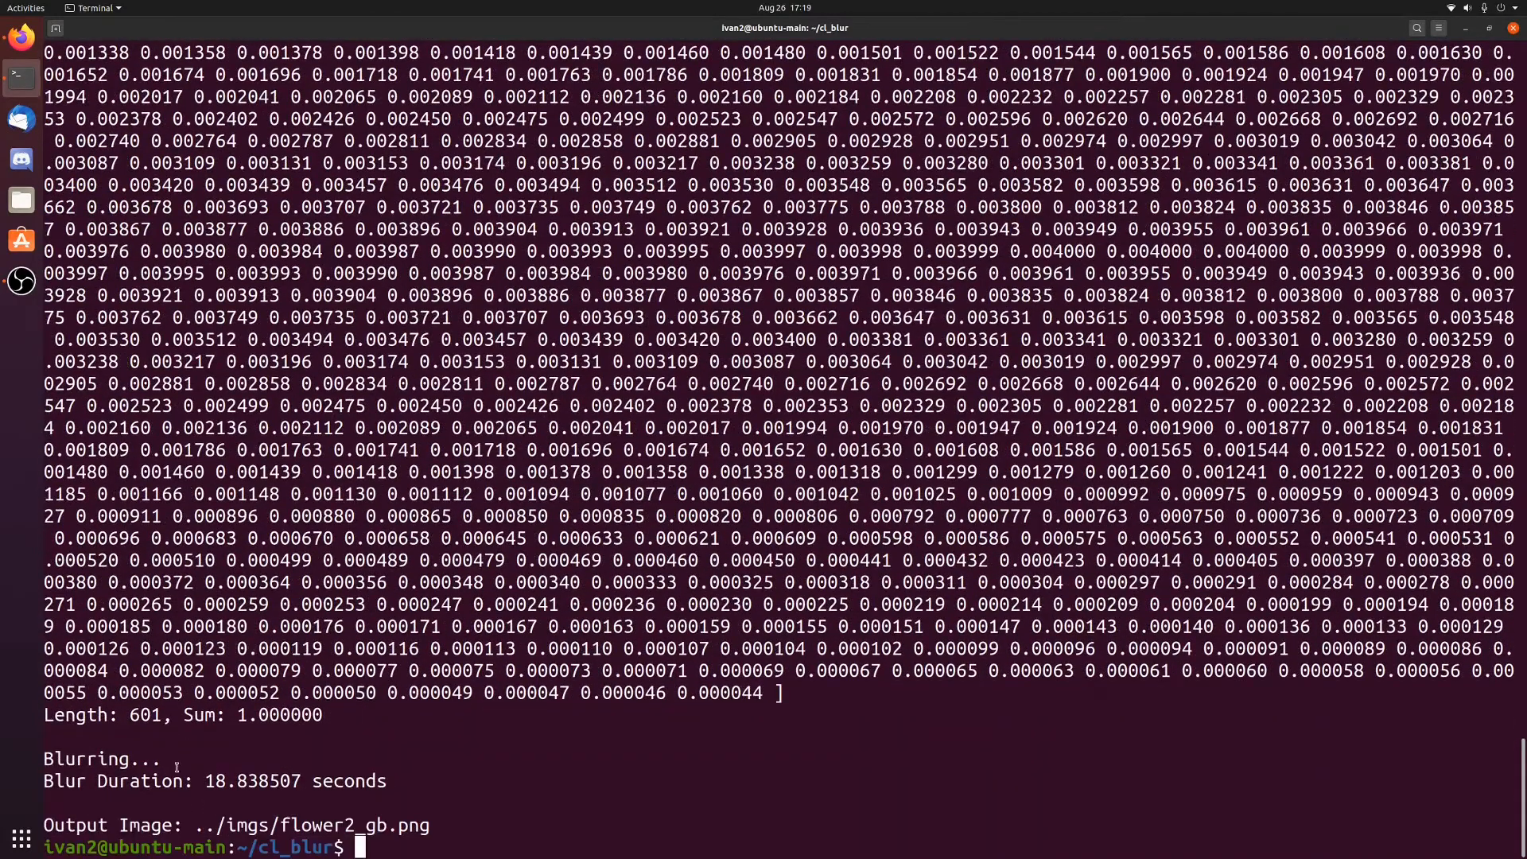
mouse_move(523, 829)
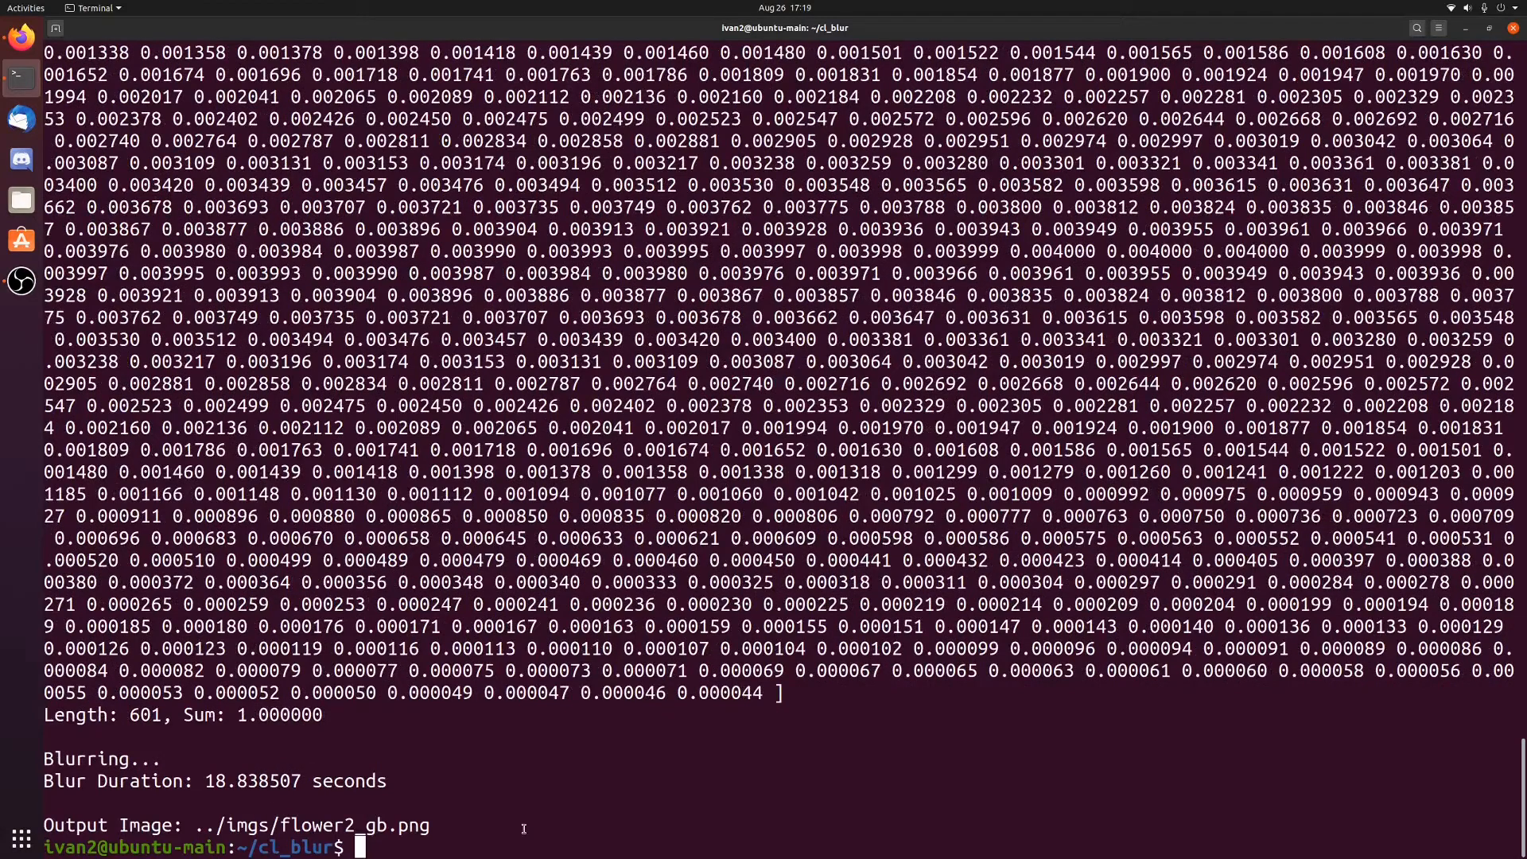
type("../imgs/flower")
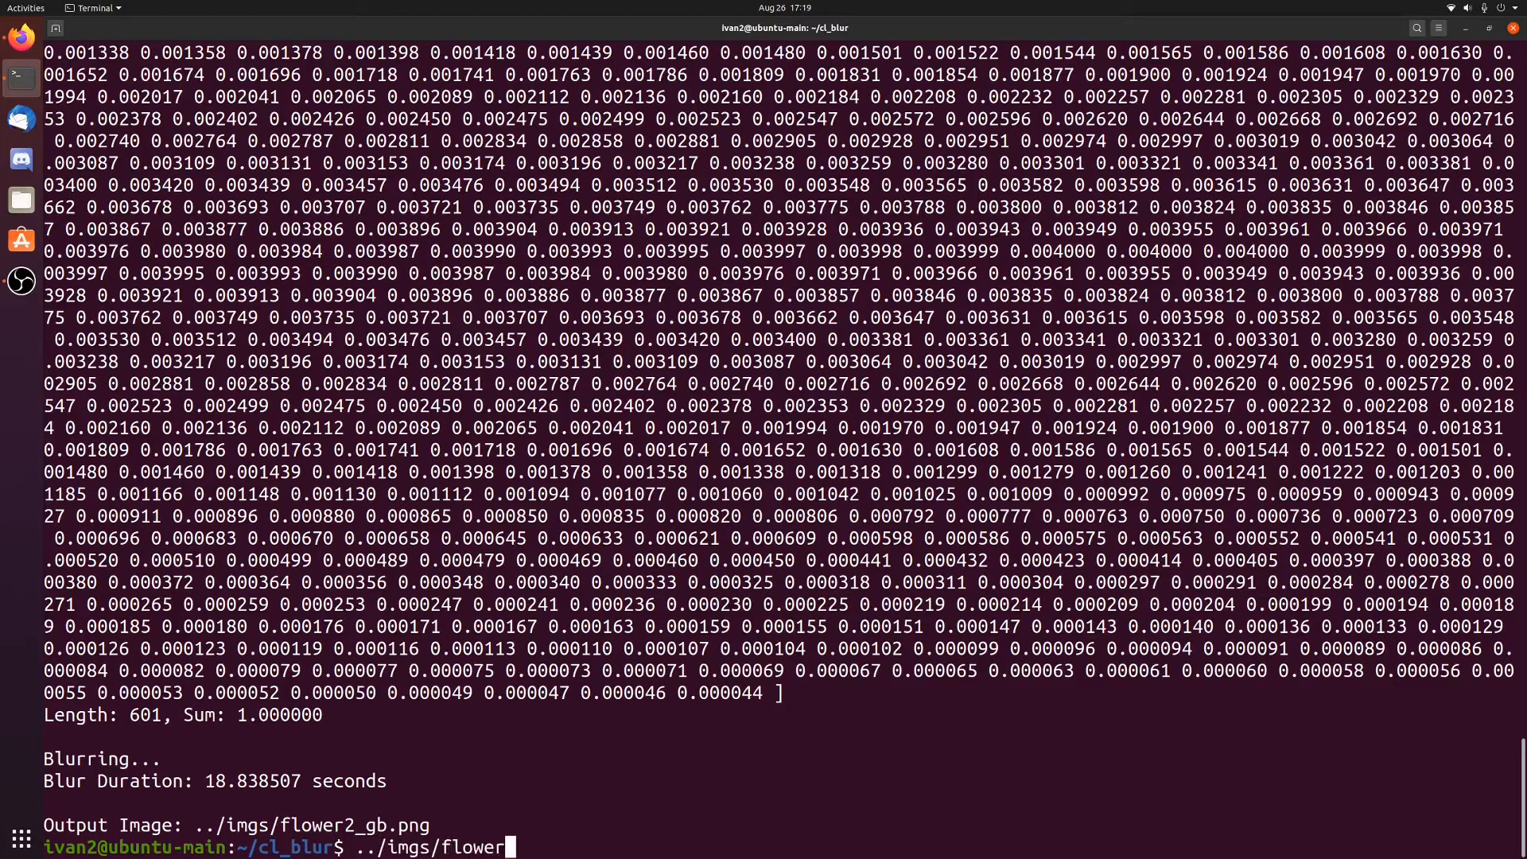
type("2_gb.png")
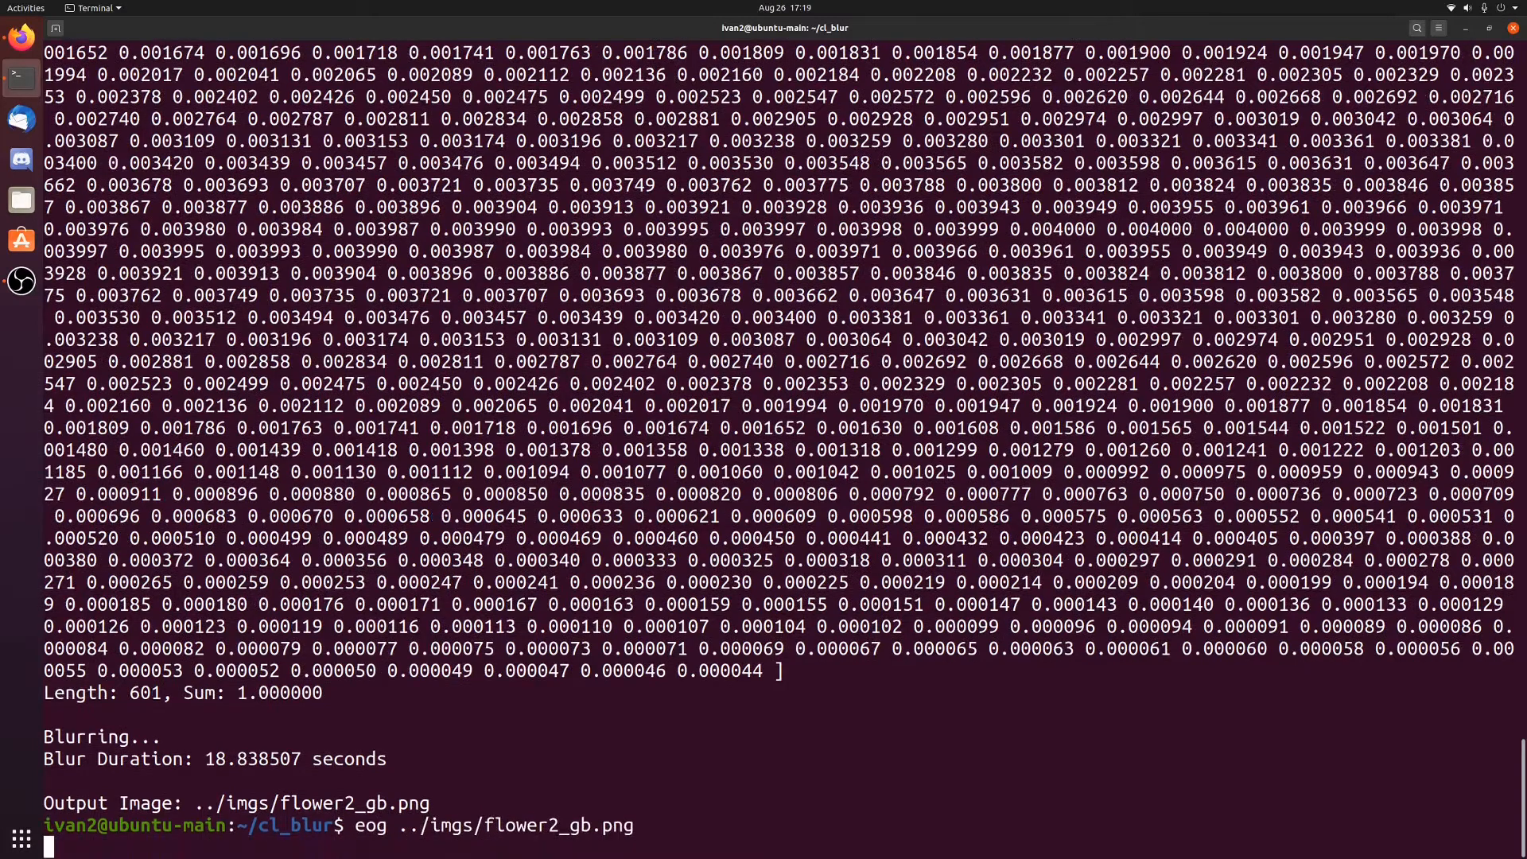
key("Return")
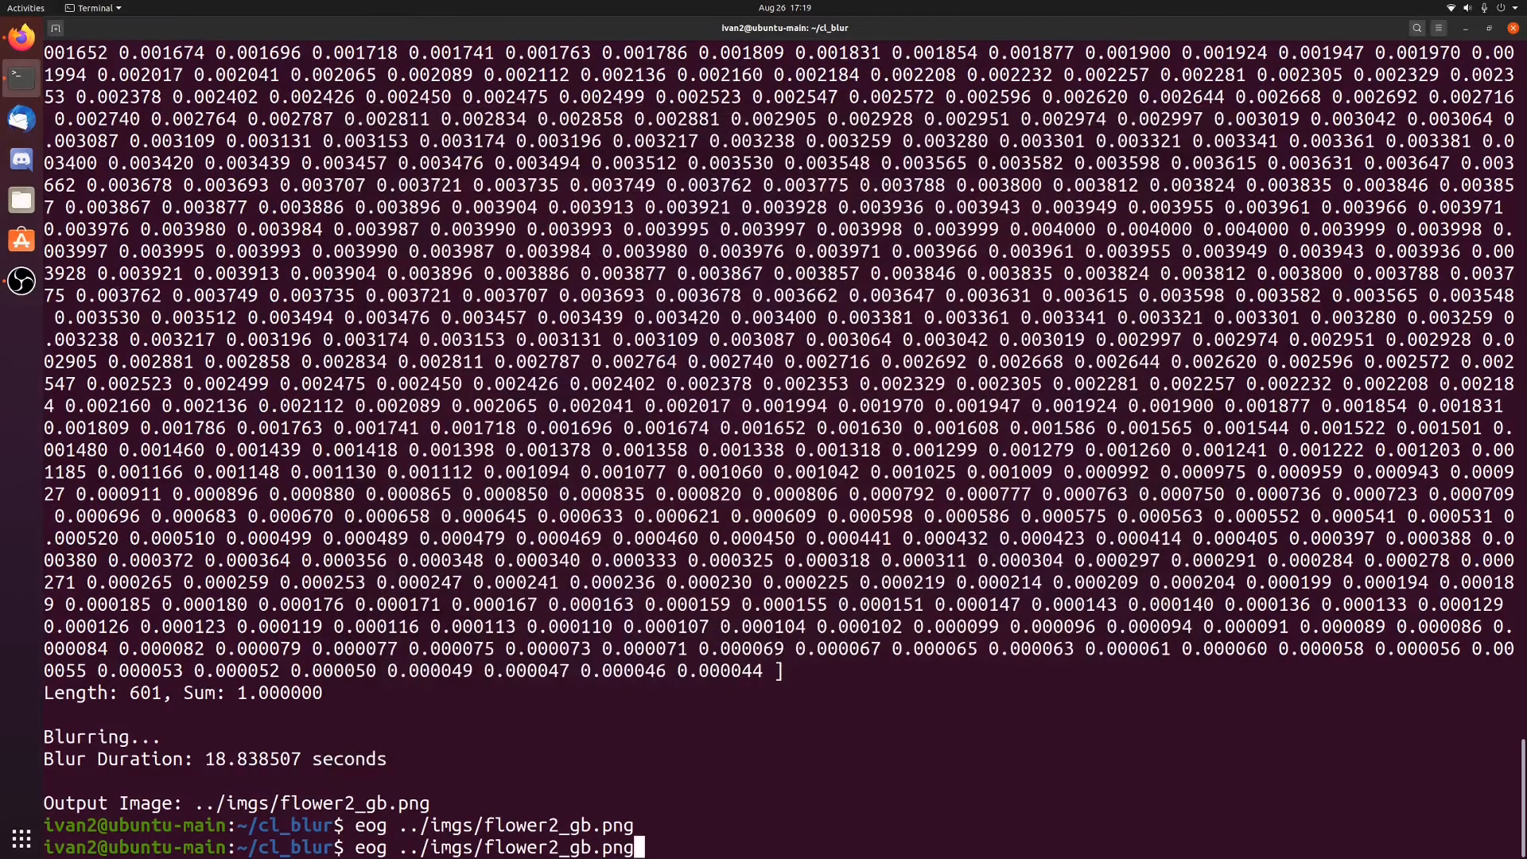
Rerun the deviation-100 blur (0.47 s) and open flower2_gb.png in eog after a permission error.
type("./blur ../imgs/flower2.png 100 c 12")
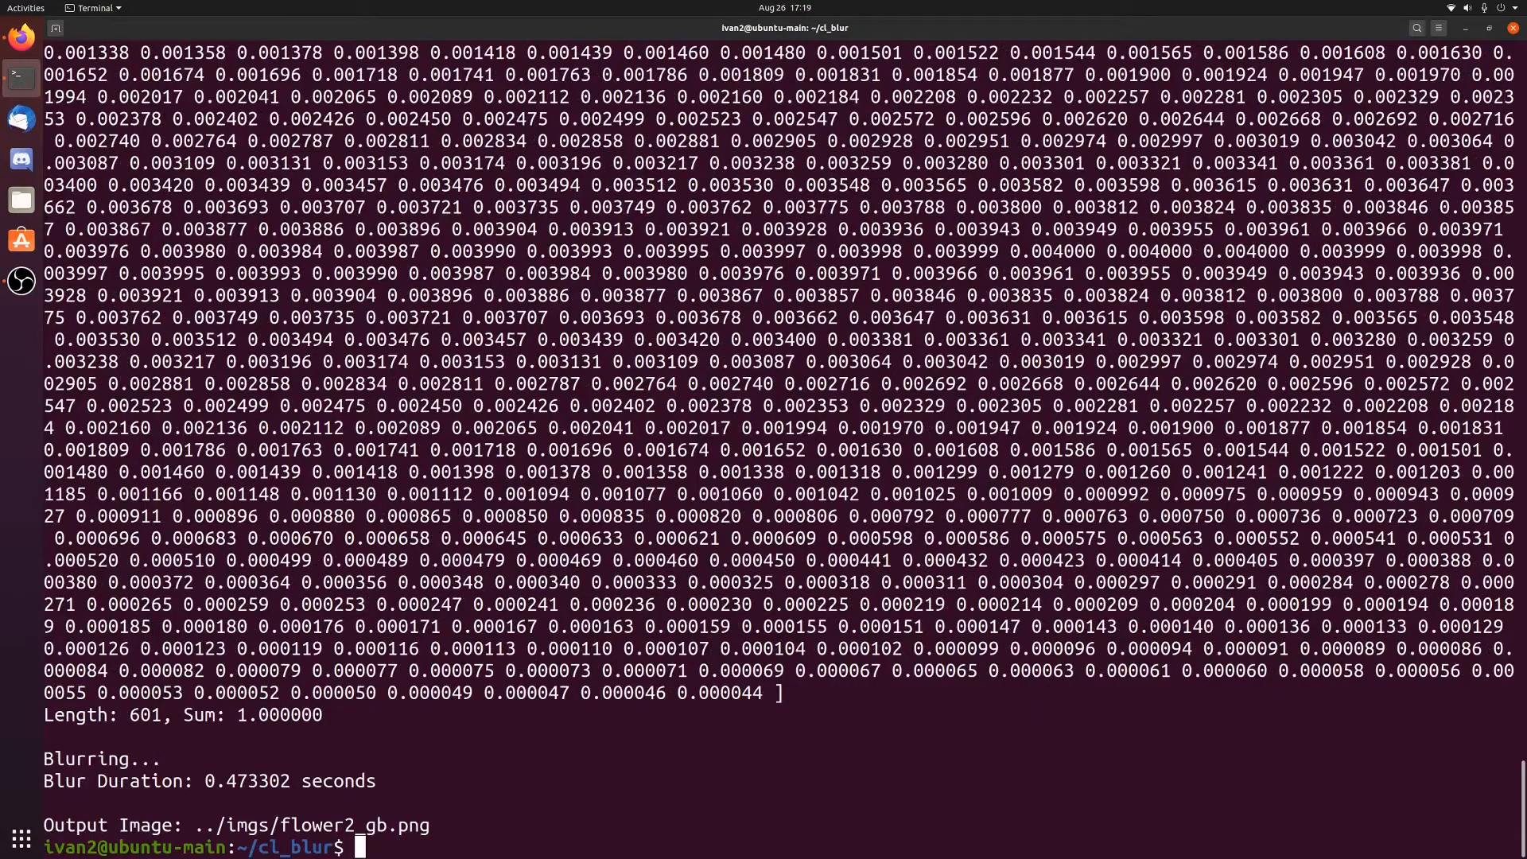
type("../imgs/flower2_gb.png")
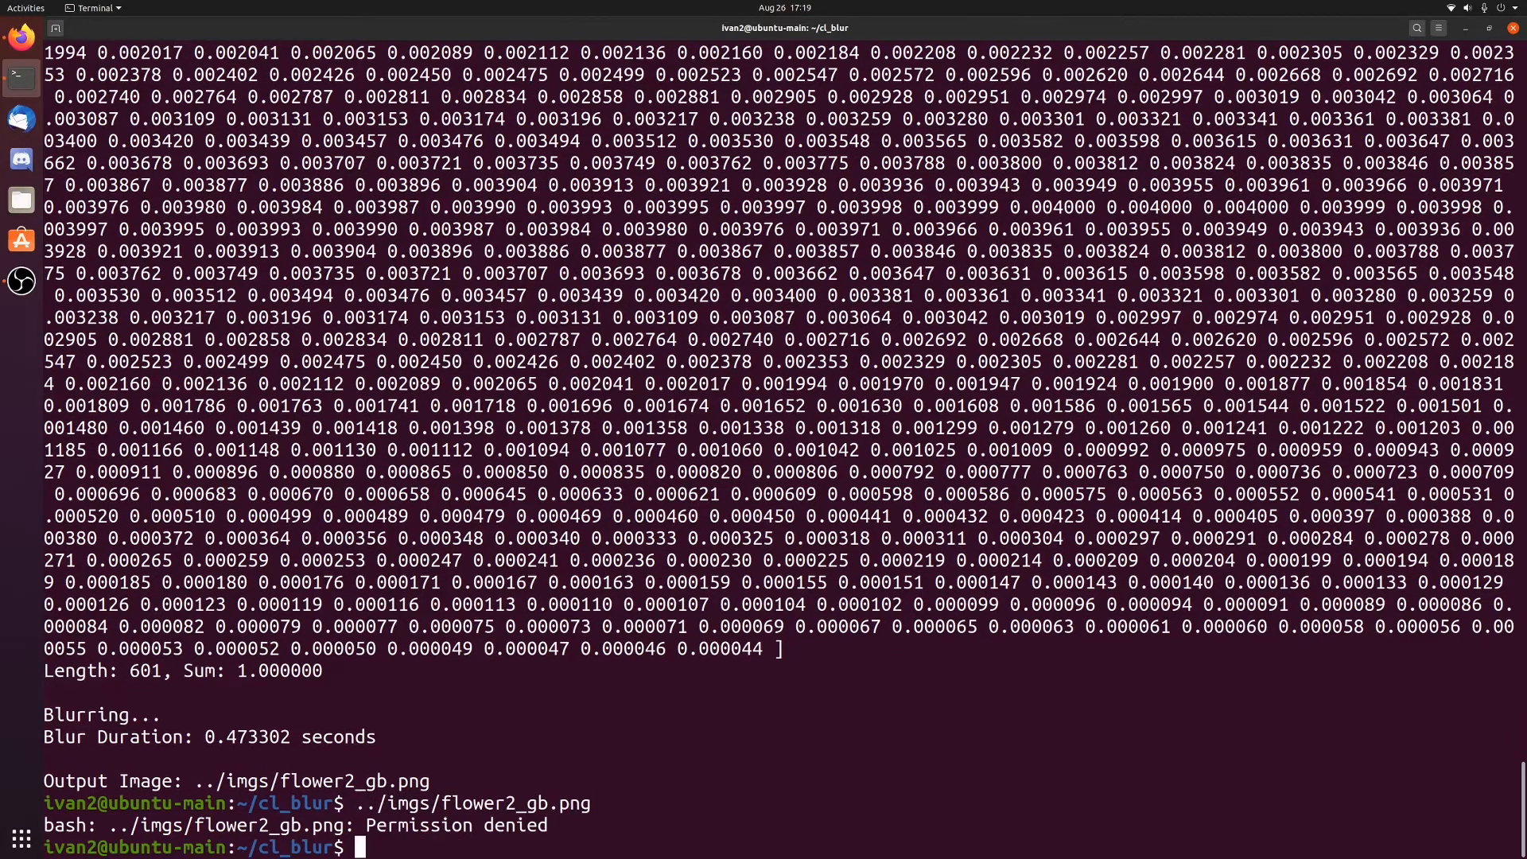
type("../imgs/flower2_gb.png")
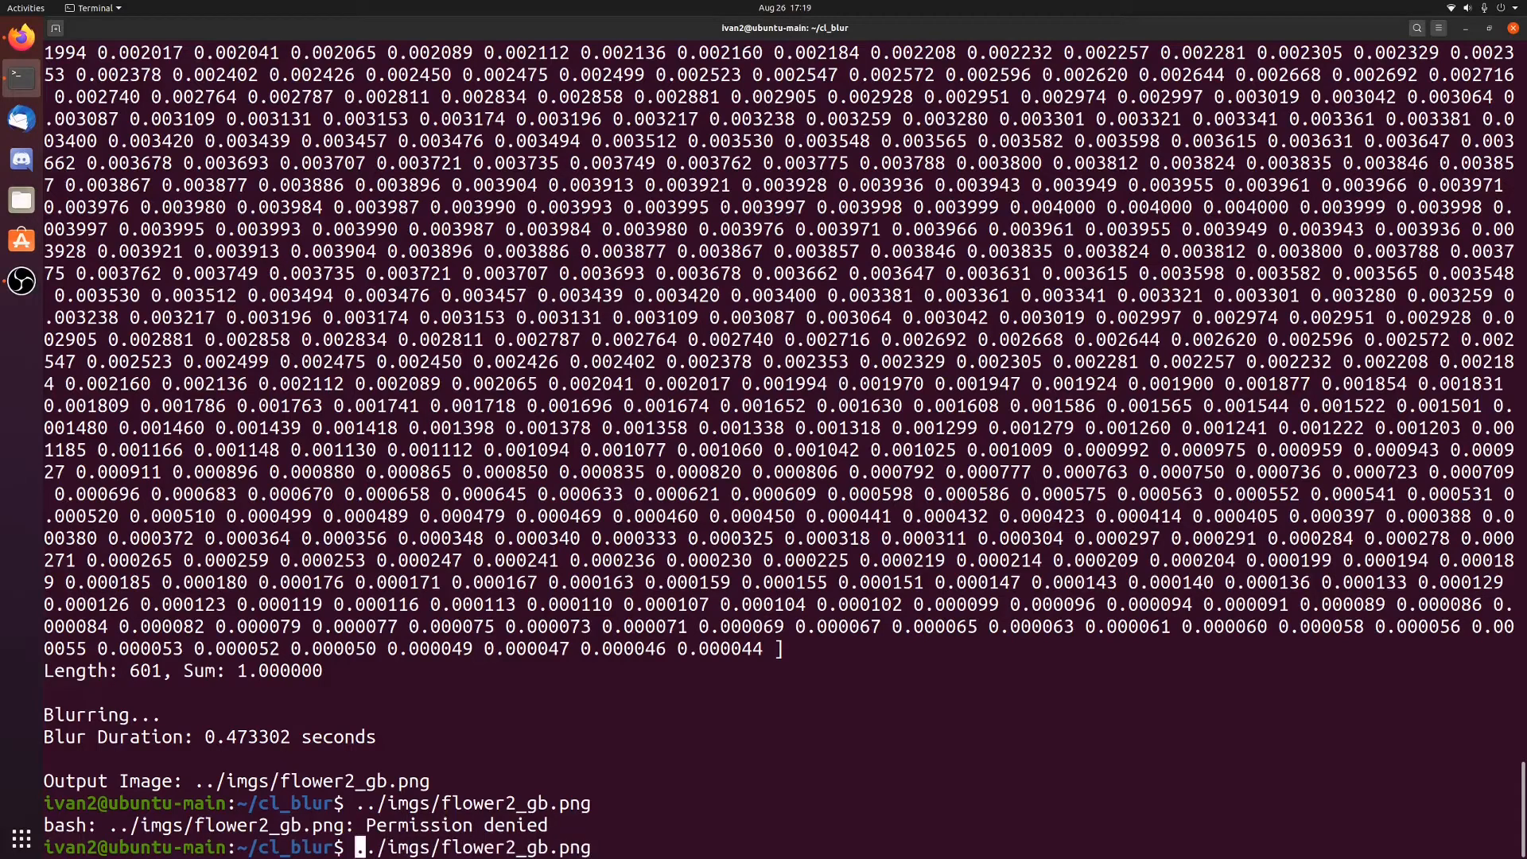
type("eog ")
key("Return")
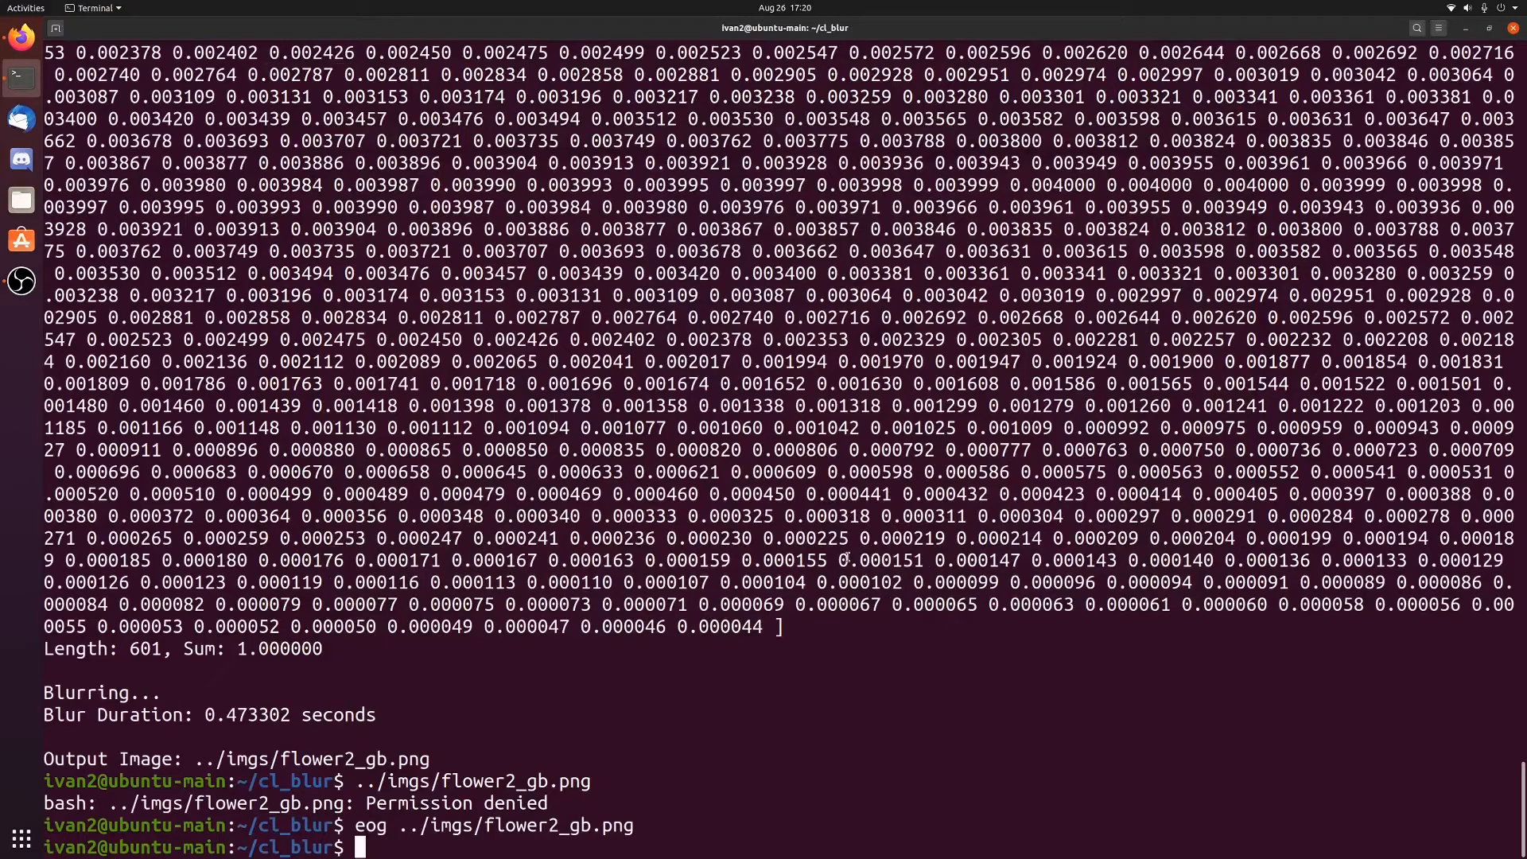
type("c")
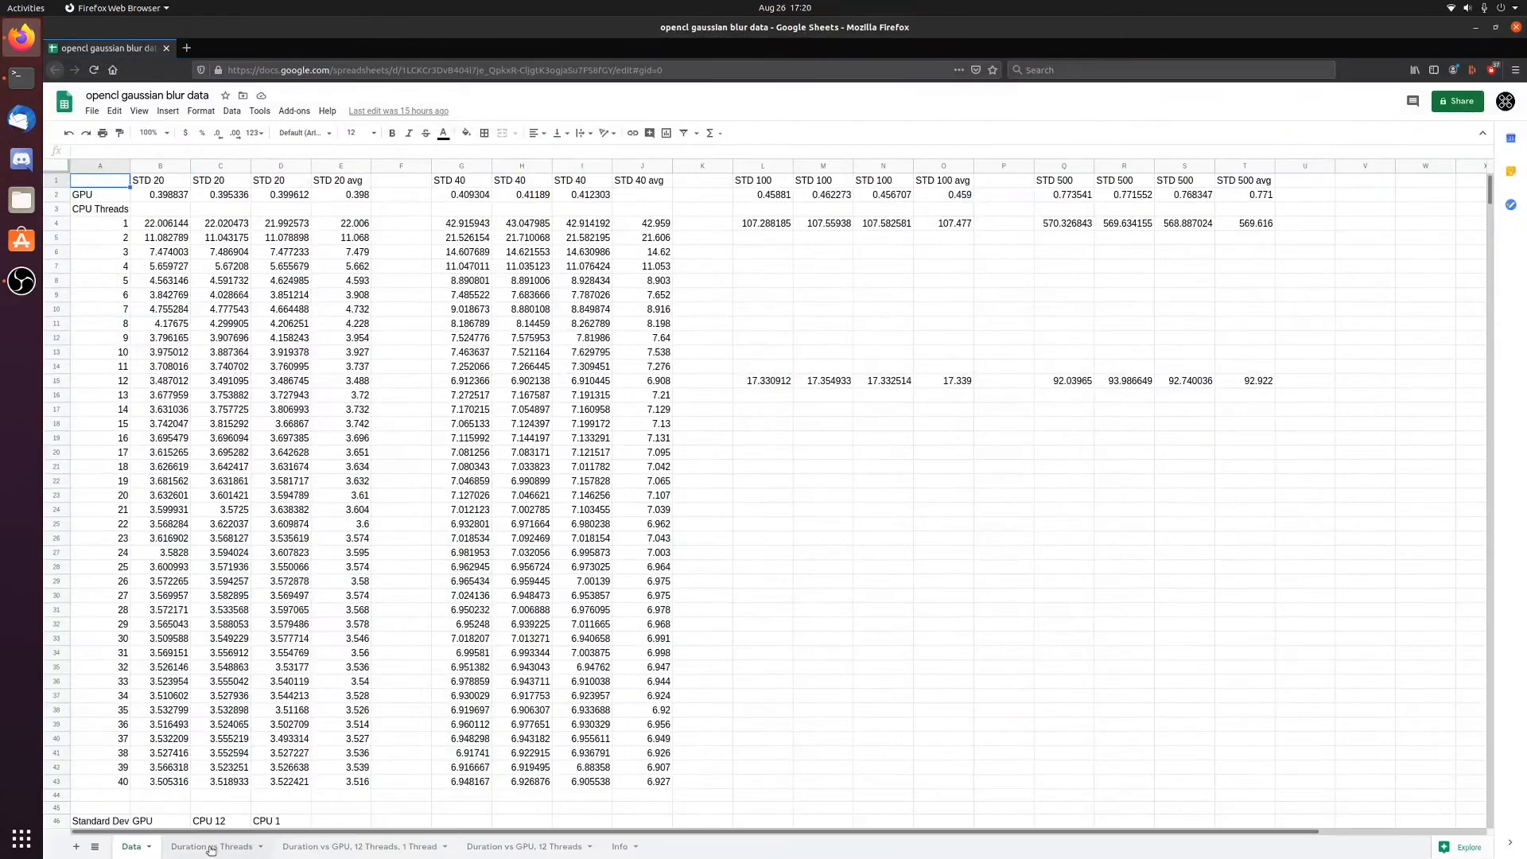
Show the Duration vs Threads bar chart for deviations 20 and 40.
left_click(212, 846)
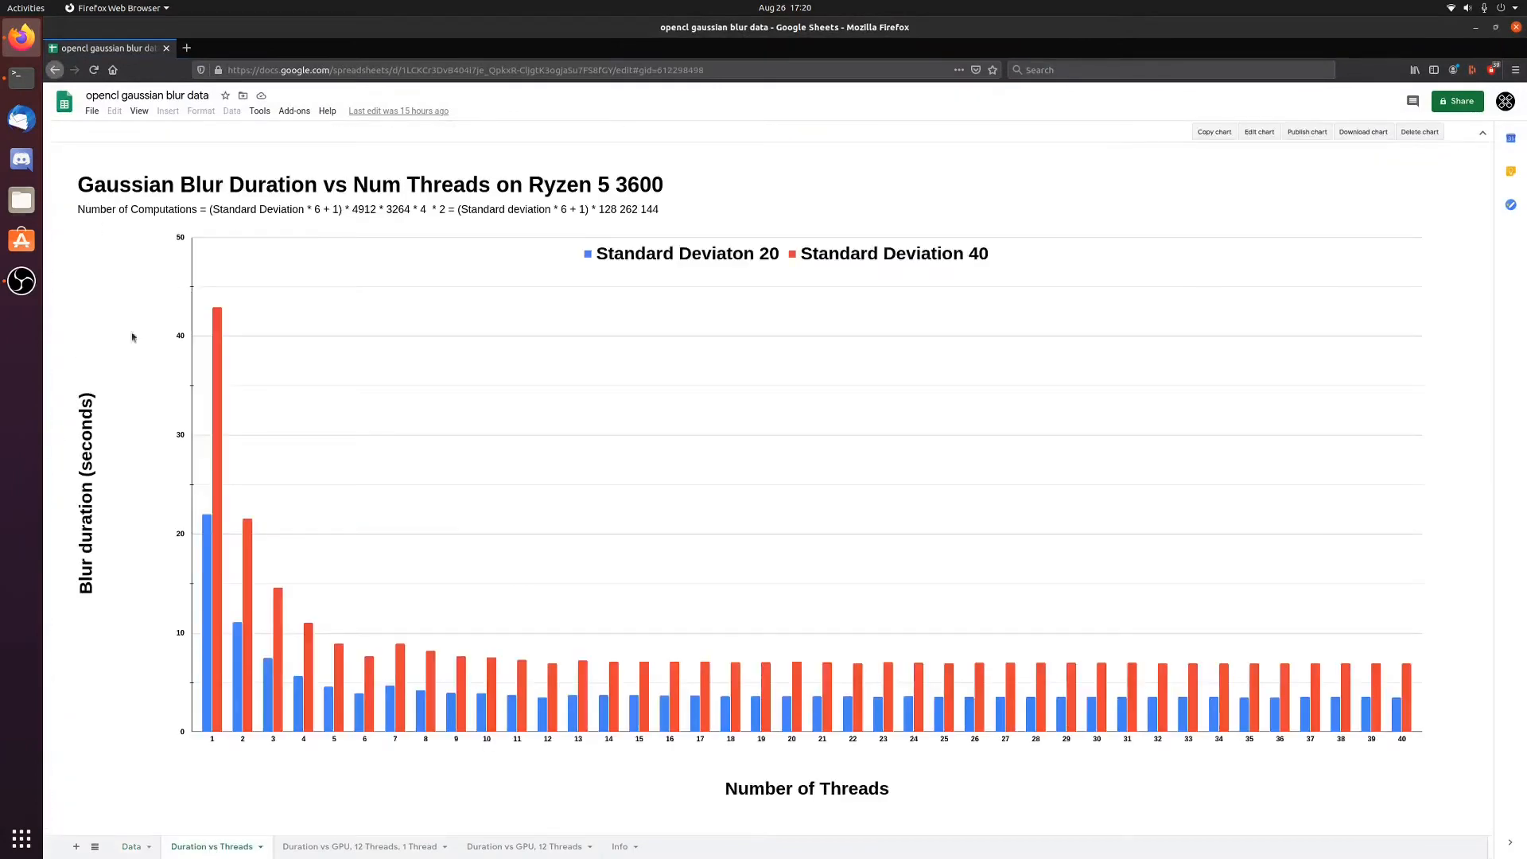
mouse_move(964, 681)
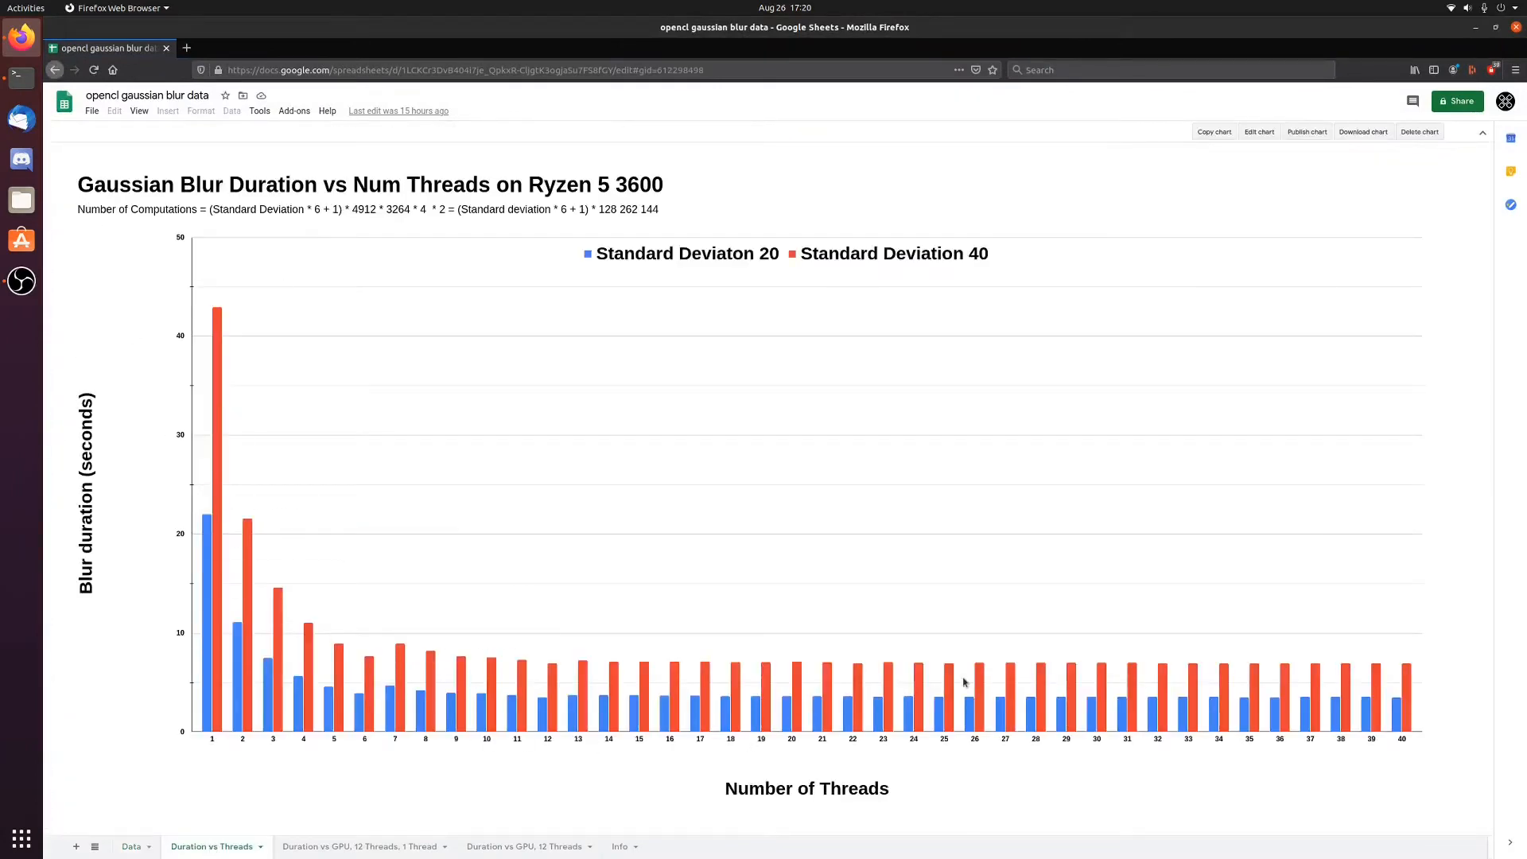
mouse_move(1410, 704)
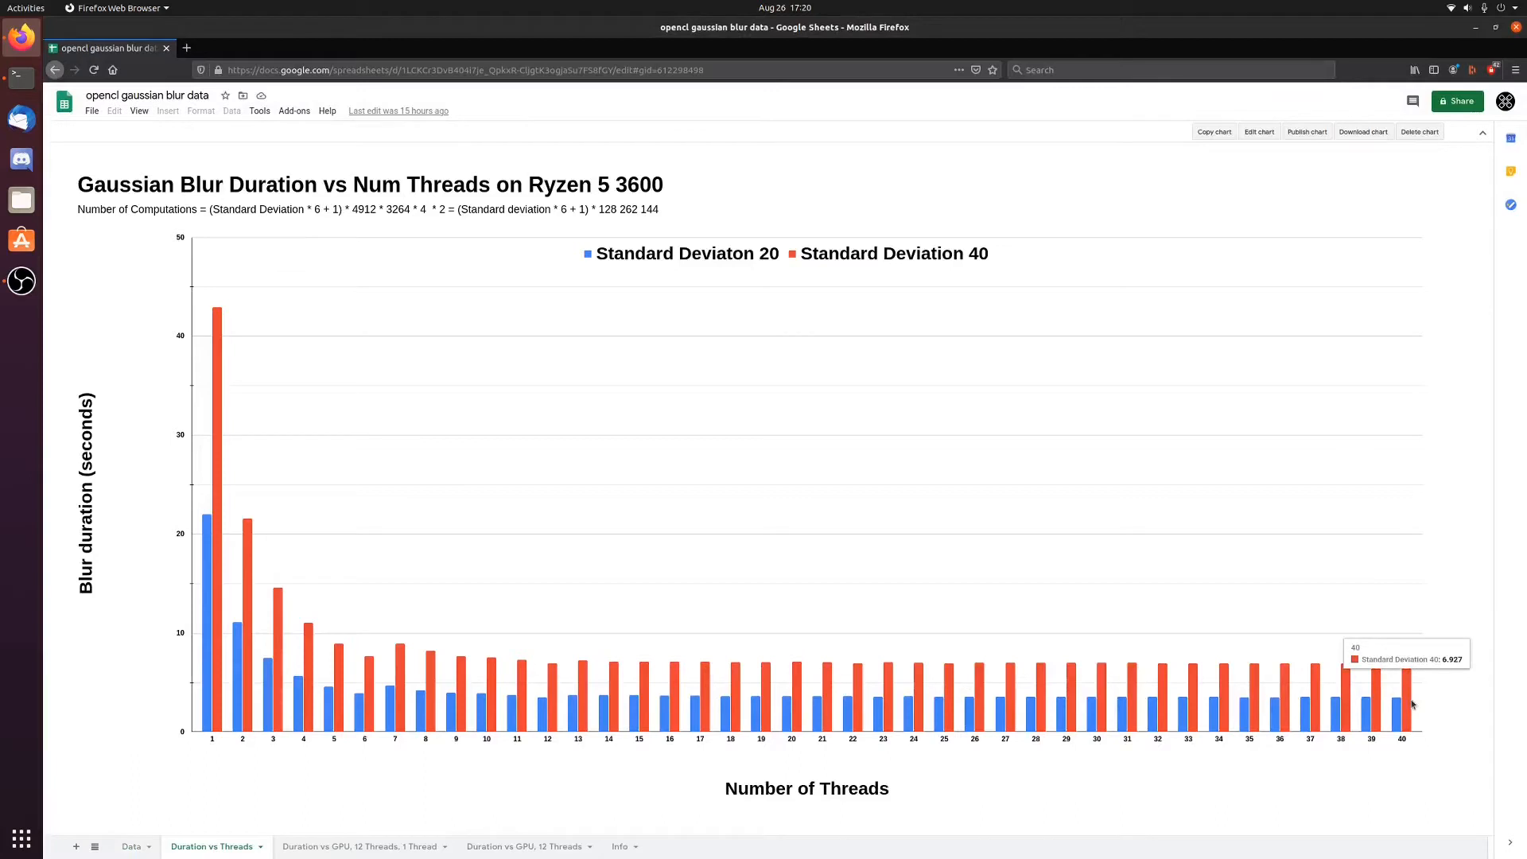
mouse_move(938, 841)
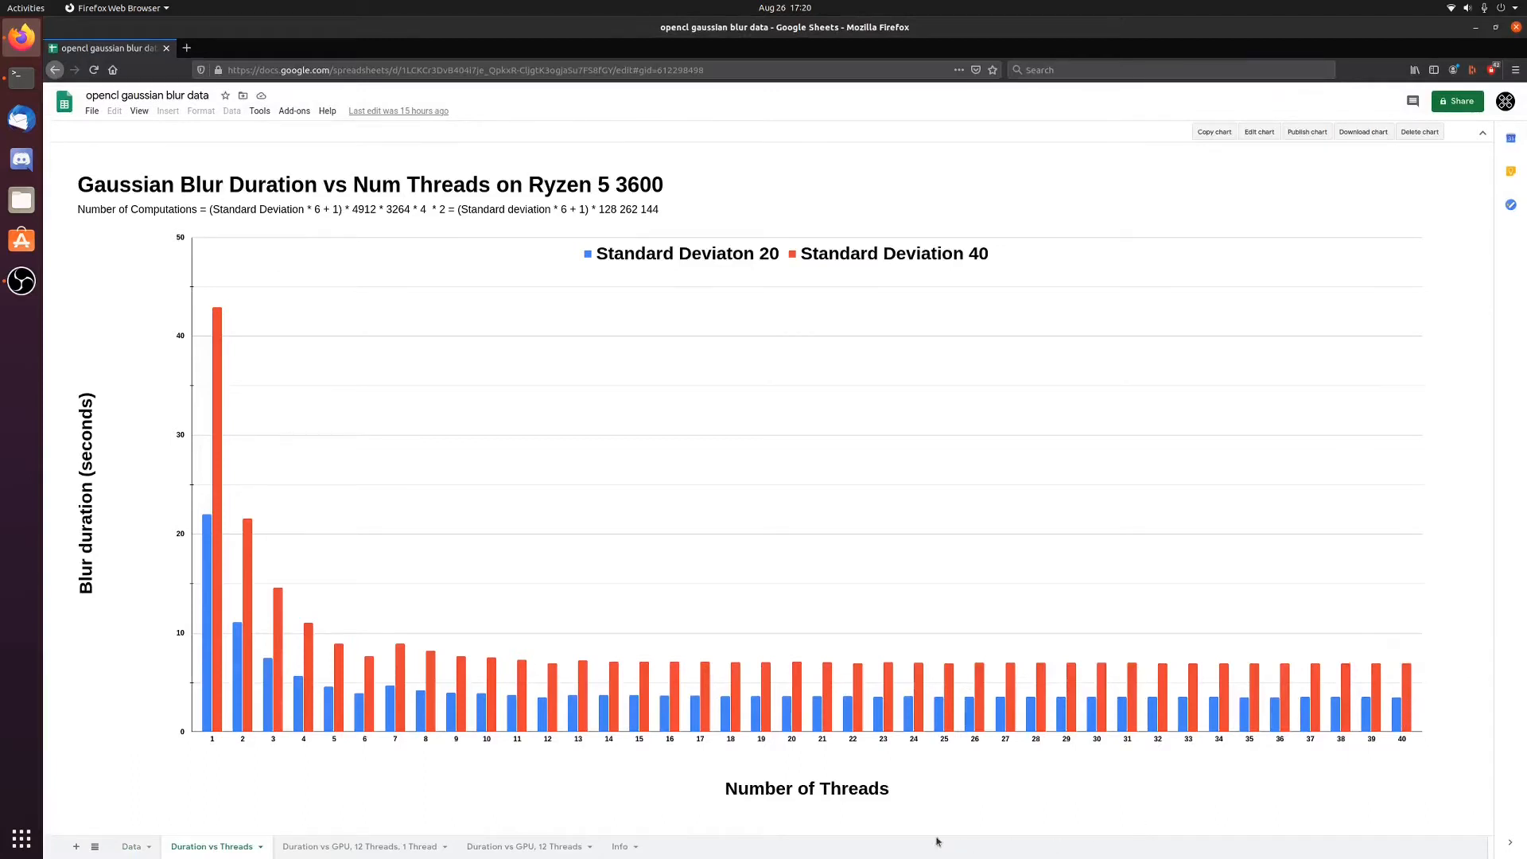
mouse_move(216, 691)
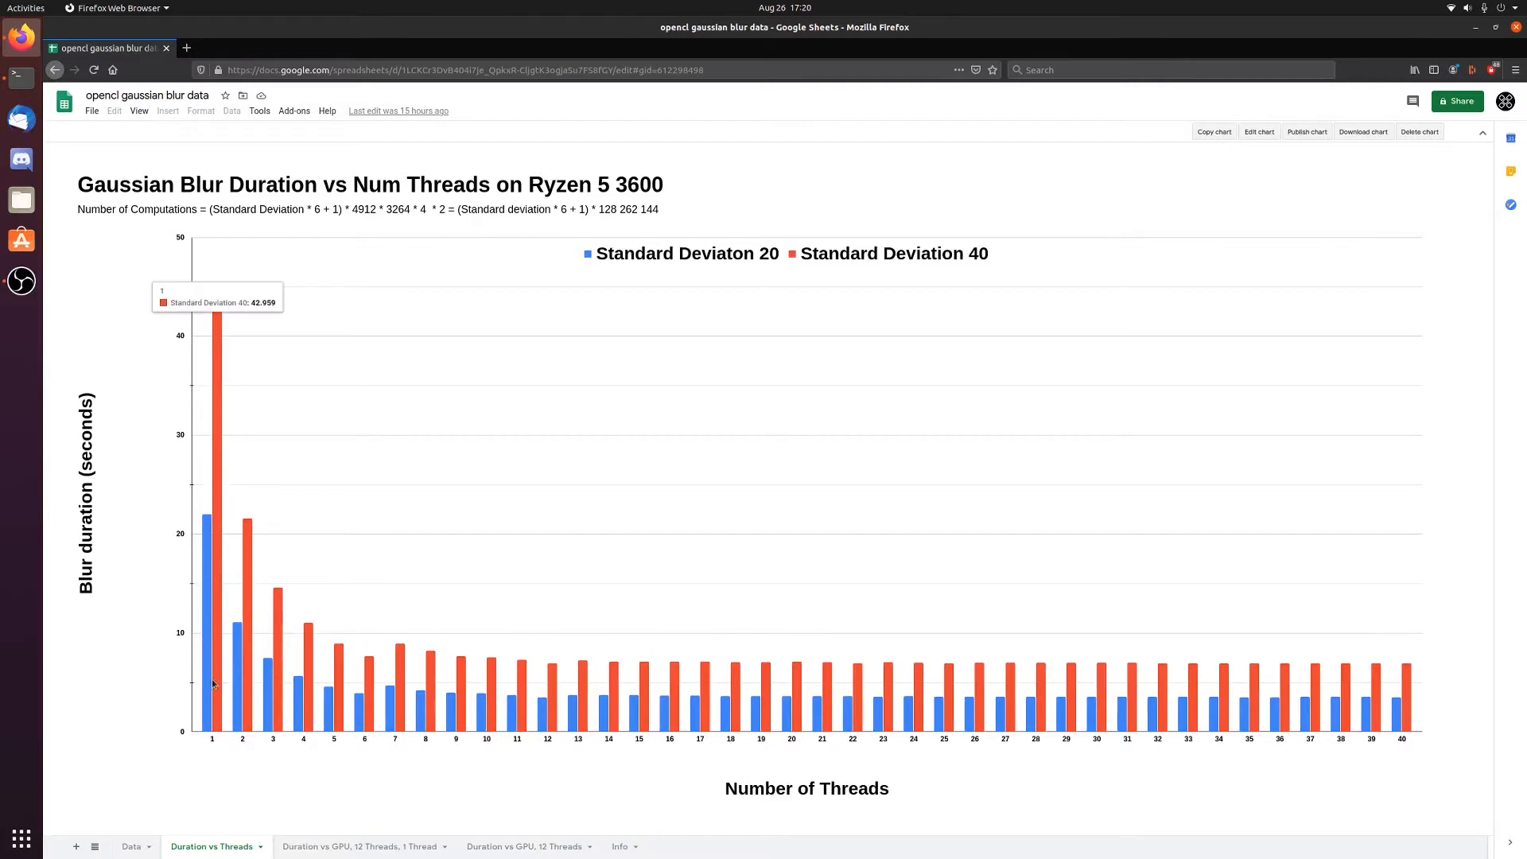
mouse_move(1310, 547)
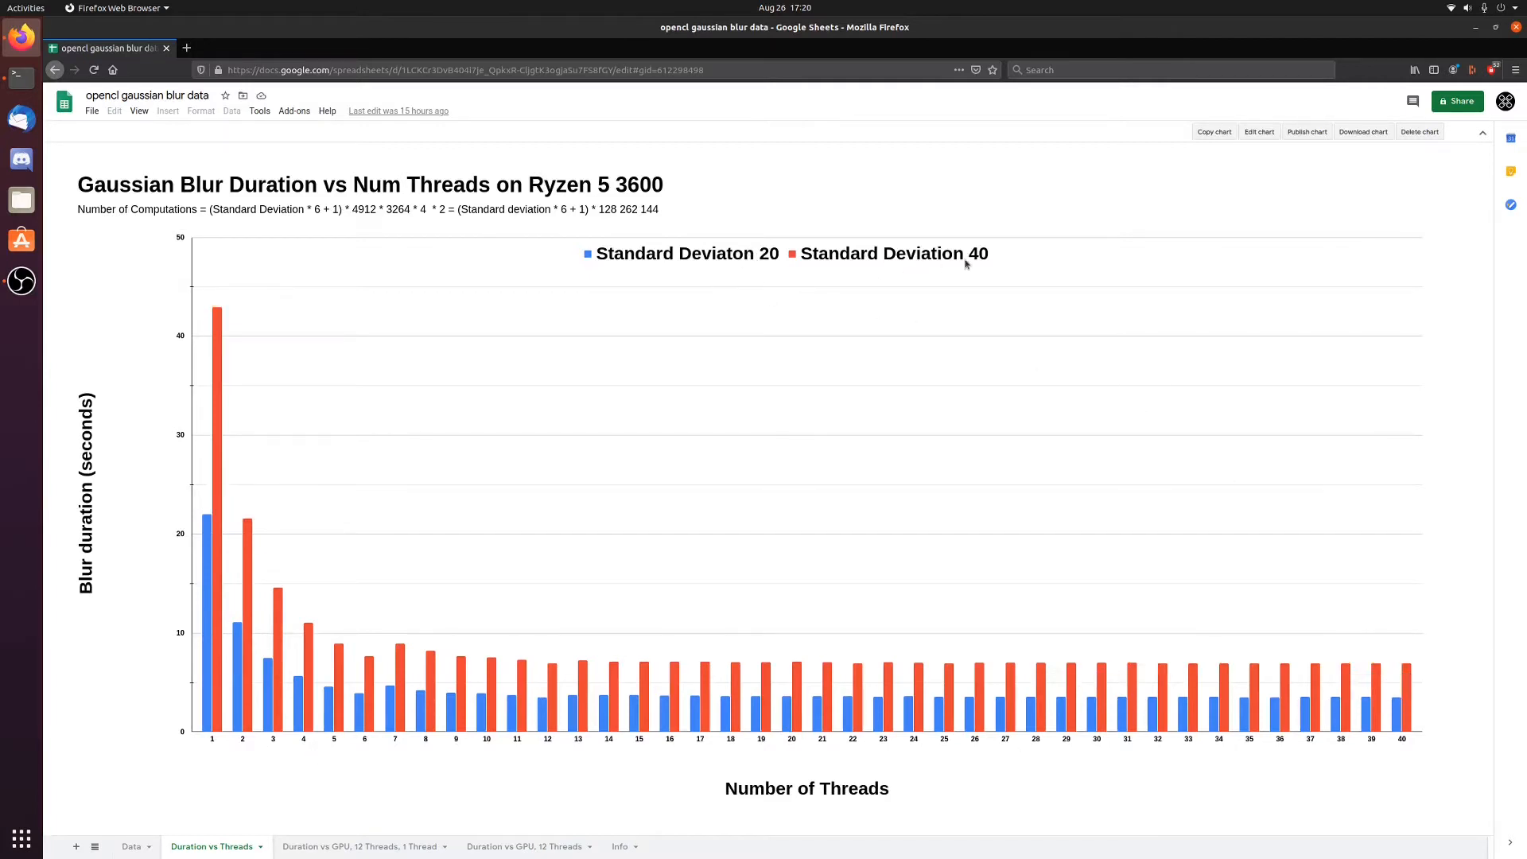
mouse_move(842, 378)
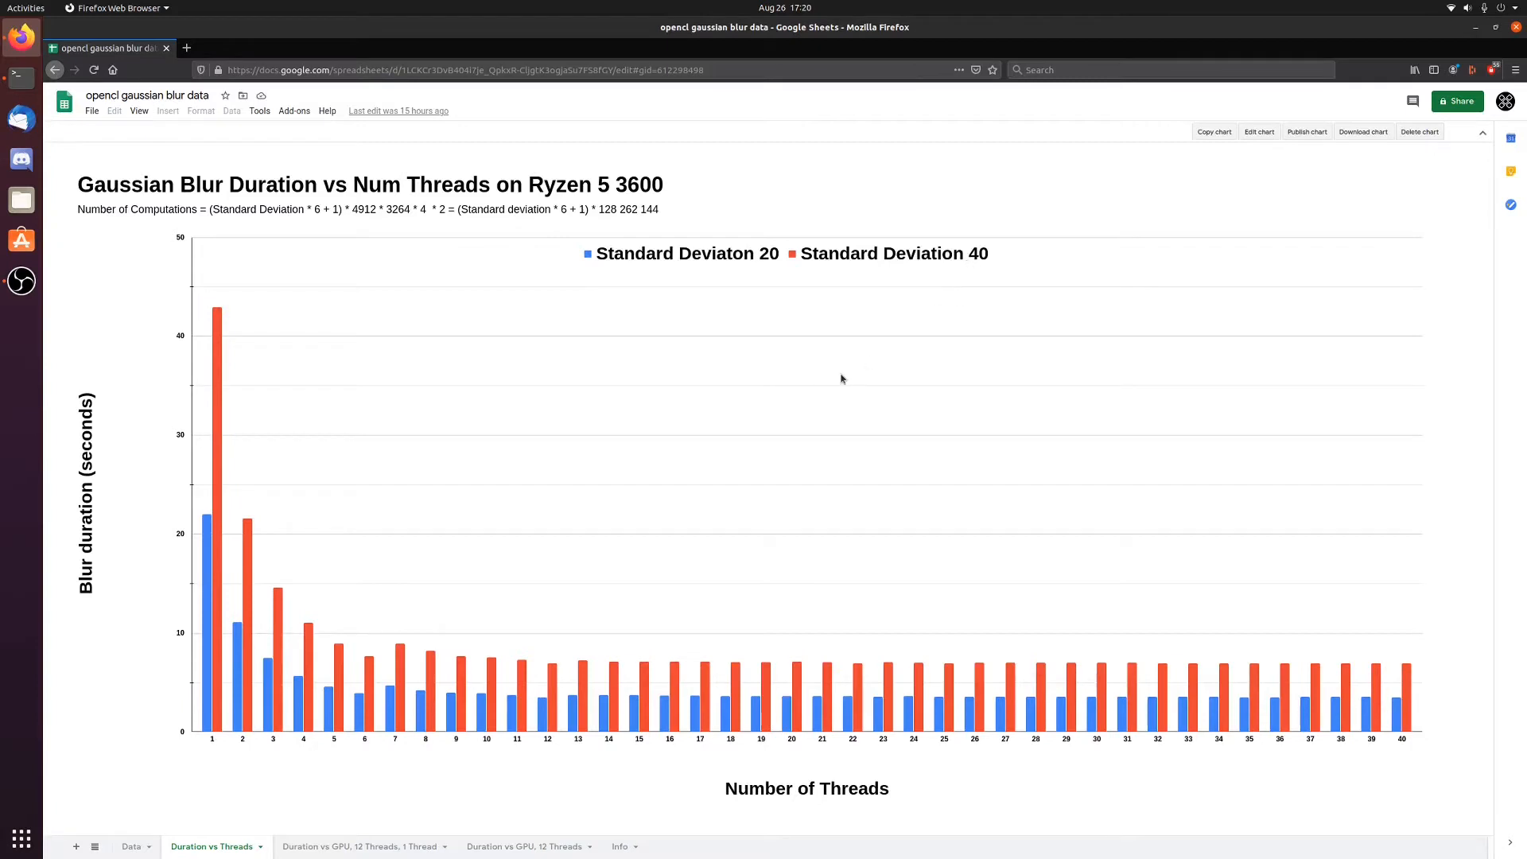
mouse_move(179, 446)
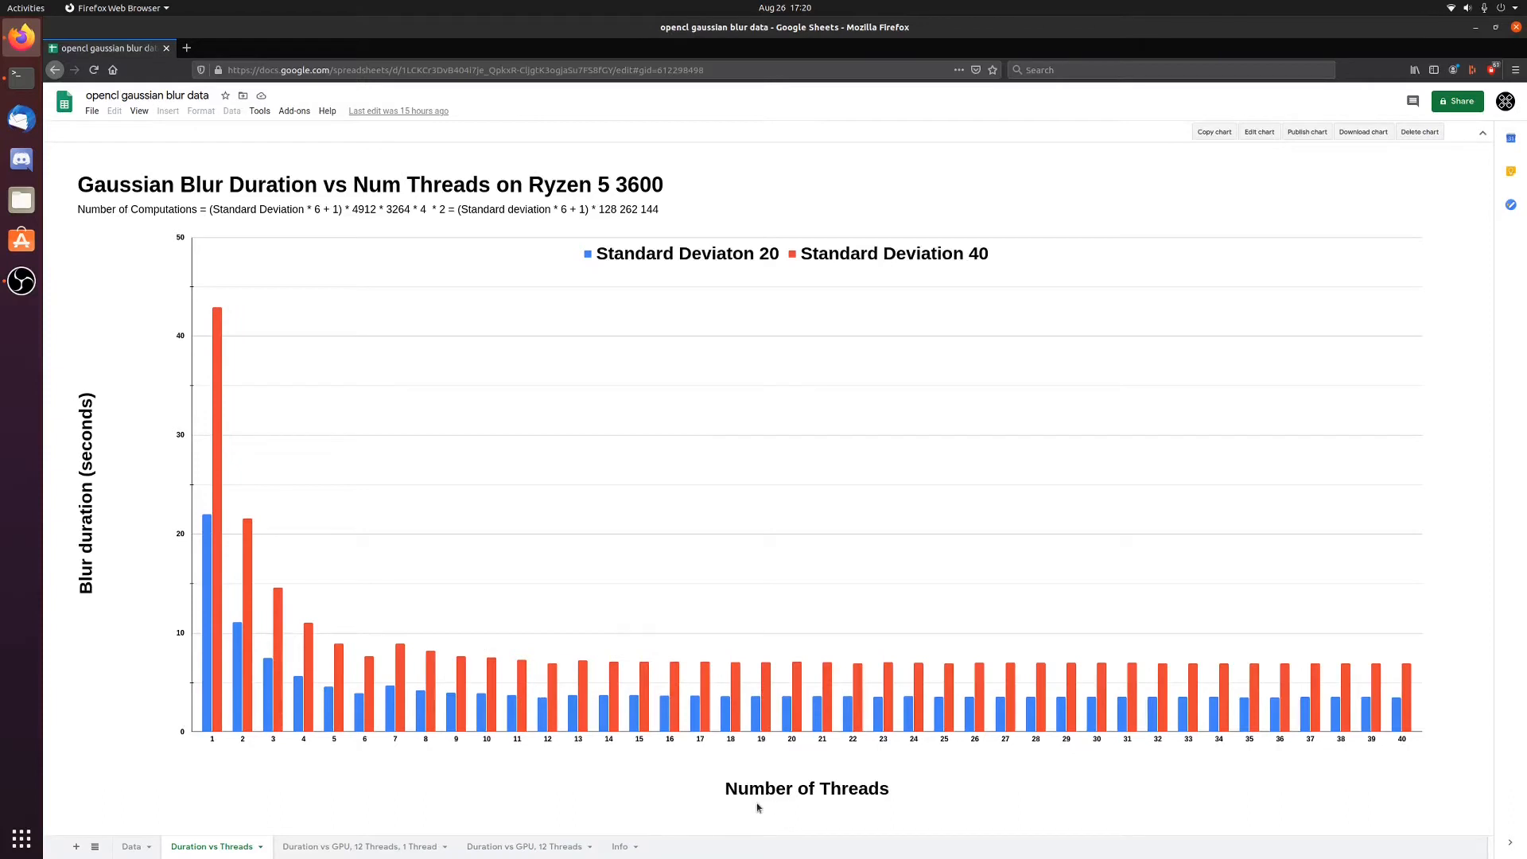
mouse_move(221, 503)
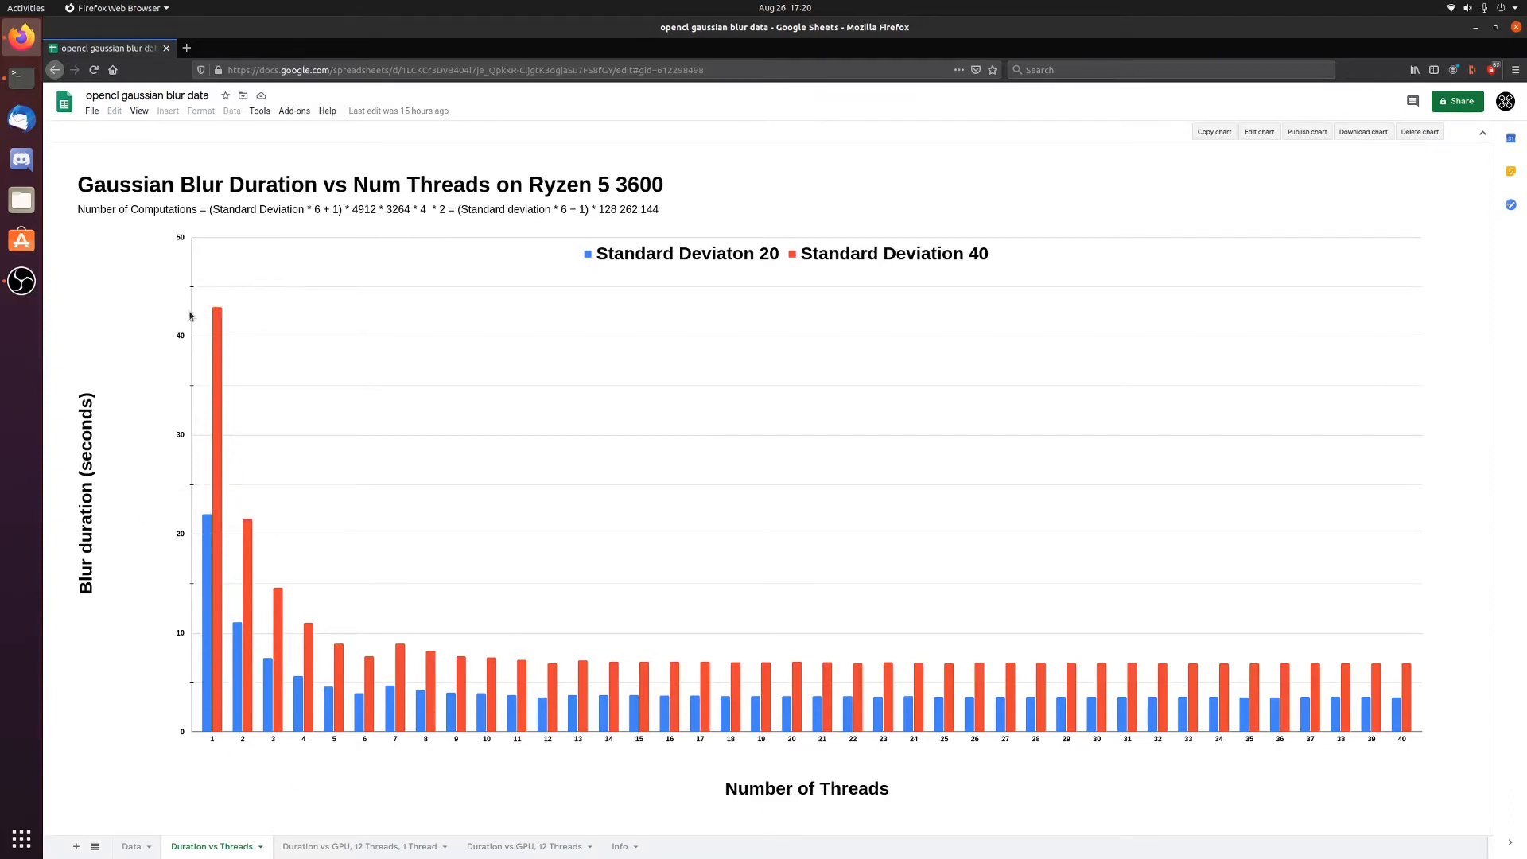
mouse_move(207, 552)
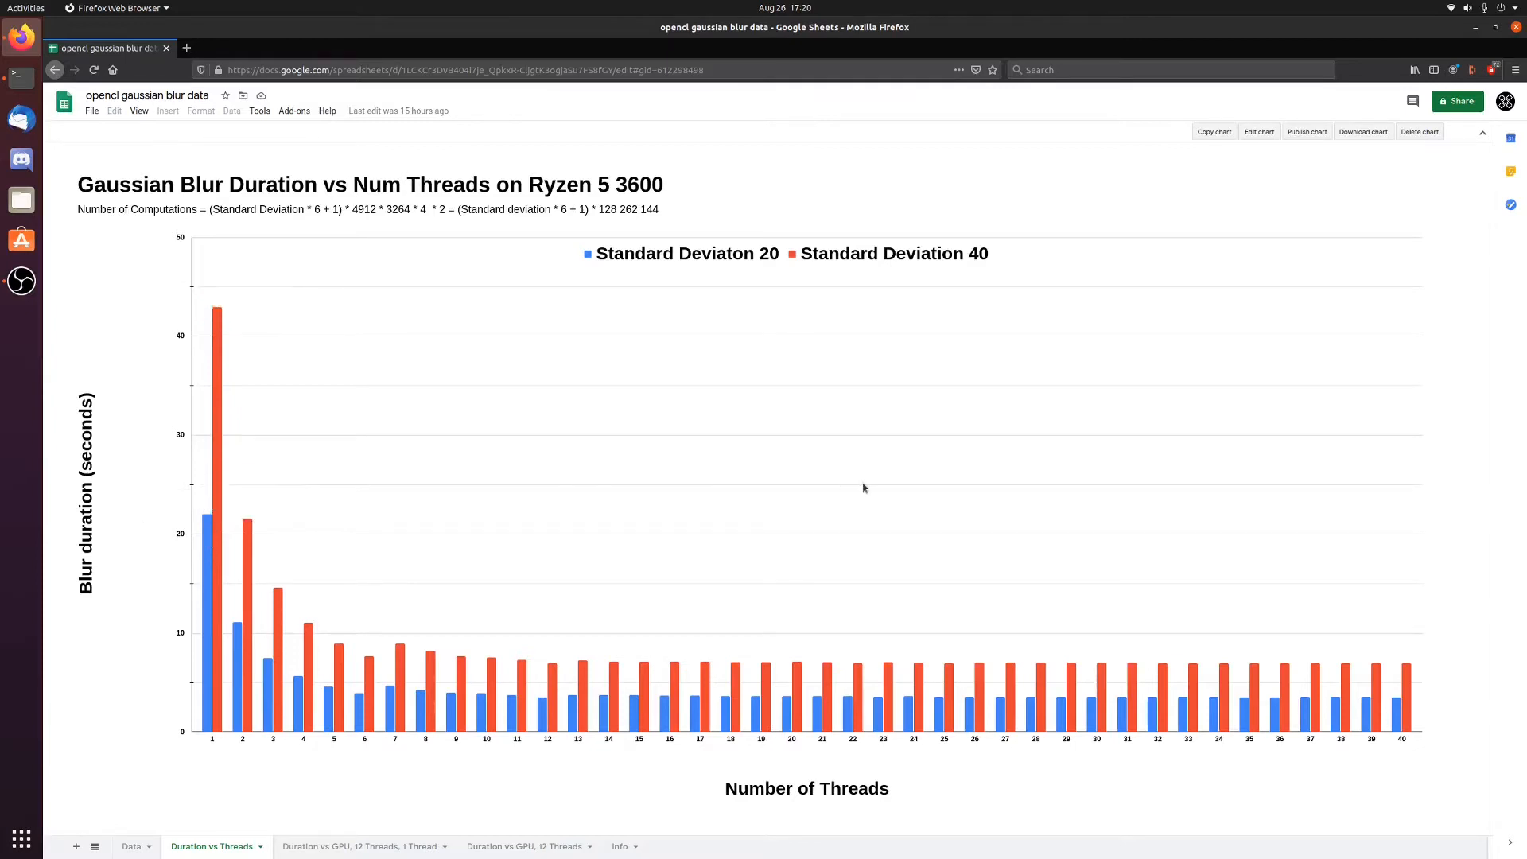
mouse_move(221, 444)
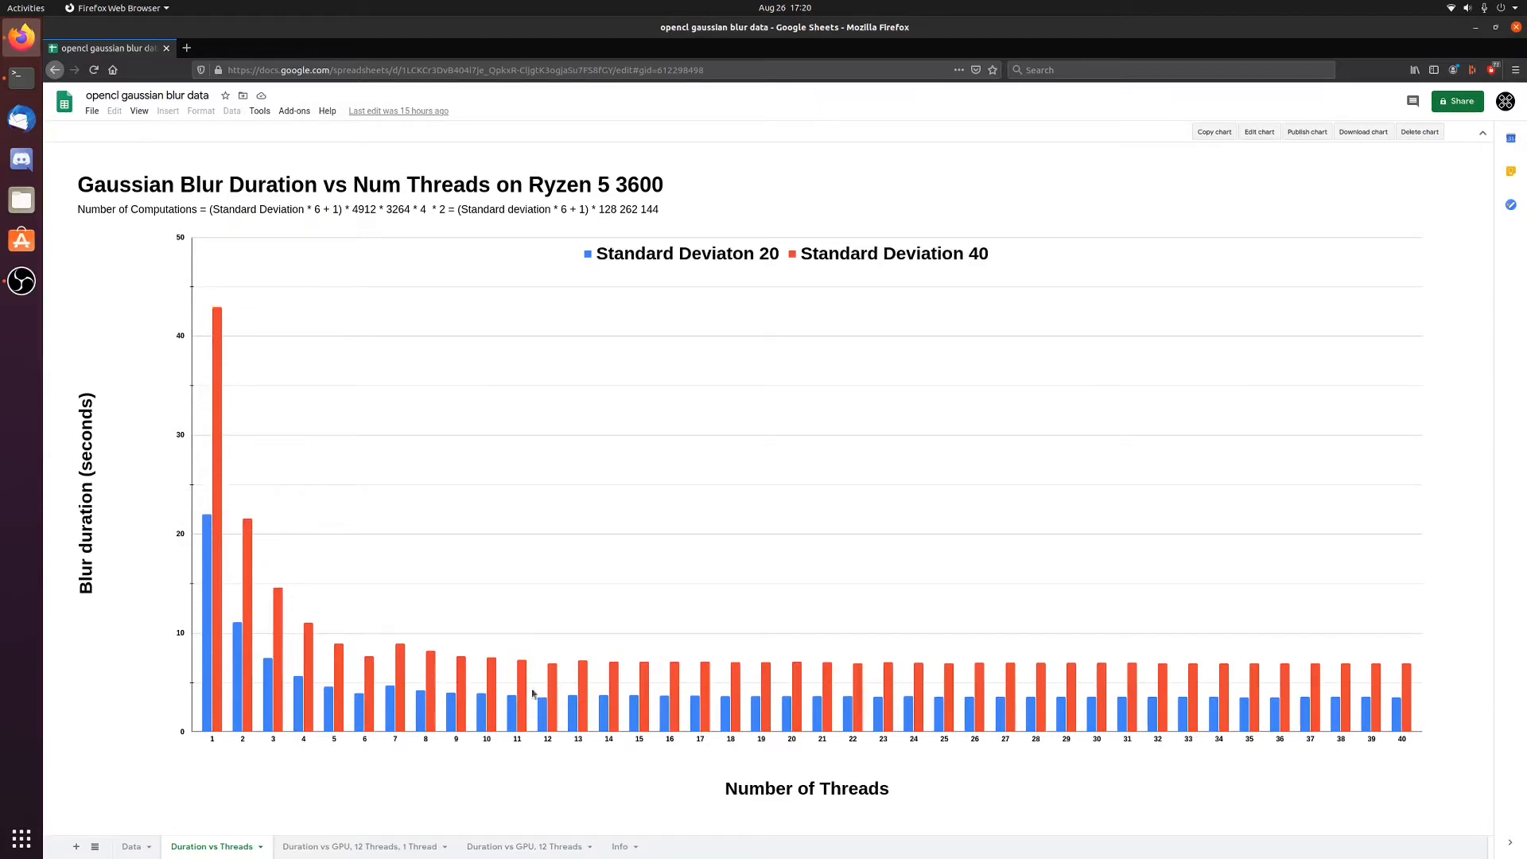
mouse_move(1250, 692)
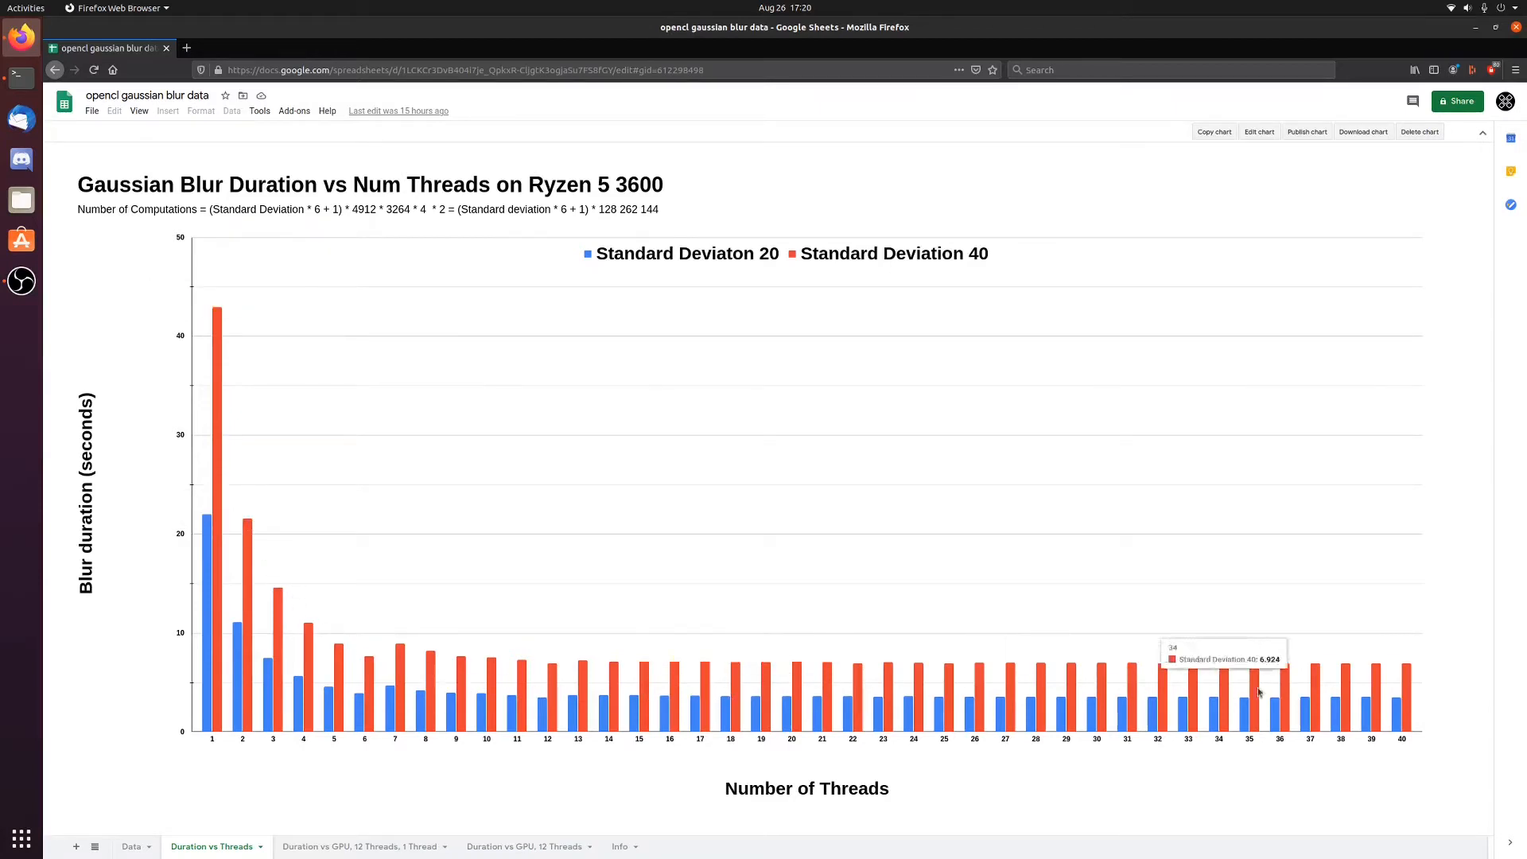
mouse_move(548, 671)
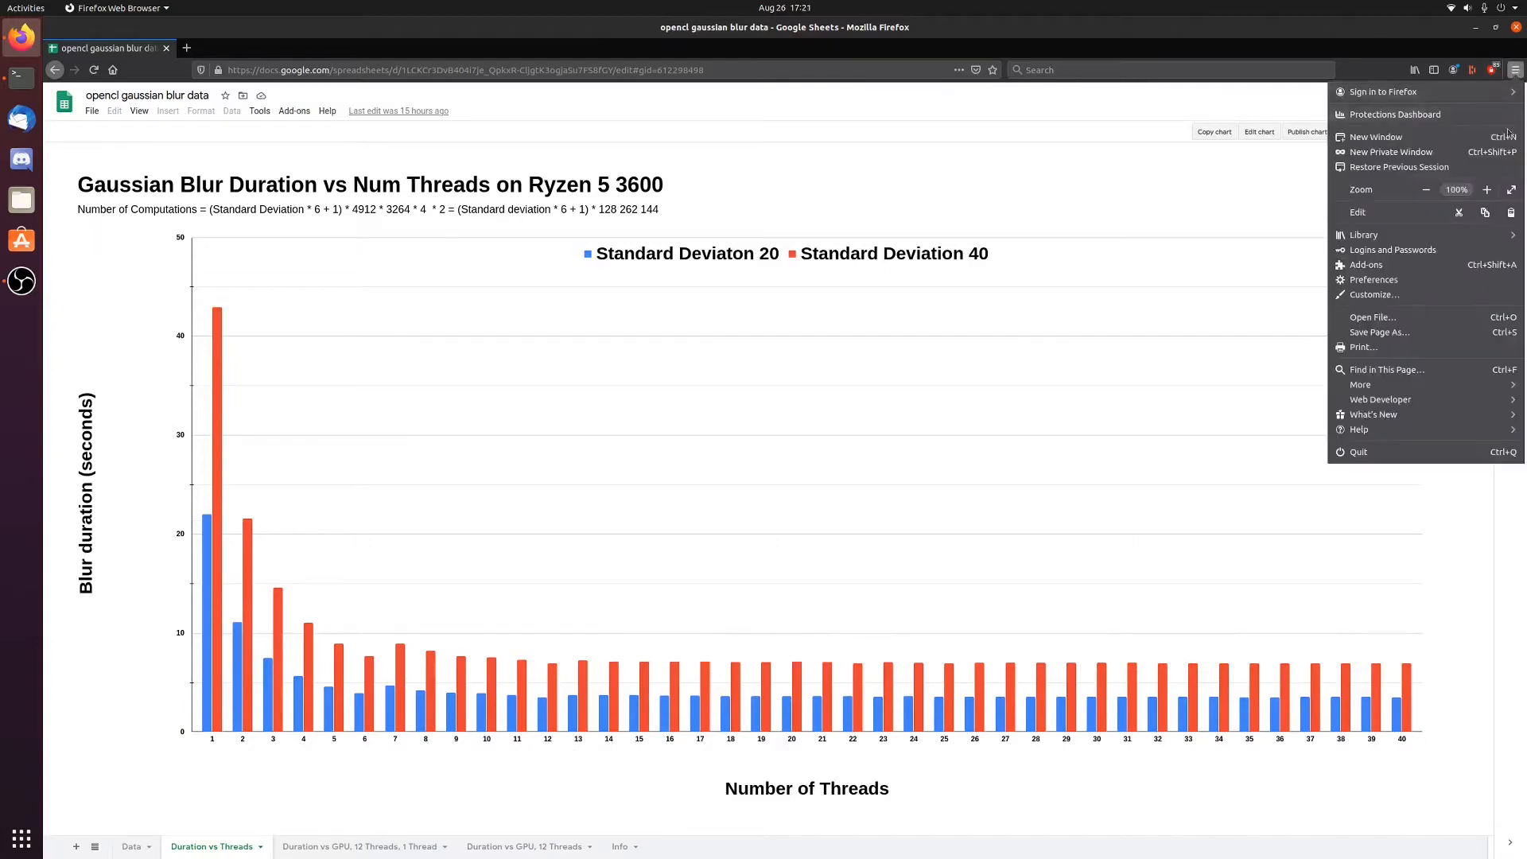
left_click(1487, 190)
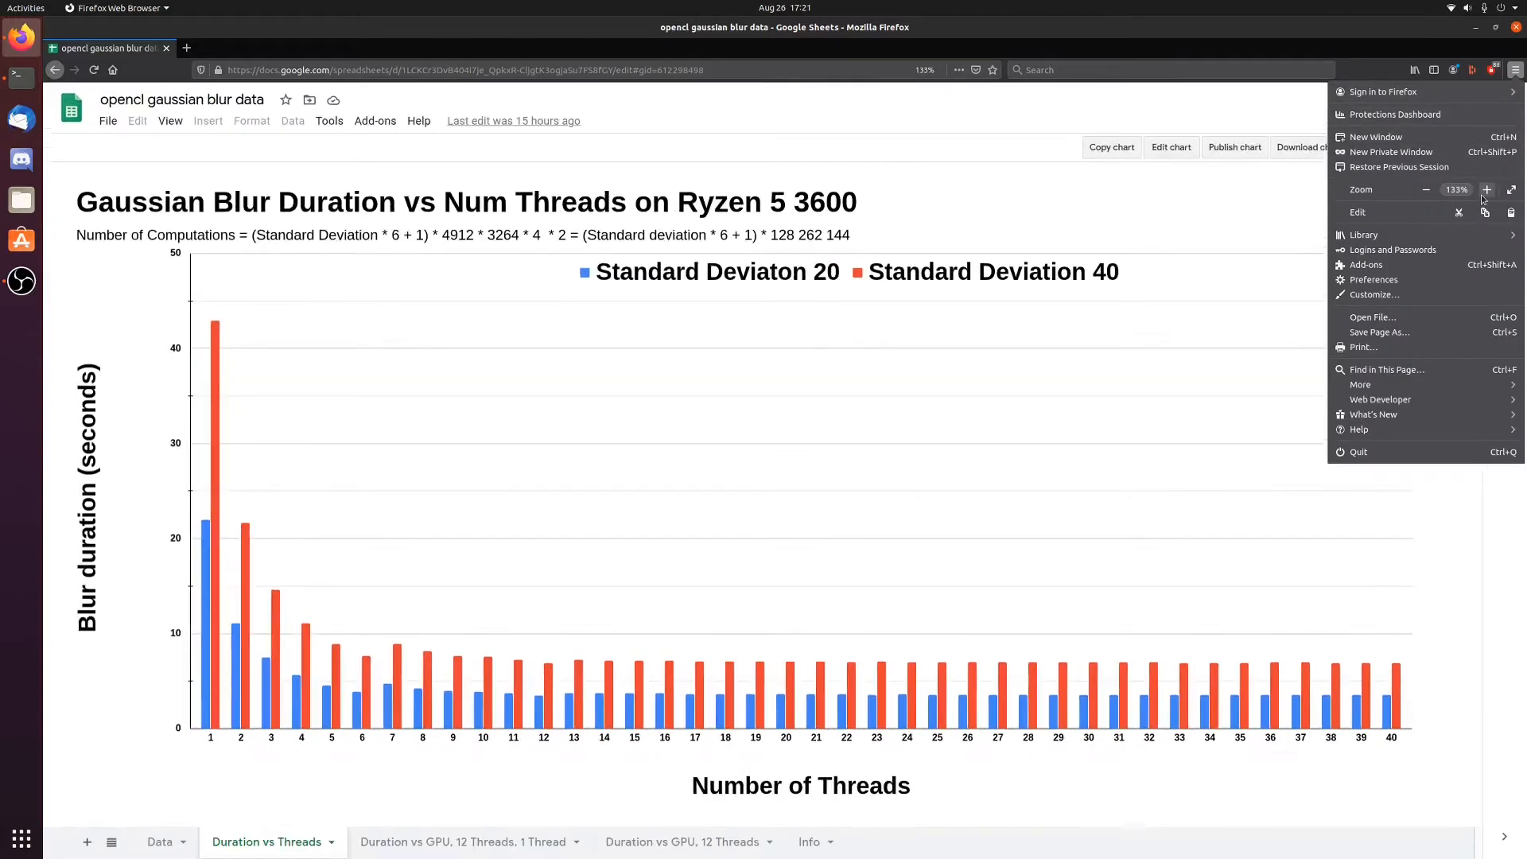
left_click(1424, 189)
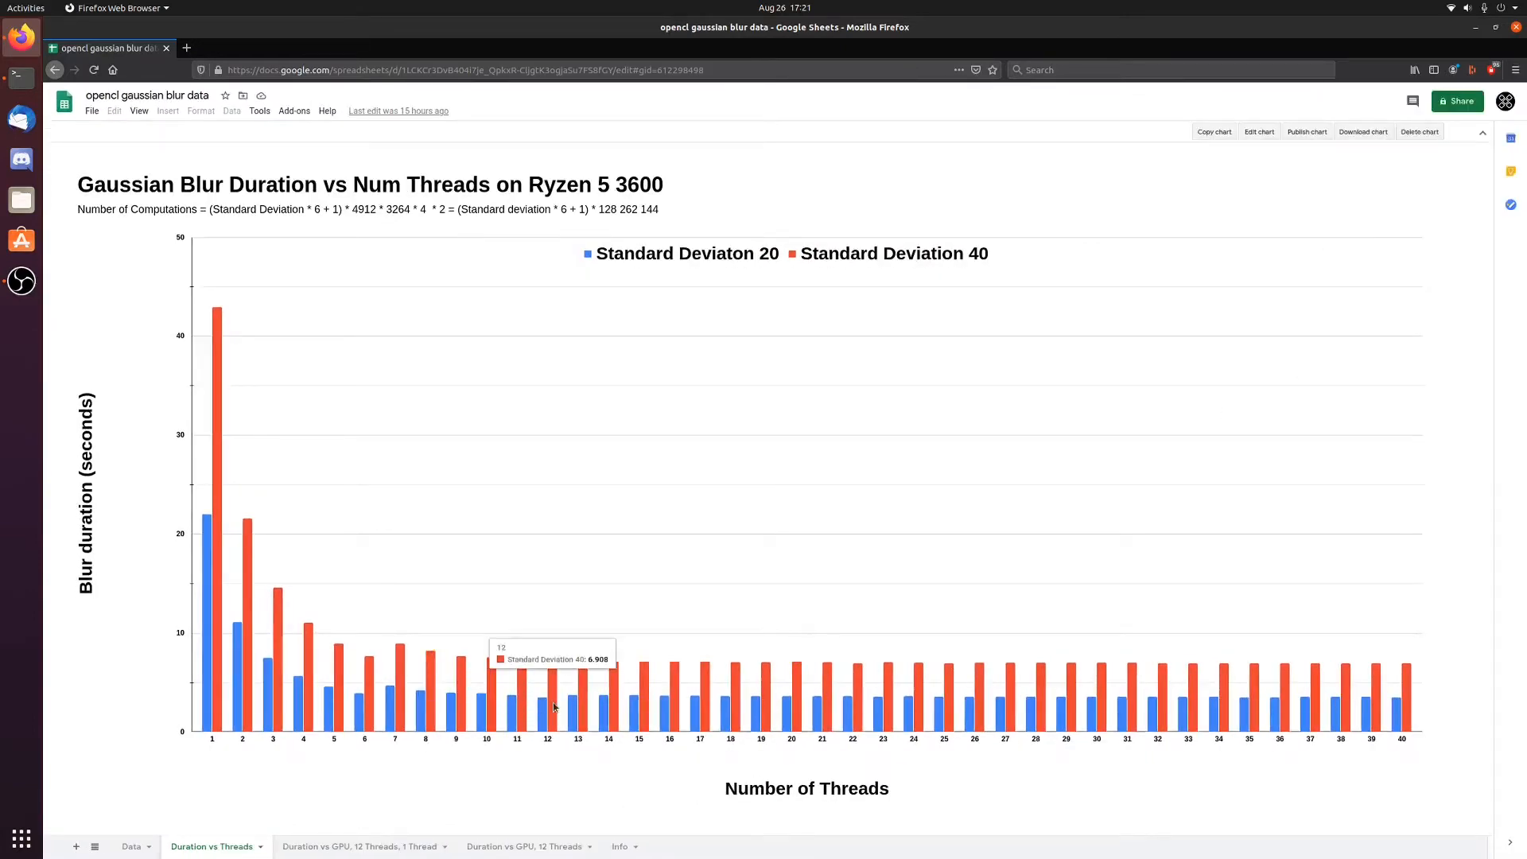
mouse_move(221, 463)
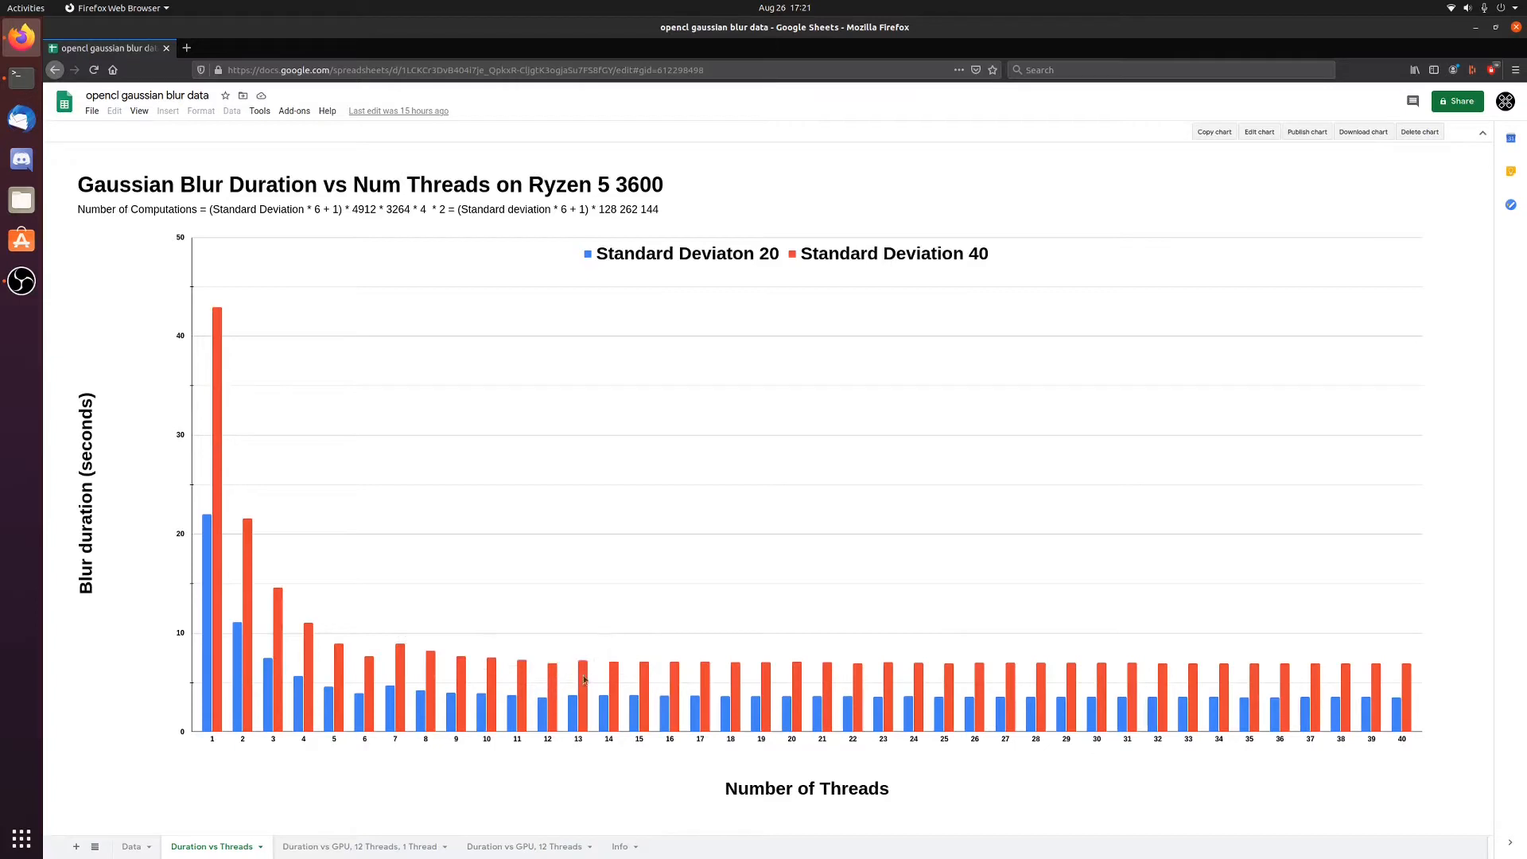
mouse_move(1347, 685)
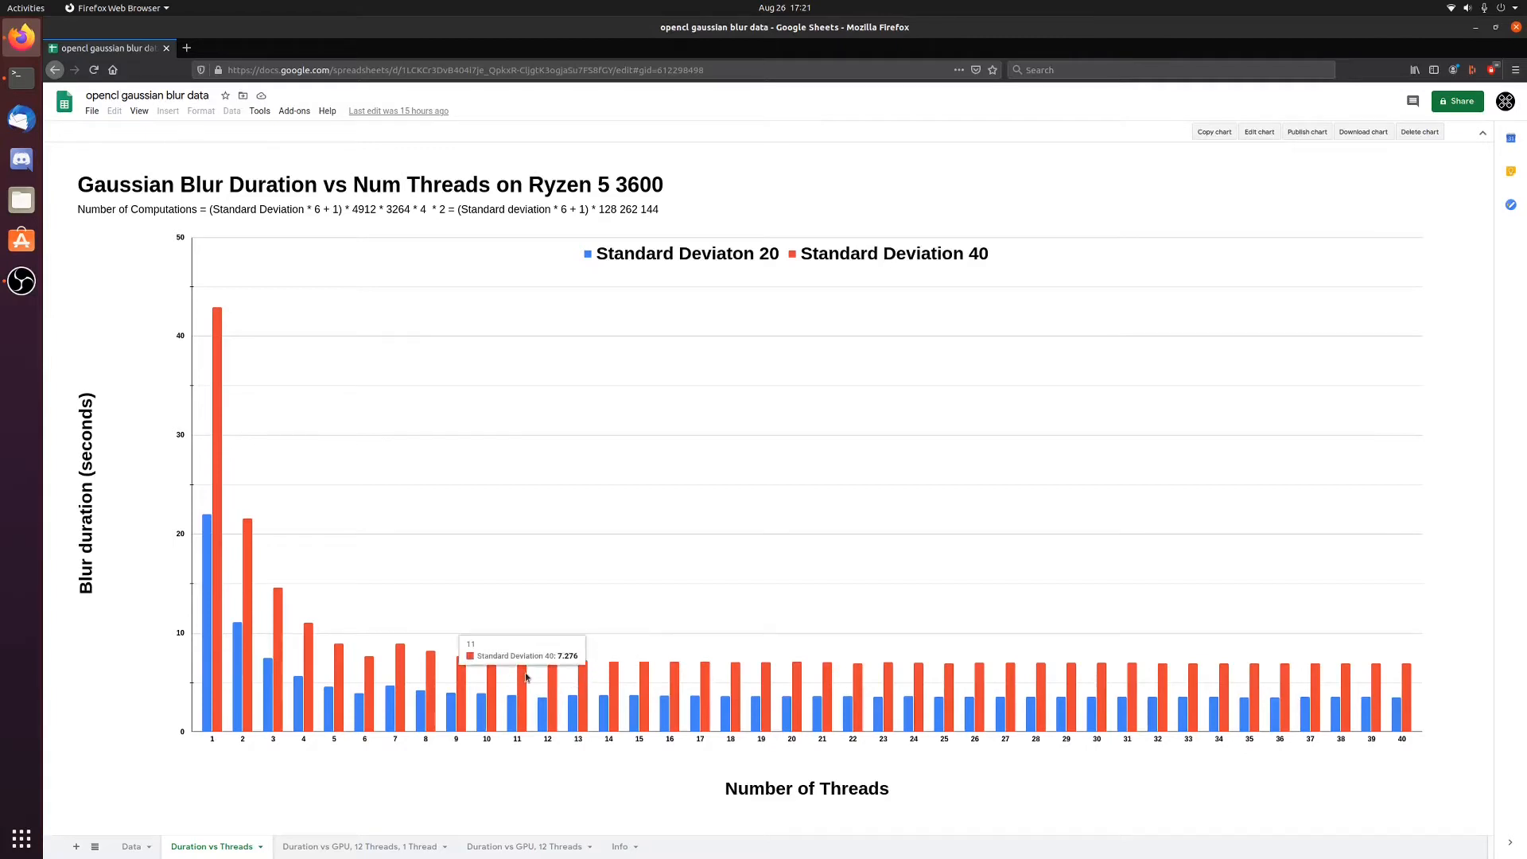
mouse_move(555, 678)
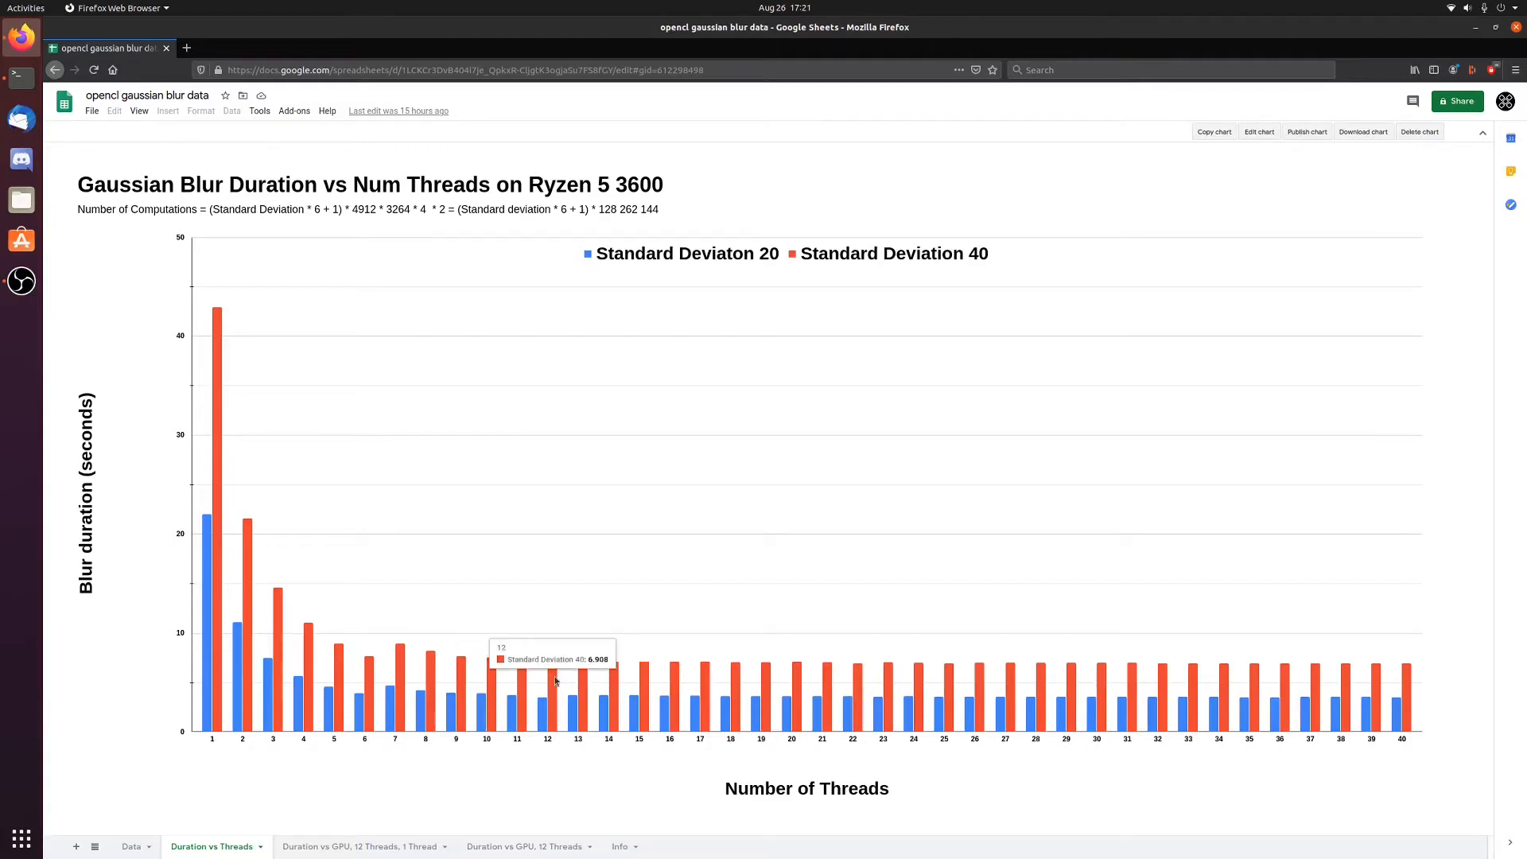
mouse_move(551, 706)
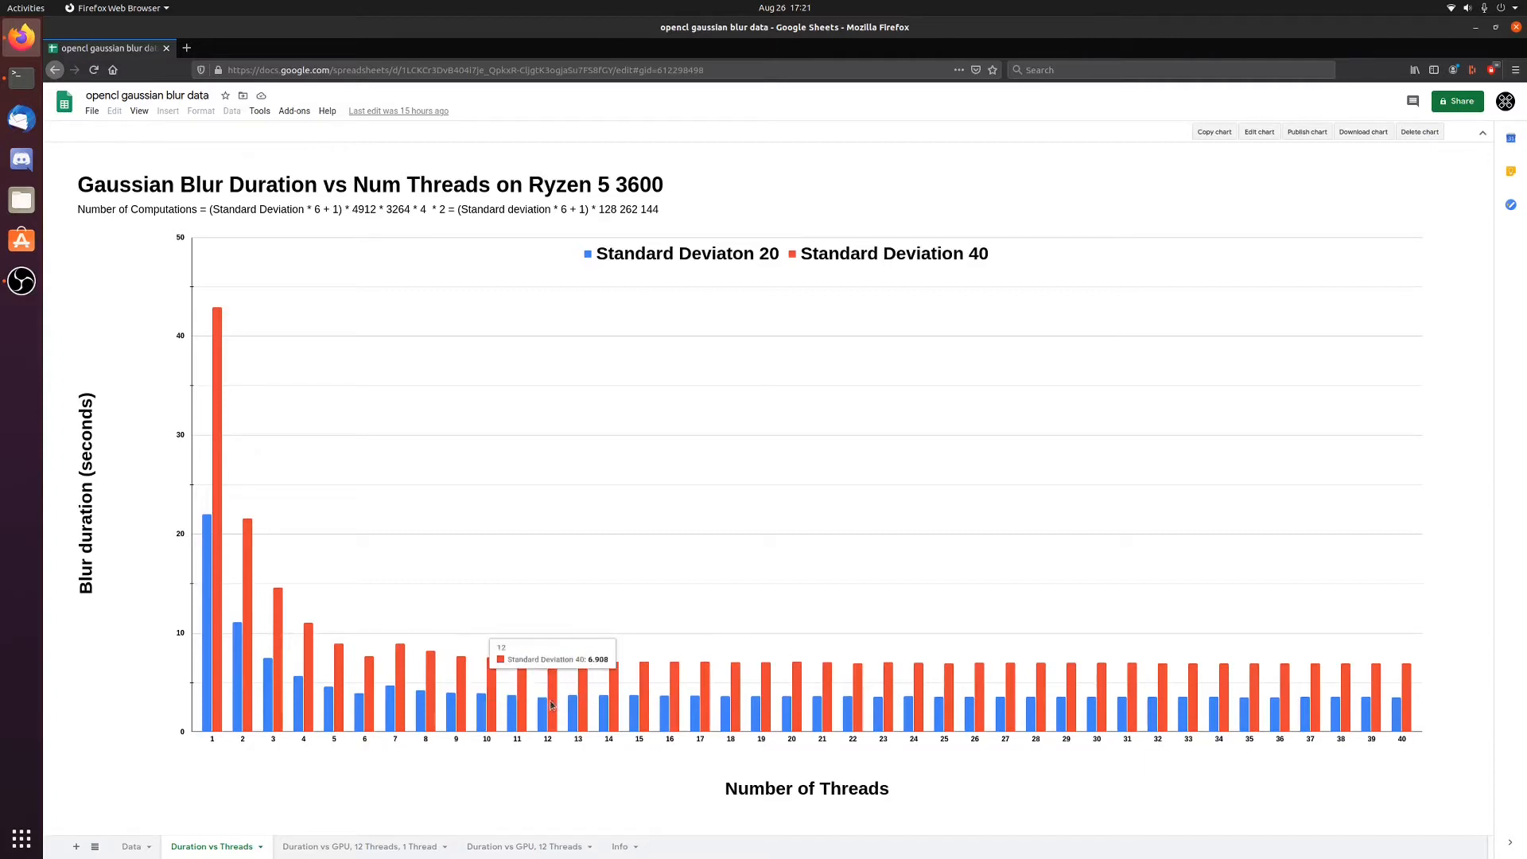
mouse_move(608, 728)
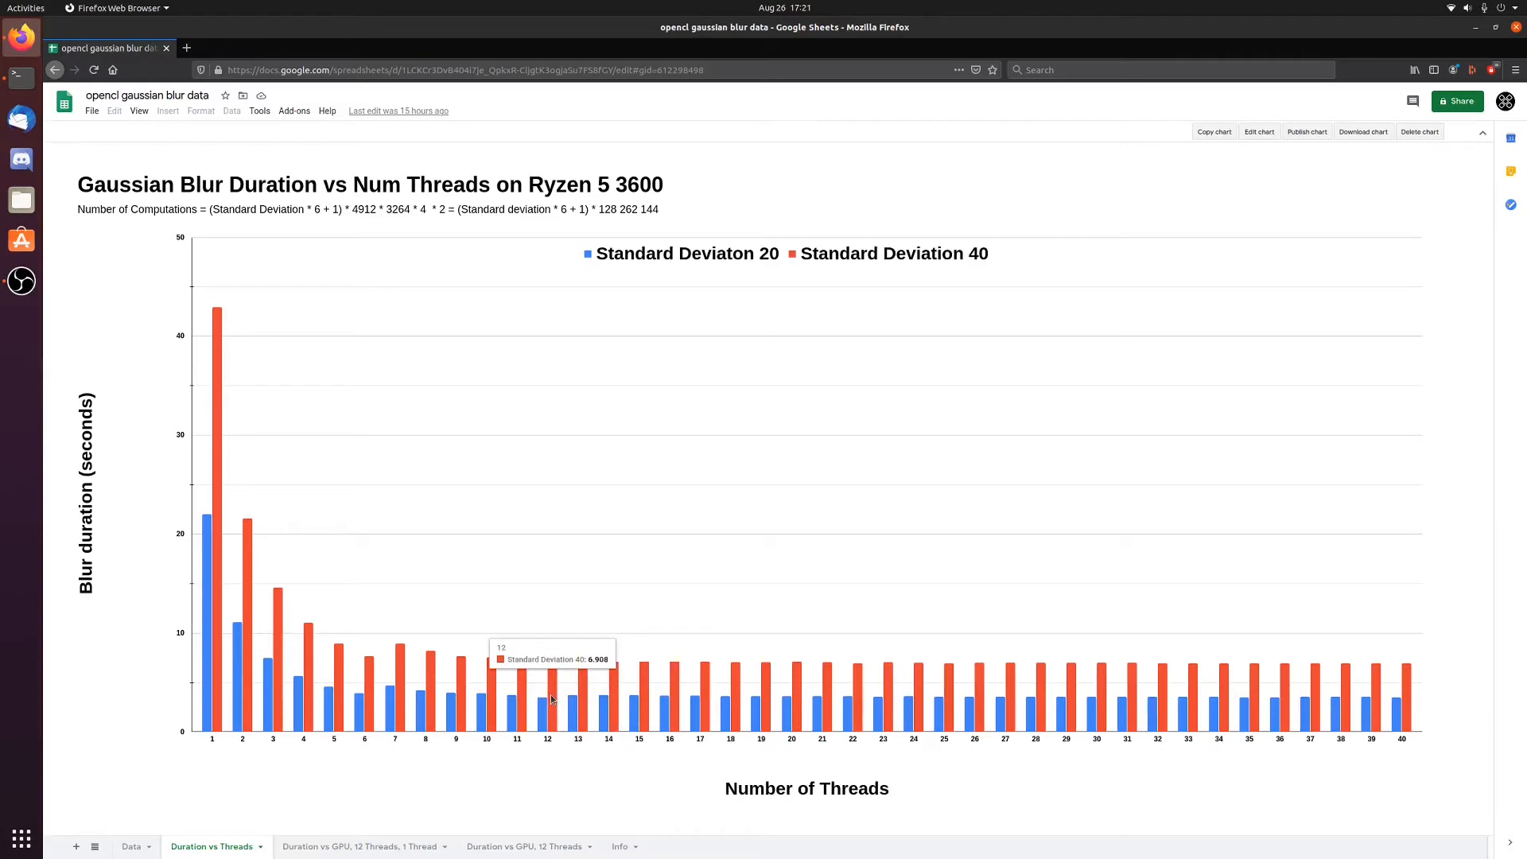
mouse_move(624, 697)
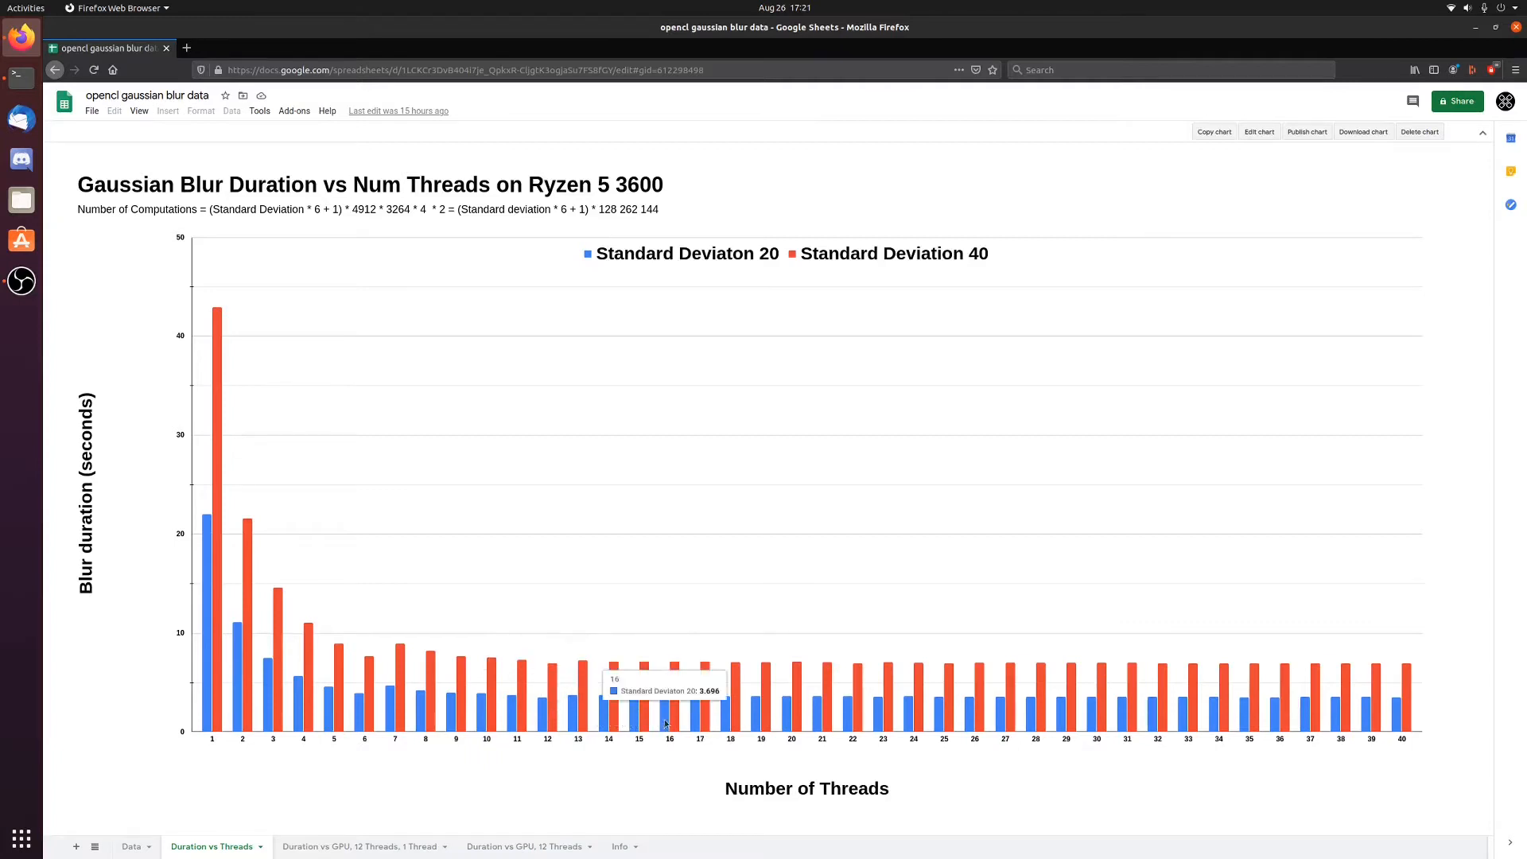
mouse_move(742, 732)
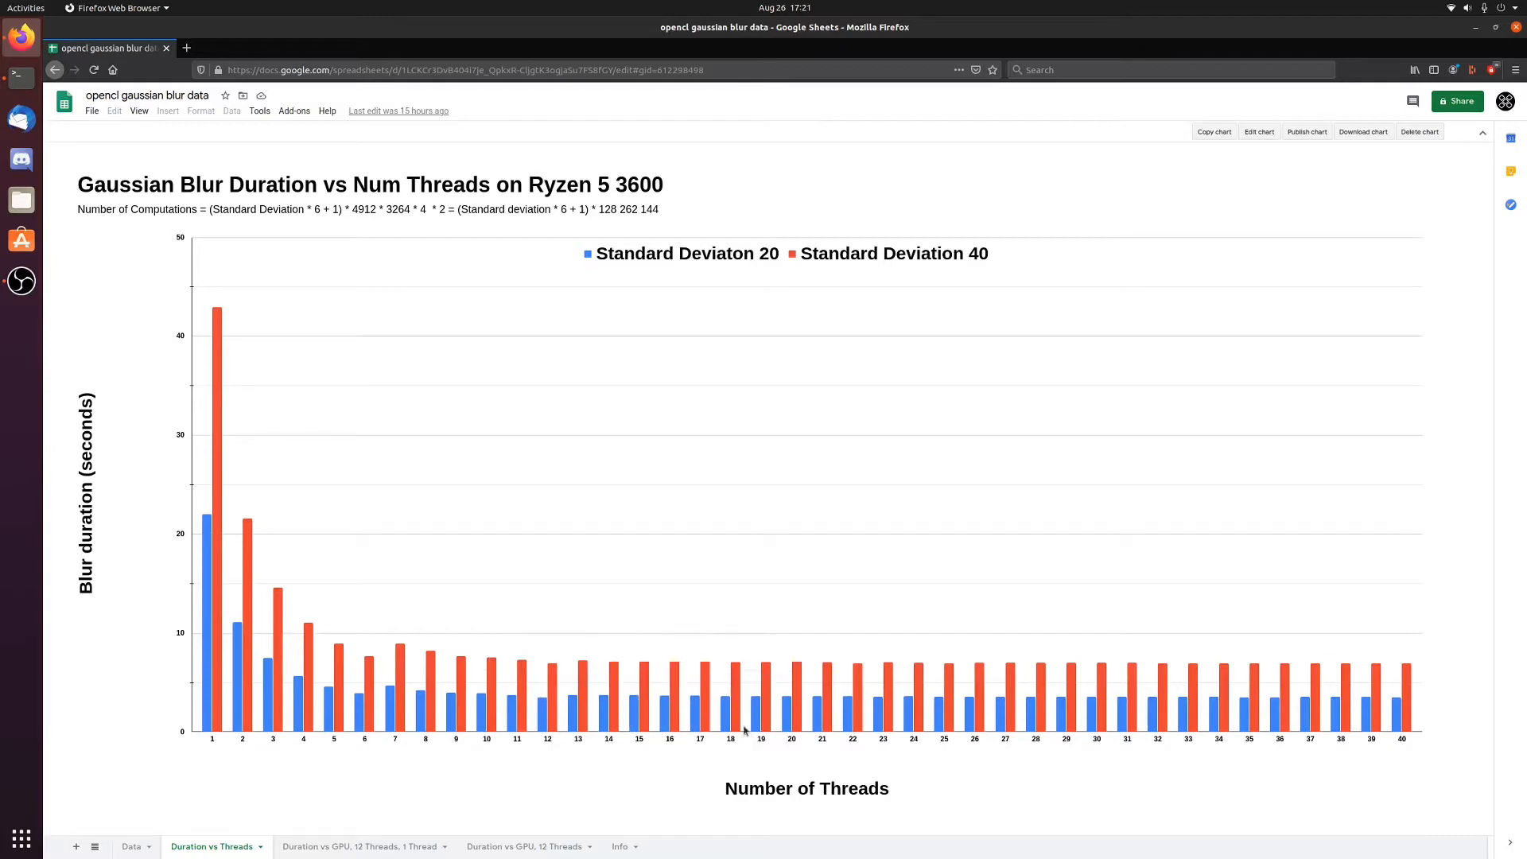
mouse_move(913, 717)
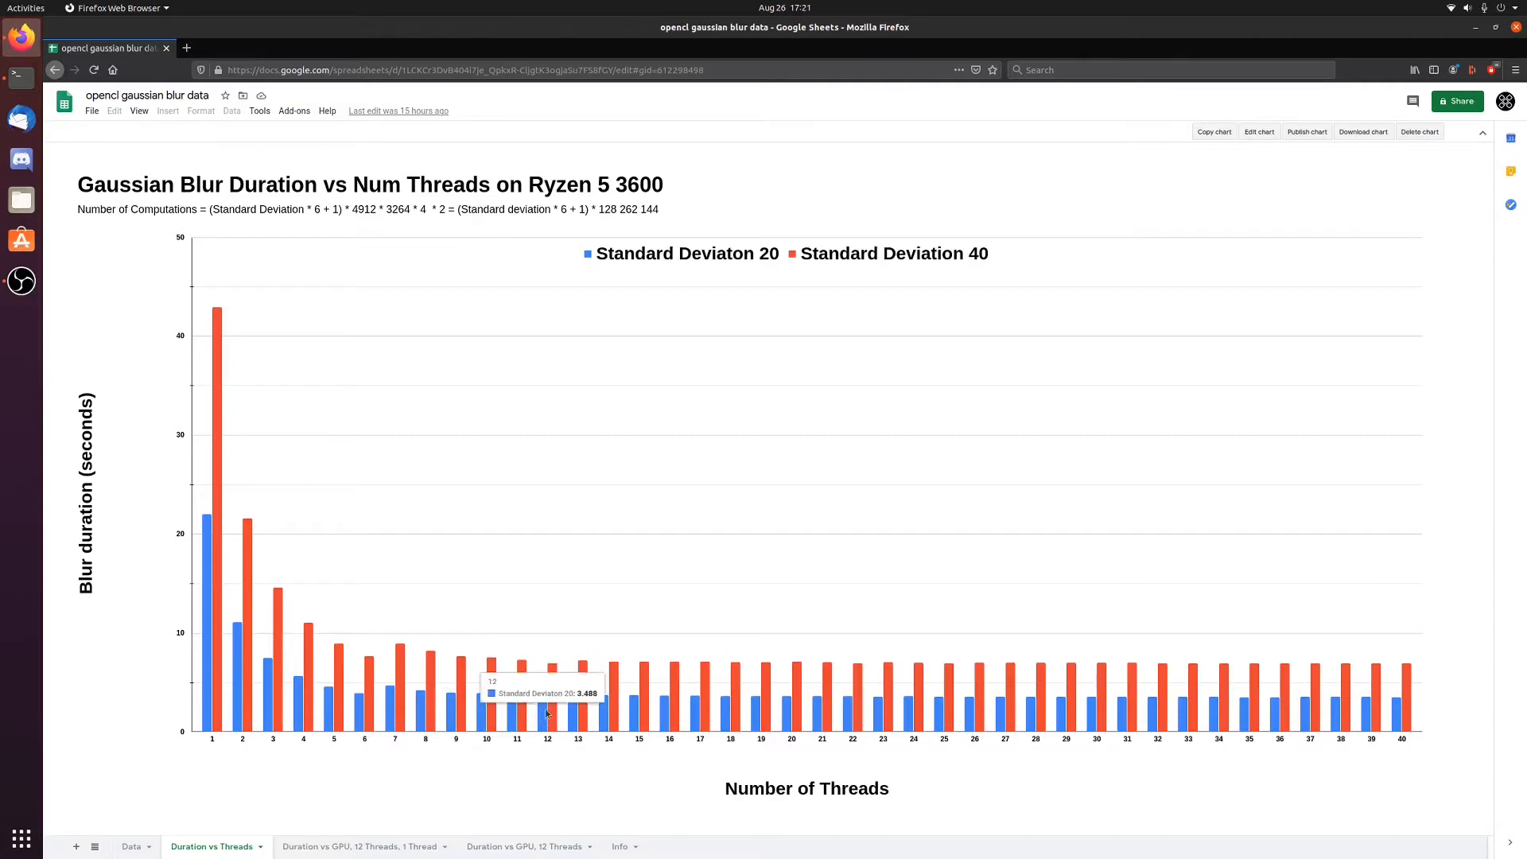
mouse_move(98, 723)
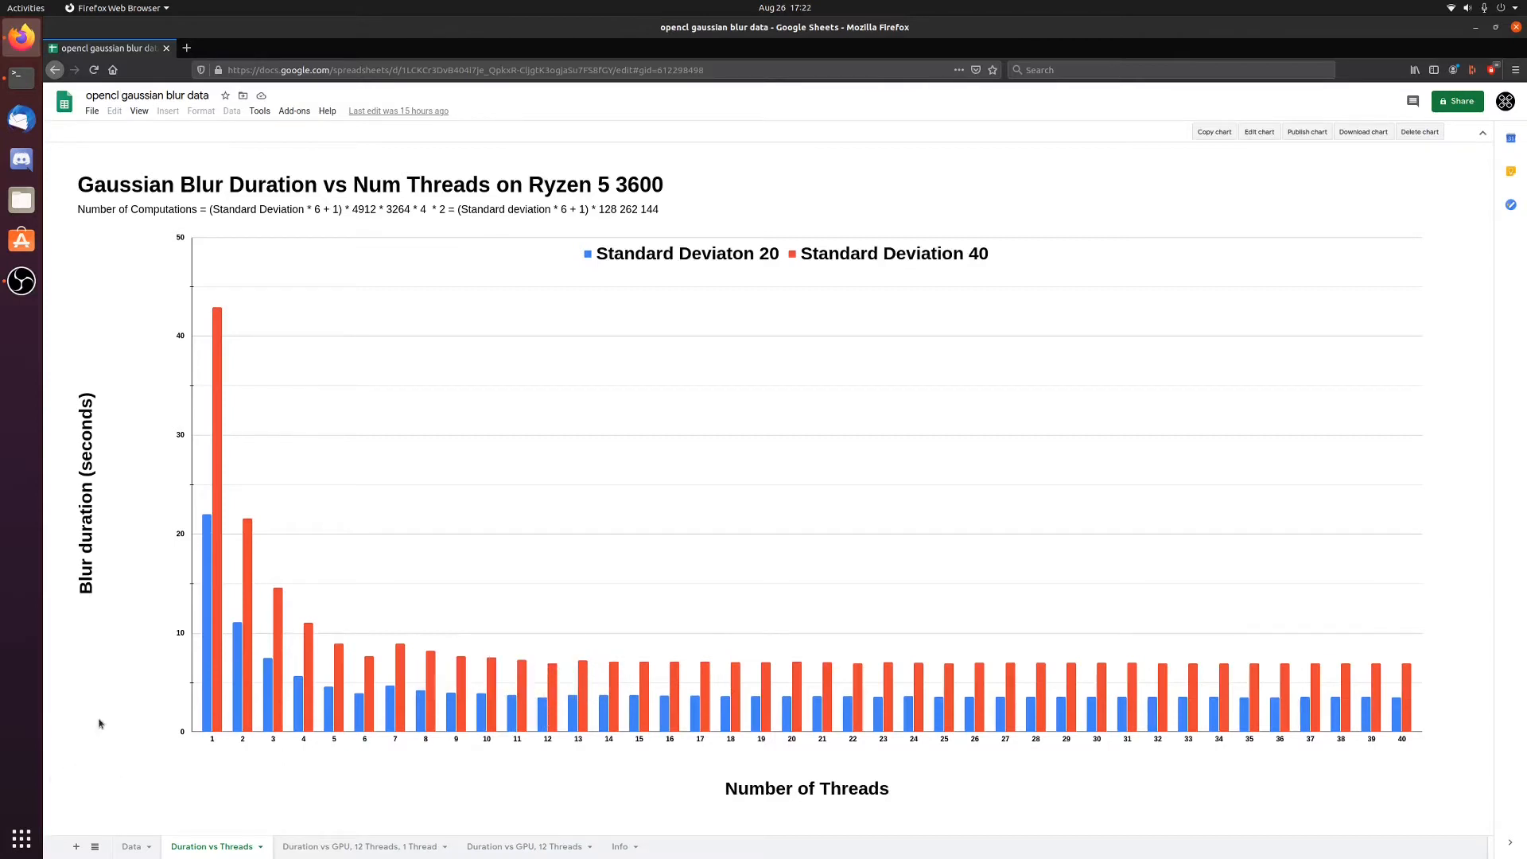
mouse_move(446, 832)
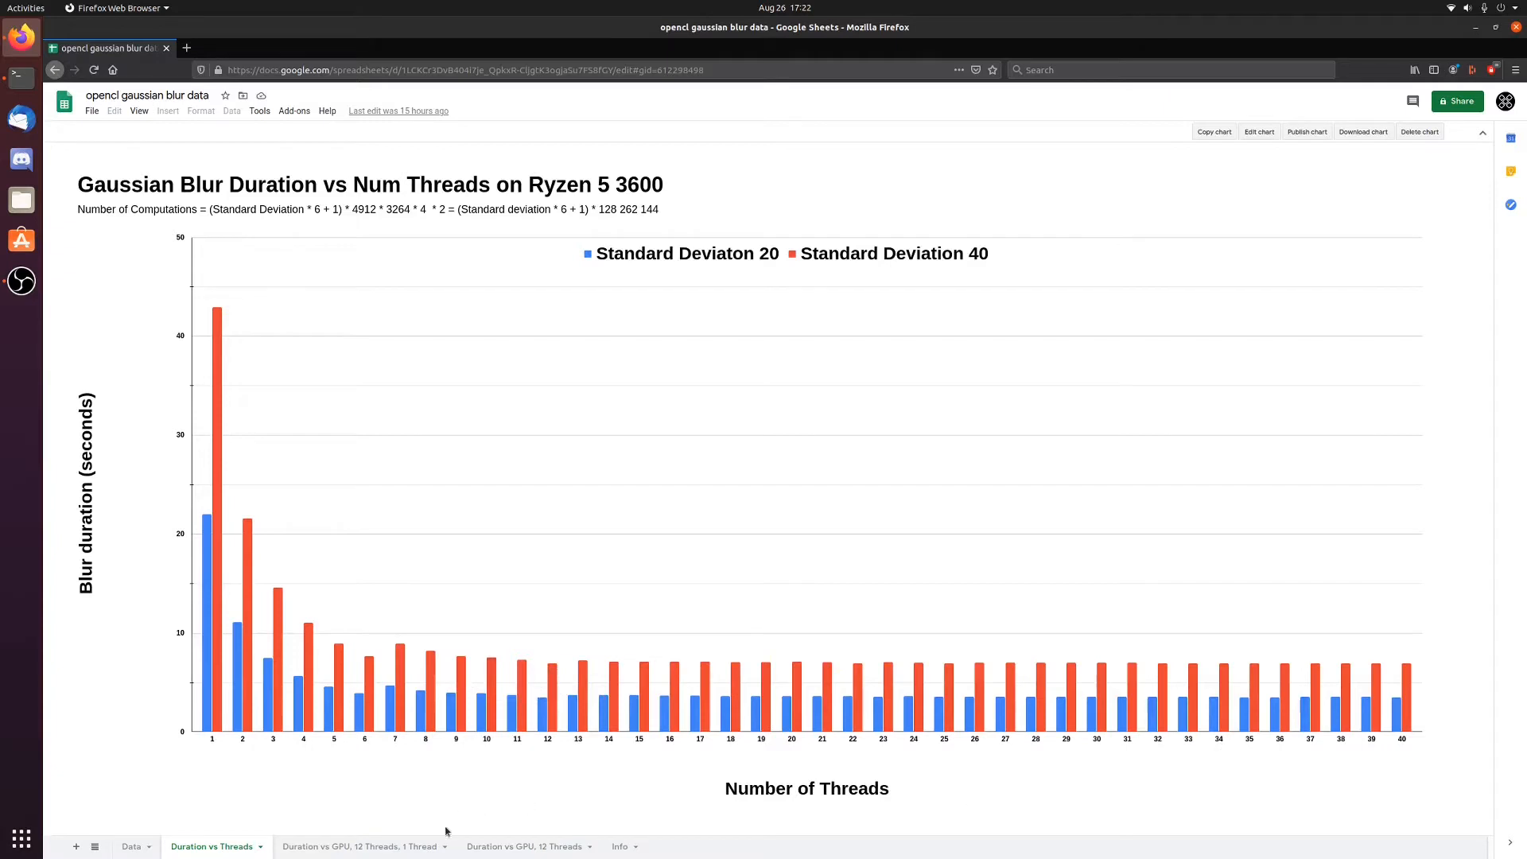
mouse_move(370, 846)
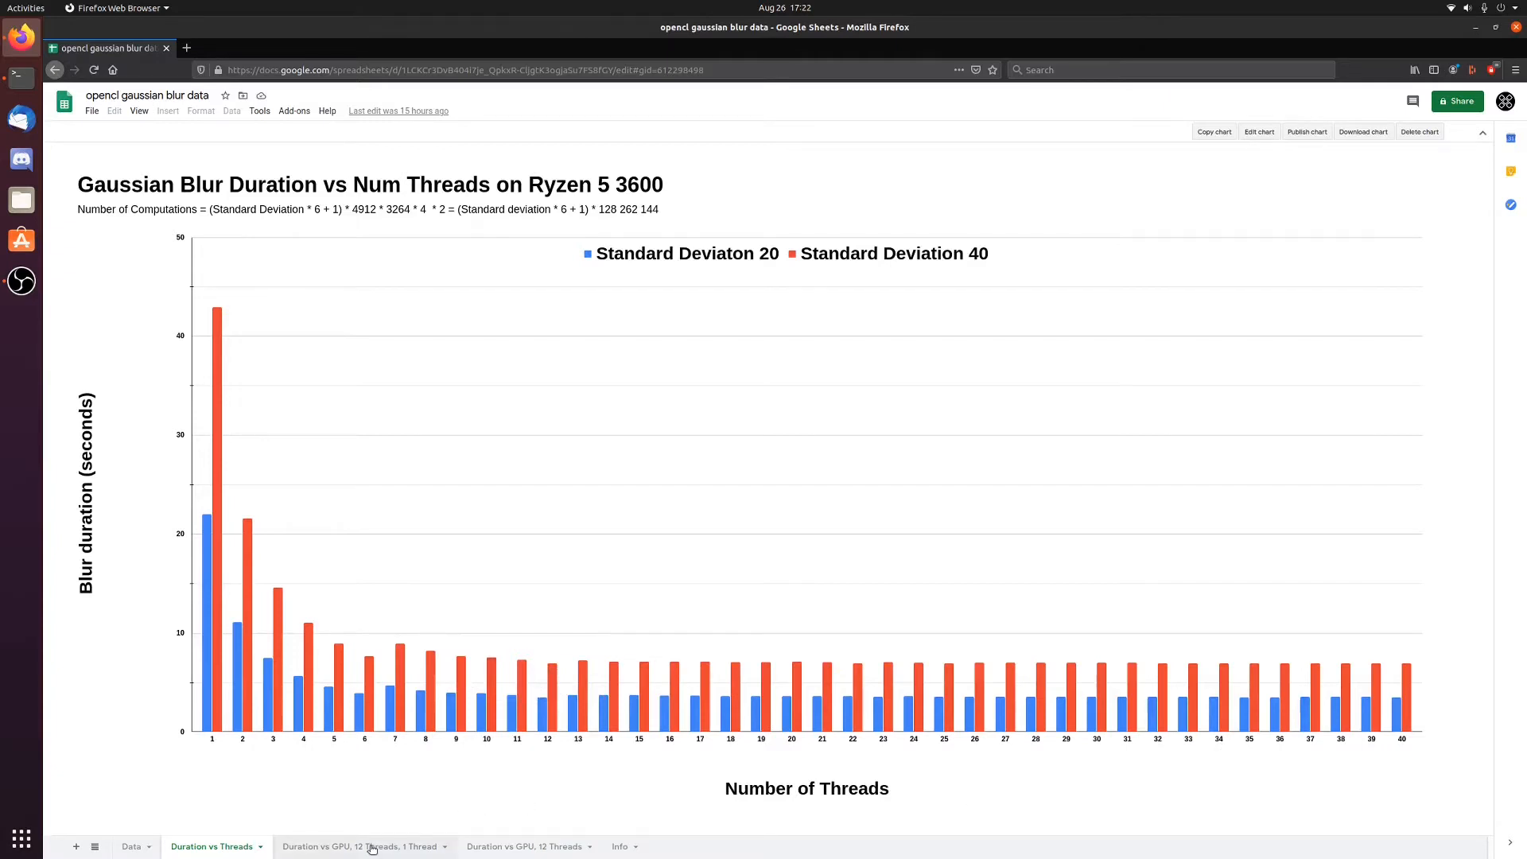
Show the chart comparing Radeon RX 5700 XT against 12-thread and 1-thread Ryzen durations.
left_click(360, 845)
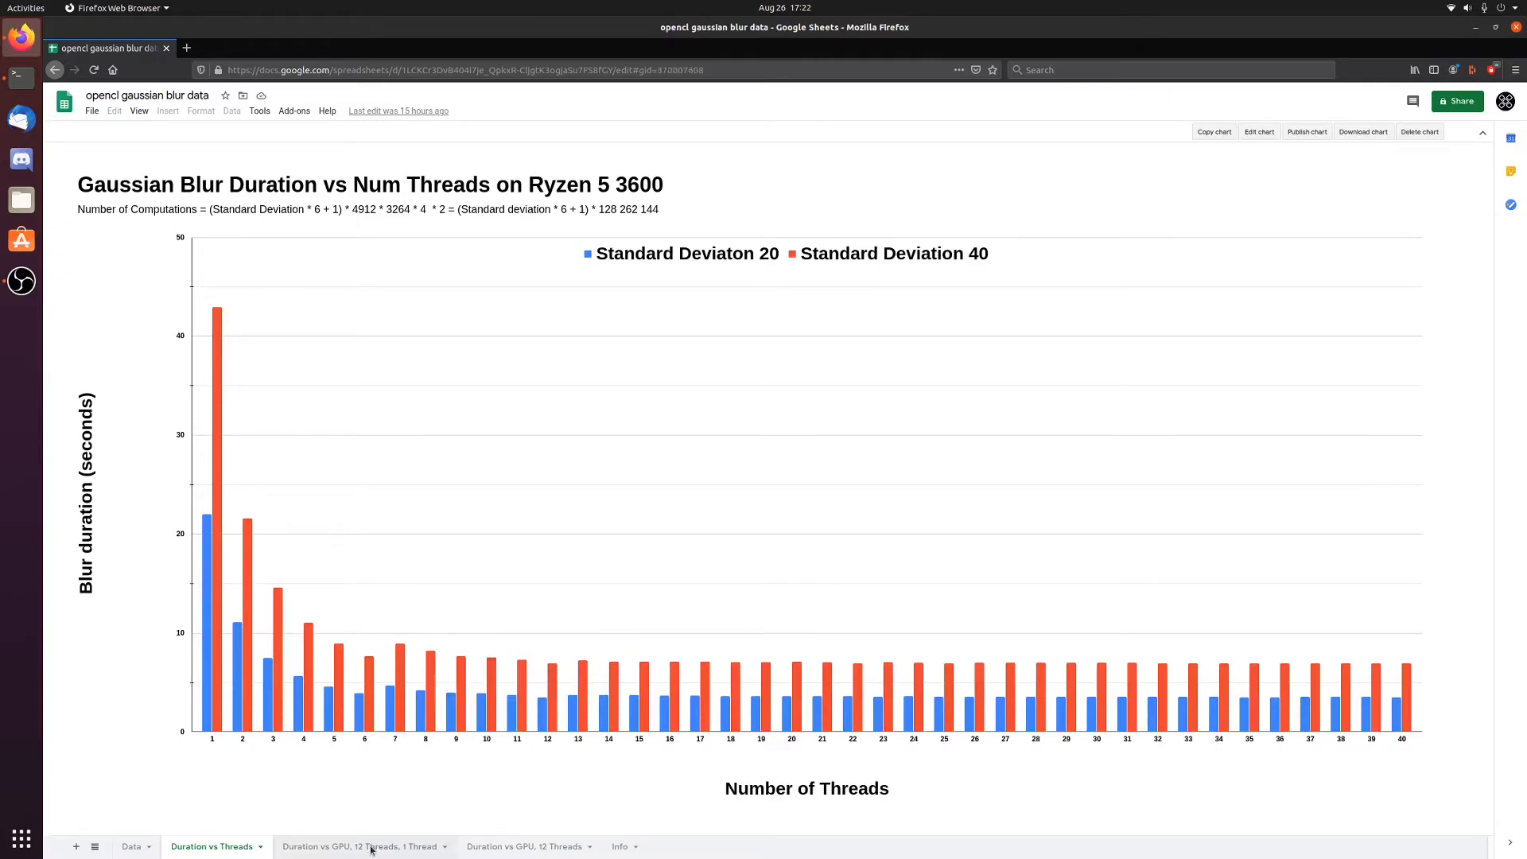
left_click(364, 846)
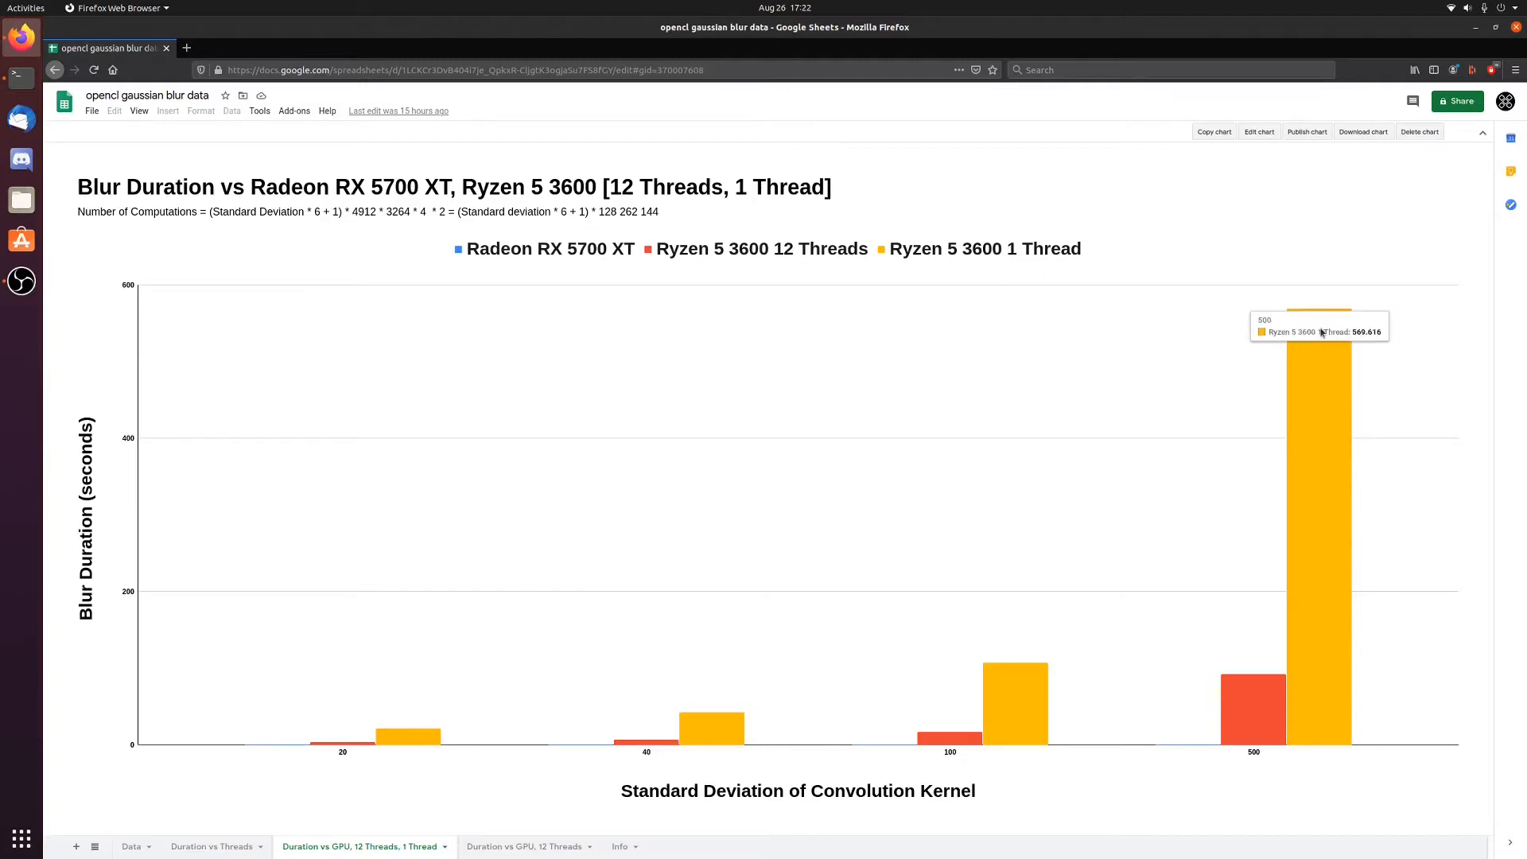
mouse_move(1262, 759)
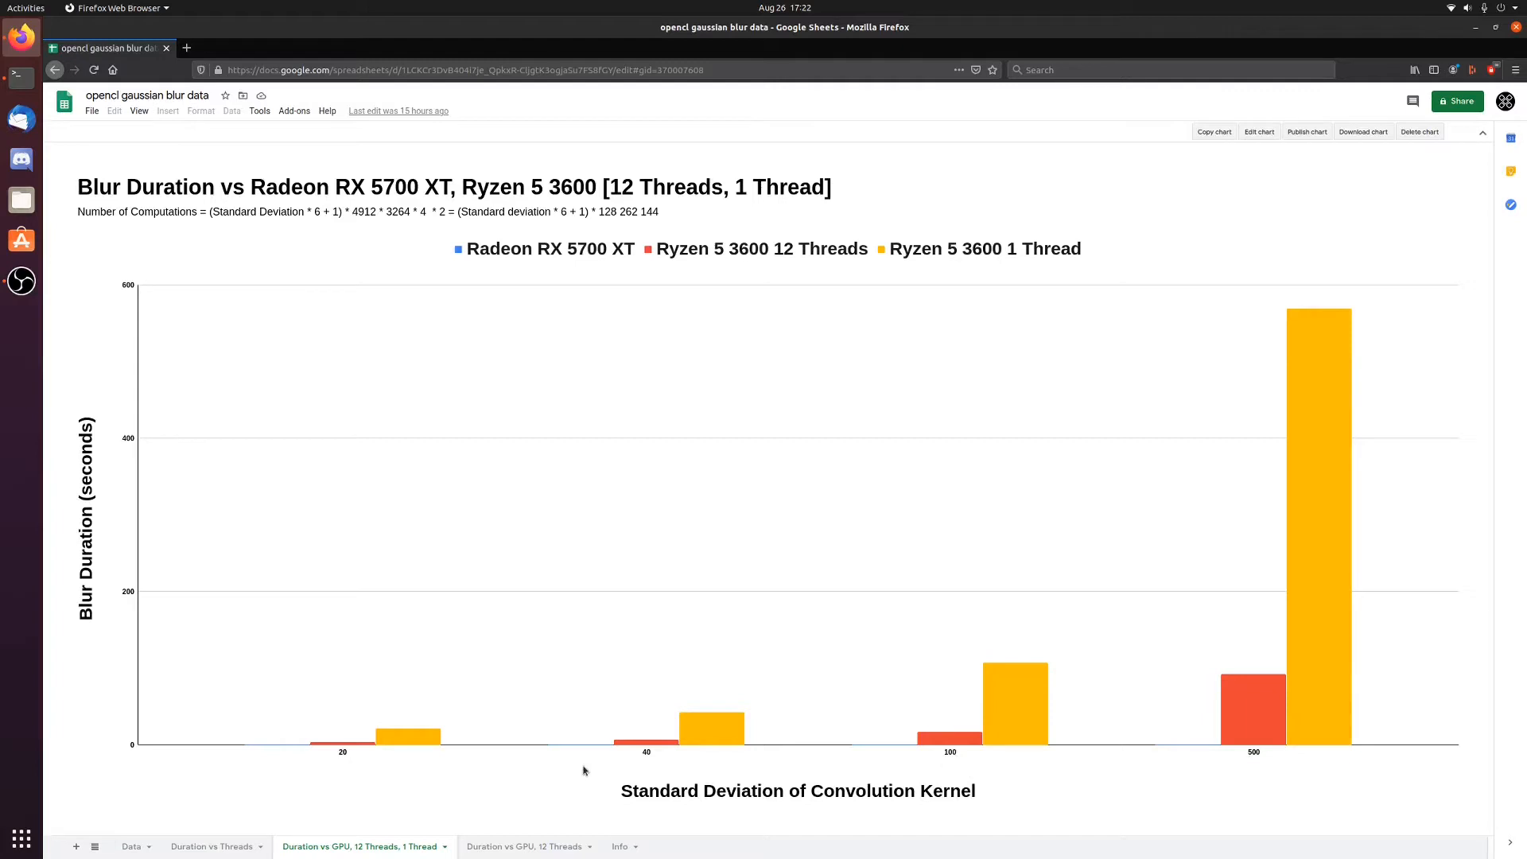
mouse_move(316, 797)
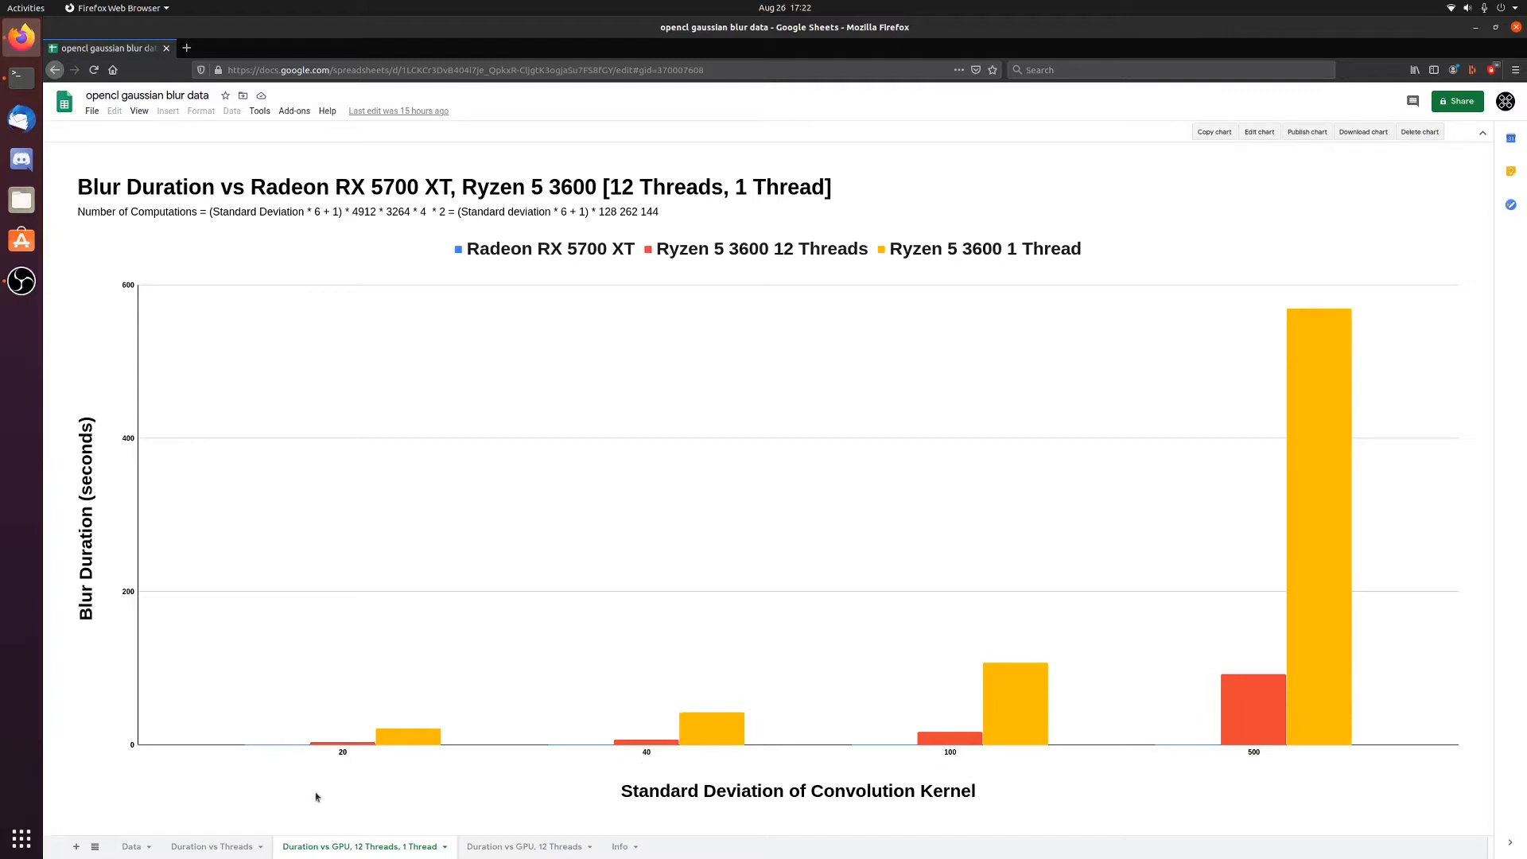
mouse_move(1289, 544)
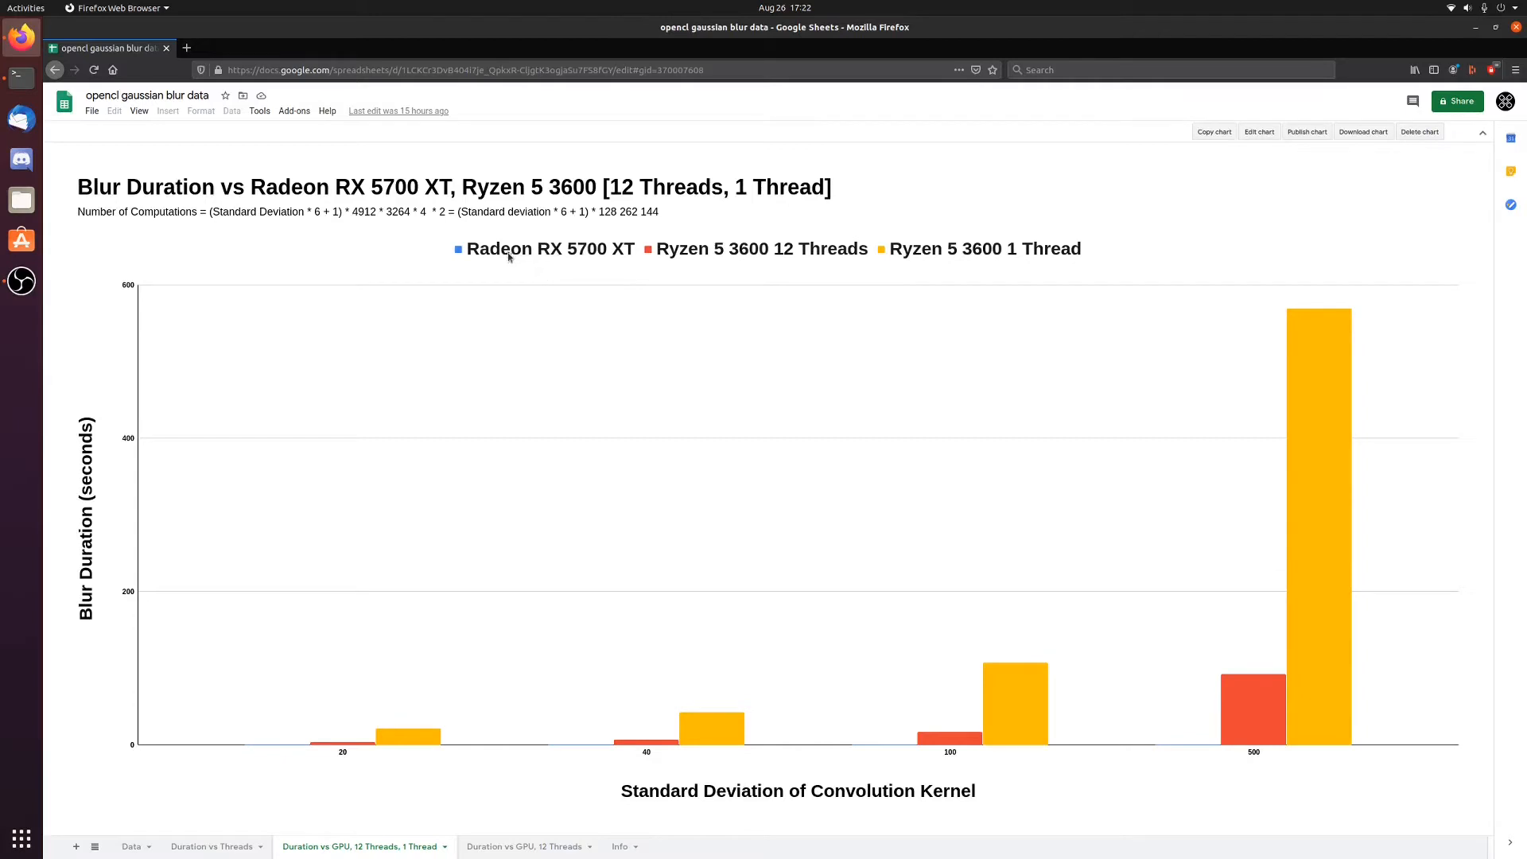
mouse_move(729, 296)
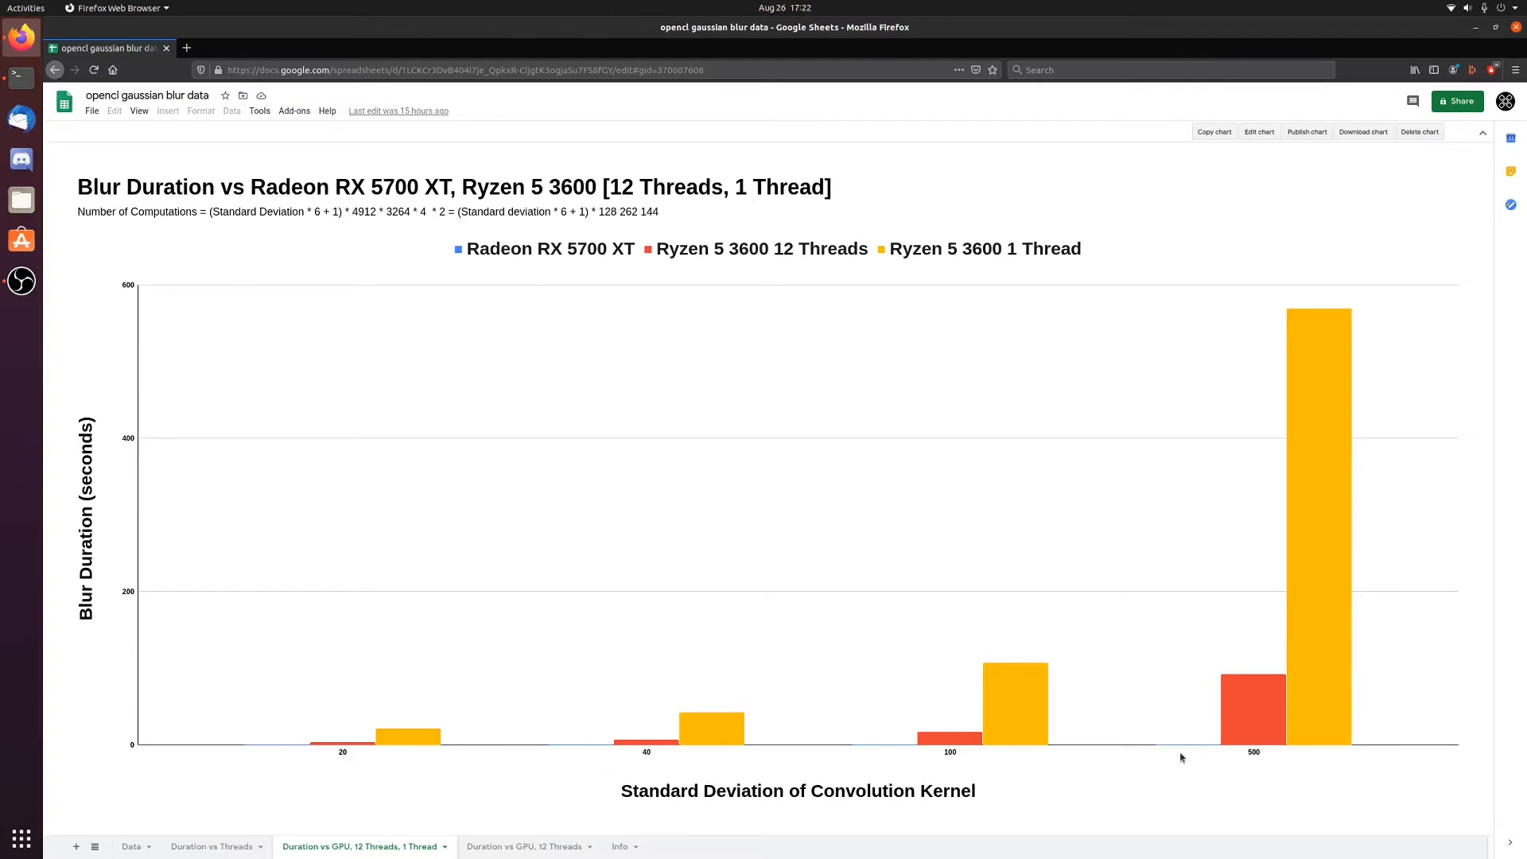
mouse_move(1274, 659)
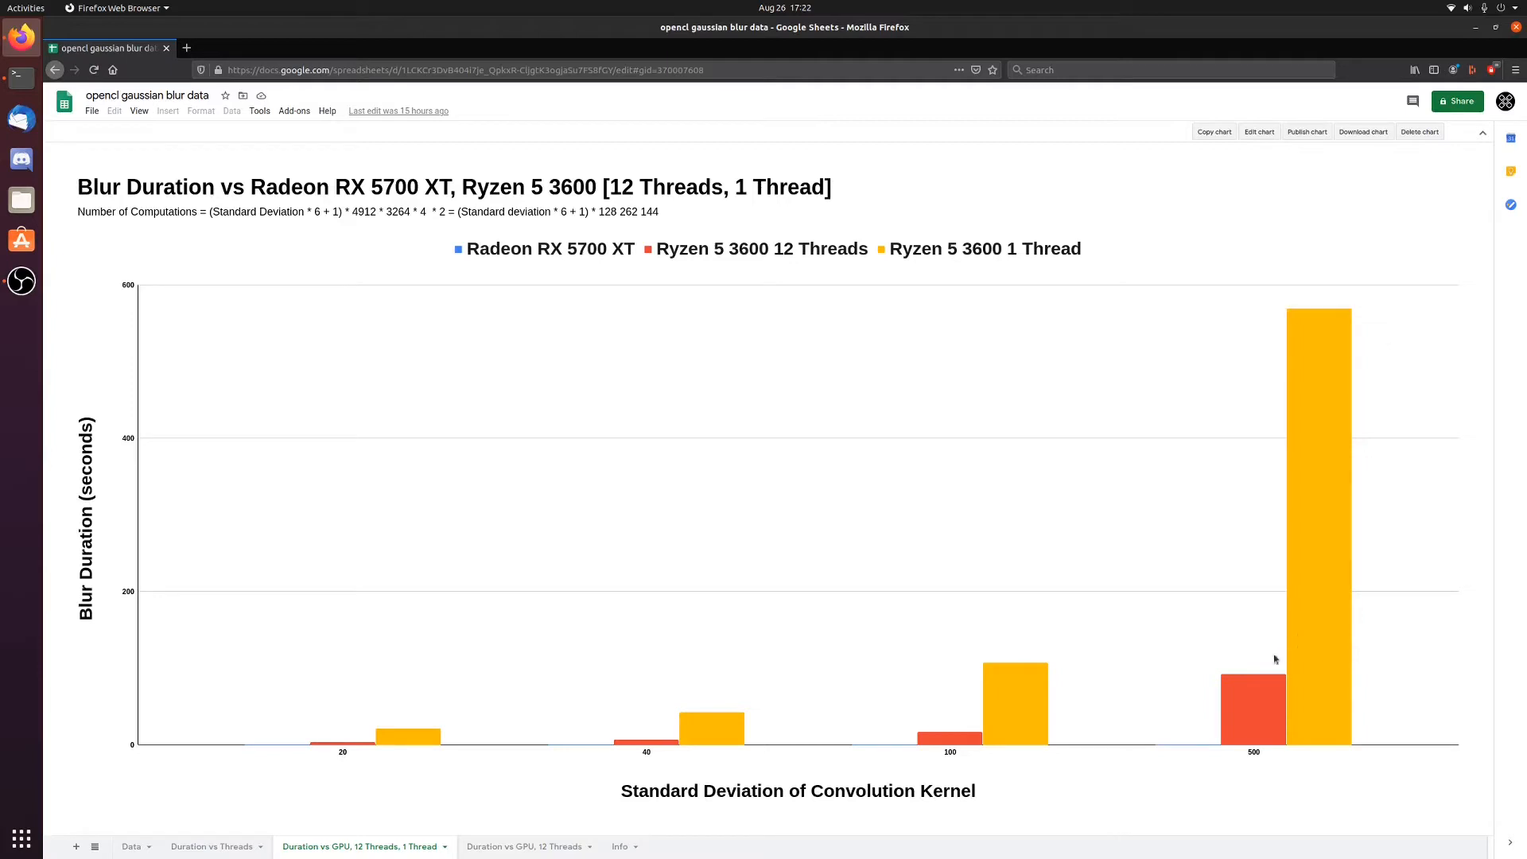
mouse_move(1322, 569)
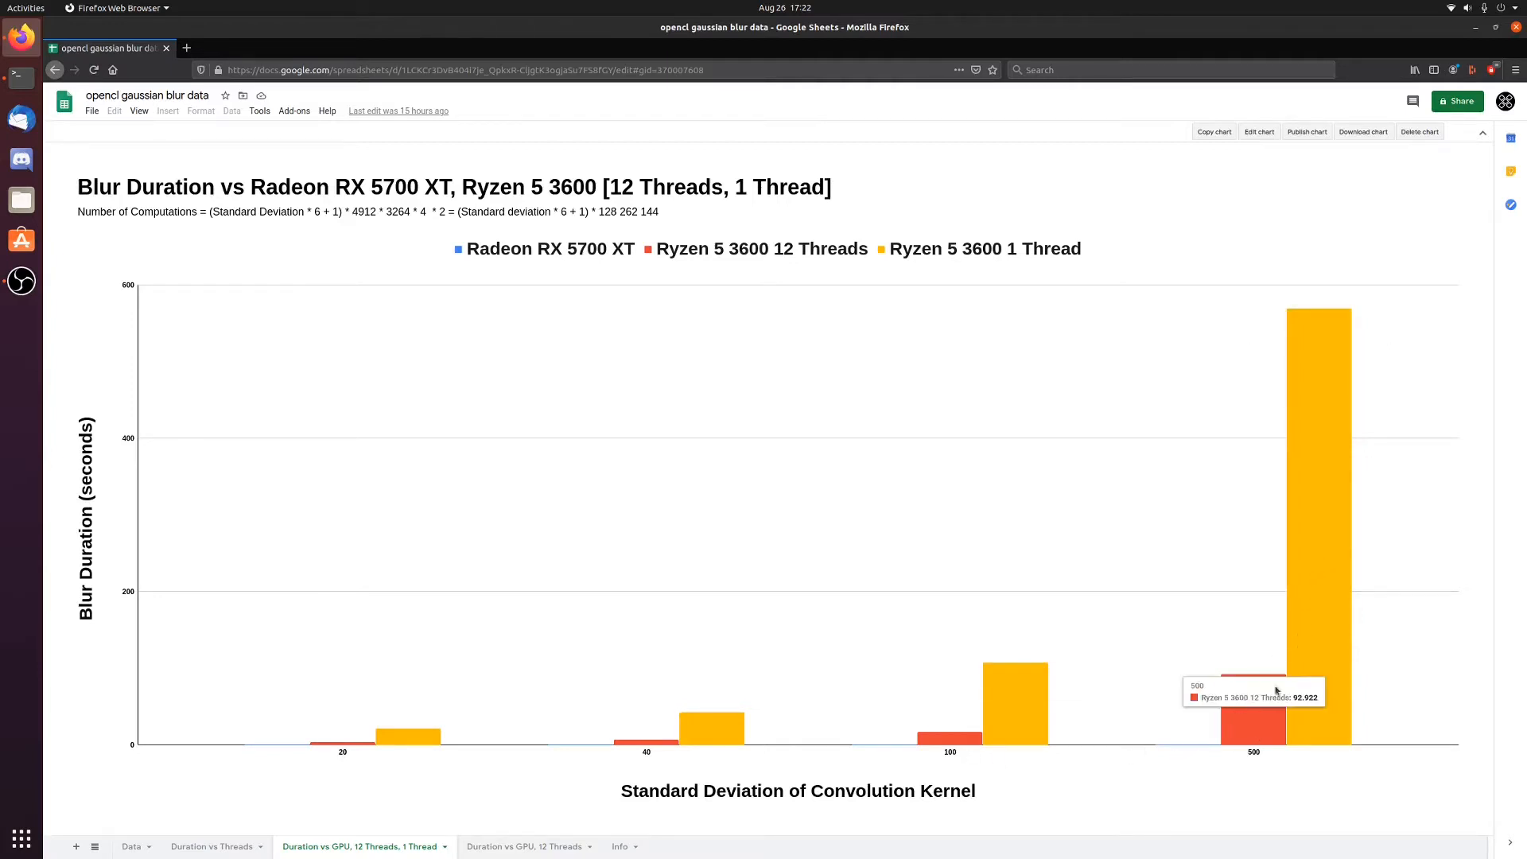
mouse_move(1165, 756)
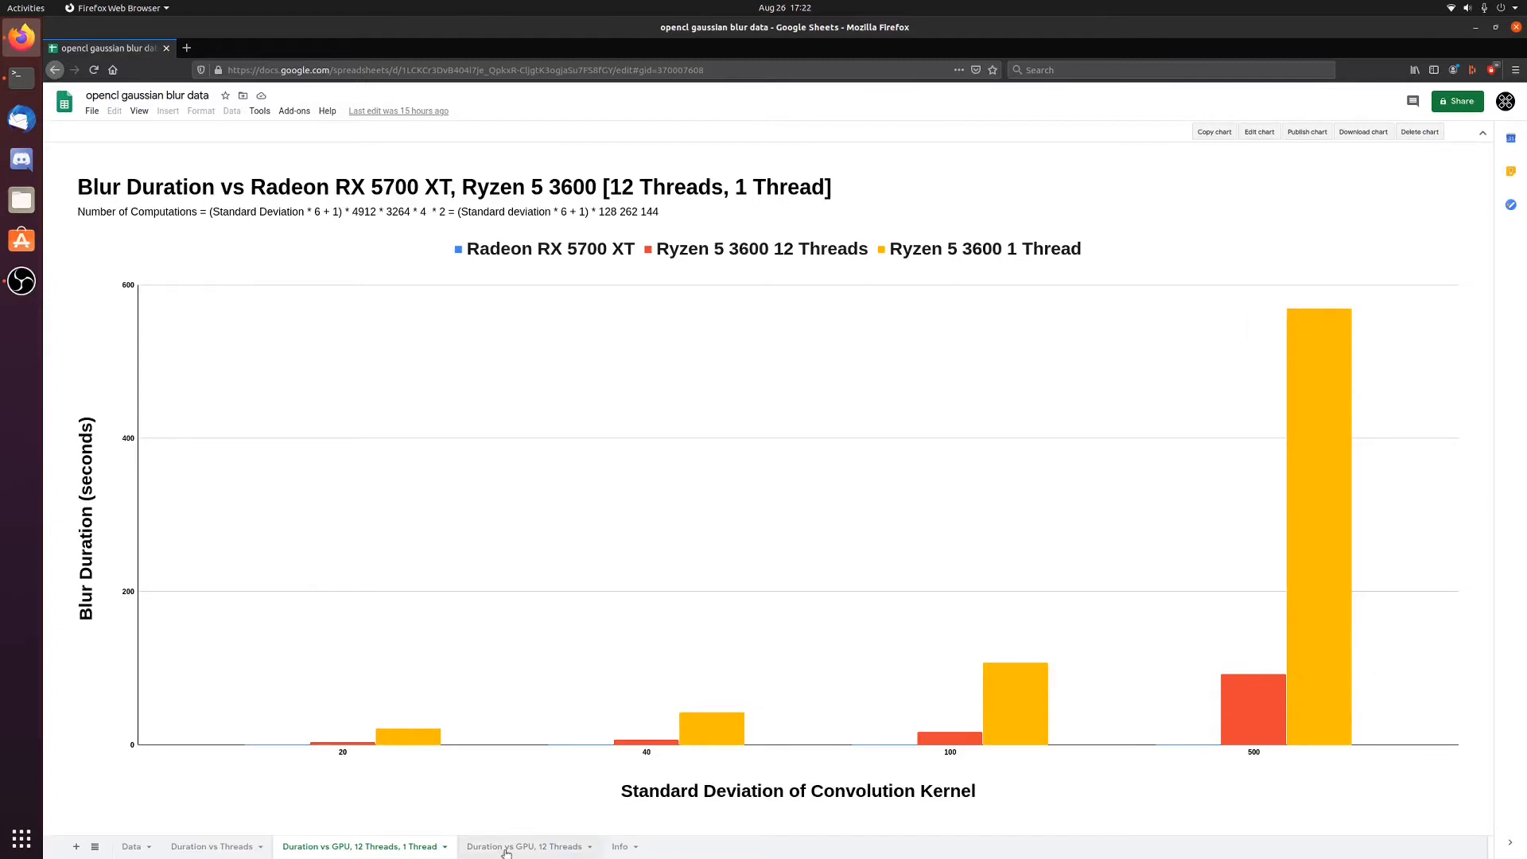
left_click(525, 846)
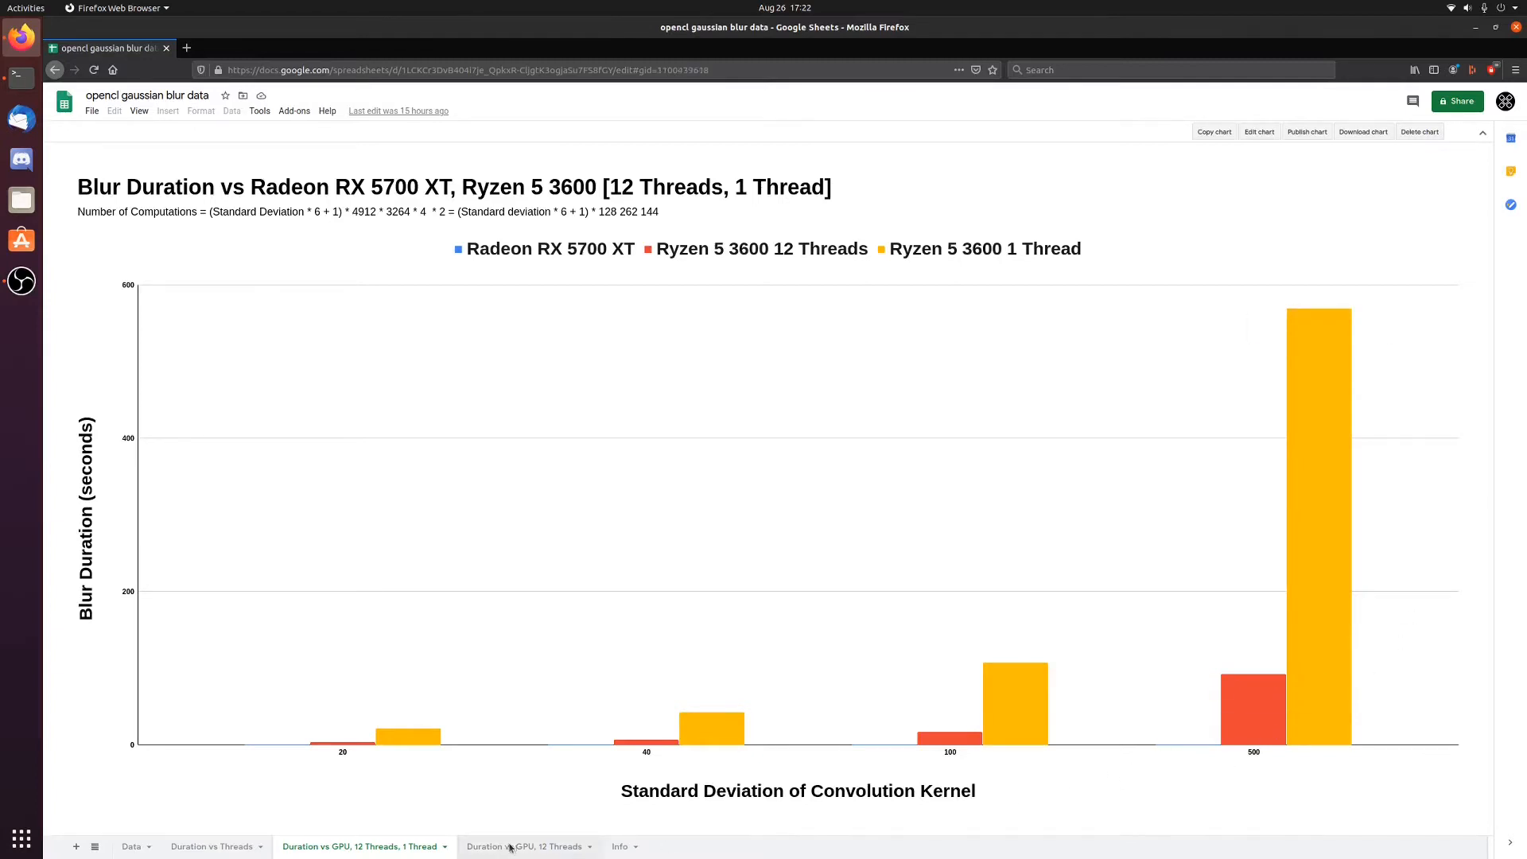
left_click(525, 845)
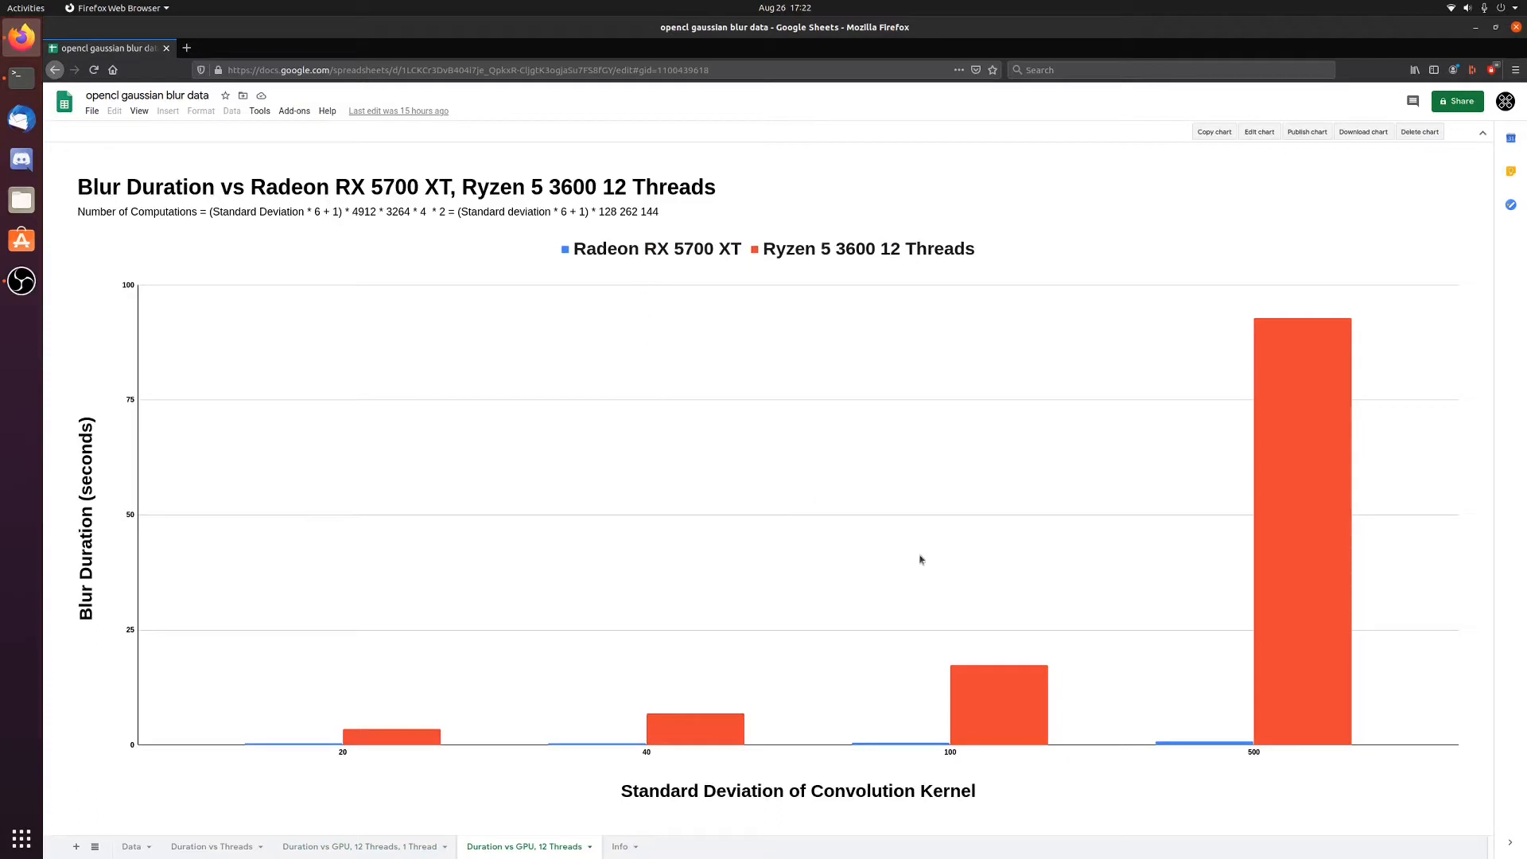
mouse_move(1315, 655)
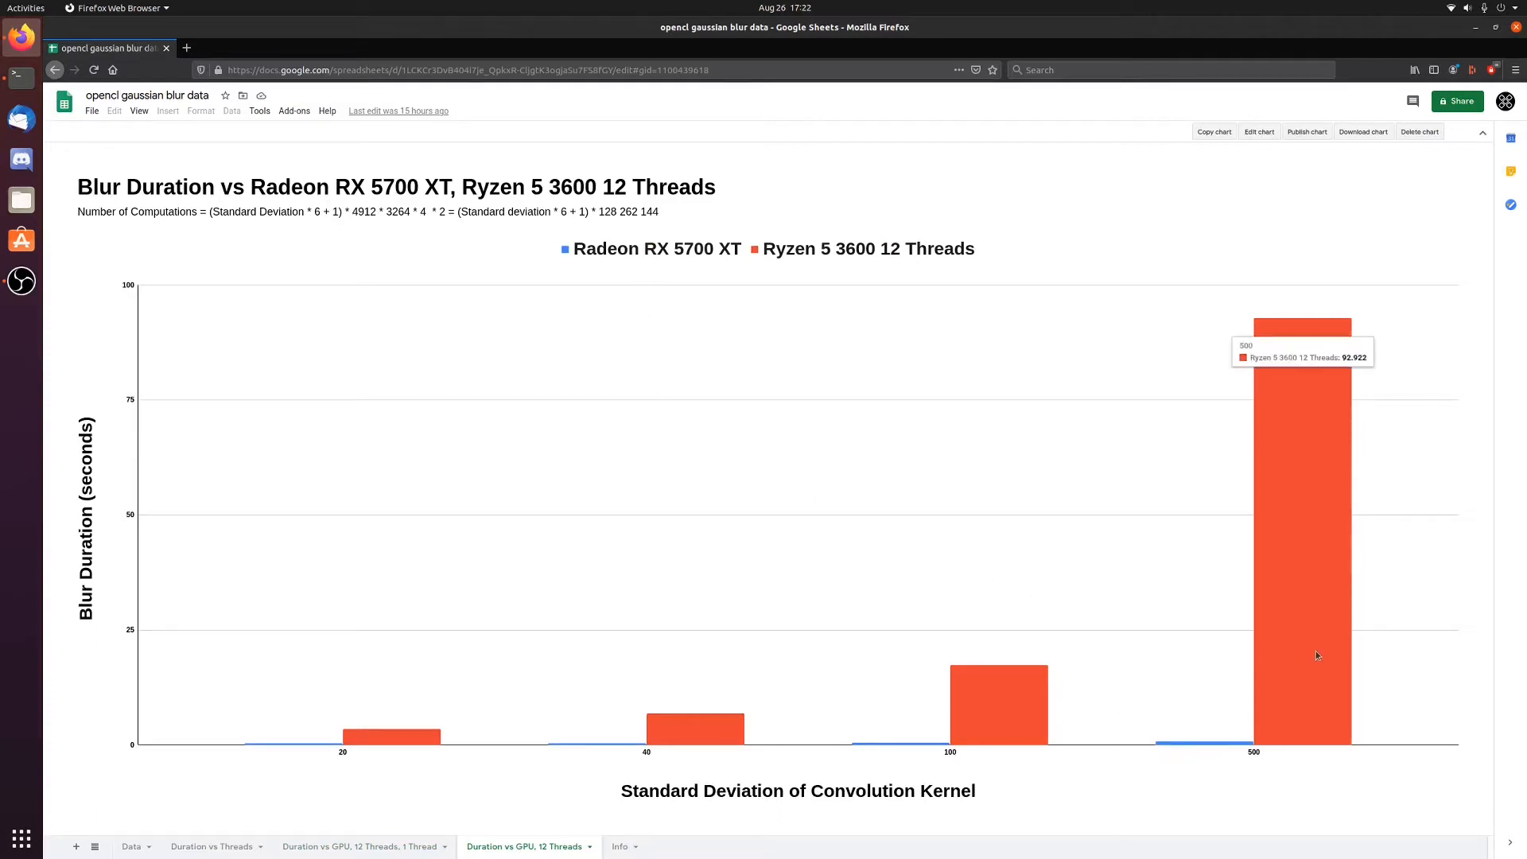
mouse_move(351, 765)
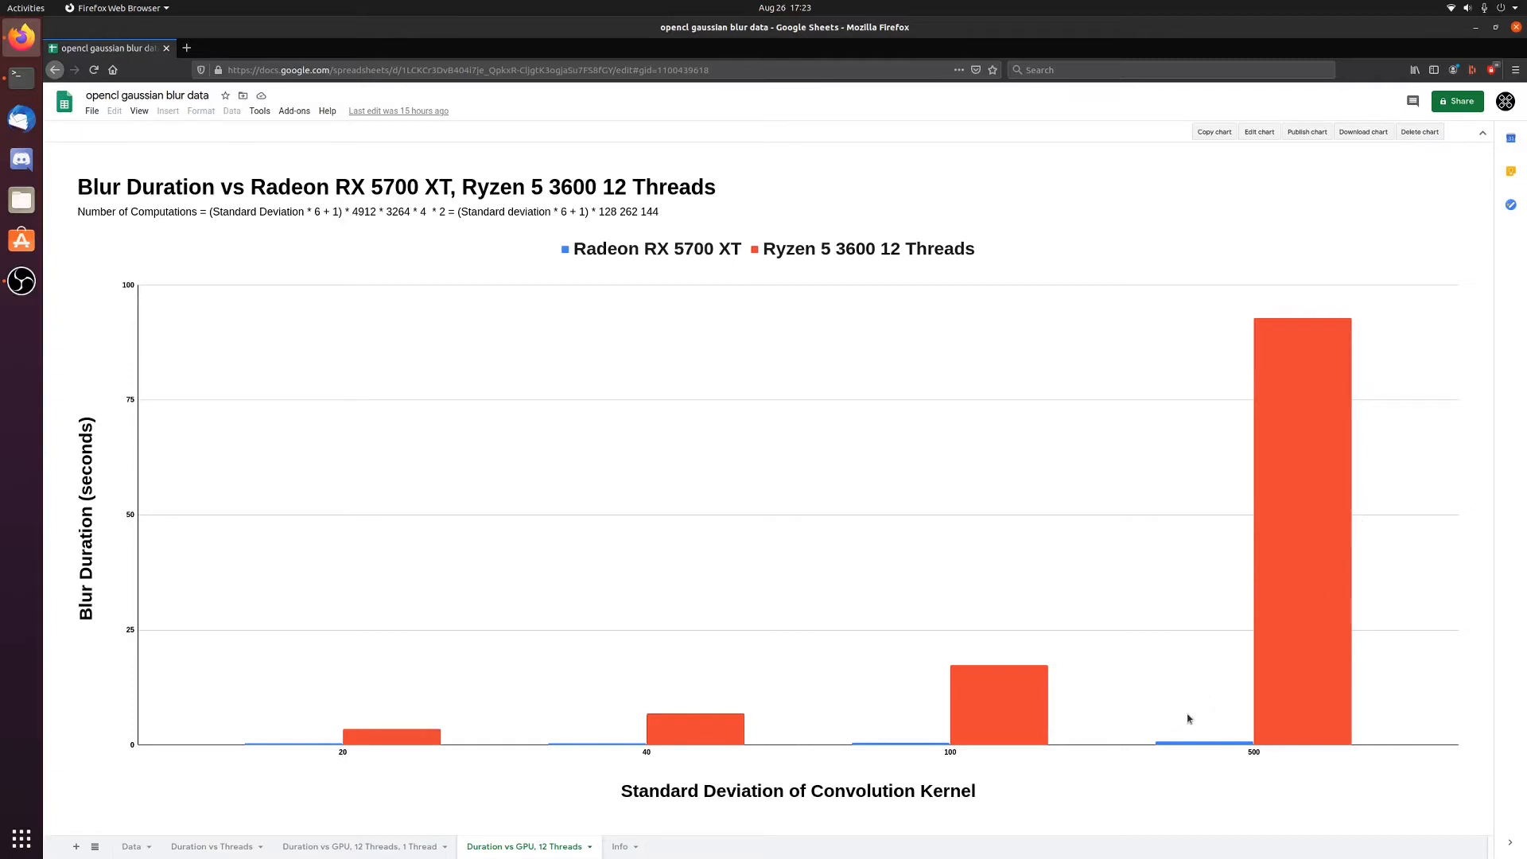
mouse_move(1179, 750)
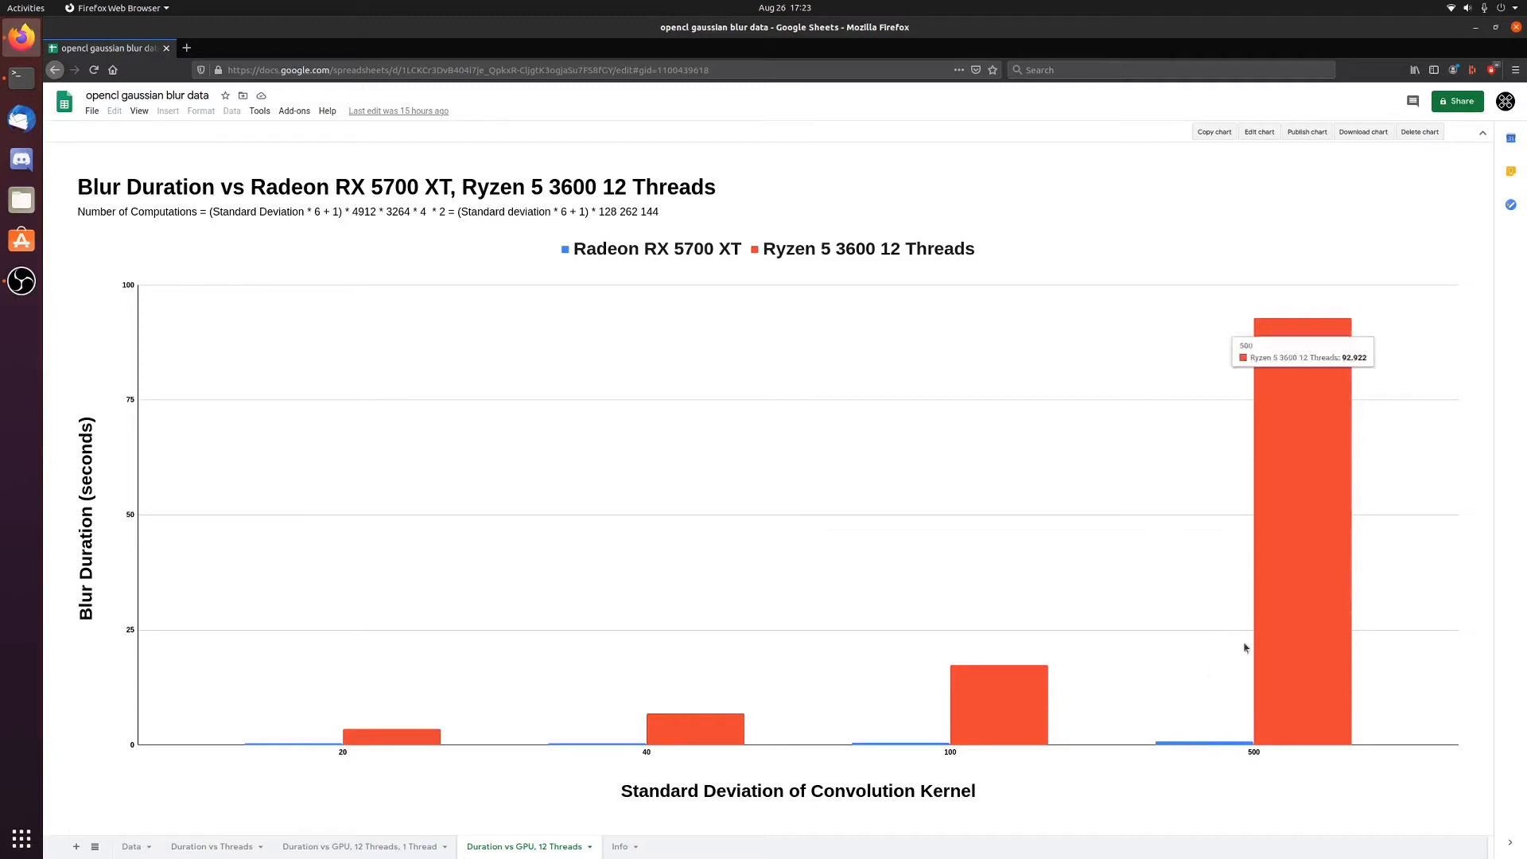
mouse_move(1210, 705)
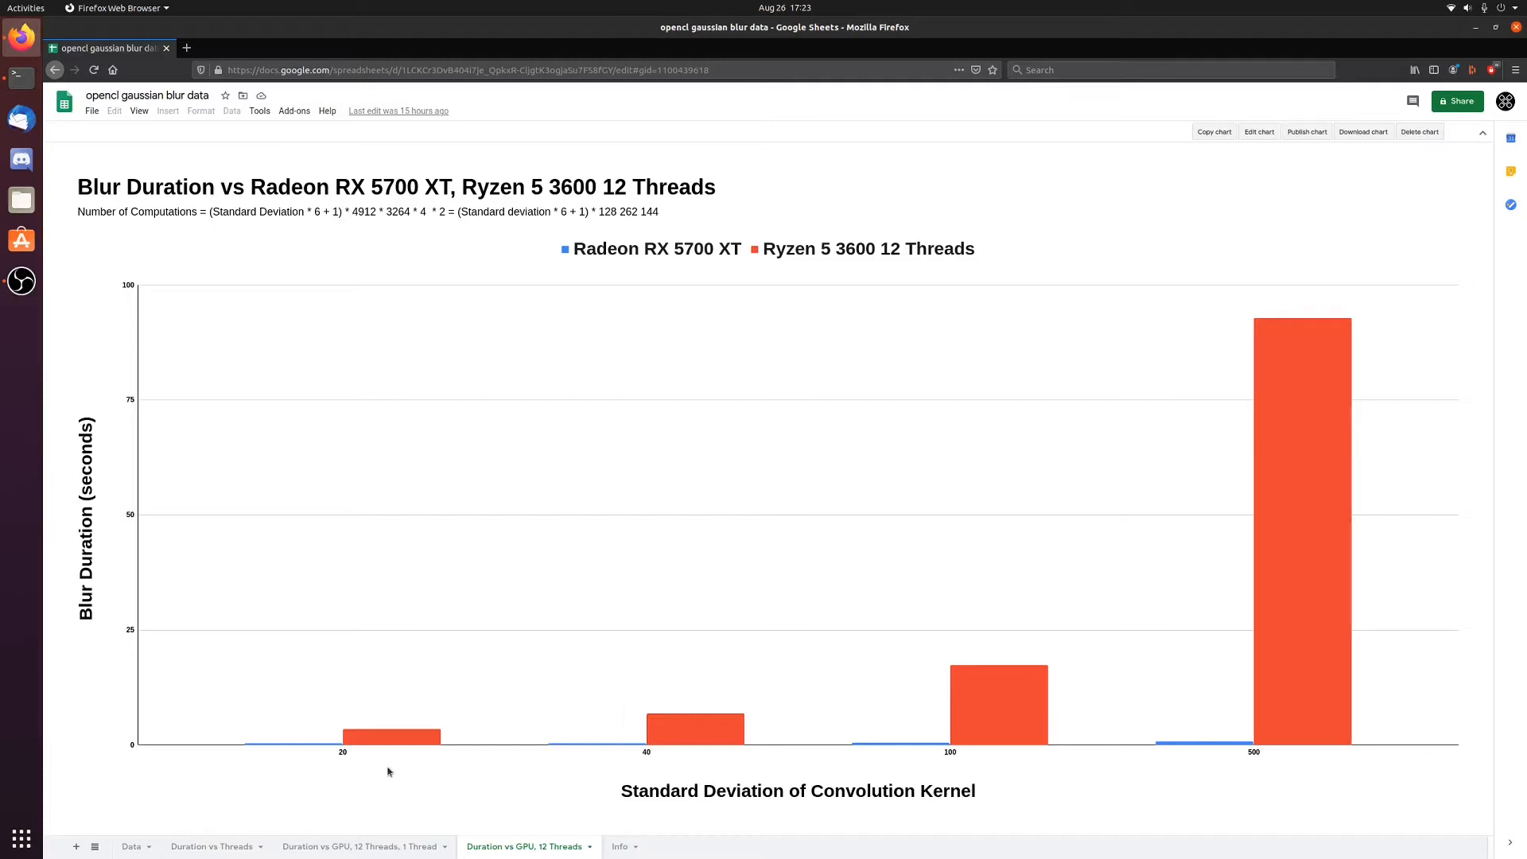
mouse_move(648, 746)
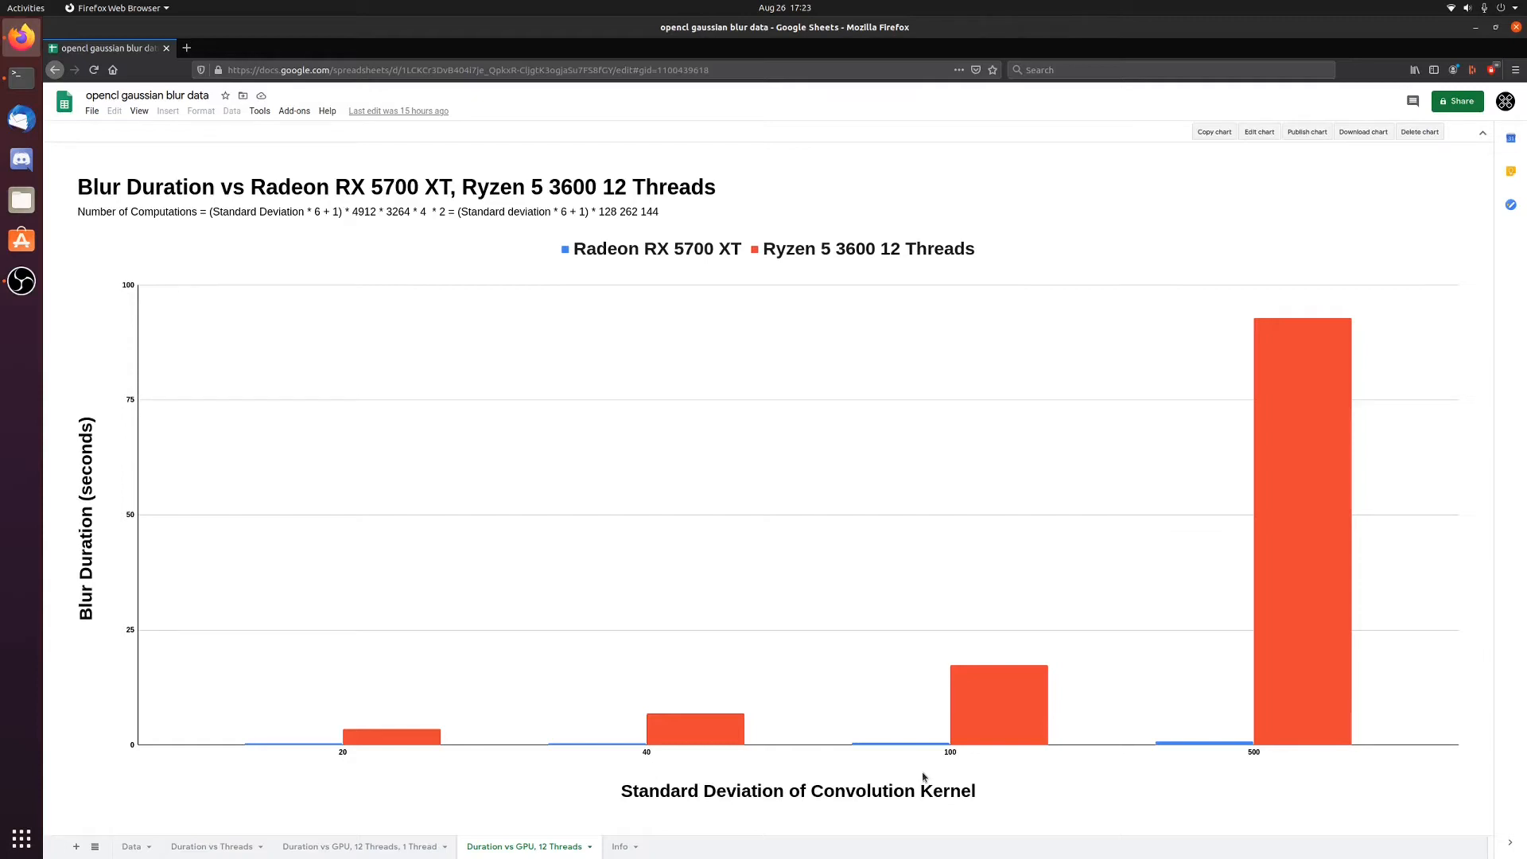
mouse_move(916, 806)
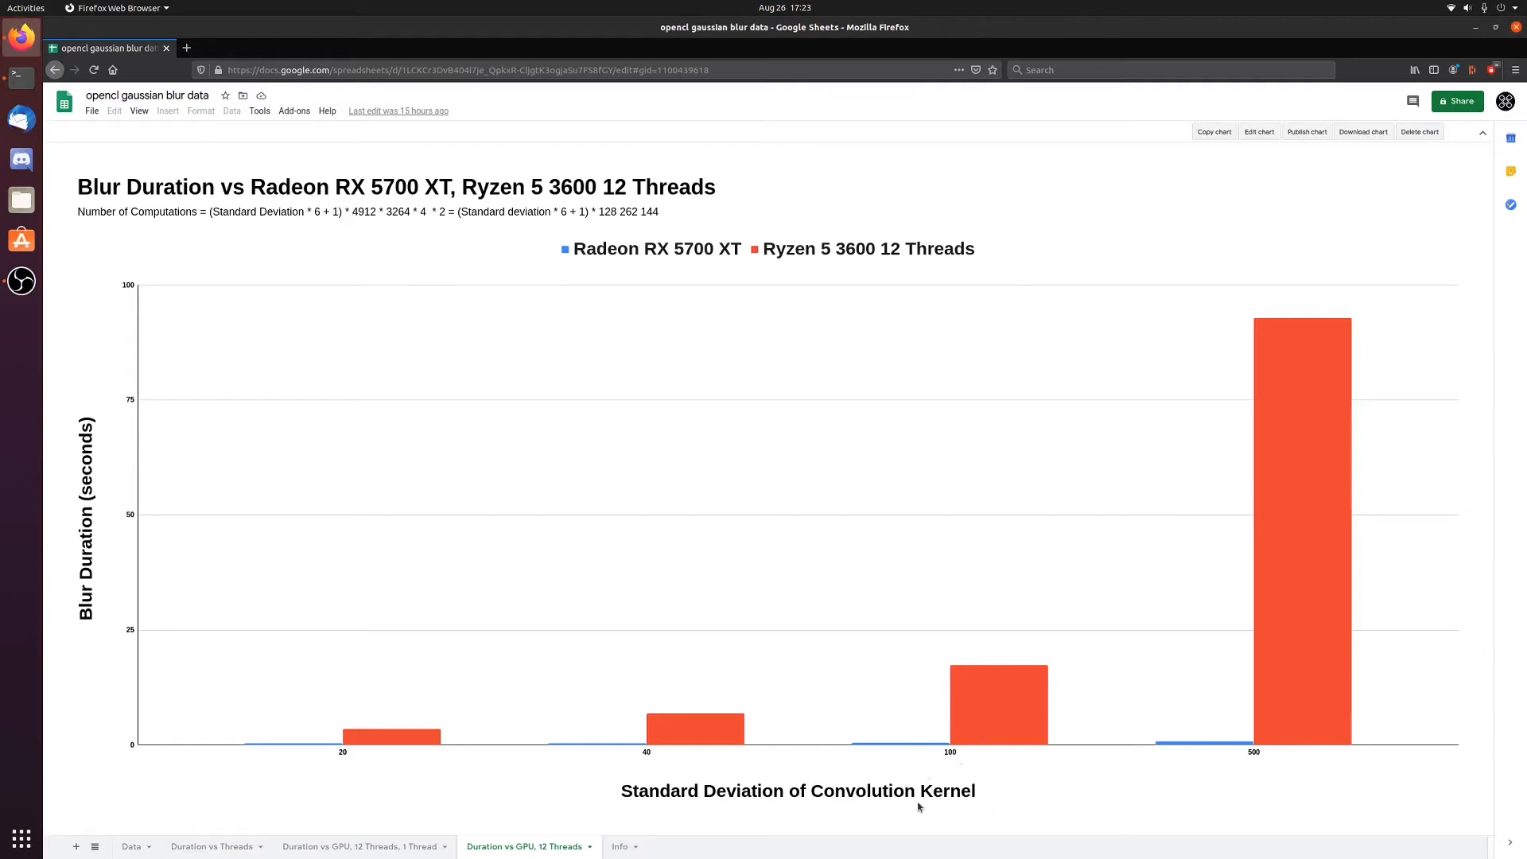
mouse_move(1244, 763)
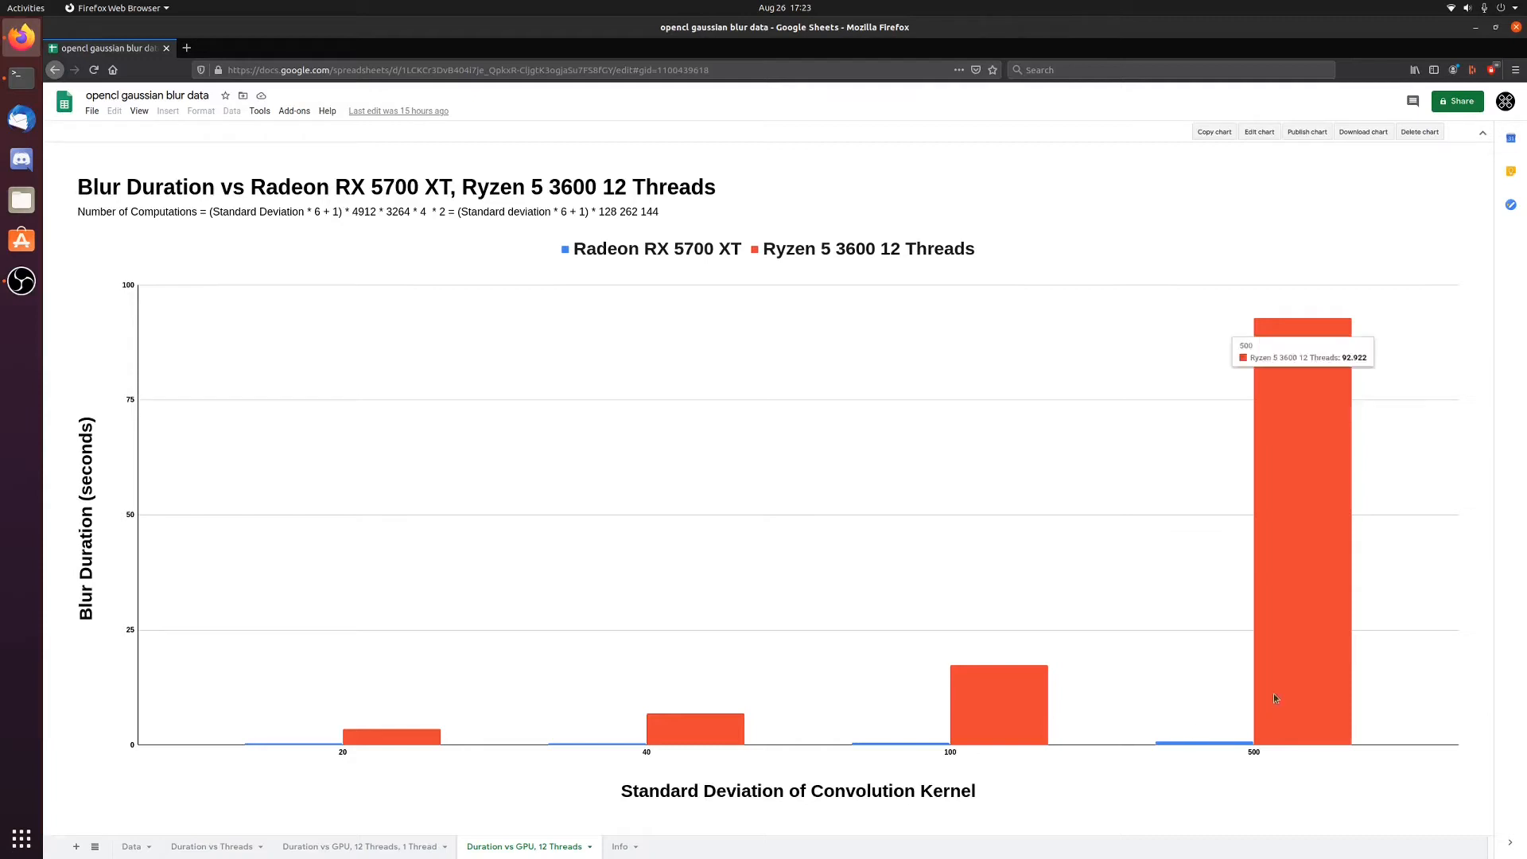
mouse_move(1257, 758)
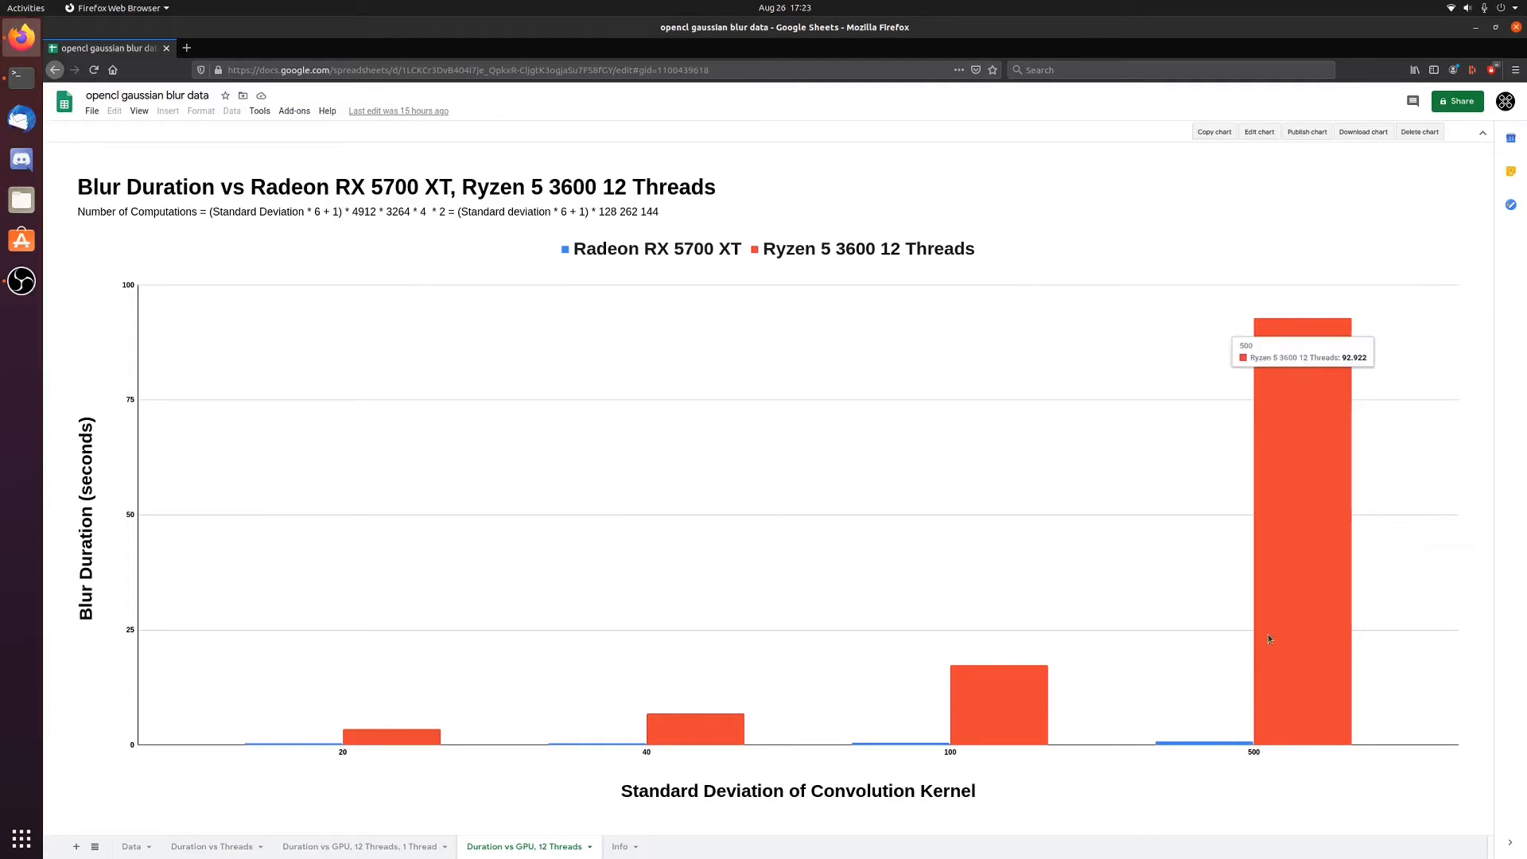
mouse_move(1165, 720)
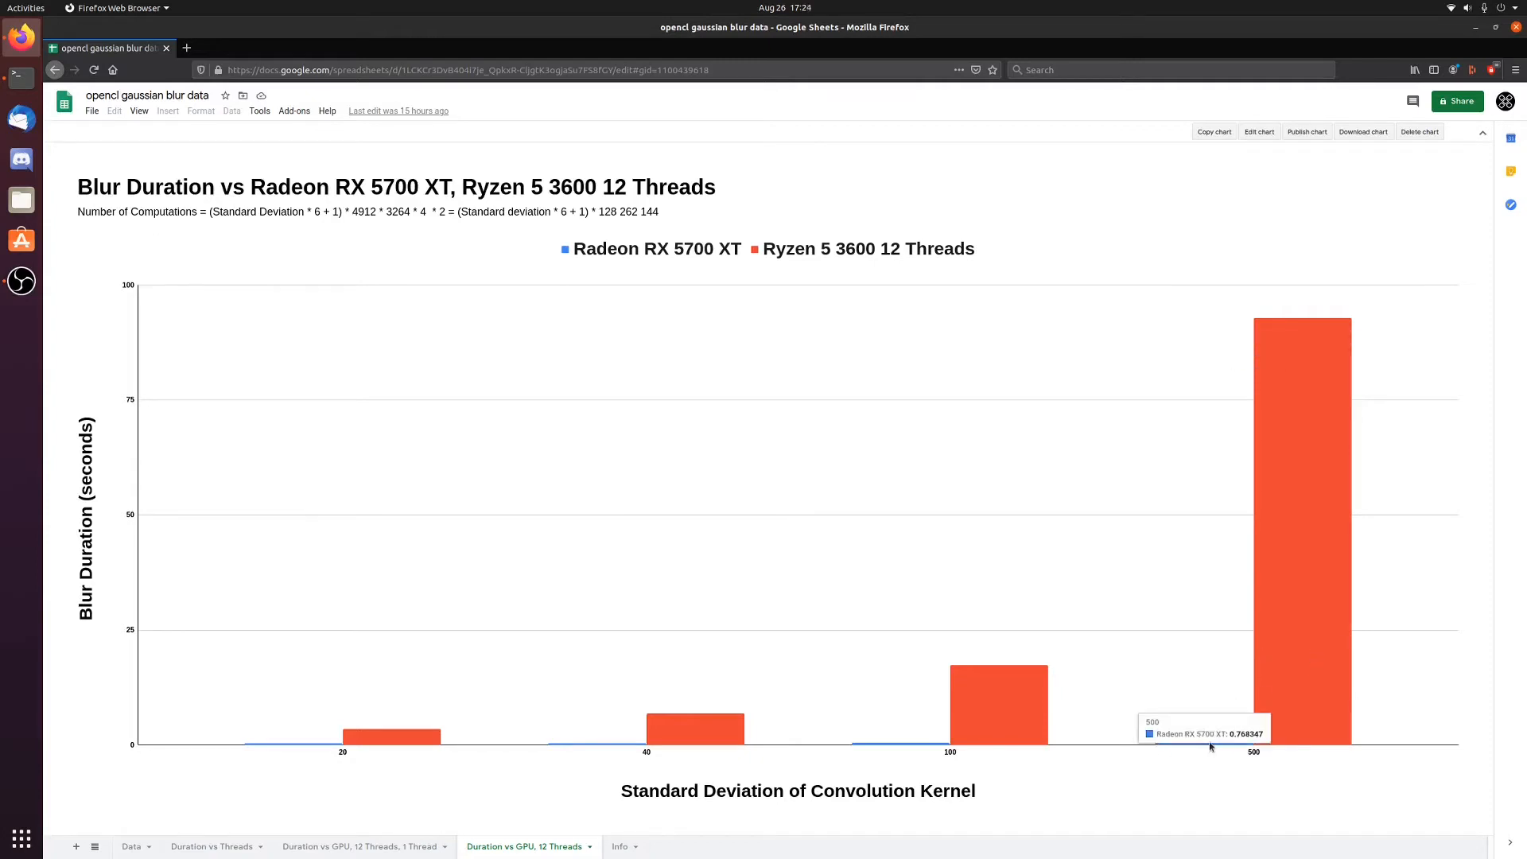
mouse_move(1154, 747)
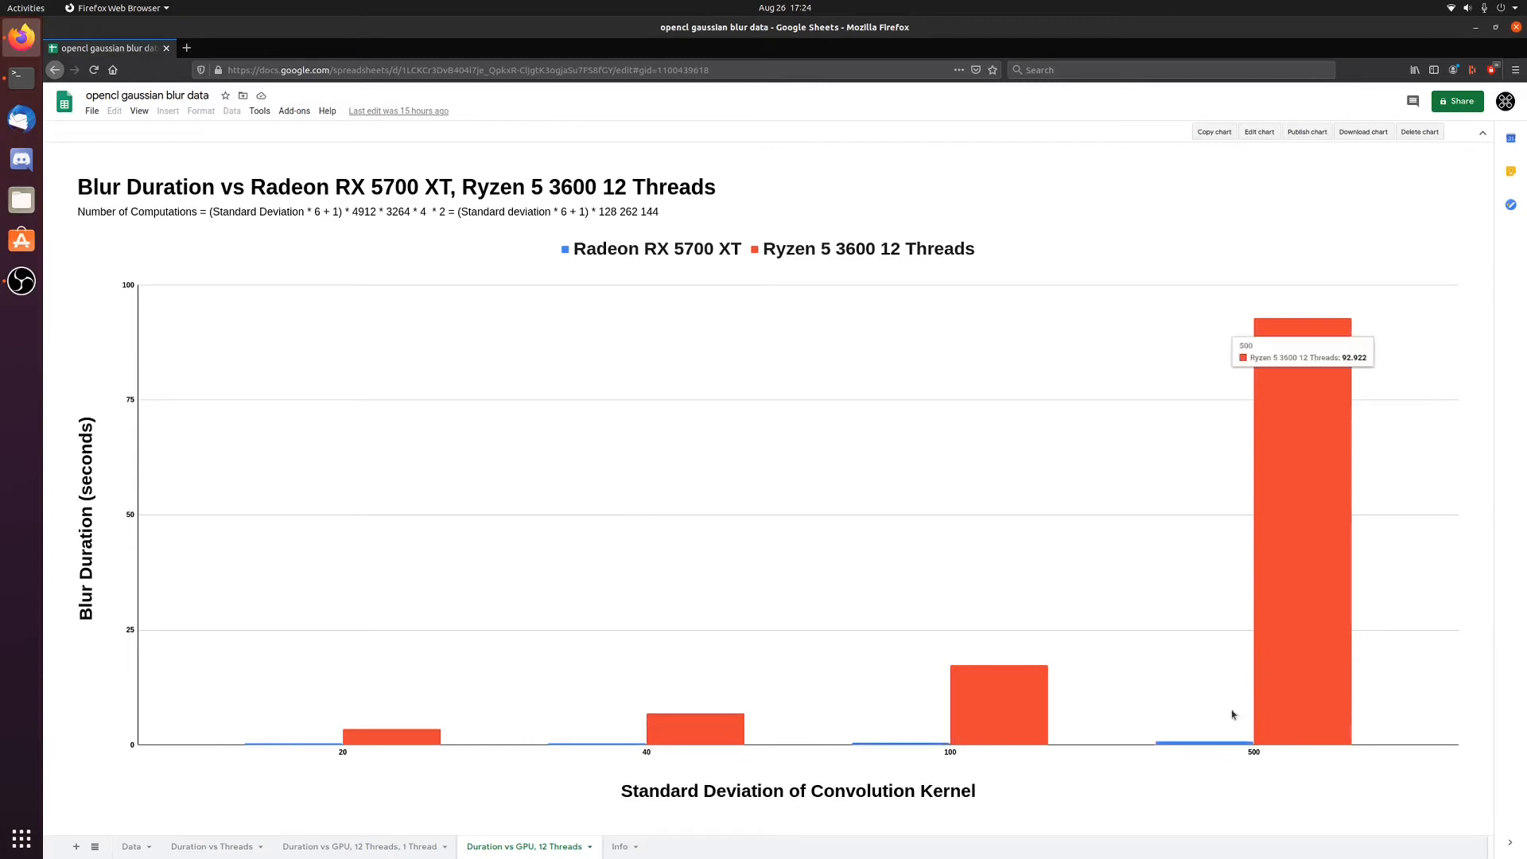
mouse_move(1214, 768)
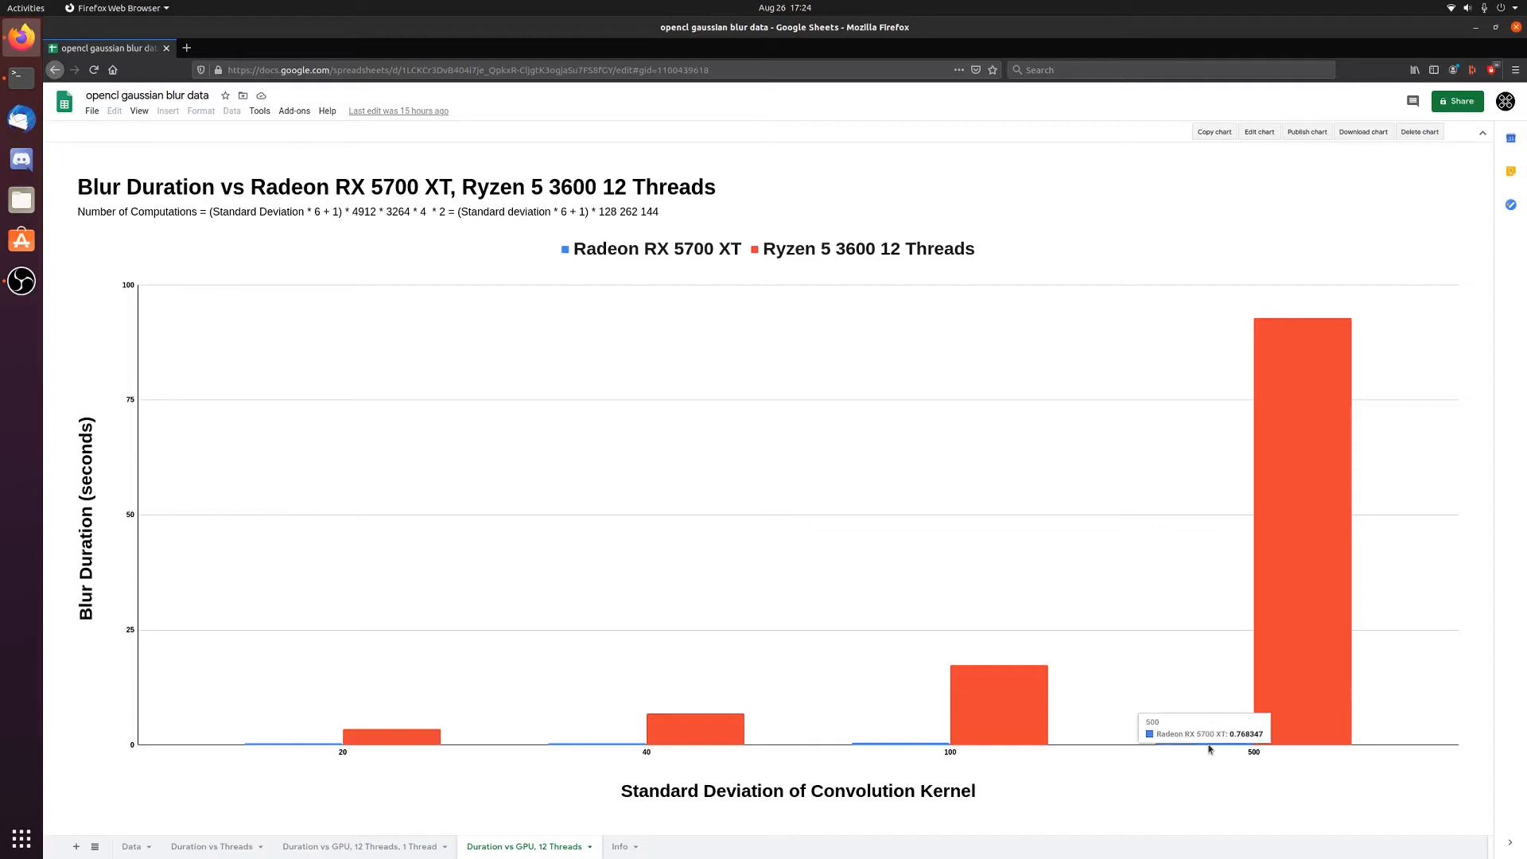
mouse_move(381, 768)
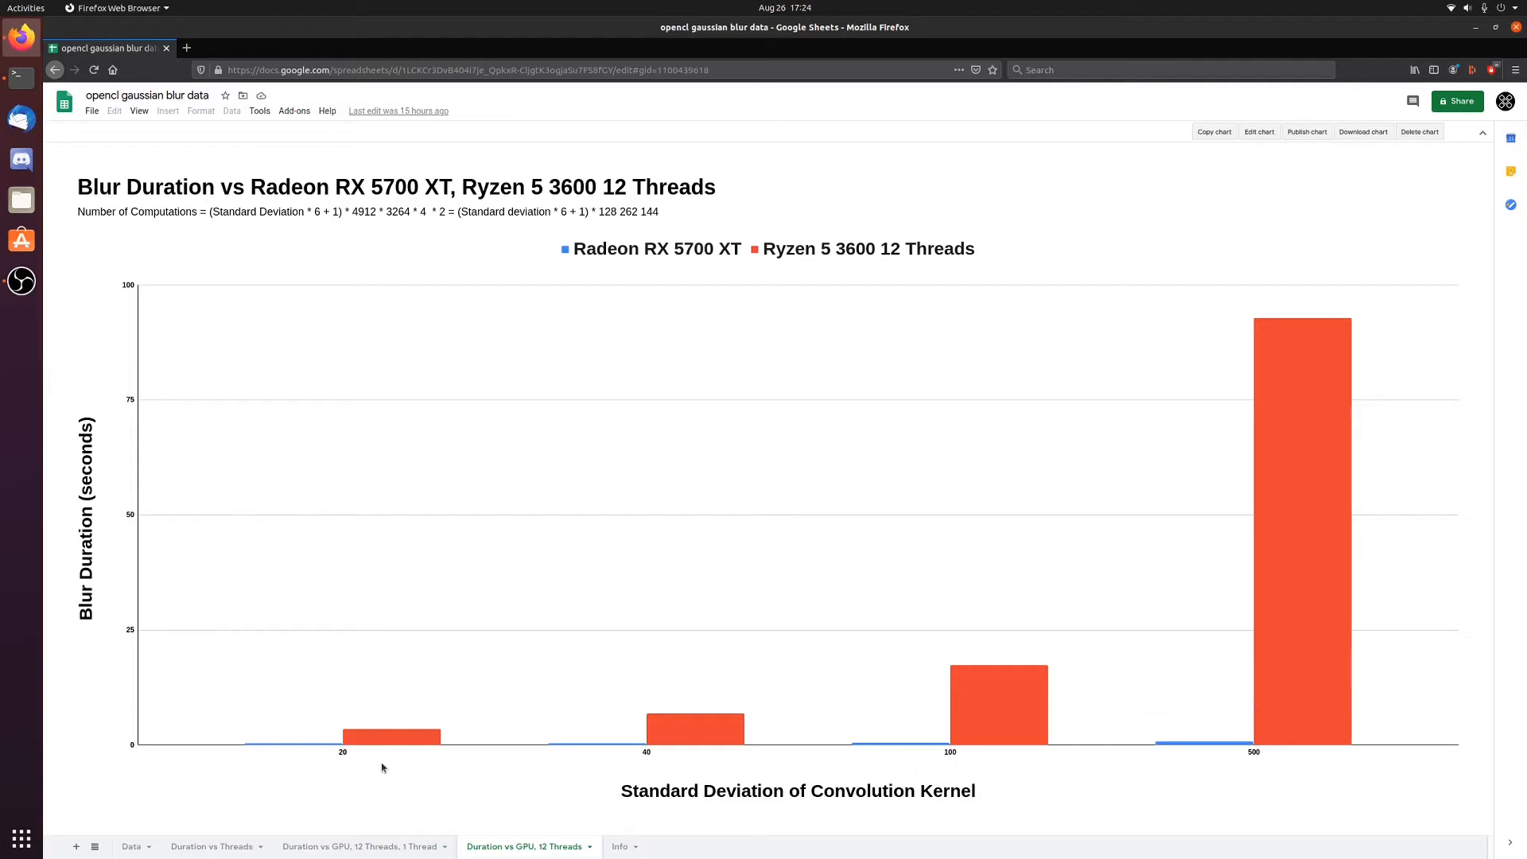
mouse_move(452, 645)
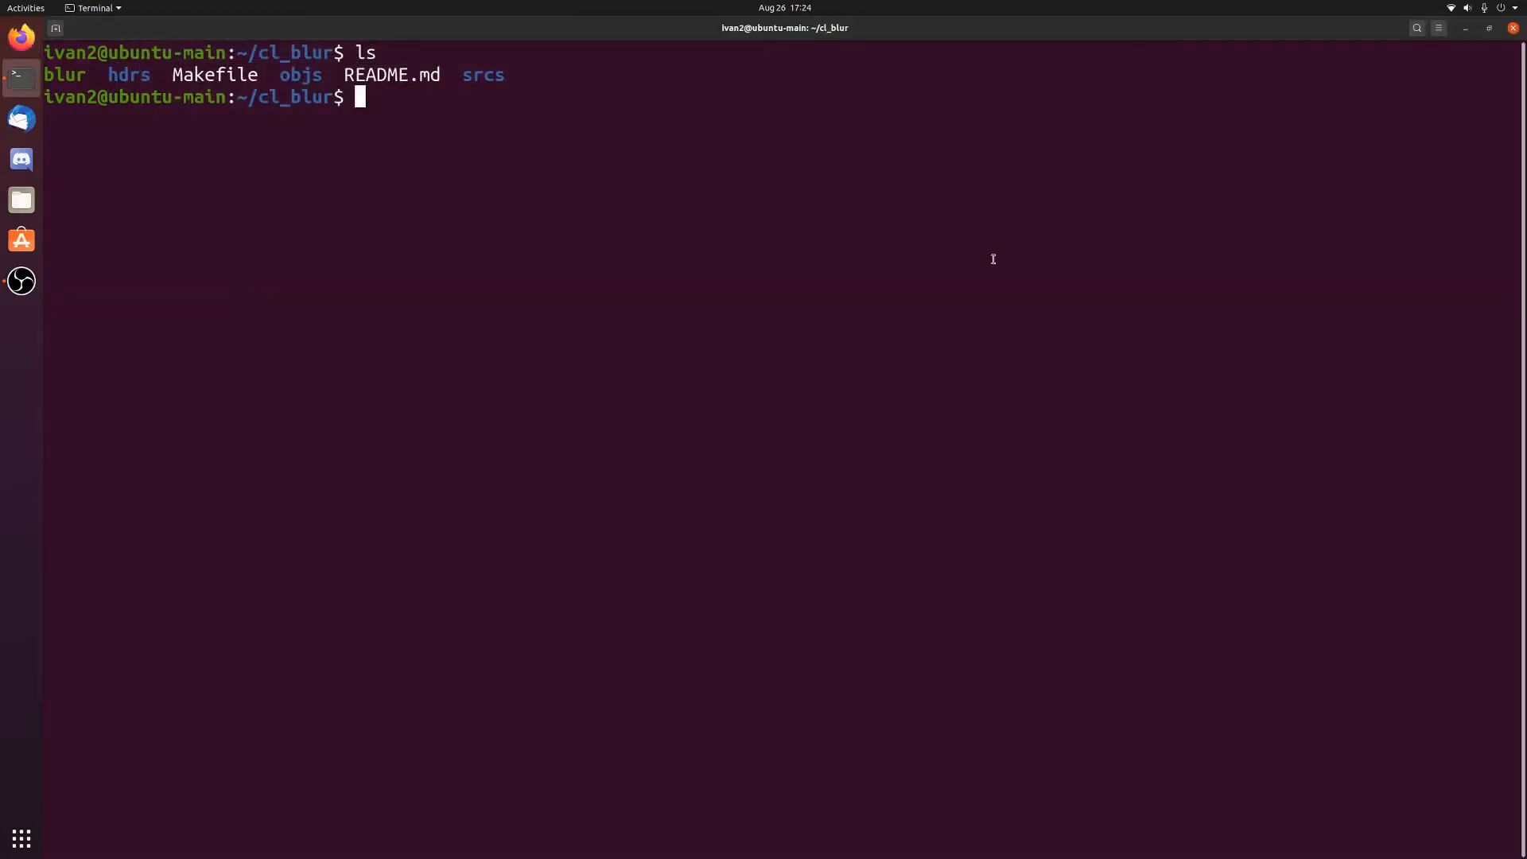
Enter the srcs folder and scroll through blur_helpers.c in vim down to print_kernel.
type("cd csrcs")
type("ls")
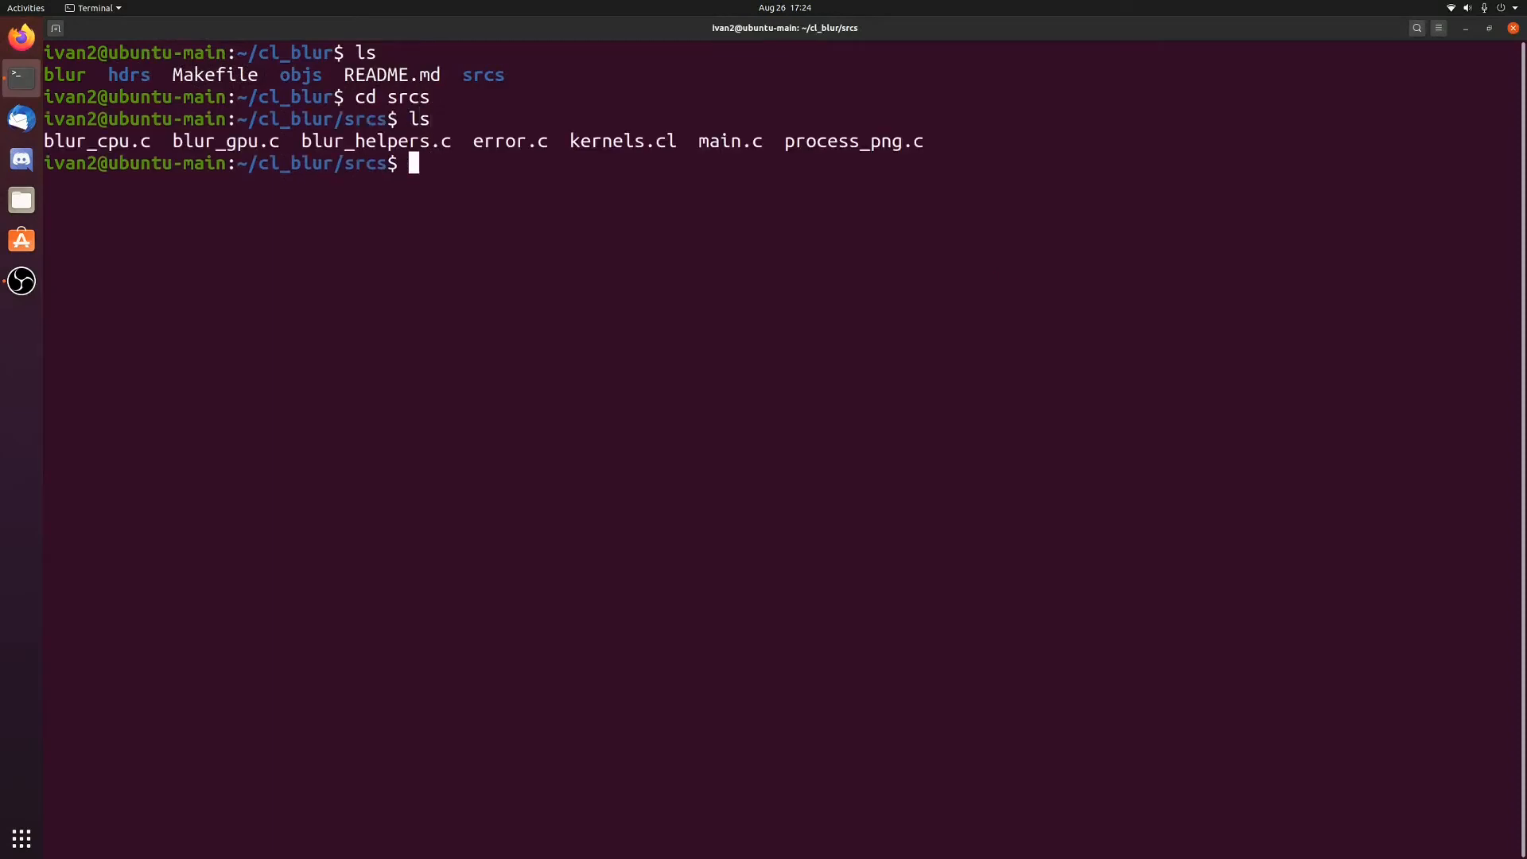
type("vim blur")
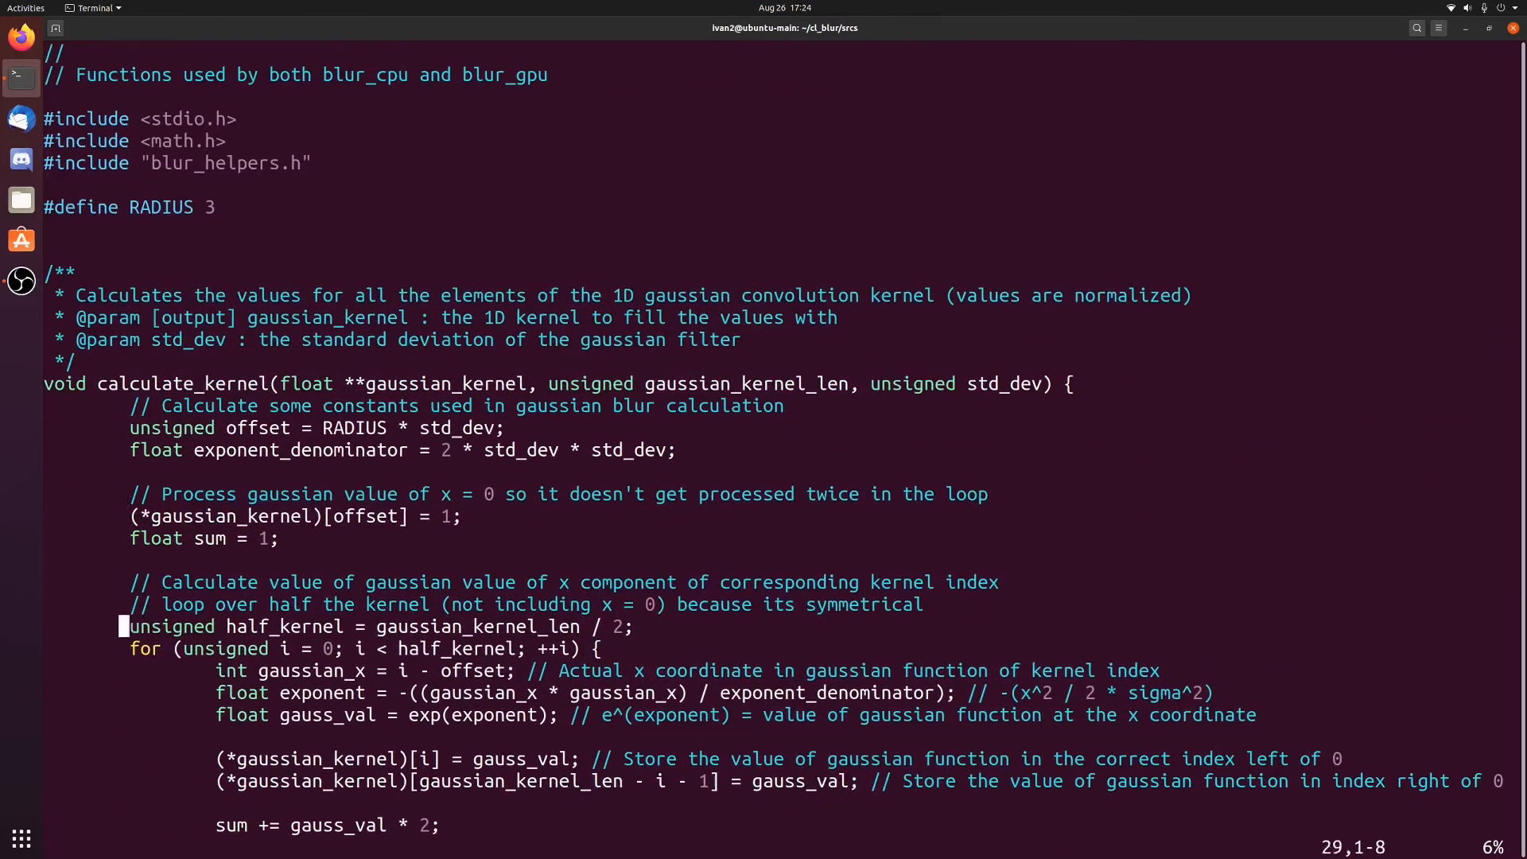
scroll("down", 3)
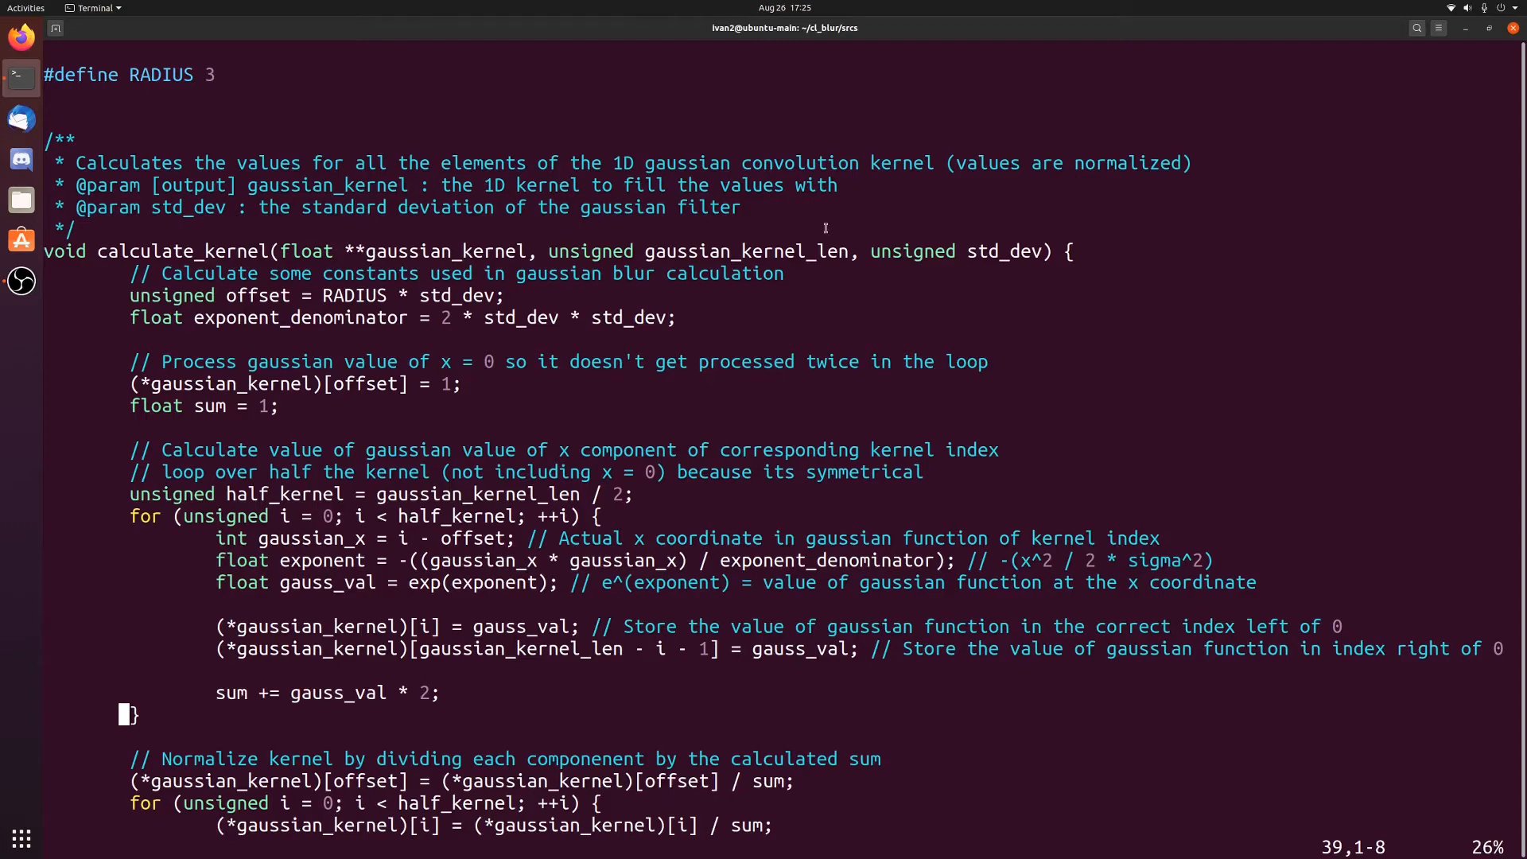
scroll("down", 3)
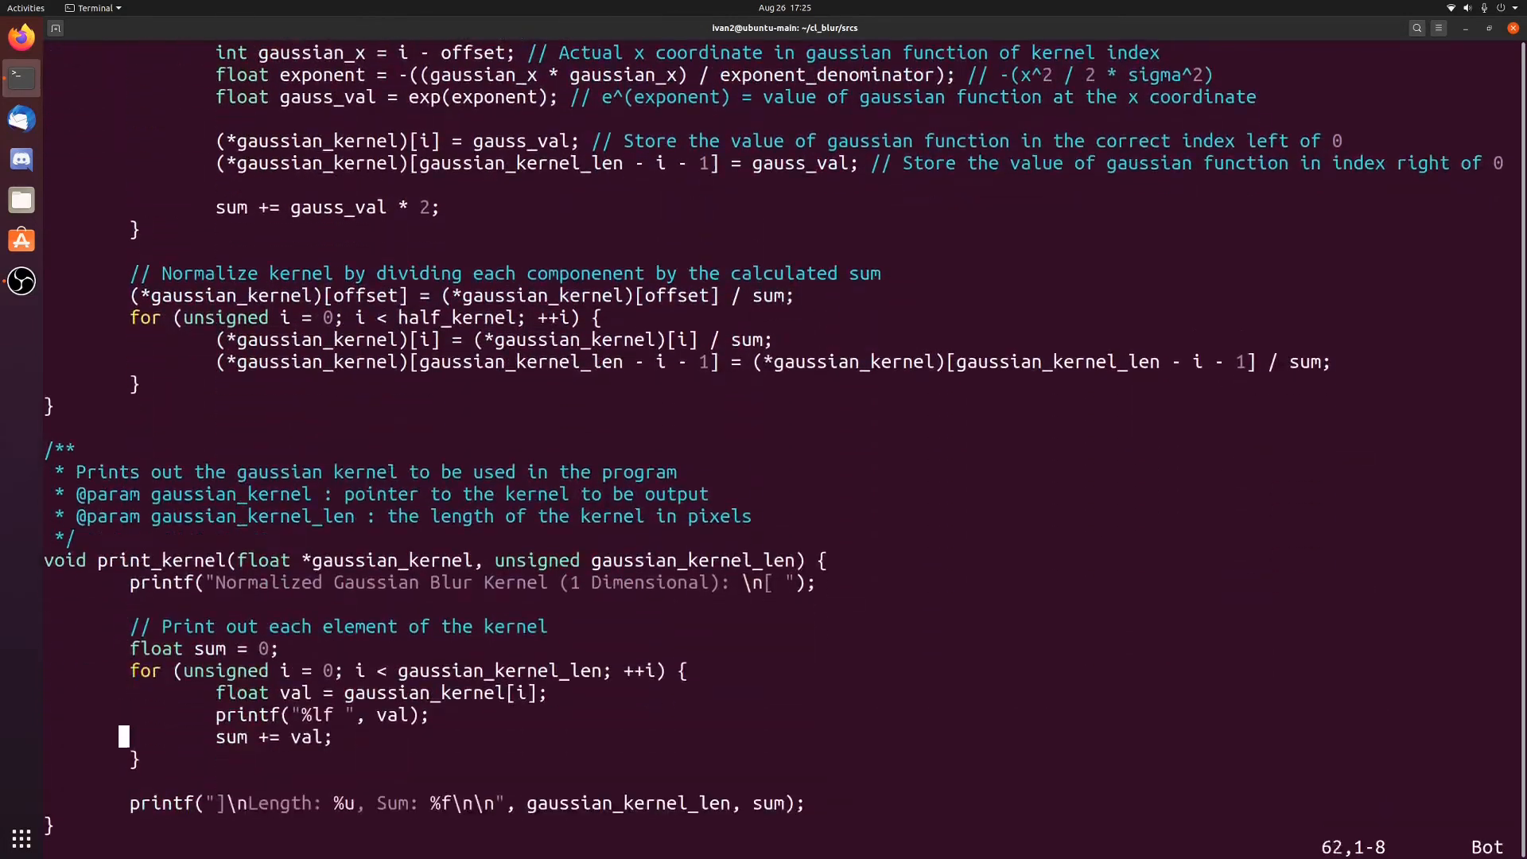
Quit blur_helpers.c, then read blur_gpu.c through its cleanup code and quit vim.
type(":q")
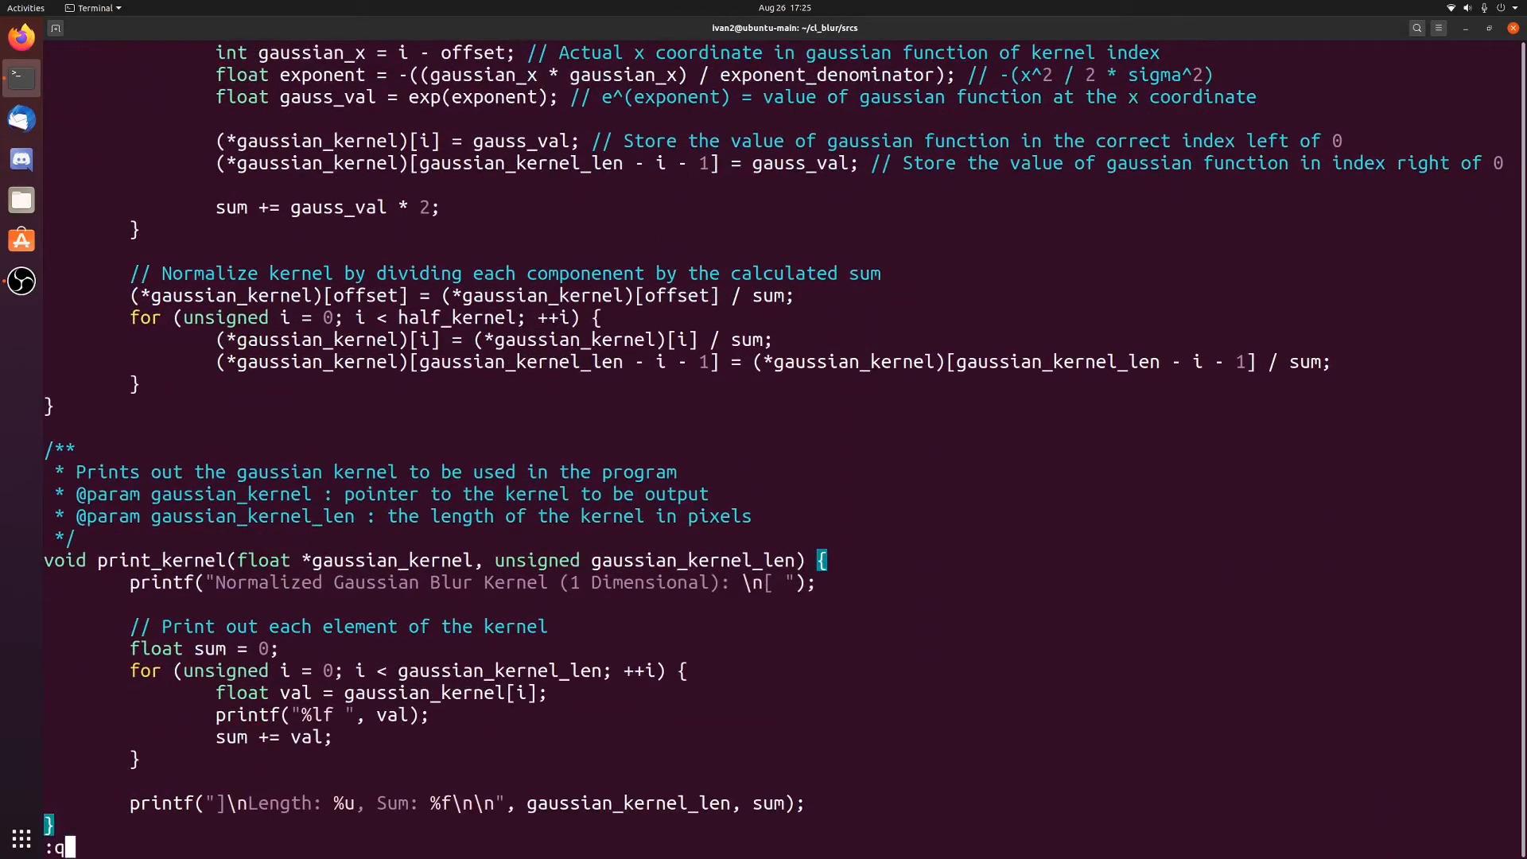
key("Return")
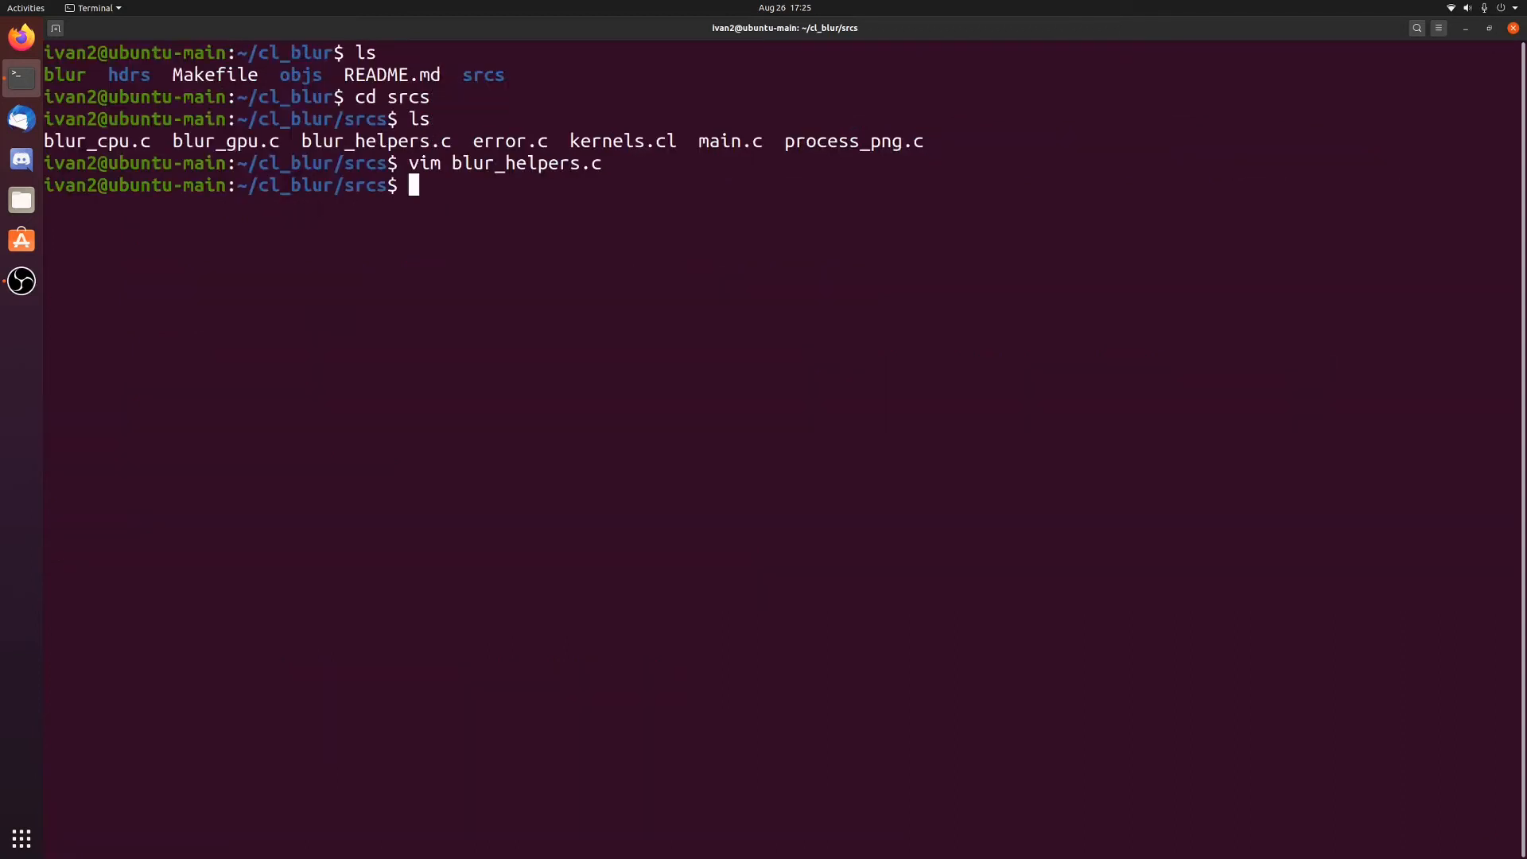
type("vim")
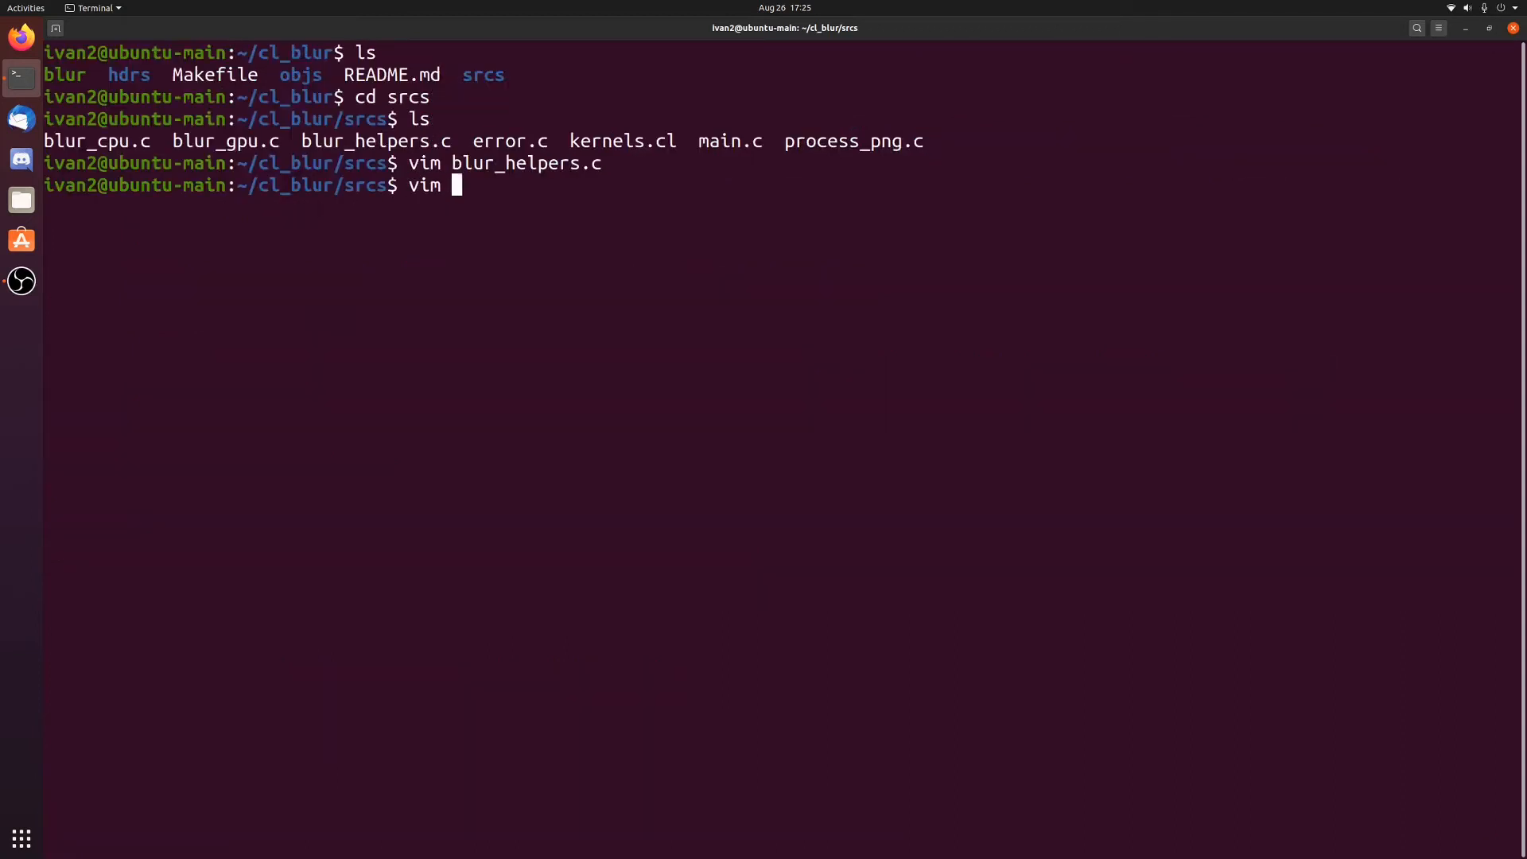
type("blur_gpu.")
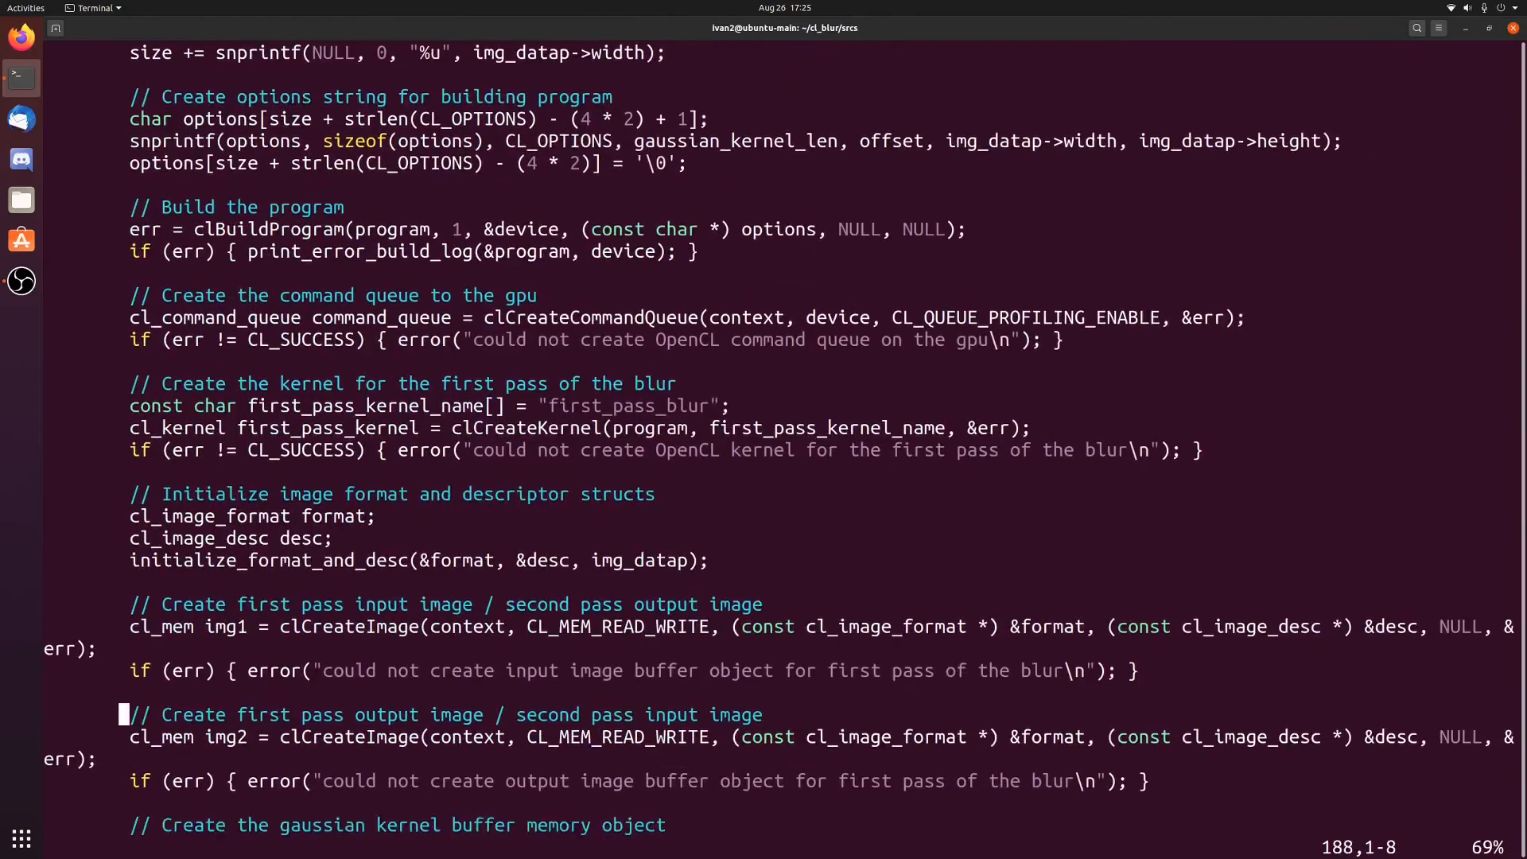
scroll("down", 3)
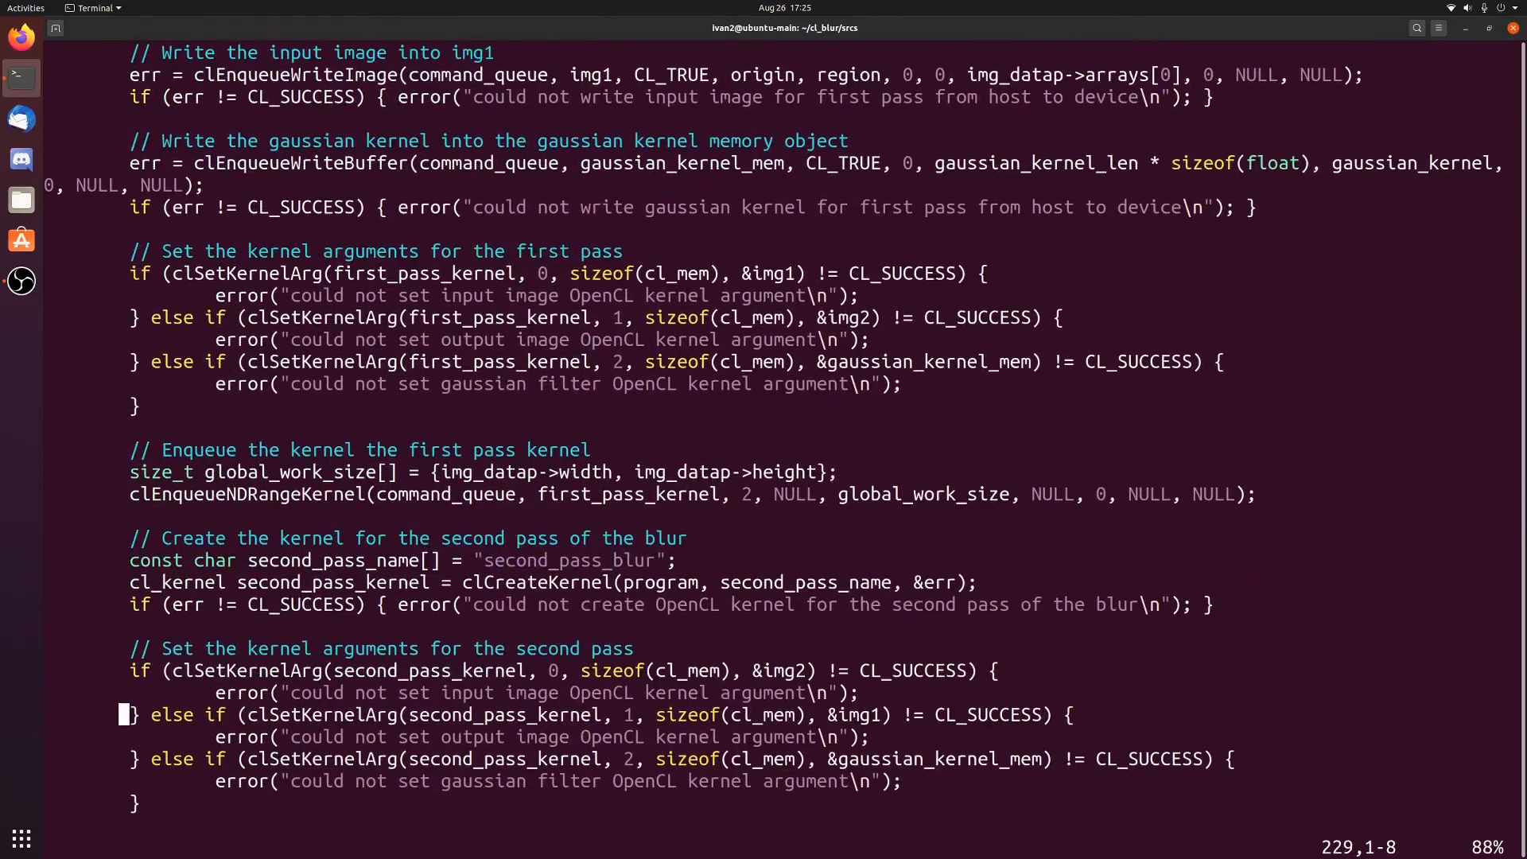
scroll("down", 3)
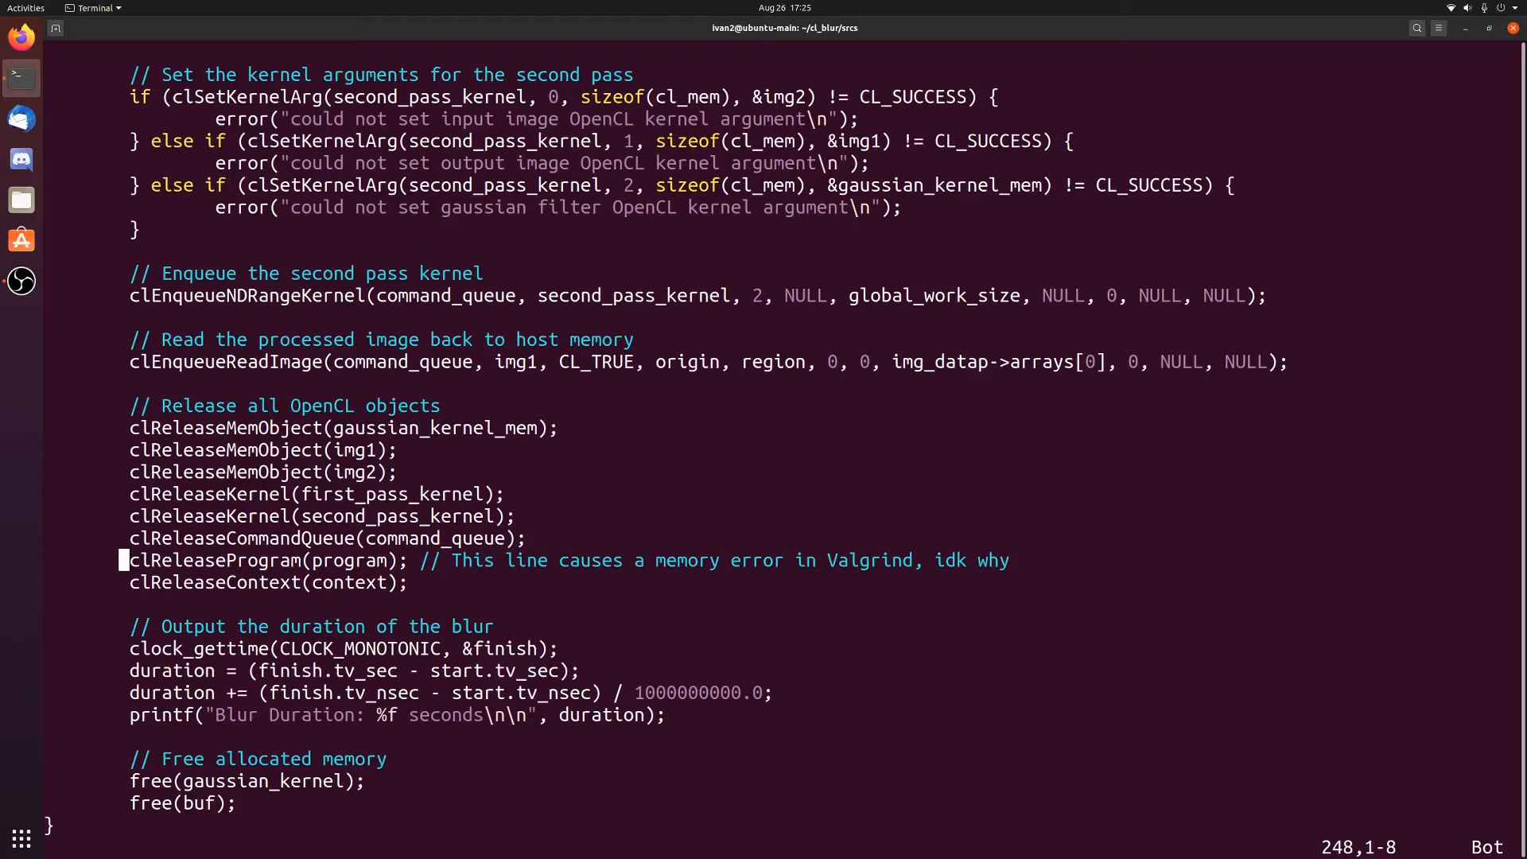
type(":q")
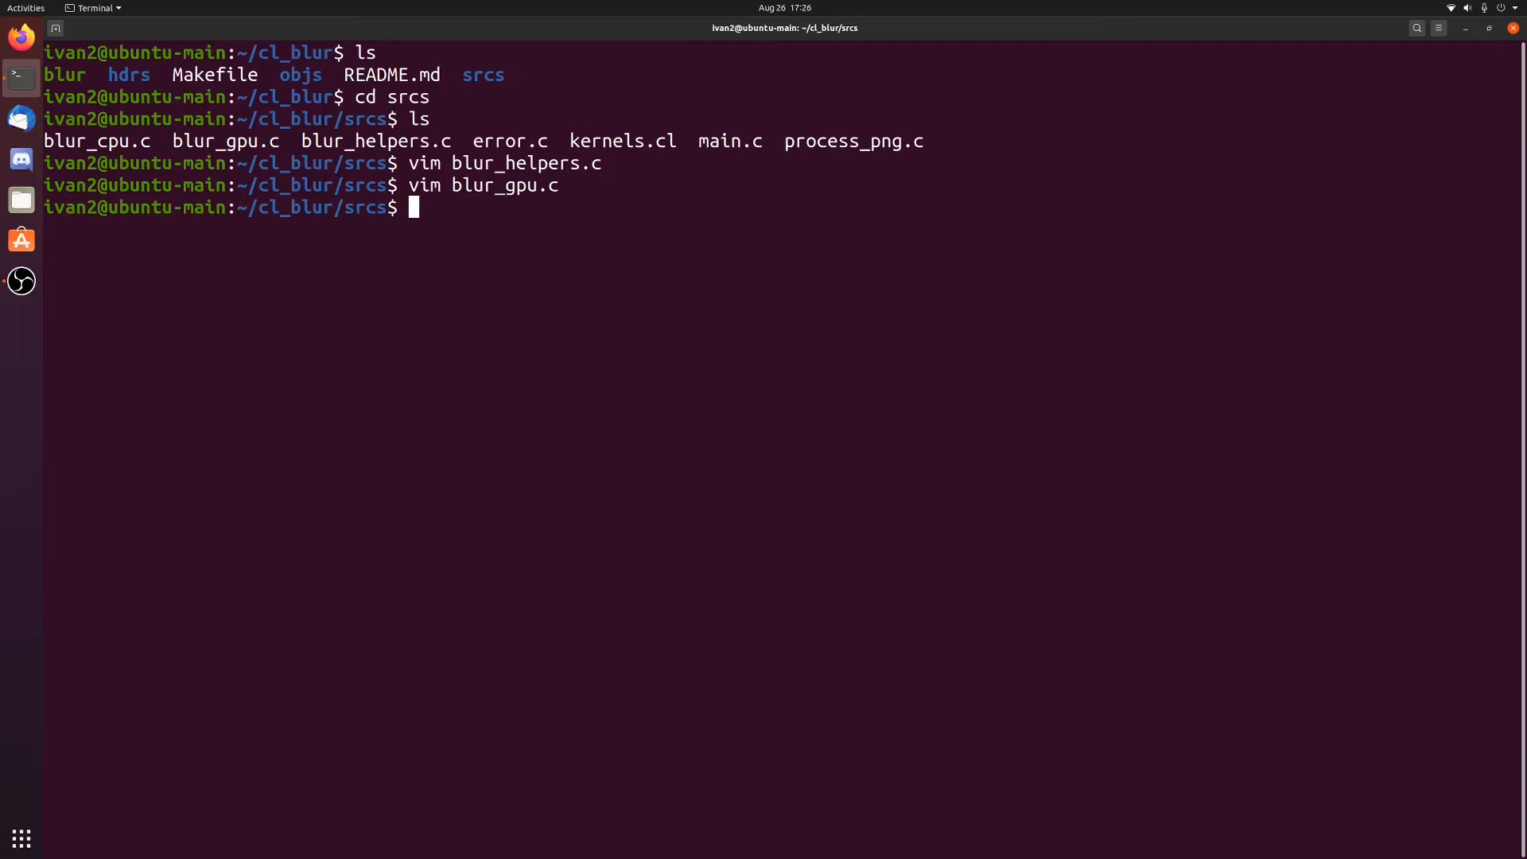
Open the OpenCL kernels file kernels.cl in vim.
type("vim kernel")
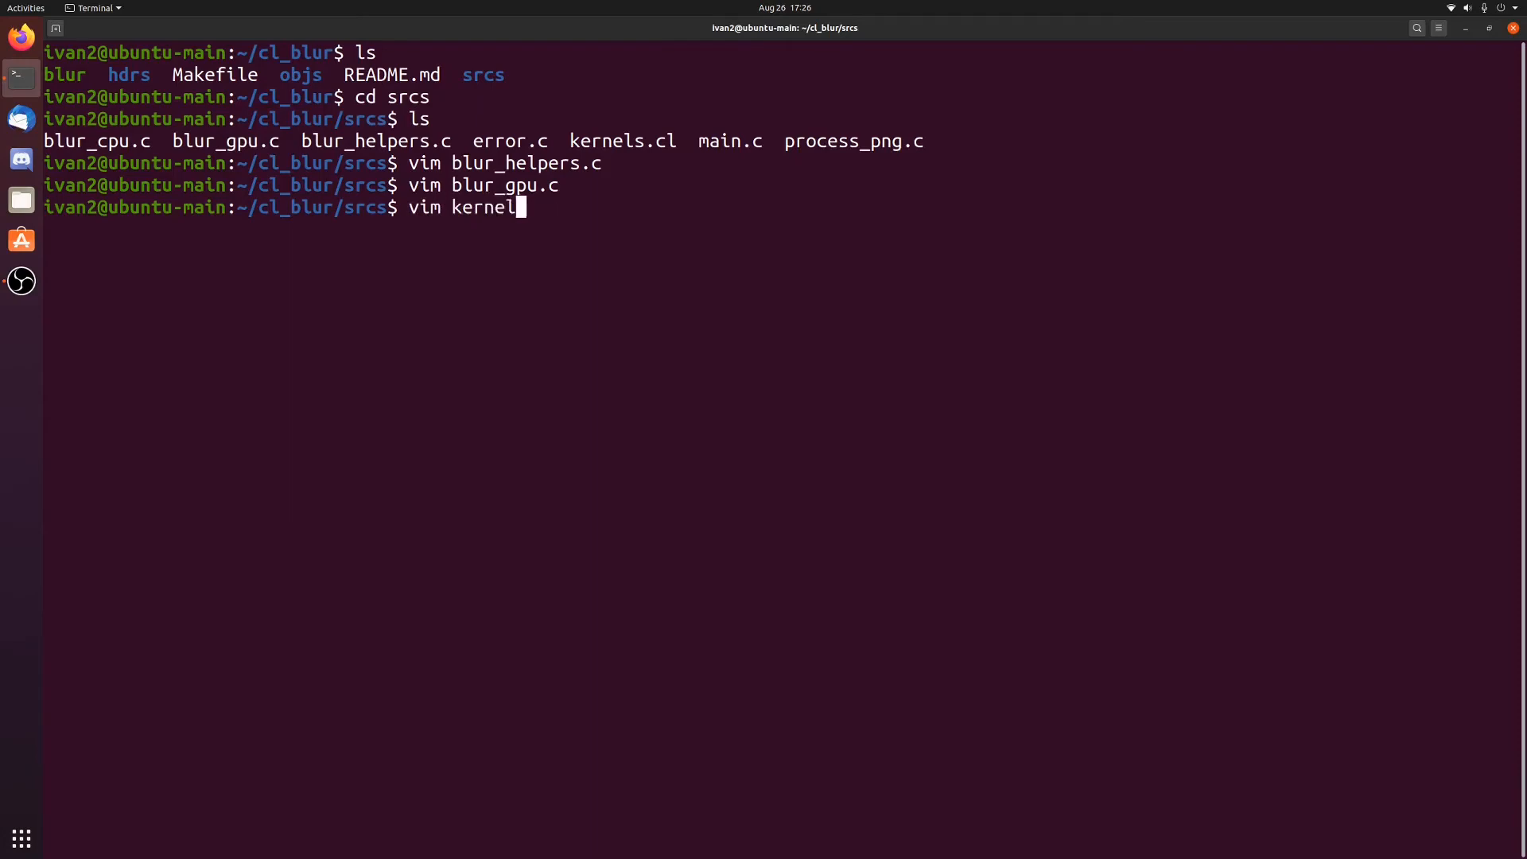
type("s.cl")
type("ls")
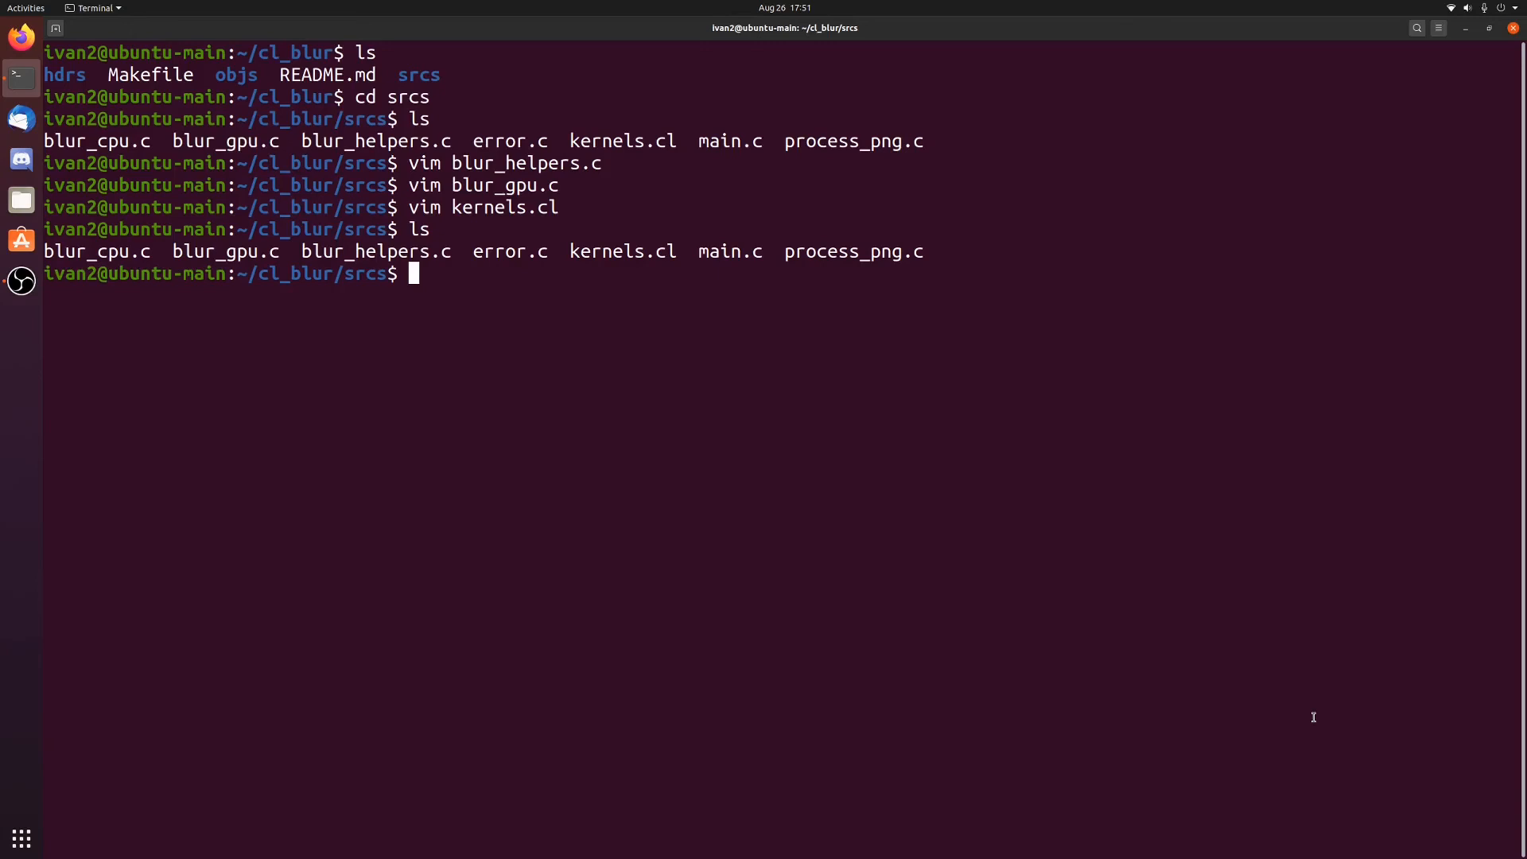
Return to the cl_blur folder, open the Makefile and move to ROCM_LINK.
type("cd ..")
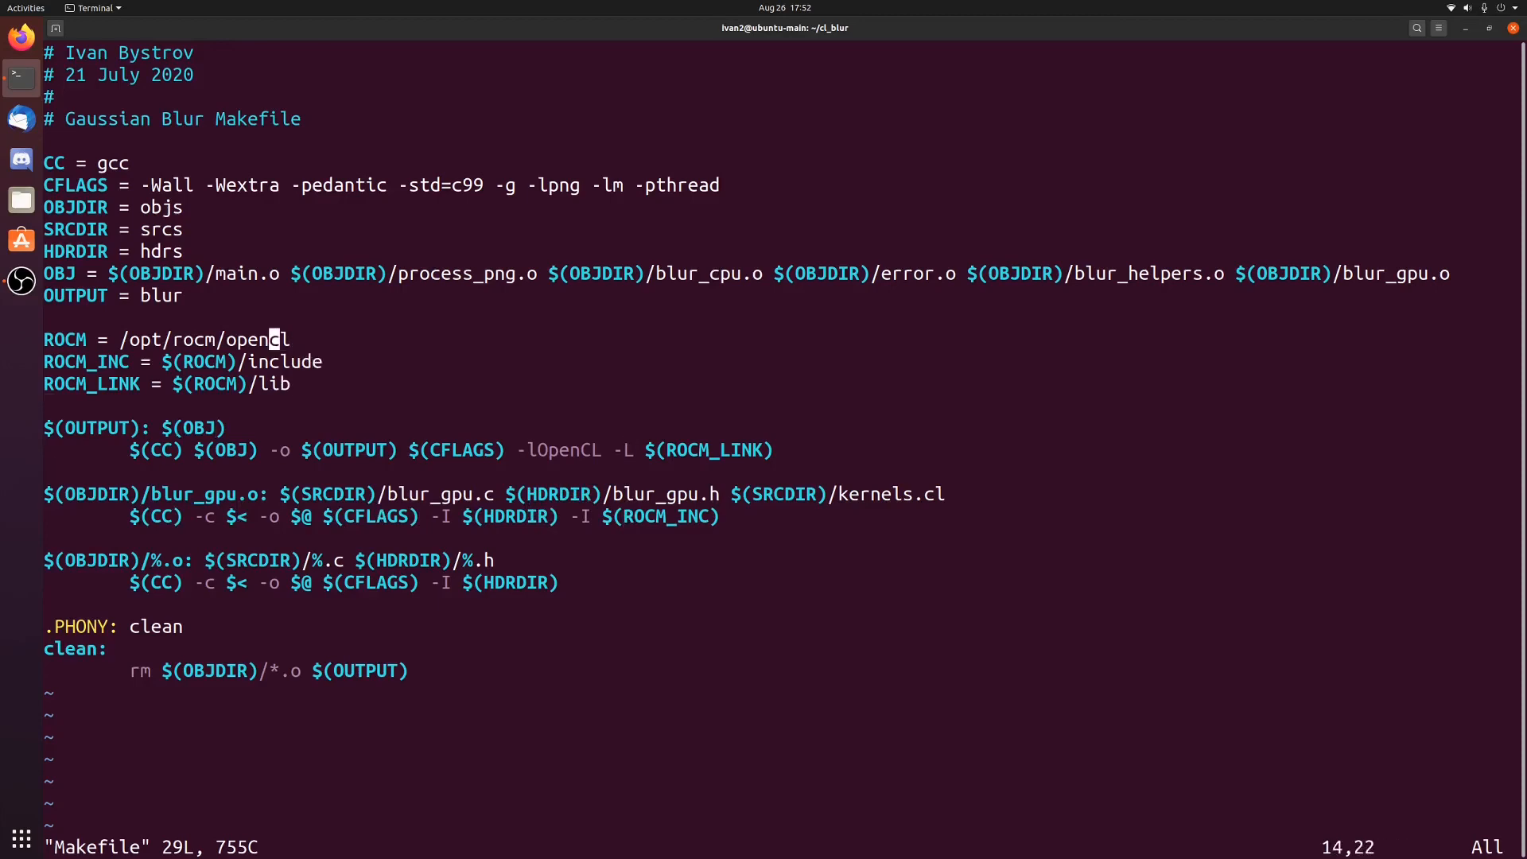
key("j")
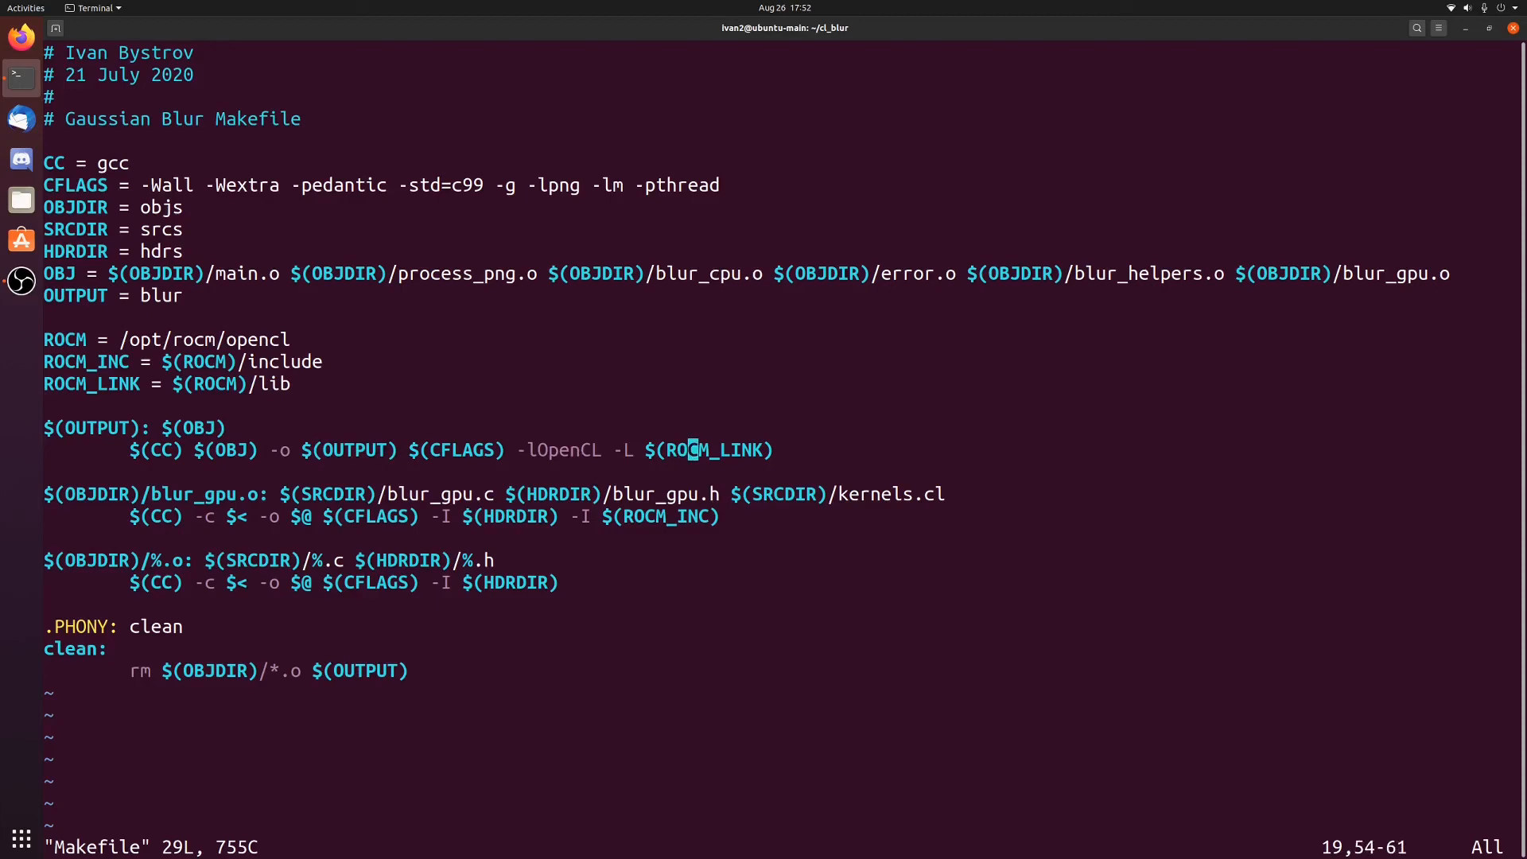
key("Left")
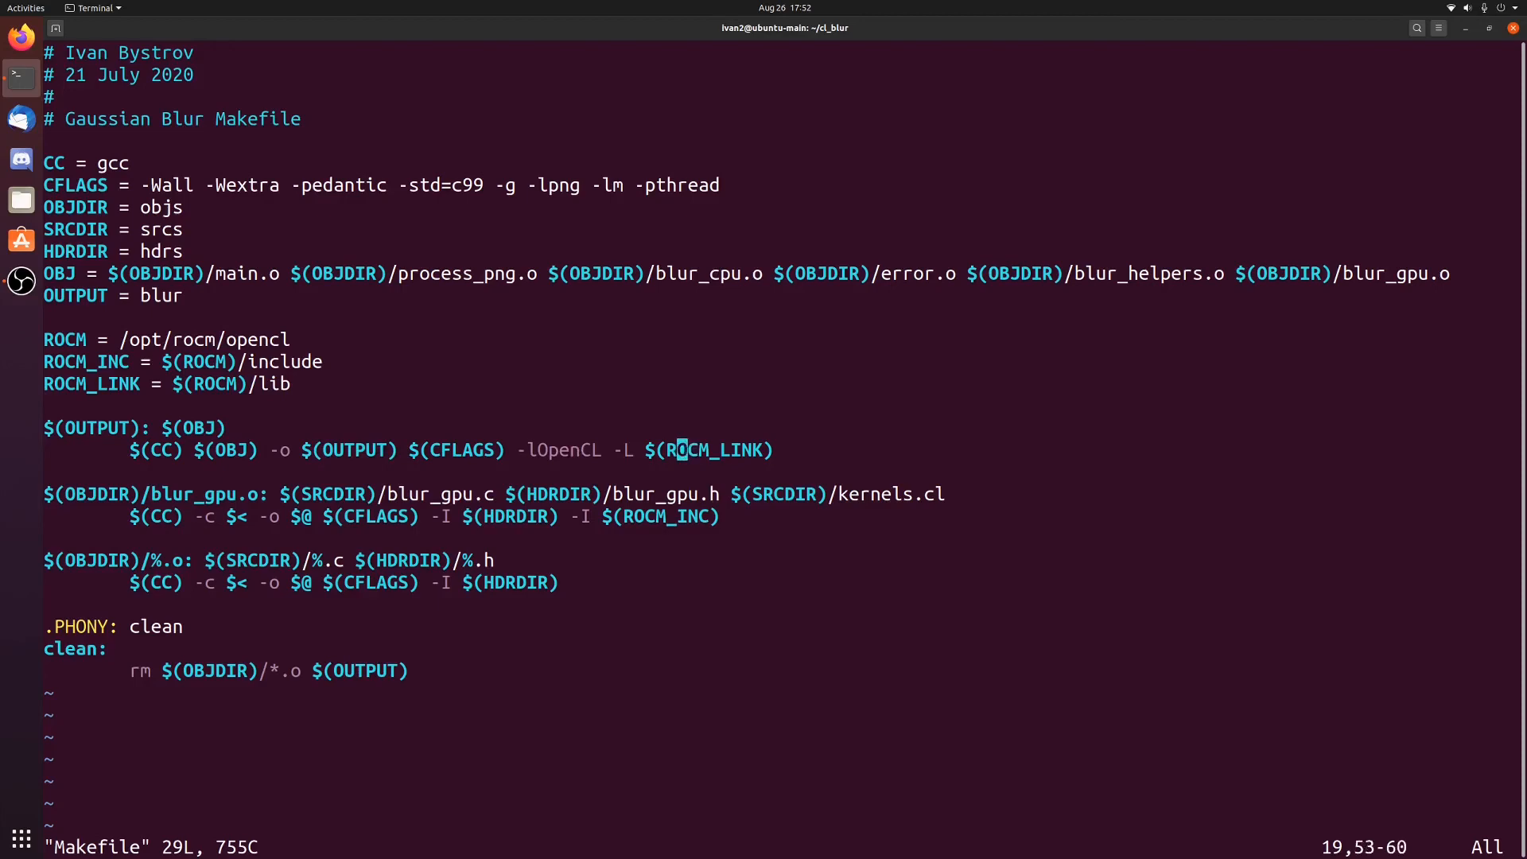